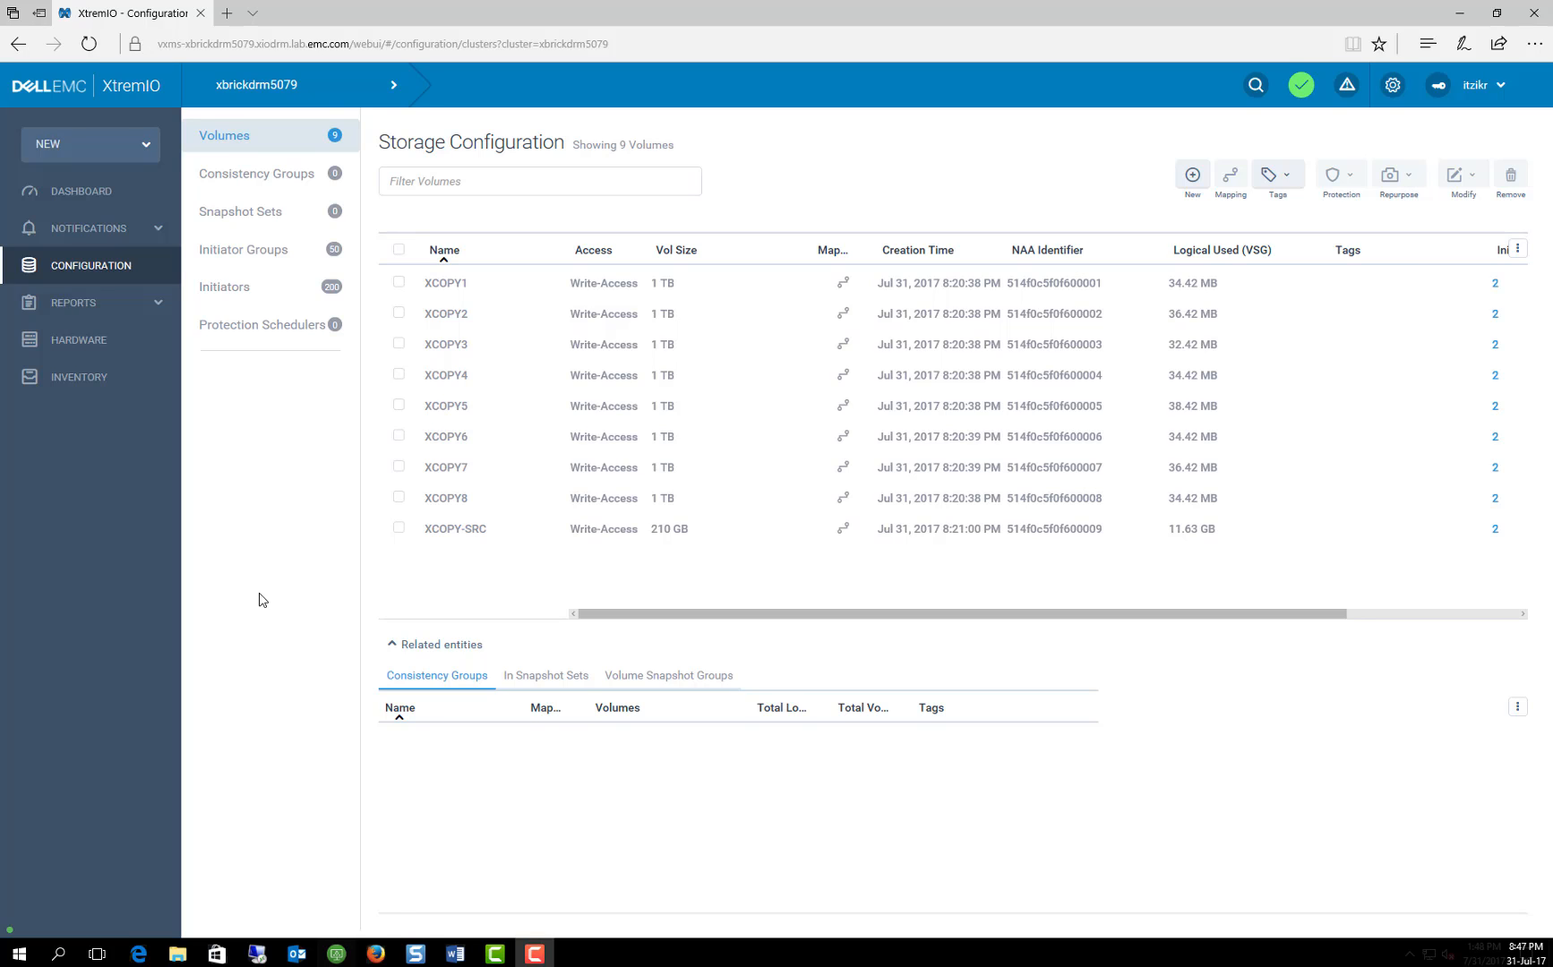
{"action": "mouse_move", "coordinate": [203, 598]}
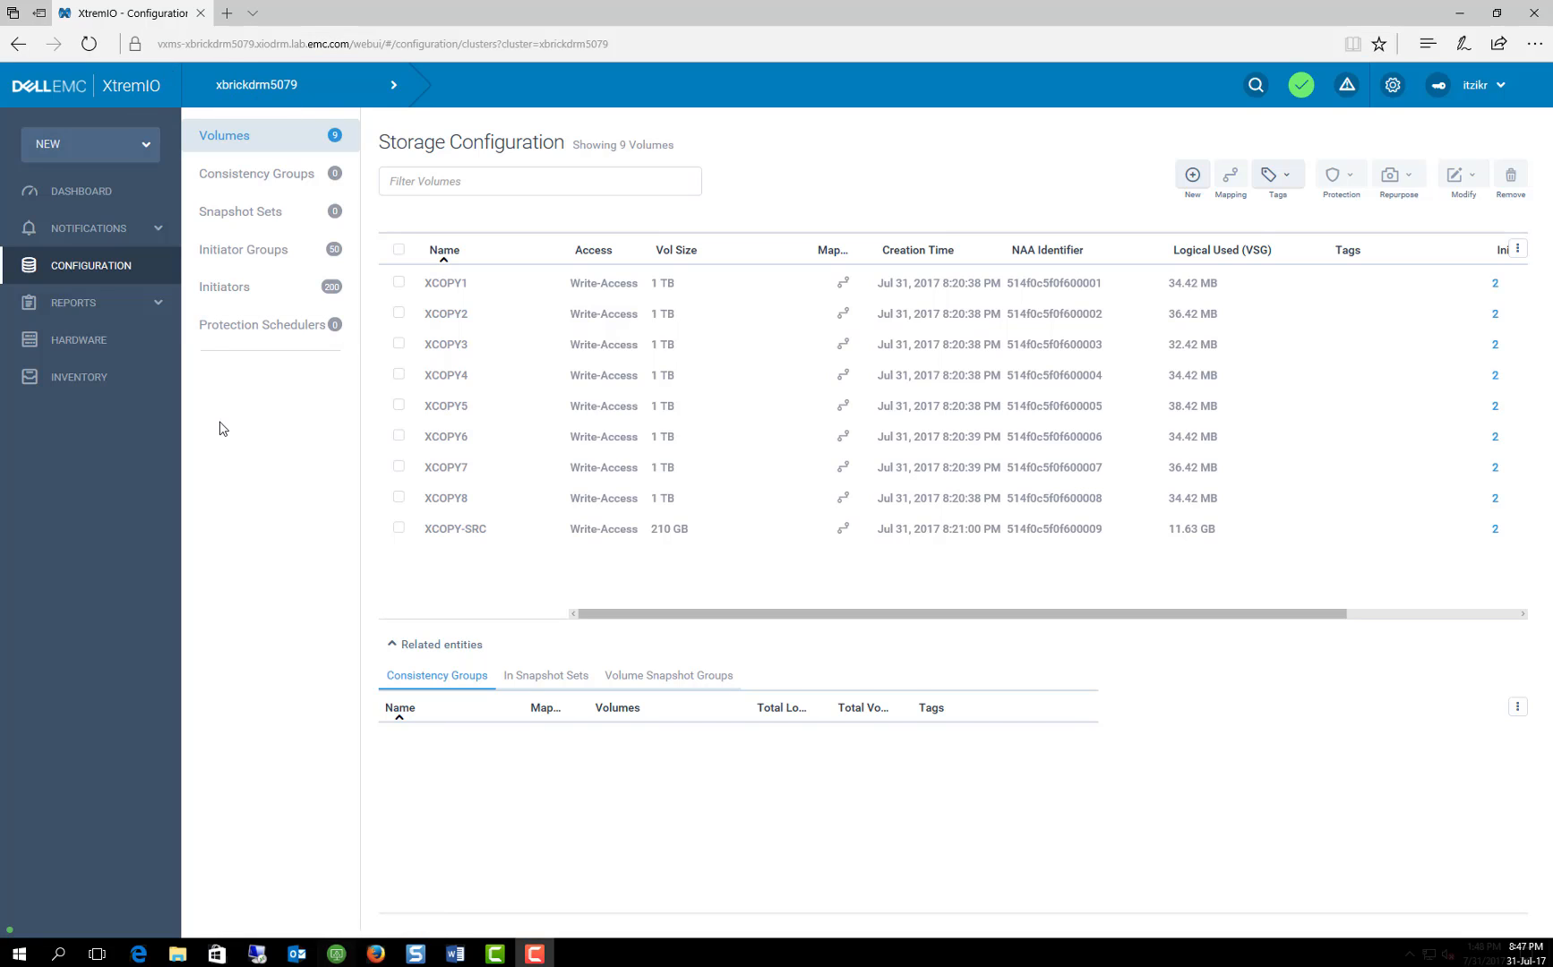
{"action": "mouse_move", "coordinate": [965, 186]}
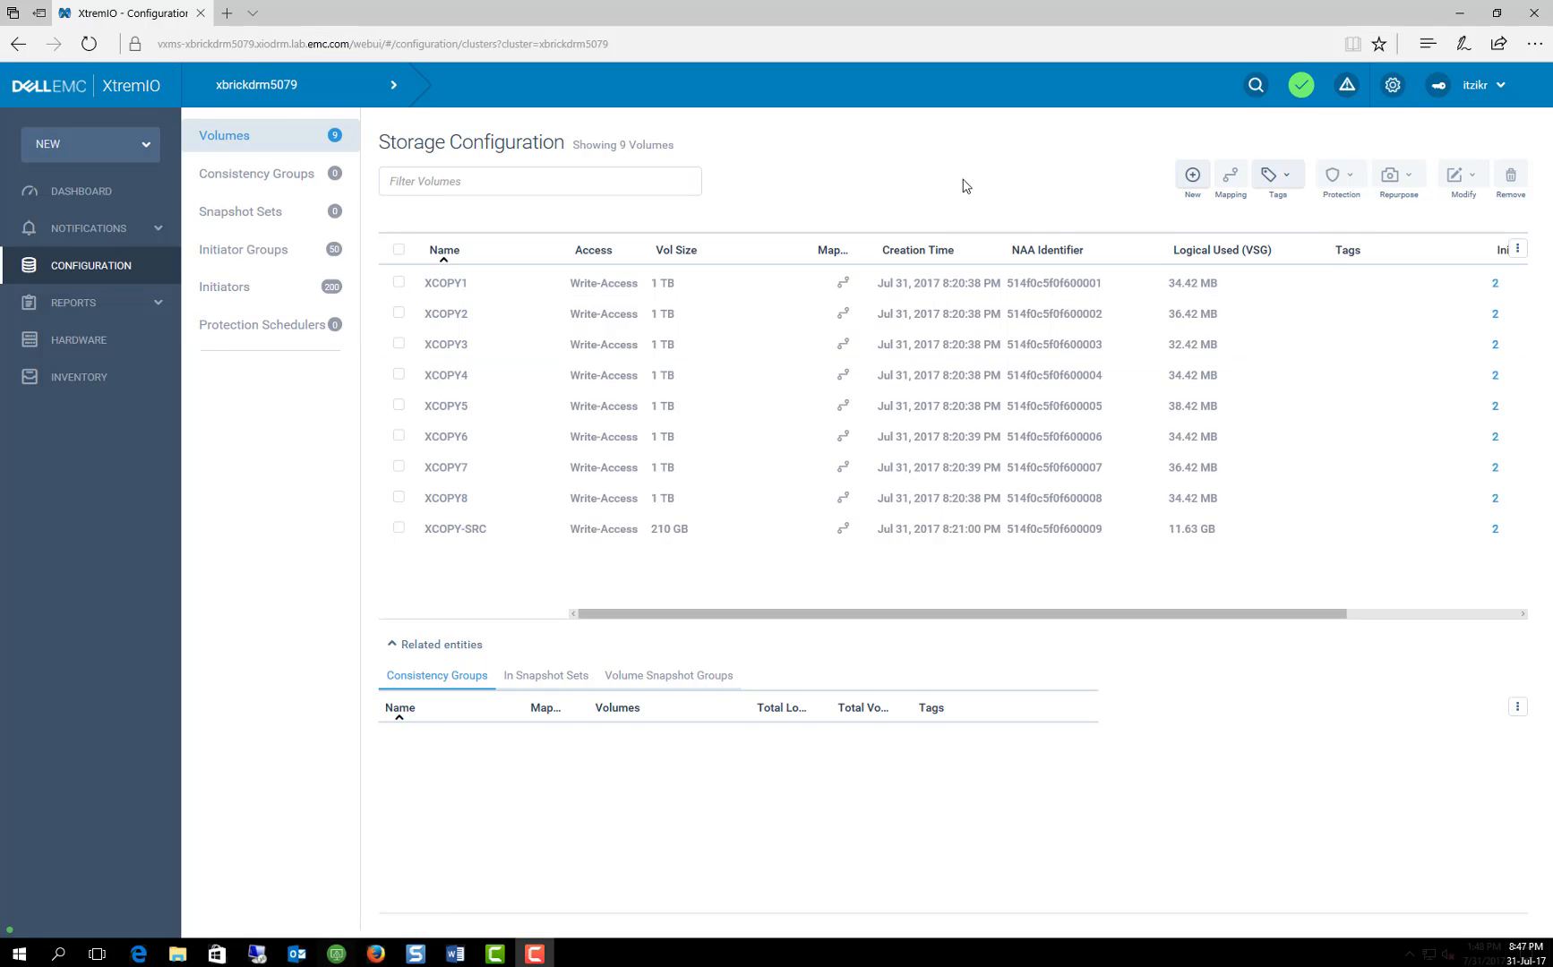
{"action": "mouse_move", "coordinate": [955, 179]}
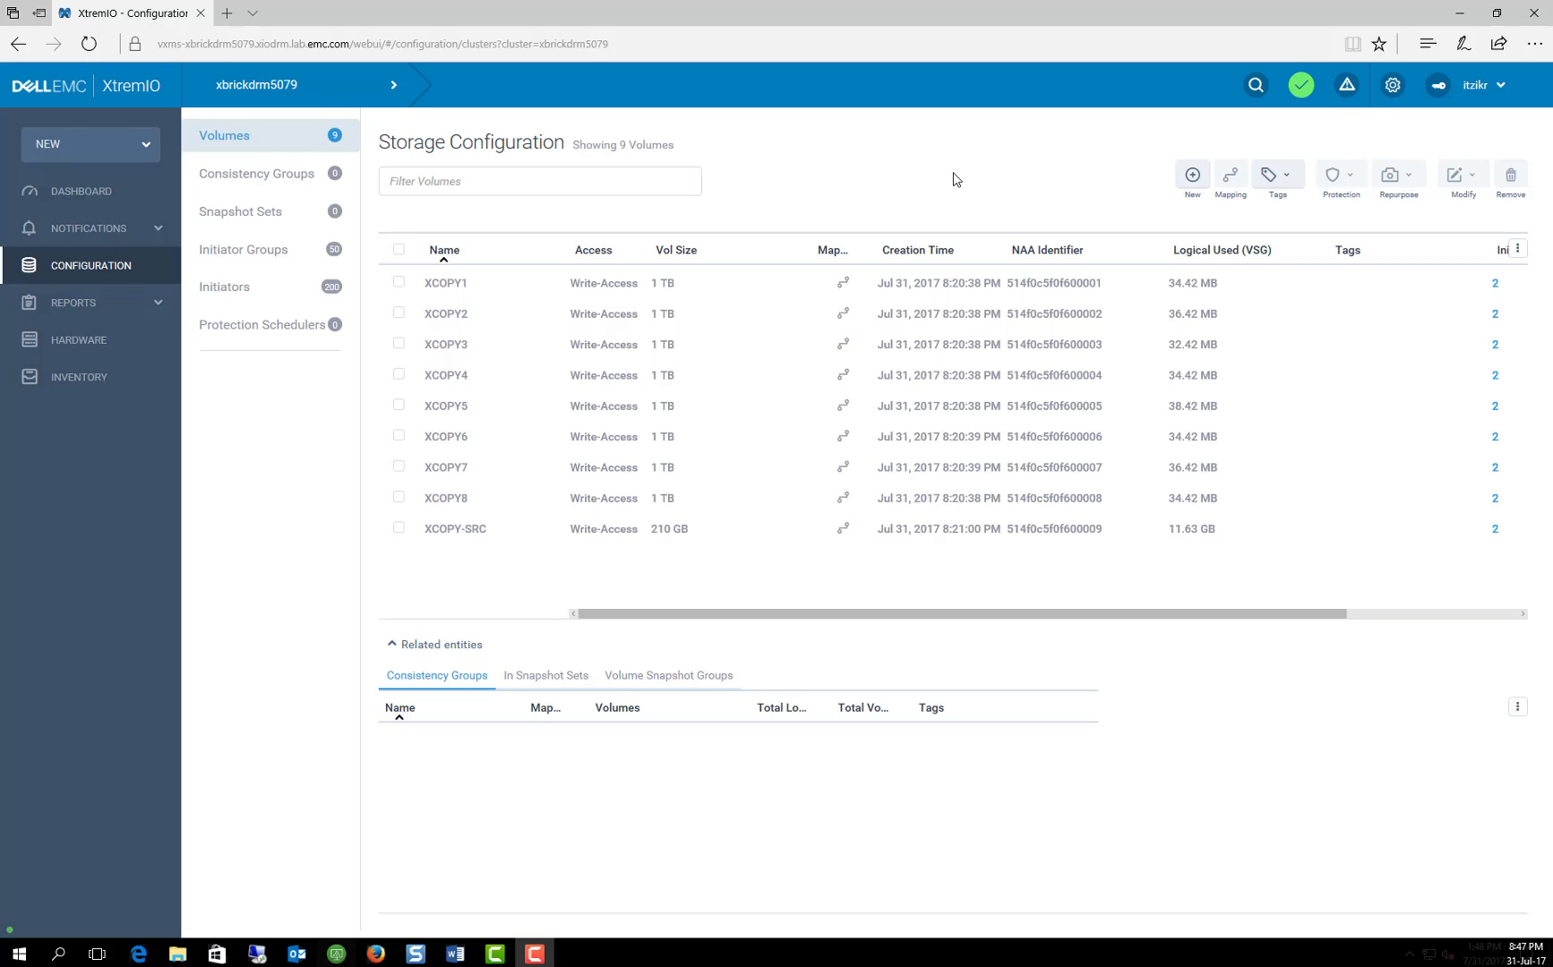
{"action": "mouse_move", "coordinate": [652, 379]}
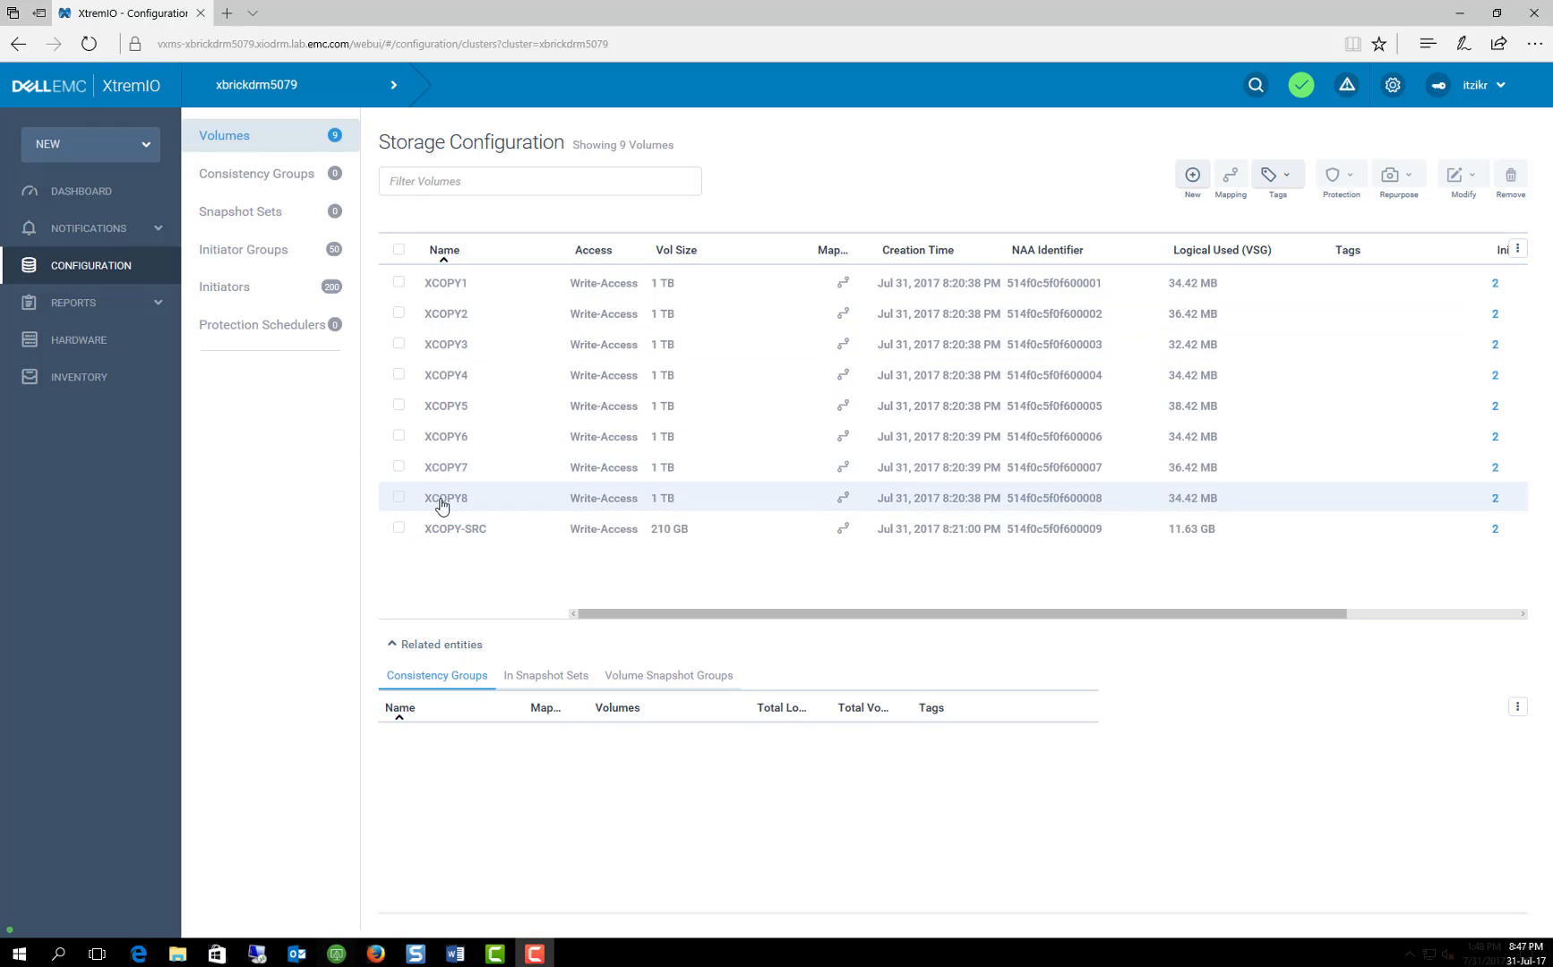
{"action": "mouse_move", "coordinate": [439, 550]}
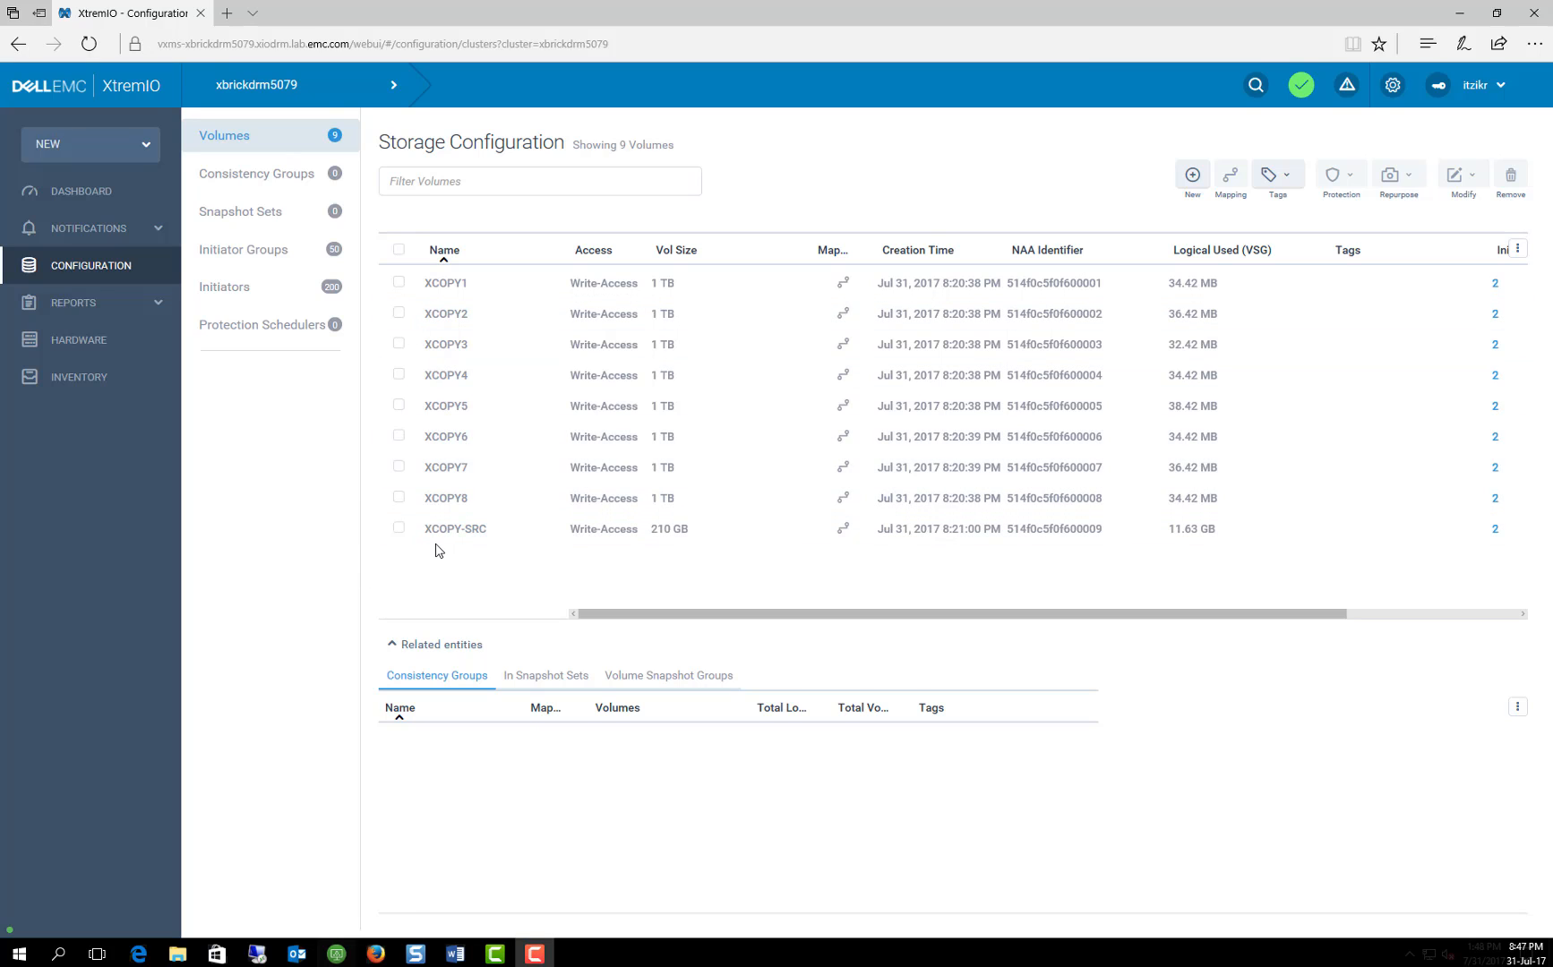
{"action": "mouse_move", "coordinate": [457, 529]}
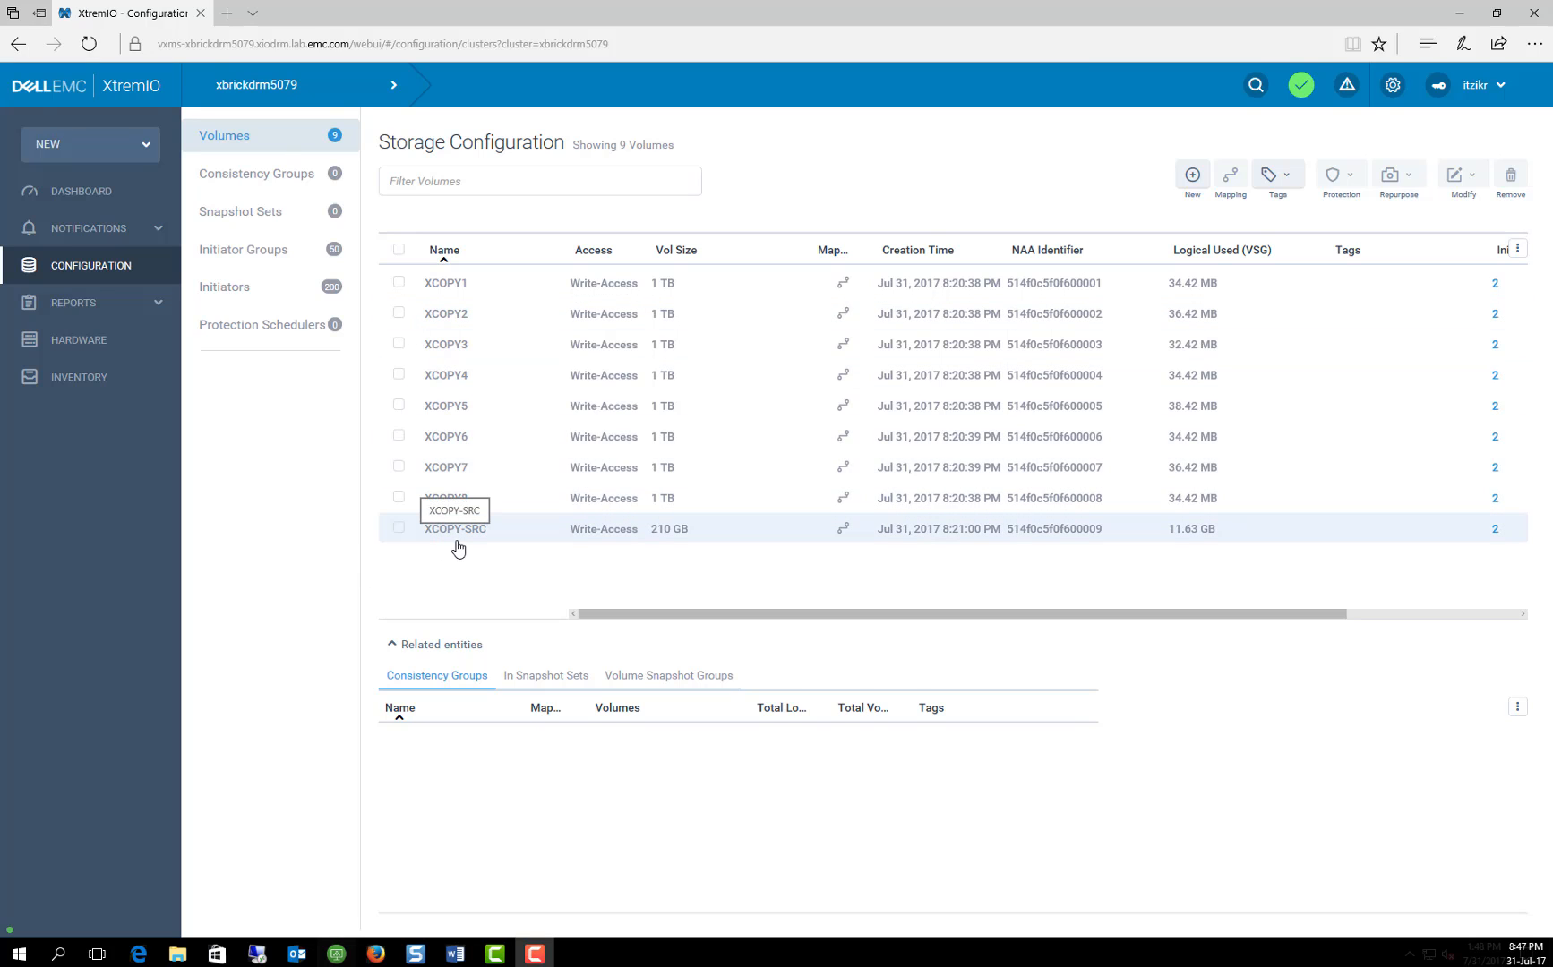
{"action": "mouse_move", "coordinate": [451, 539]}
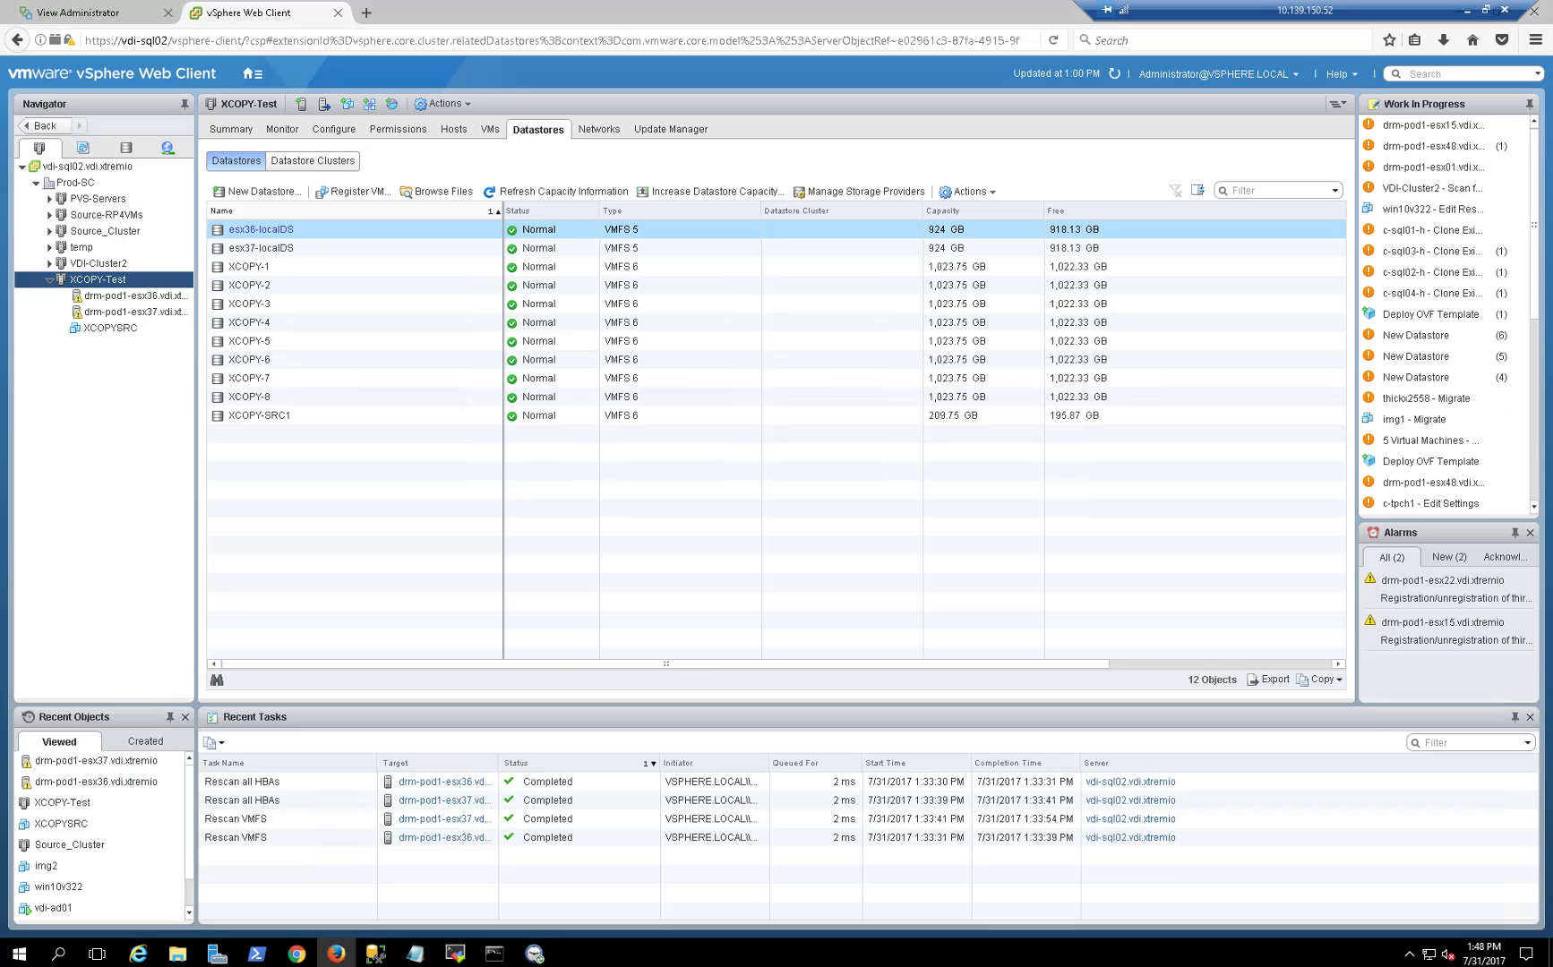
Review the esx37 esxcfg-advcfg output showing transfer size 256 and return to the vSphere Web Client.
{"action": "left_click", "coordinate": [247, 378]}
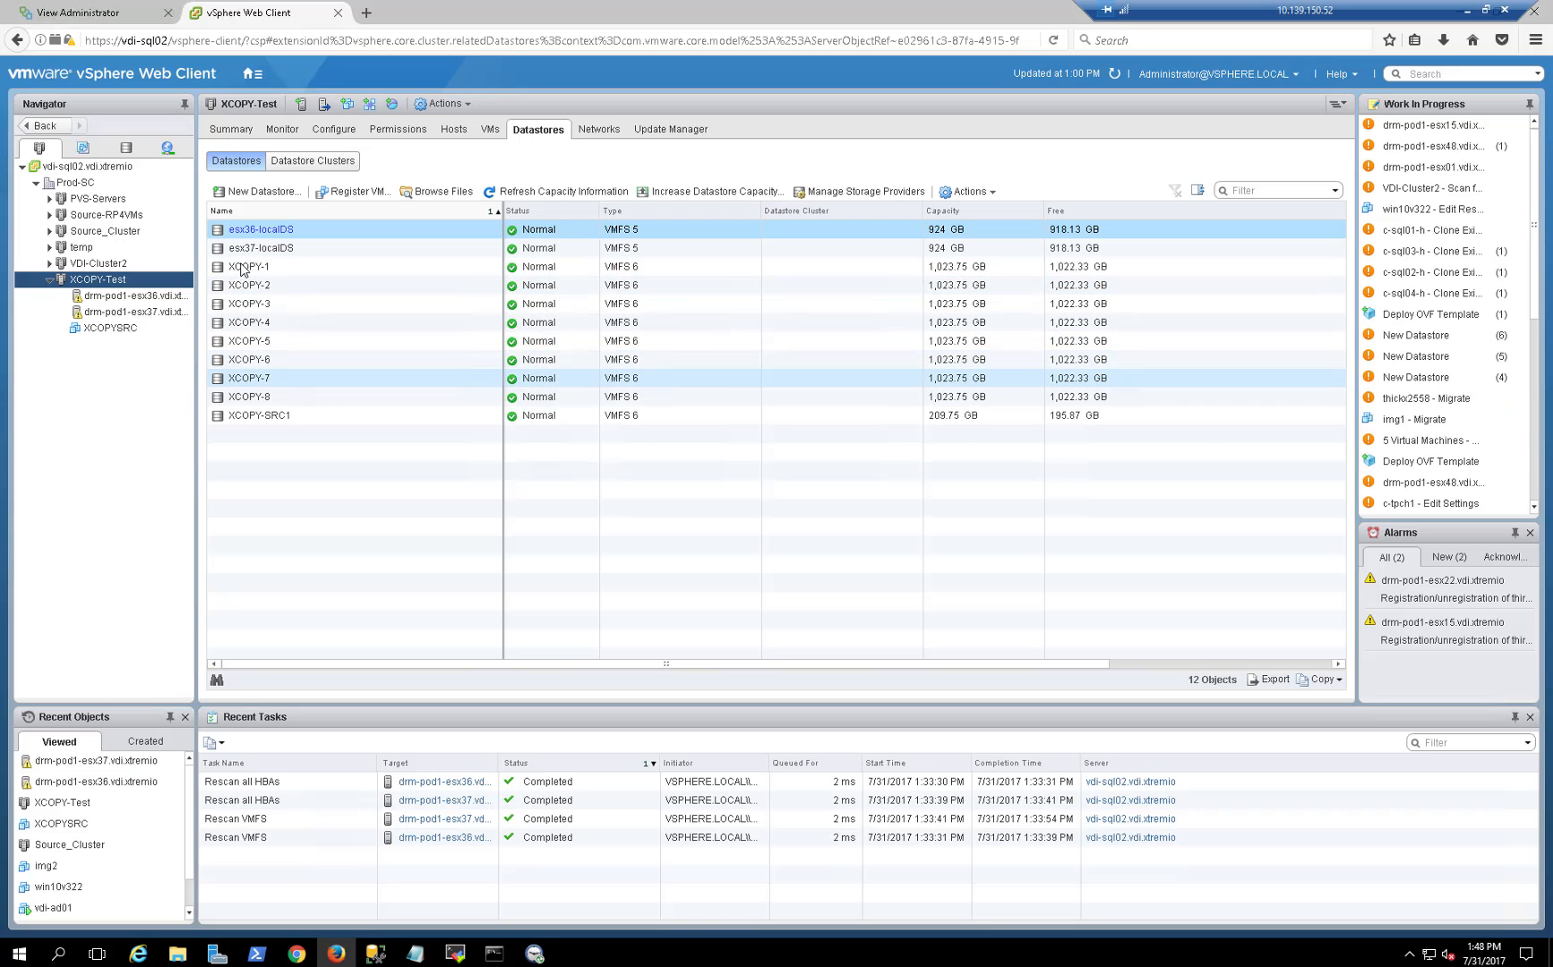
{"action": "left_click", "coordinate": [248, 323]}
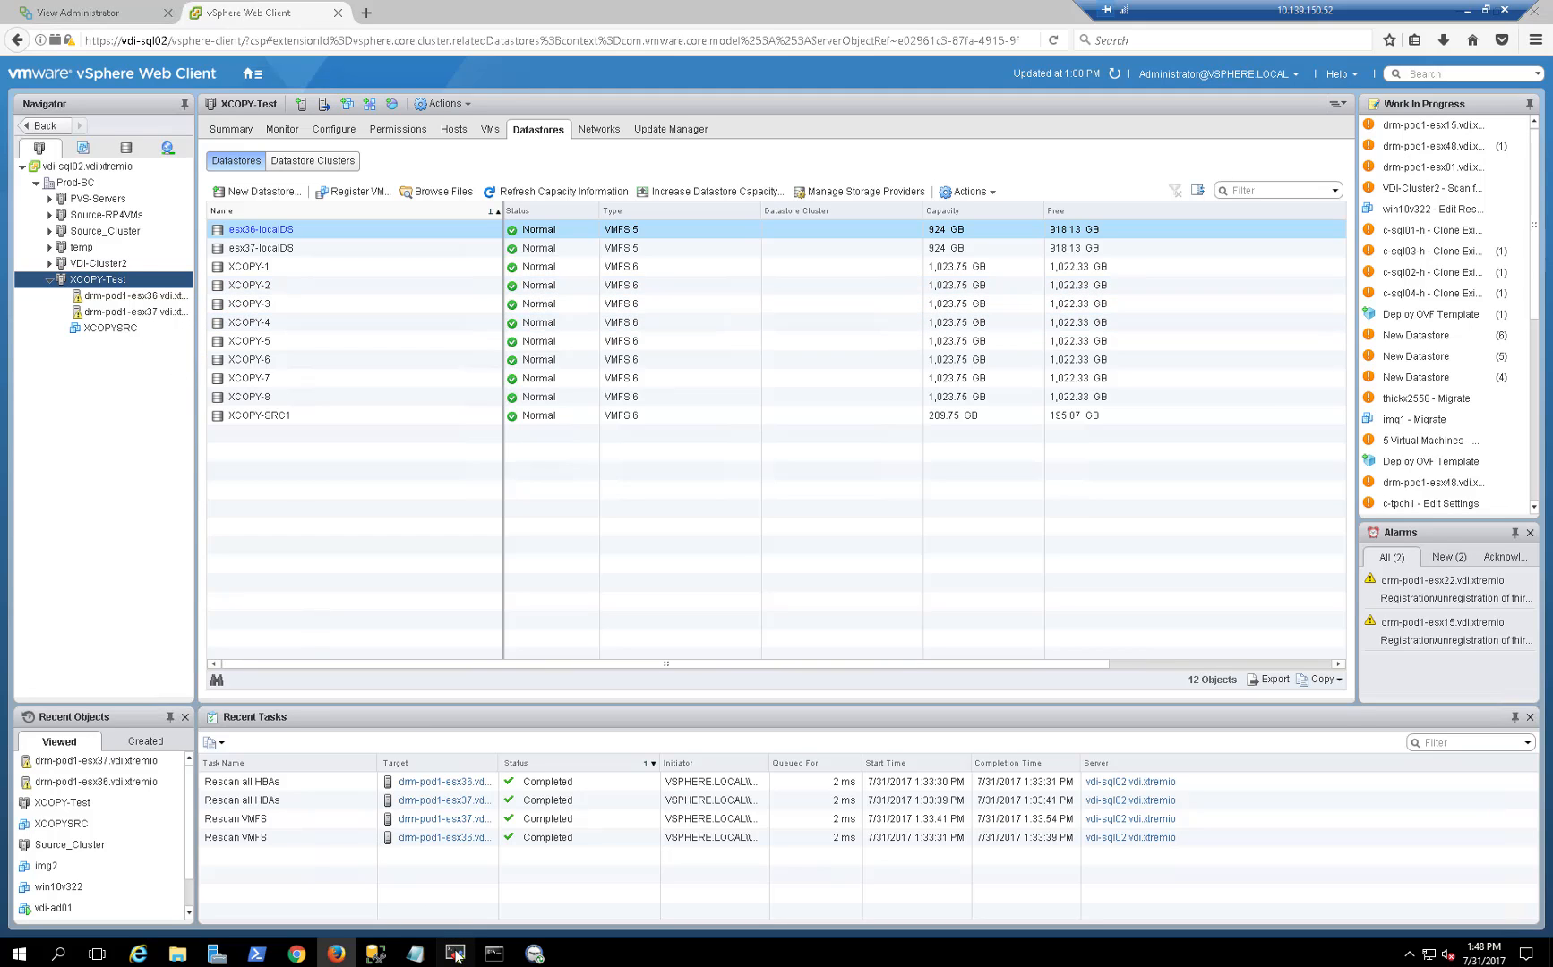
{"action": "left_click", "coordinate": [453, 955]}
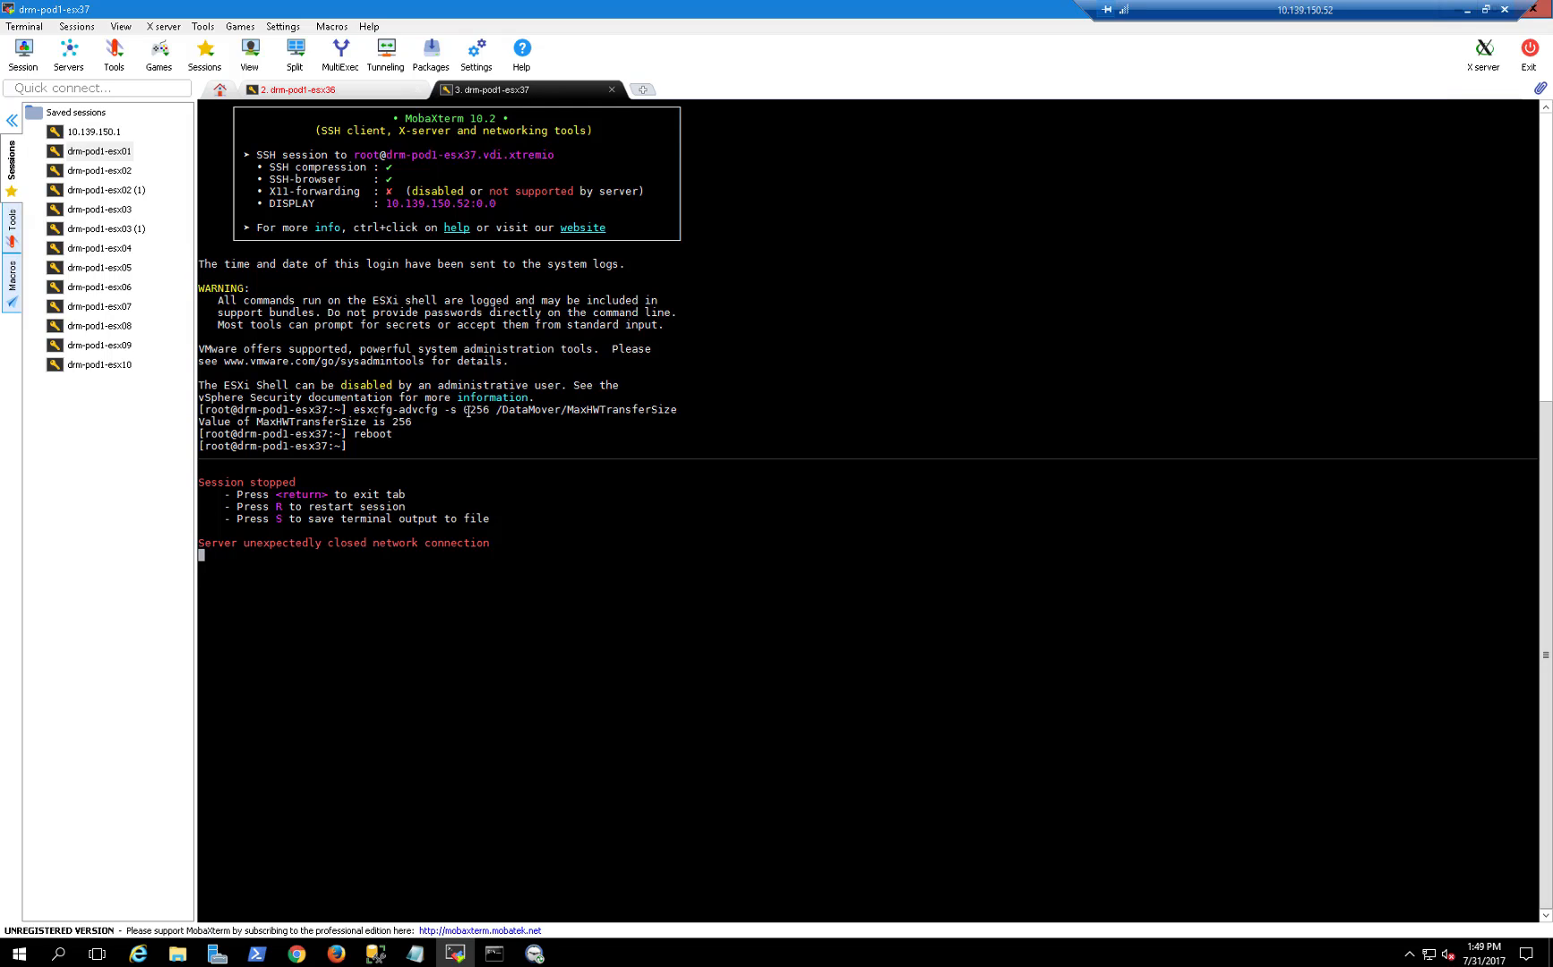
{"action": "mouse_move", "coordinate": [473, 451]}
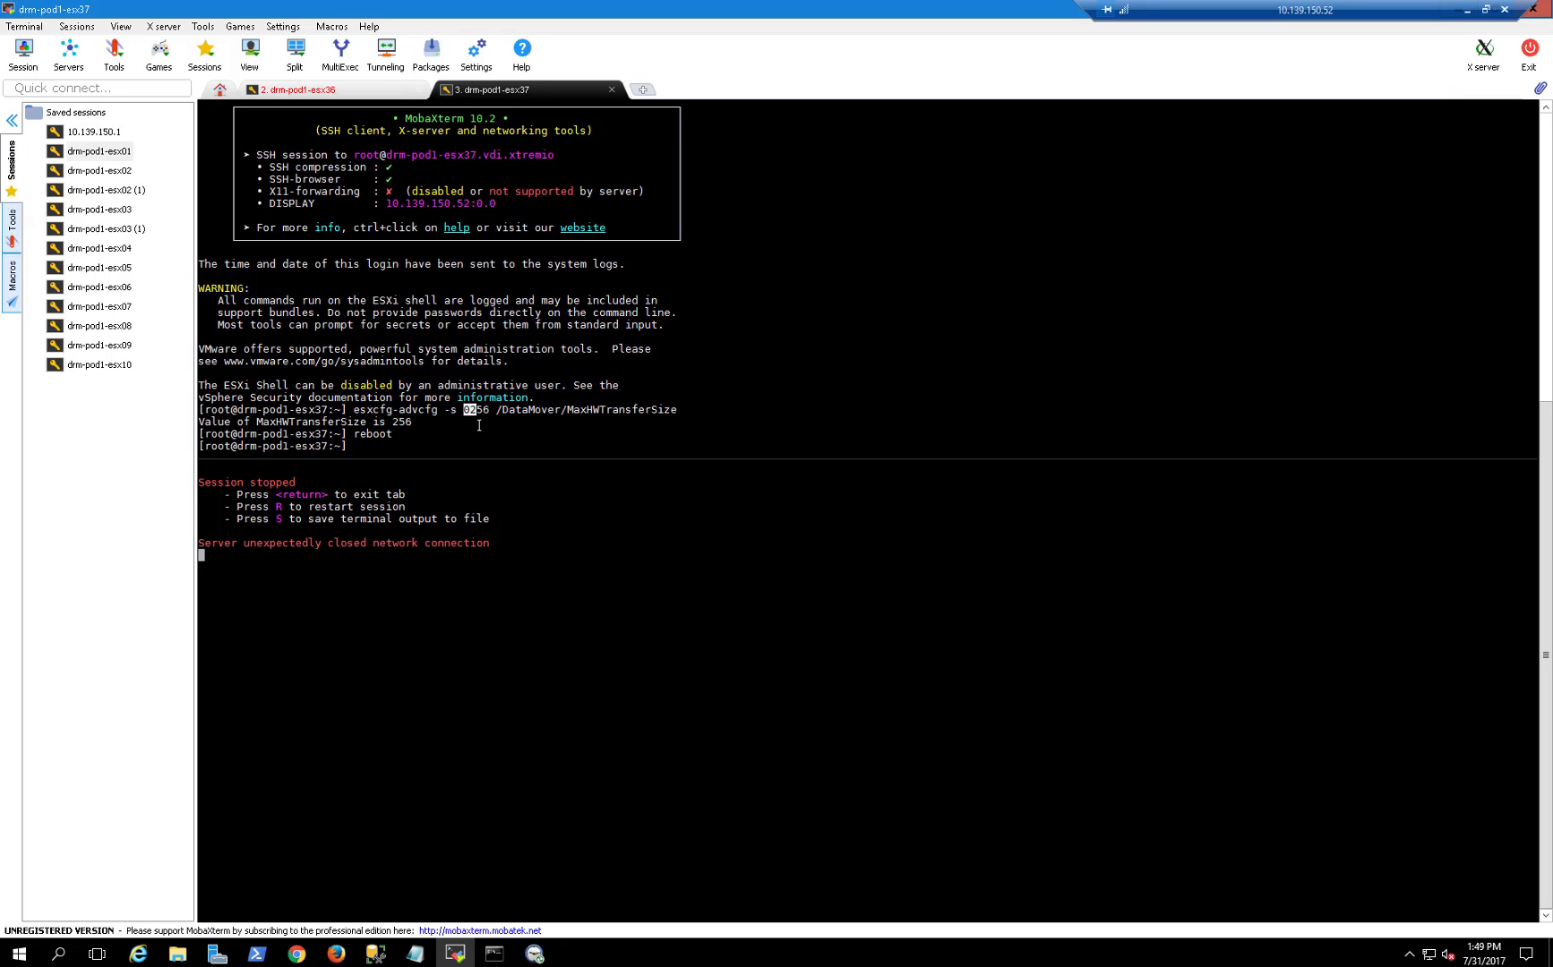
{"action": "mouse_move", "coordinate": [299, 836]}
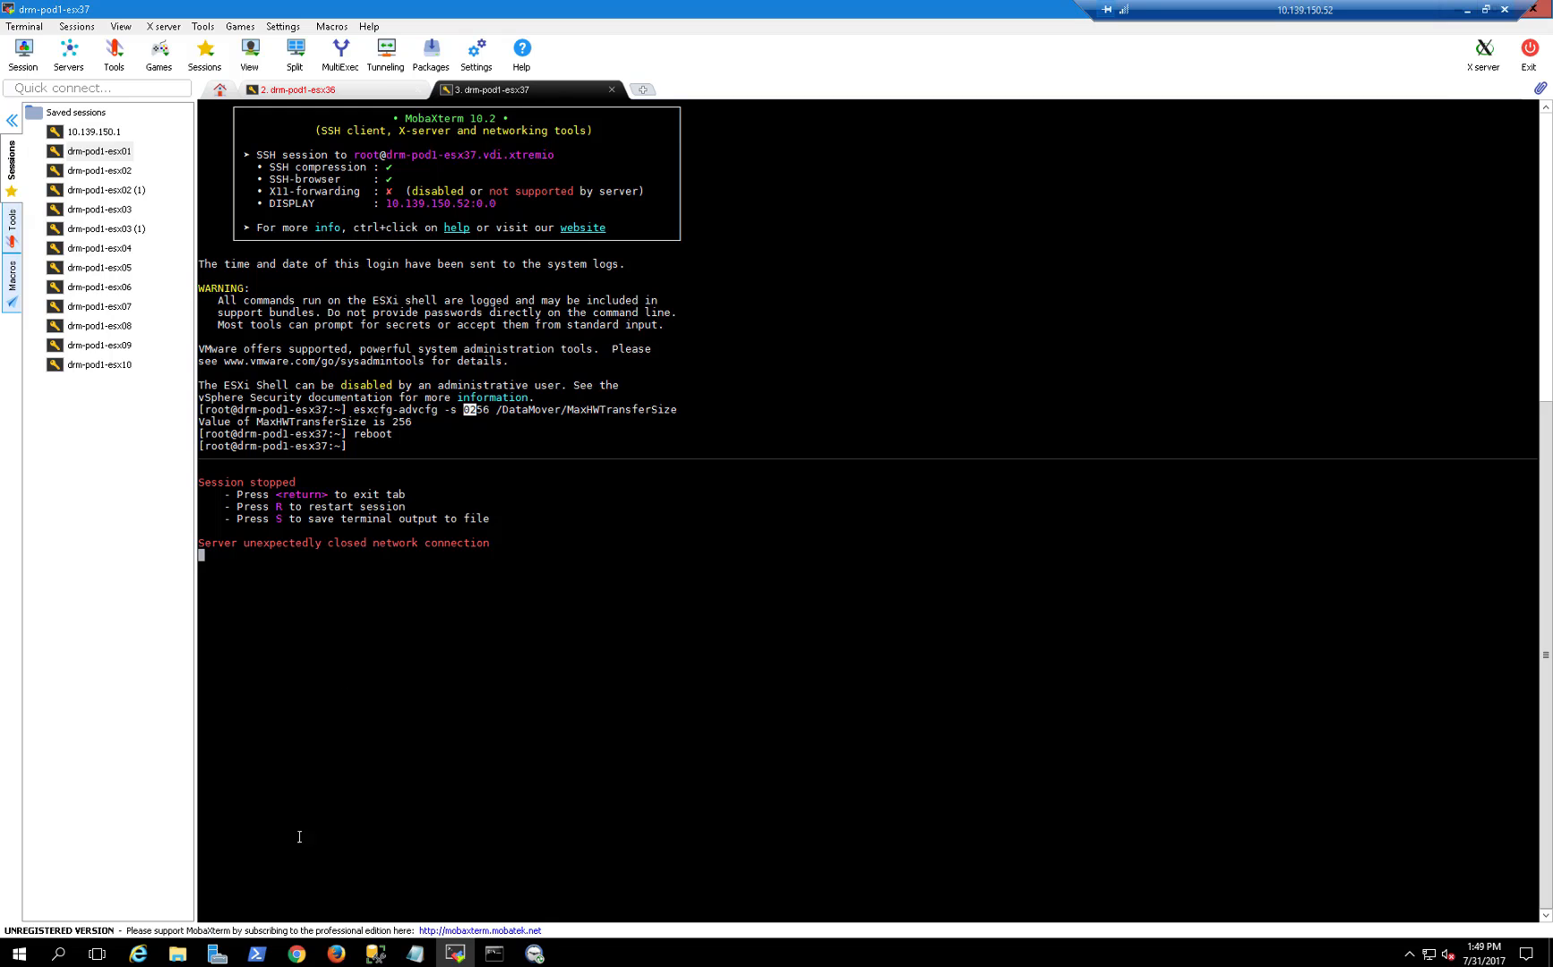
{"action": "mouse_move", "coordinate": [270, 872]}
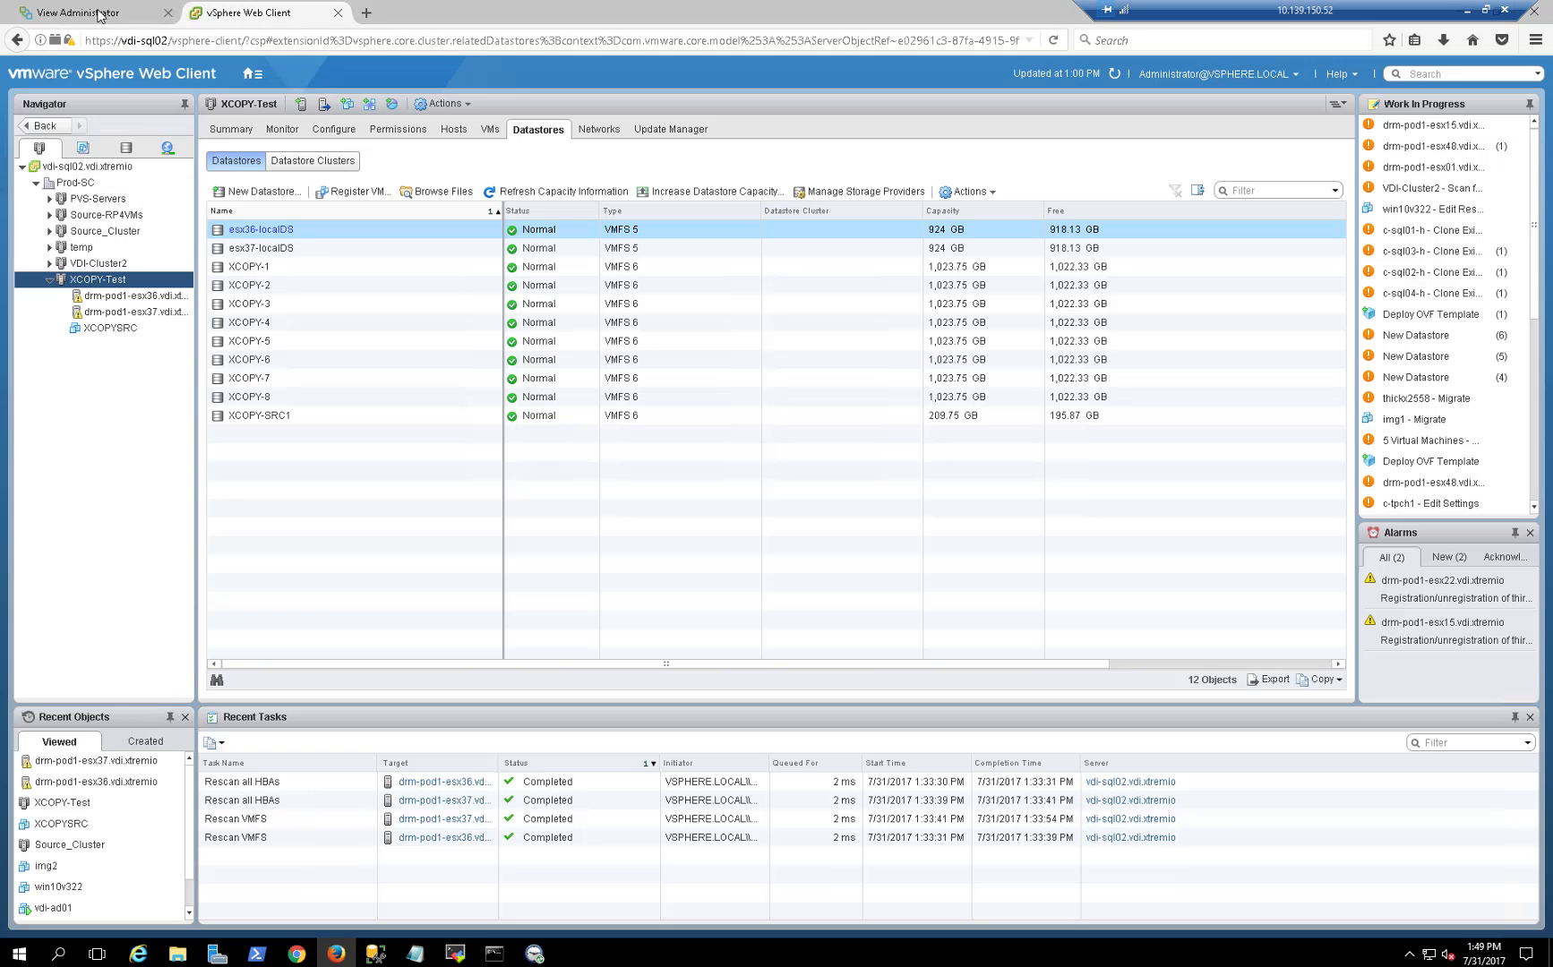
Begin a new Automated desktop pool with Floating assignment using Full virtual machines.
{"action": "left_click", "coordinate": [84, 12]}
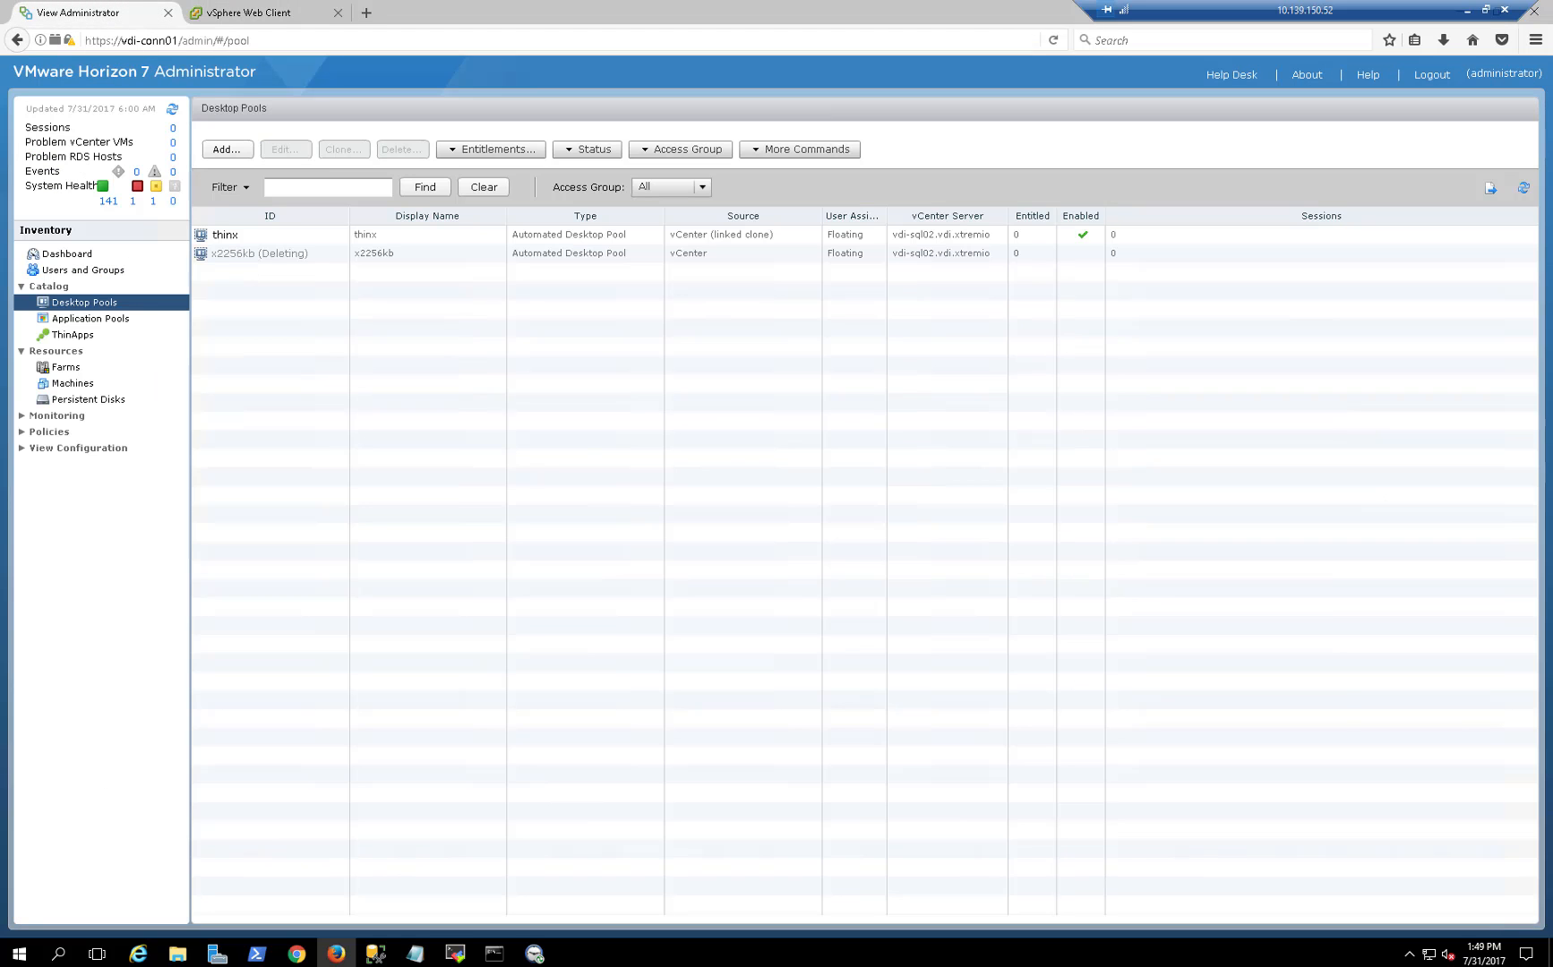
{"action": "left_click", "coordinate": [226, 148]}
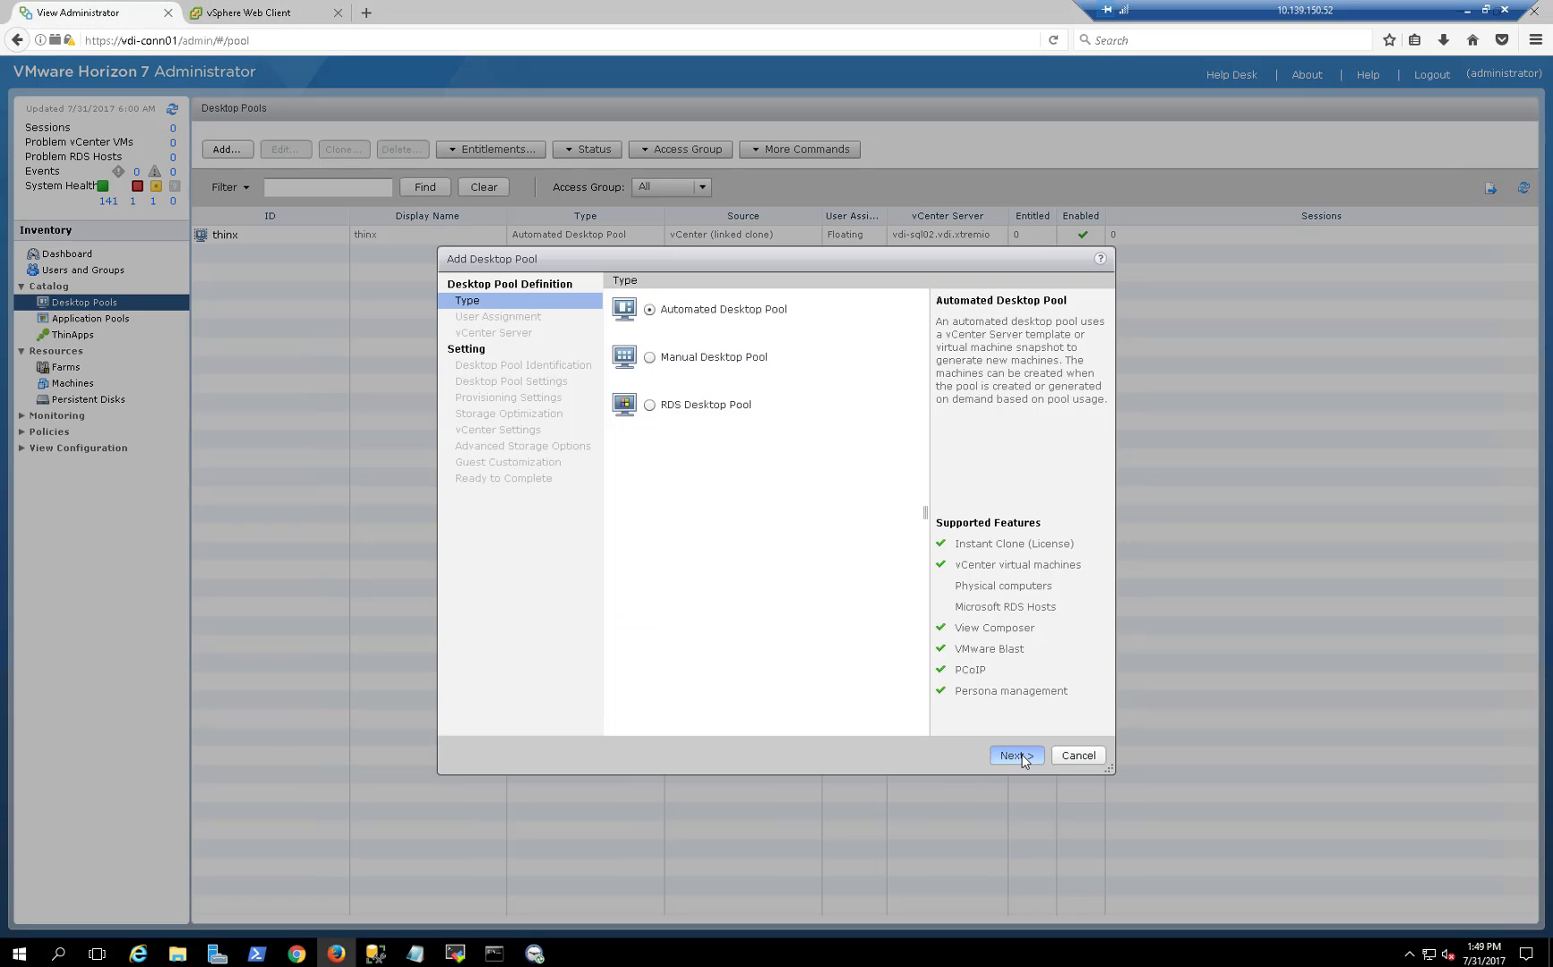
{"action": "left_click", "coordinate": [1014, 755]}
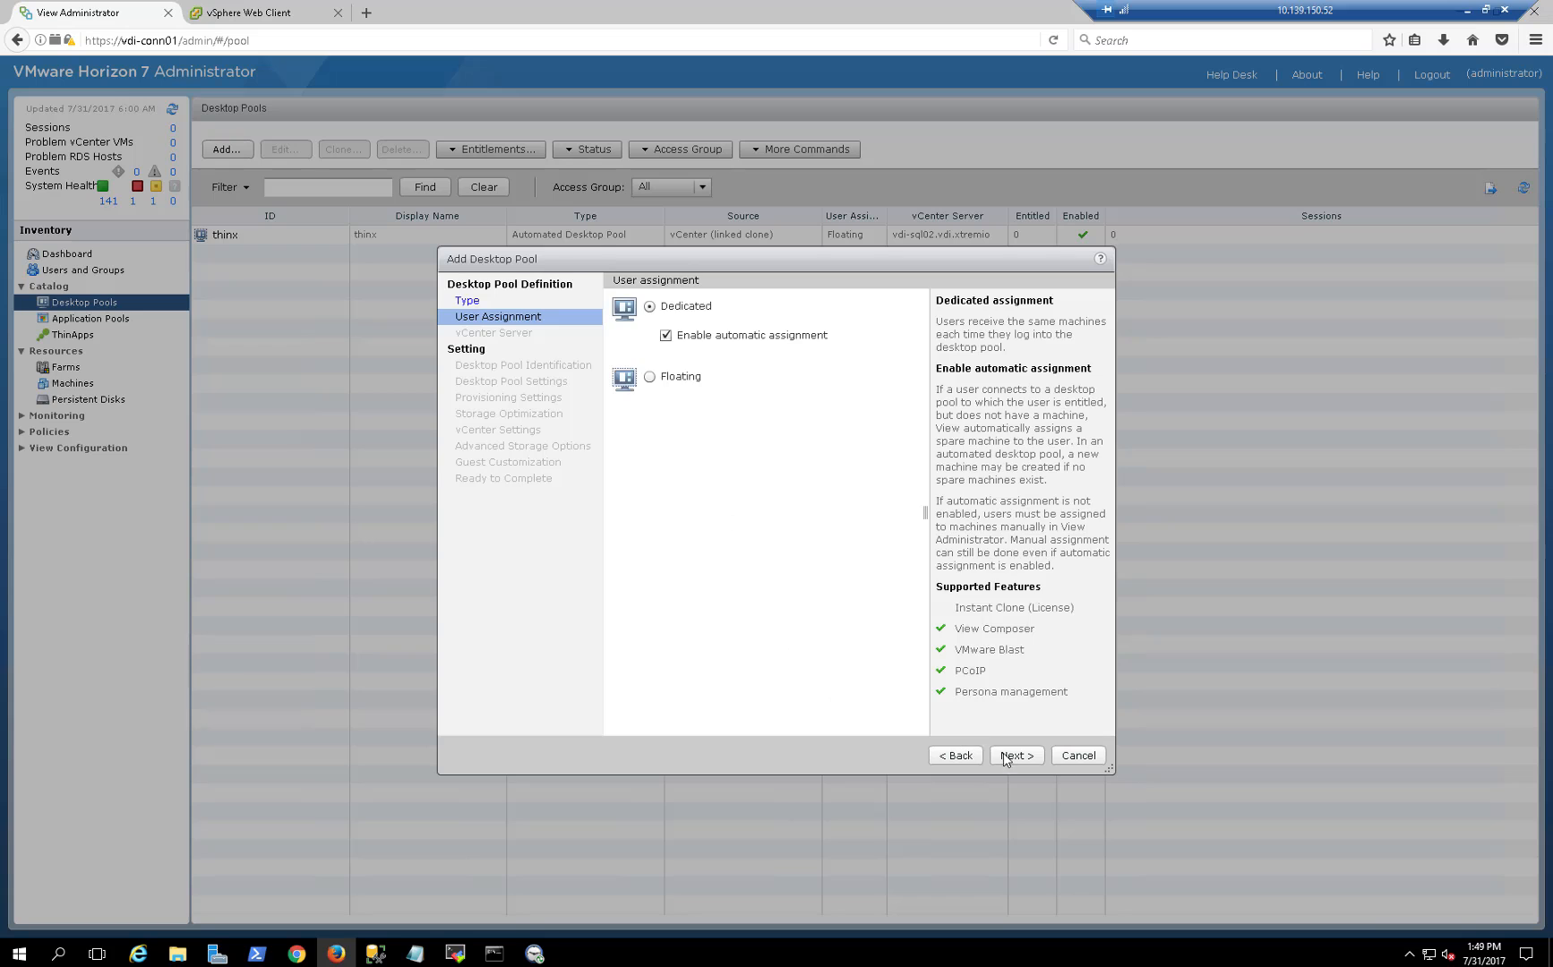
{"action": "left_click", "coordinate": [650, 376]}
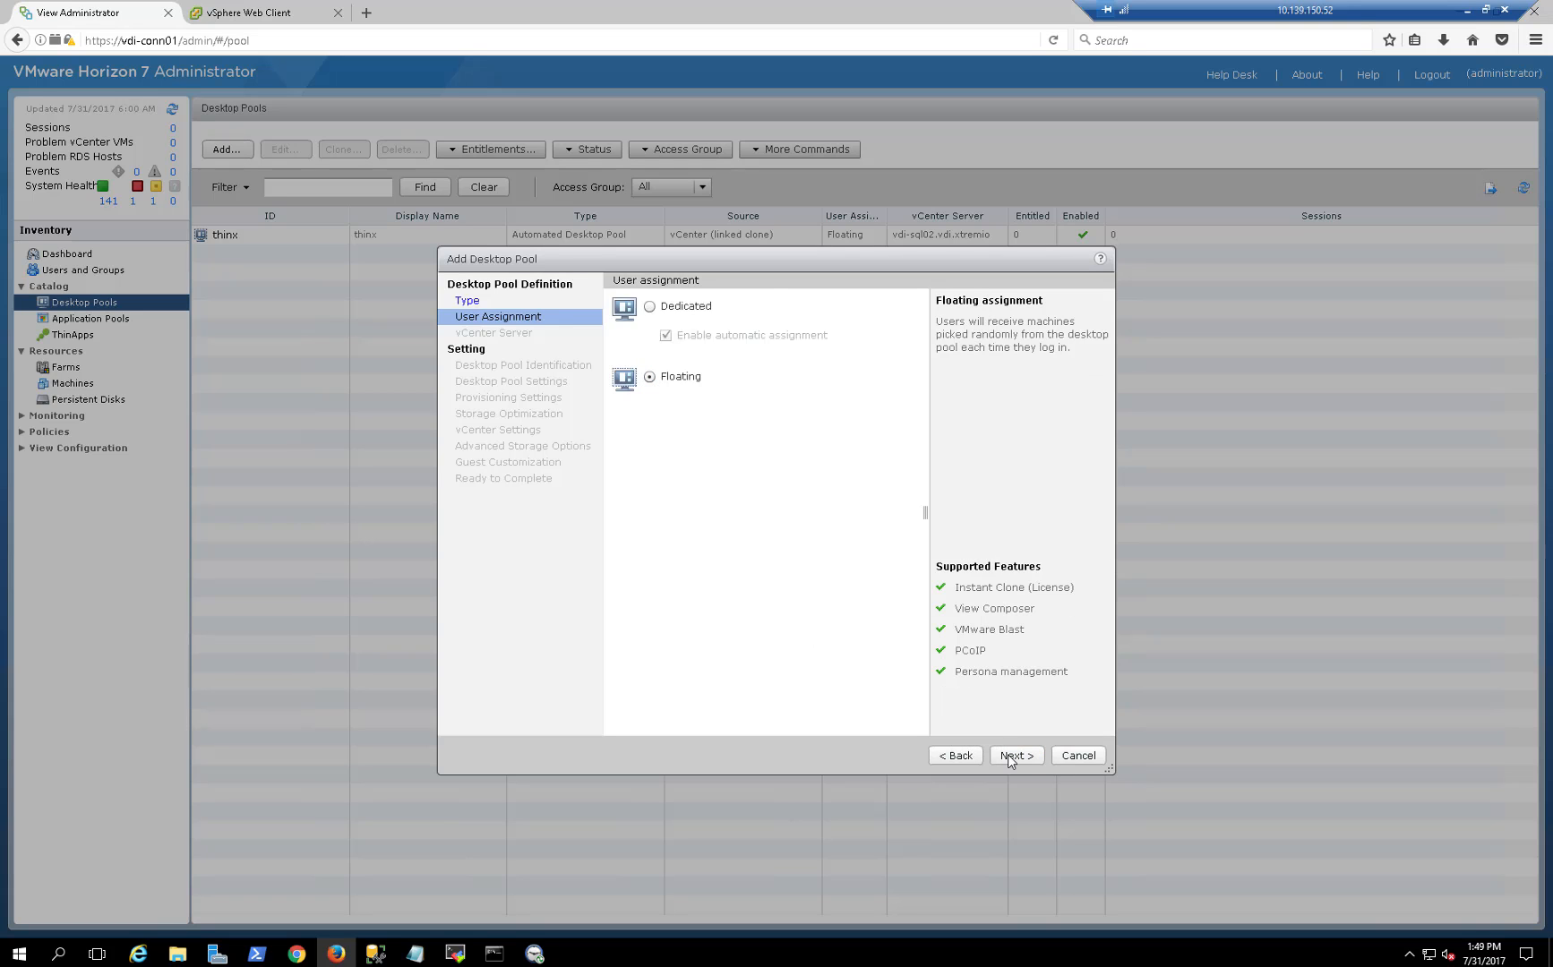
{"action": "left_click", "coordinate": [1016, 755]}
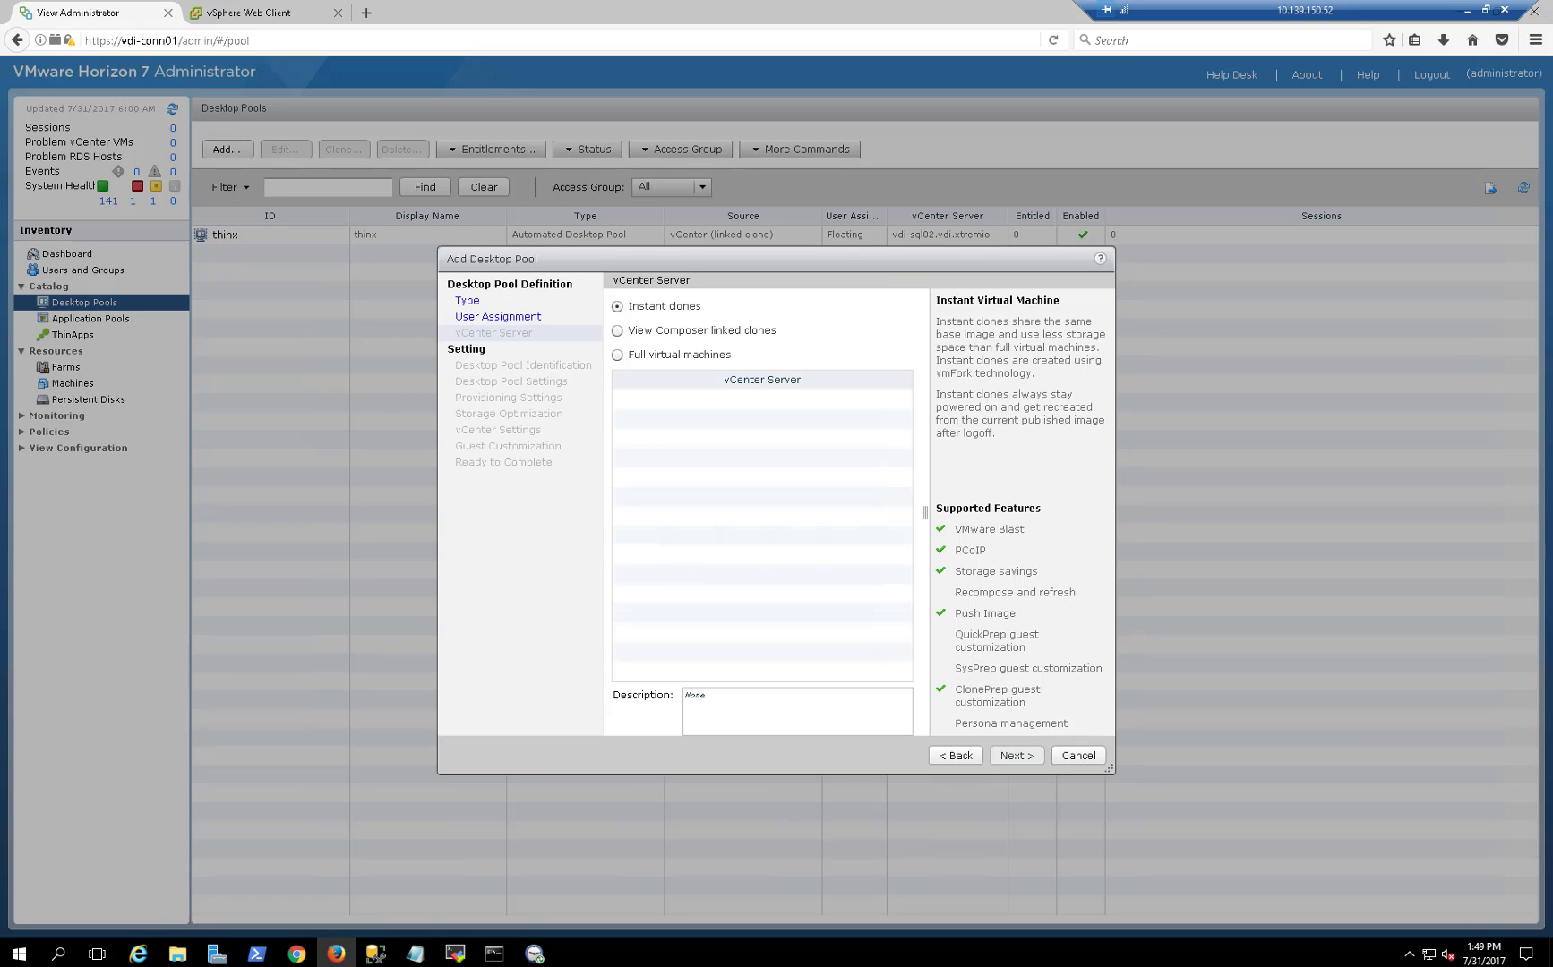
{"action": "left_click", "coordinate": [618, 355]}
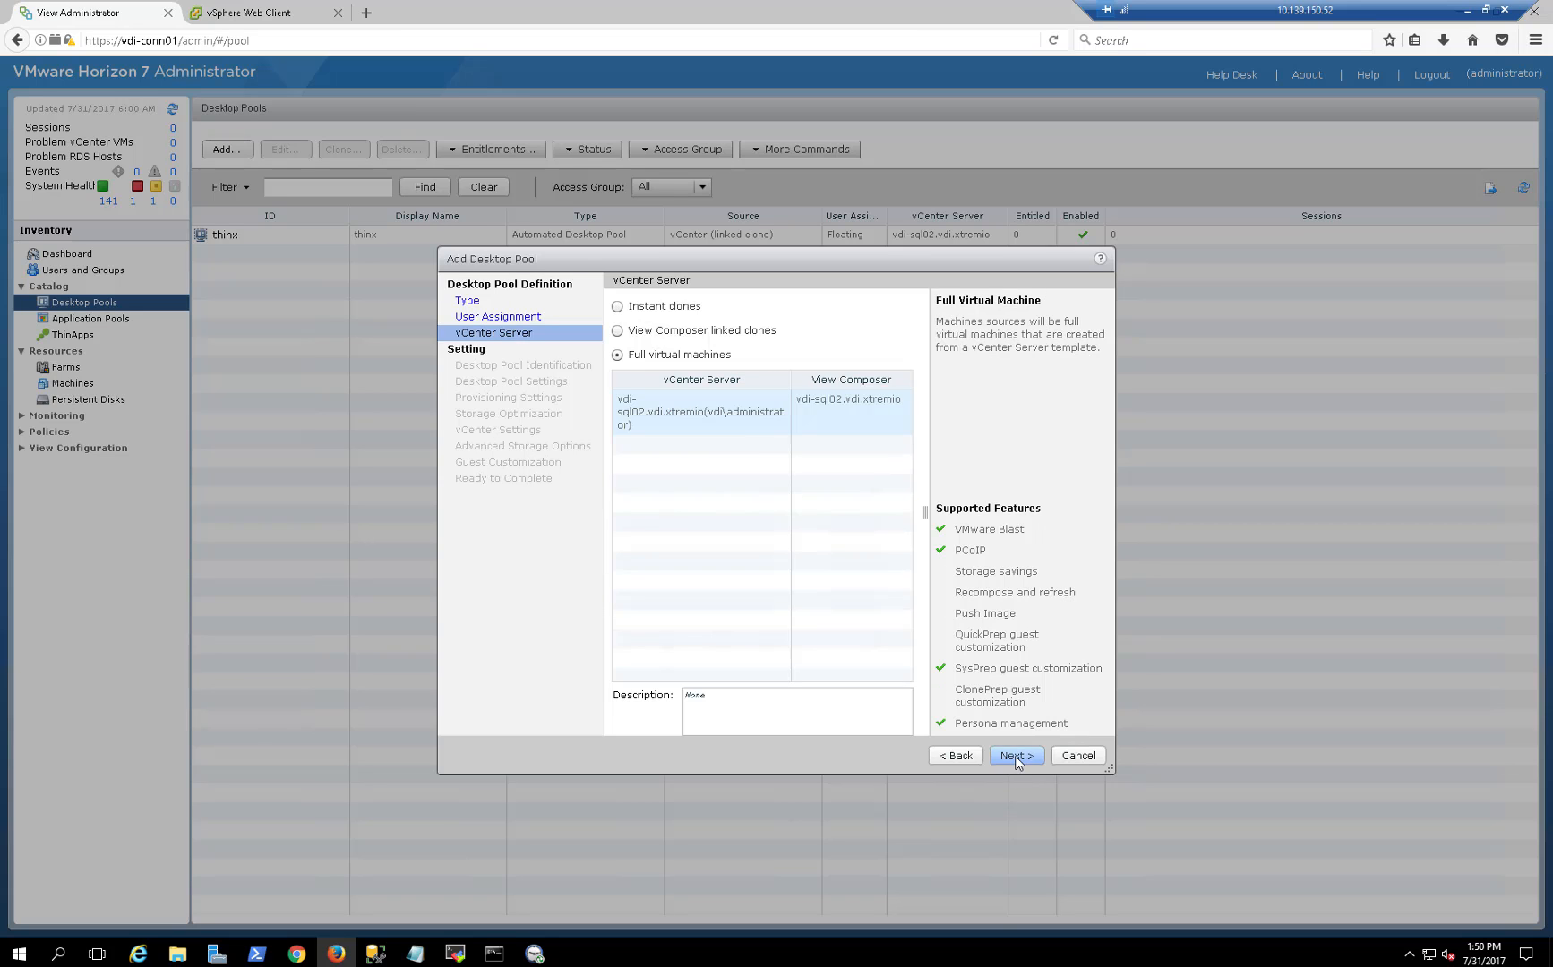
Name the pool X1XCOPY with 100 machines and continue to storage optimization.
{"action": "left_click", "coordinate": [1016, 756]}
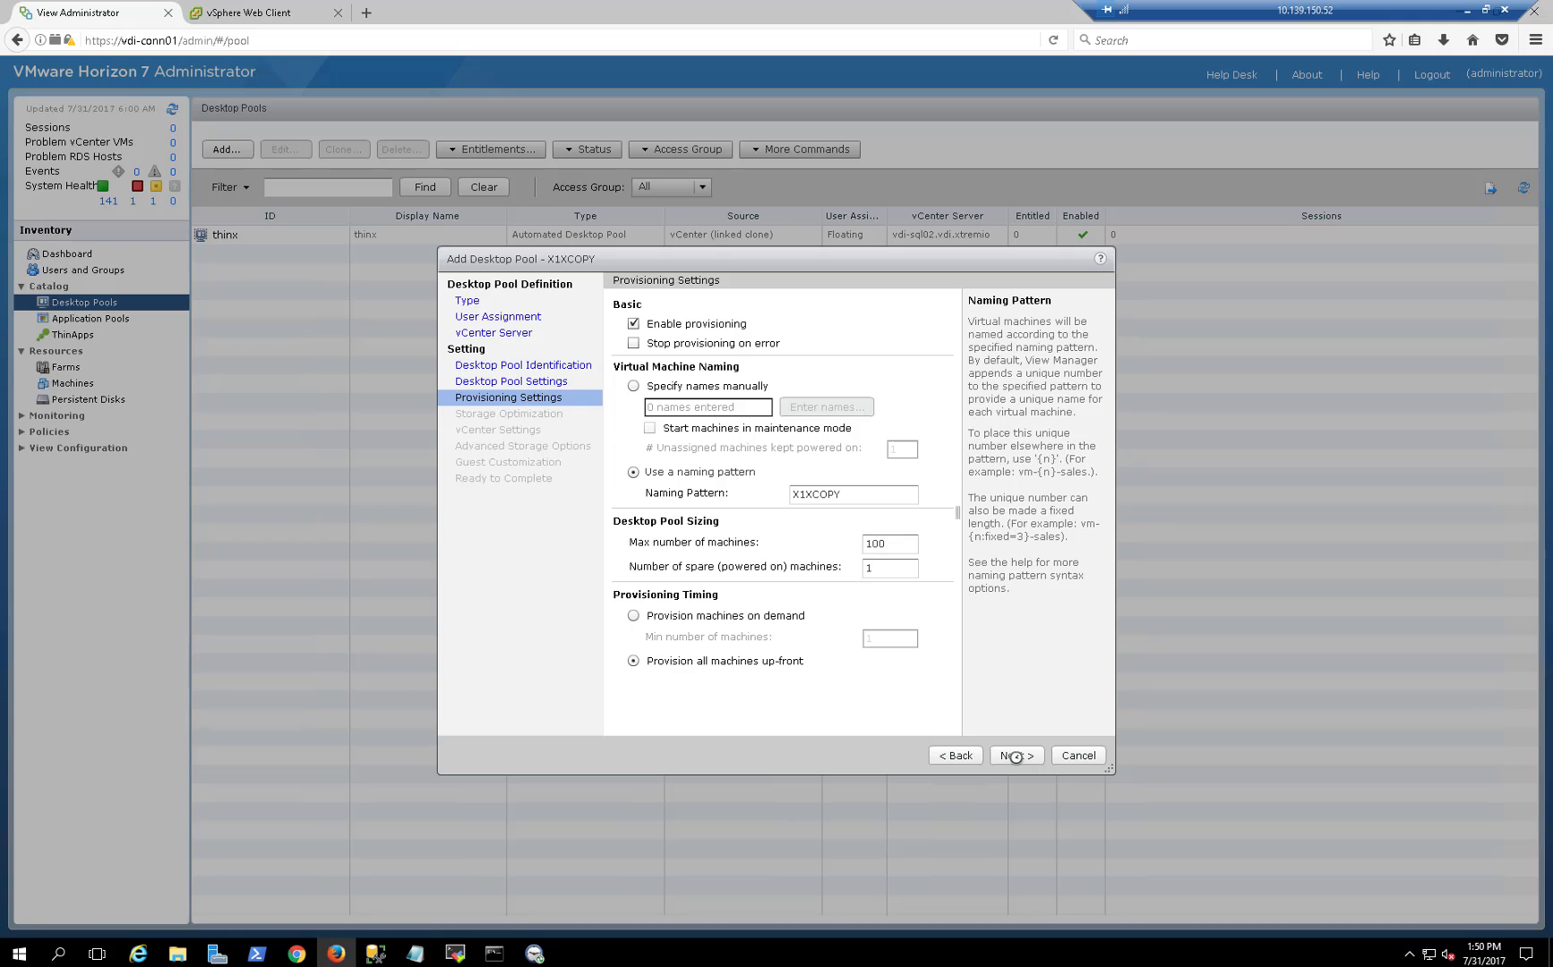
{"action": "left_click", "coordinate": [1013, 756]}
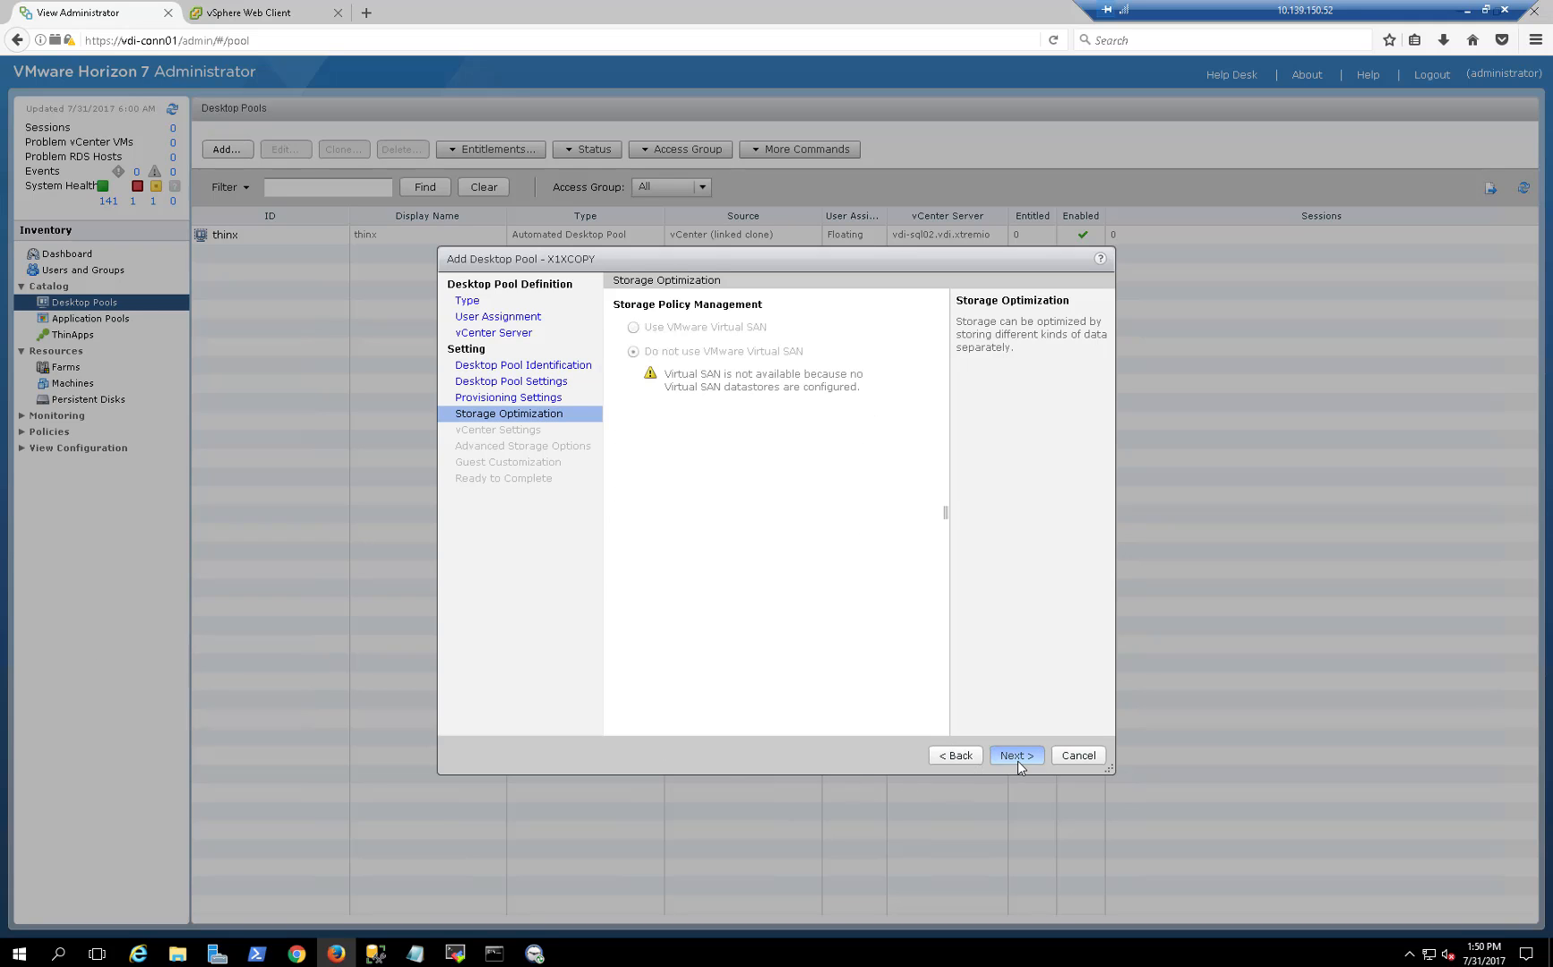
Select the eight XCOPY datastores for the X1XCOPY pool in vCenter Settings.
{"action": "left_click", "coordinate": [1014, 756]}
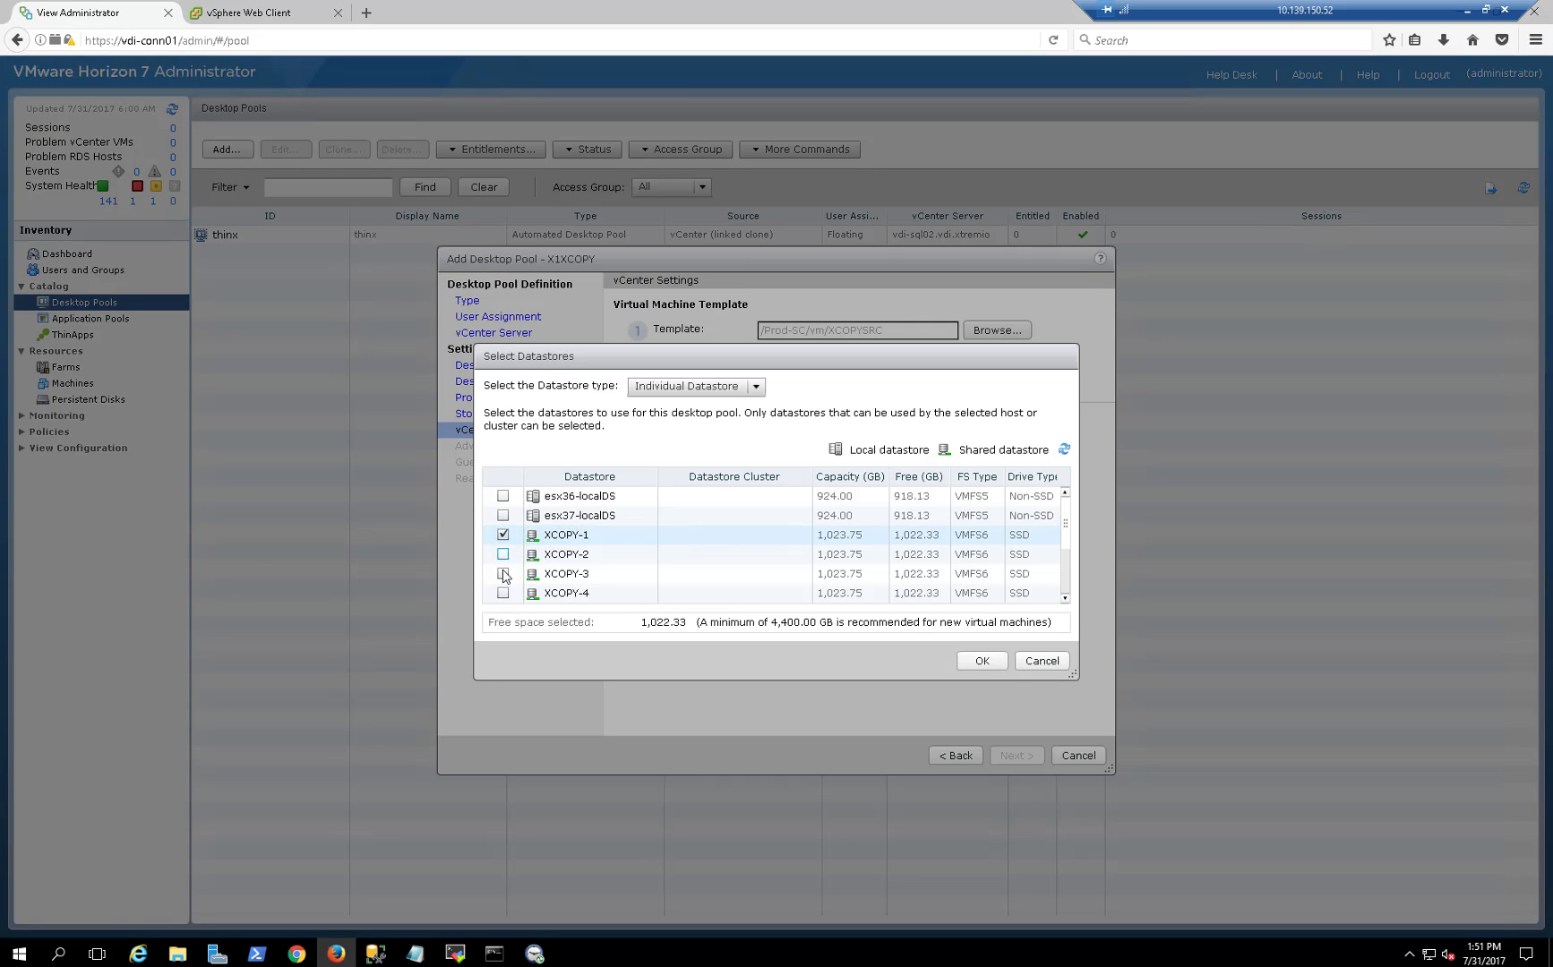
{"action": "left_click", "coordinate": [504, 575]}
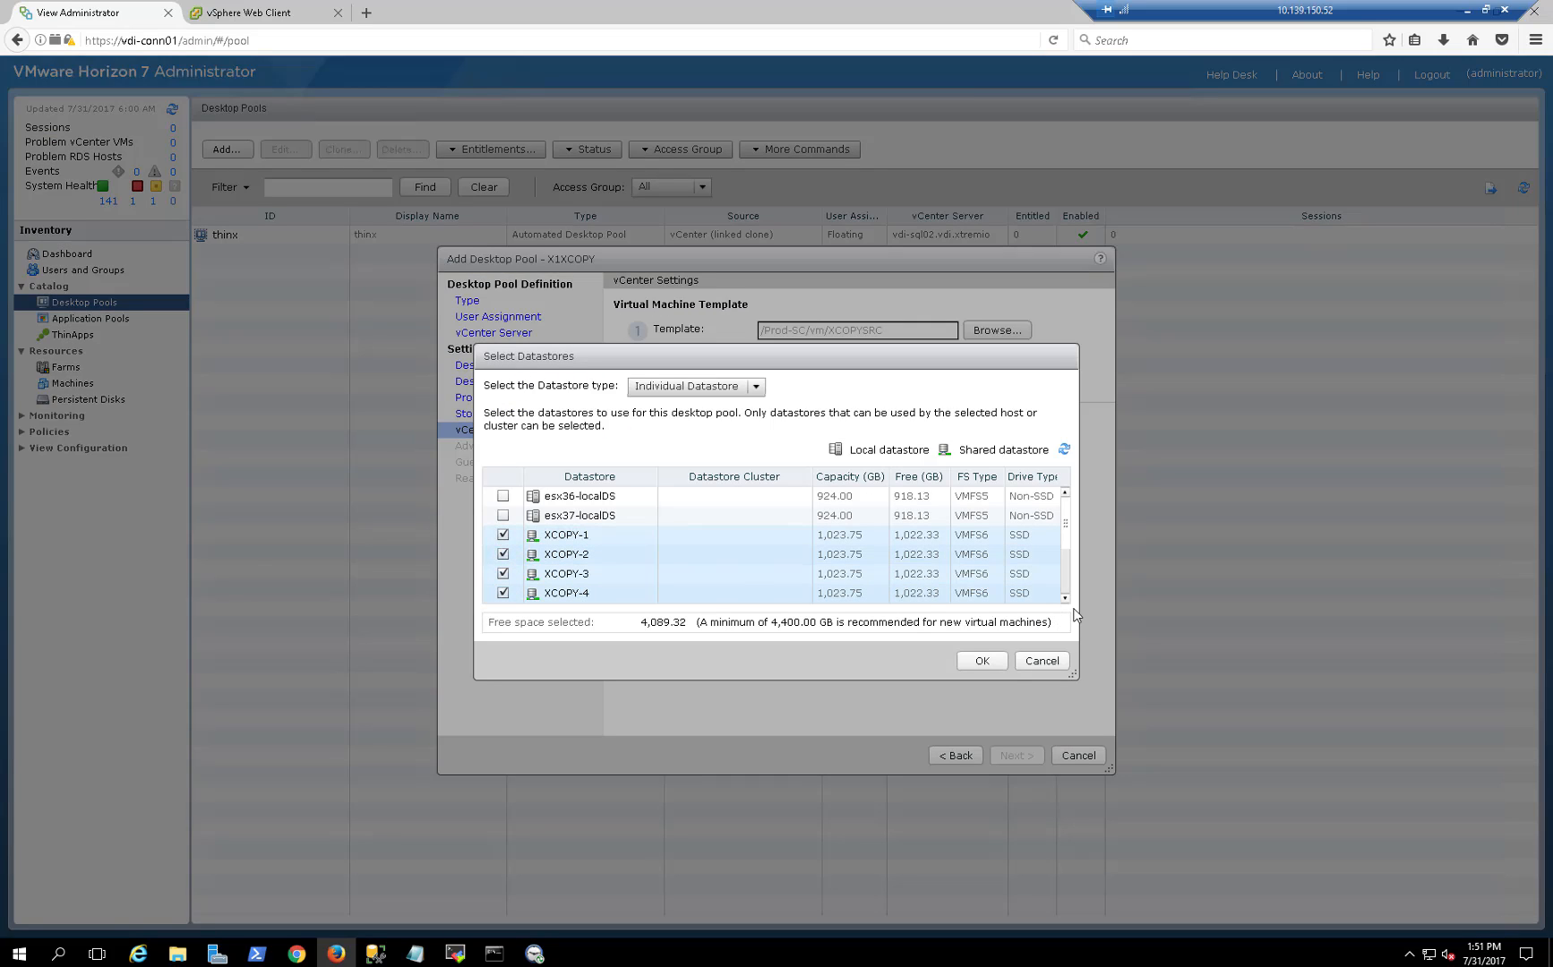
{"action": "scroll", "scroll_direction": "down", "scroll_amount": 3}
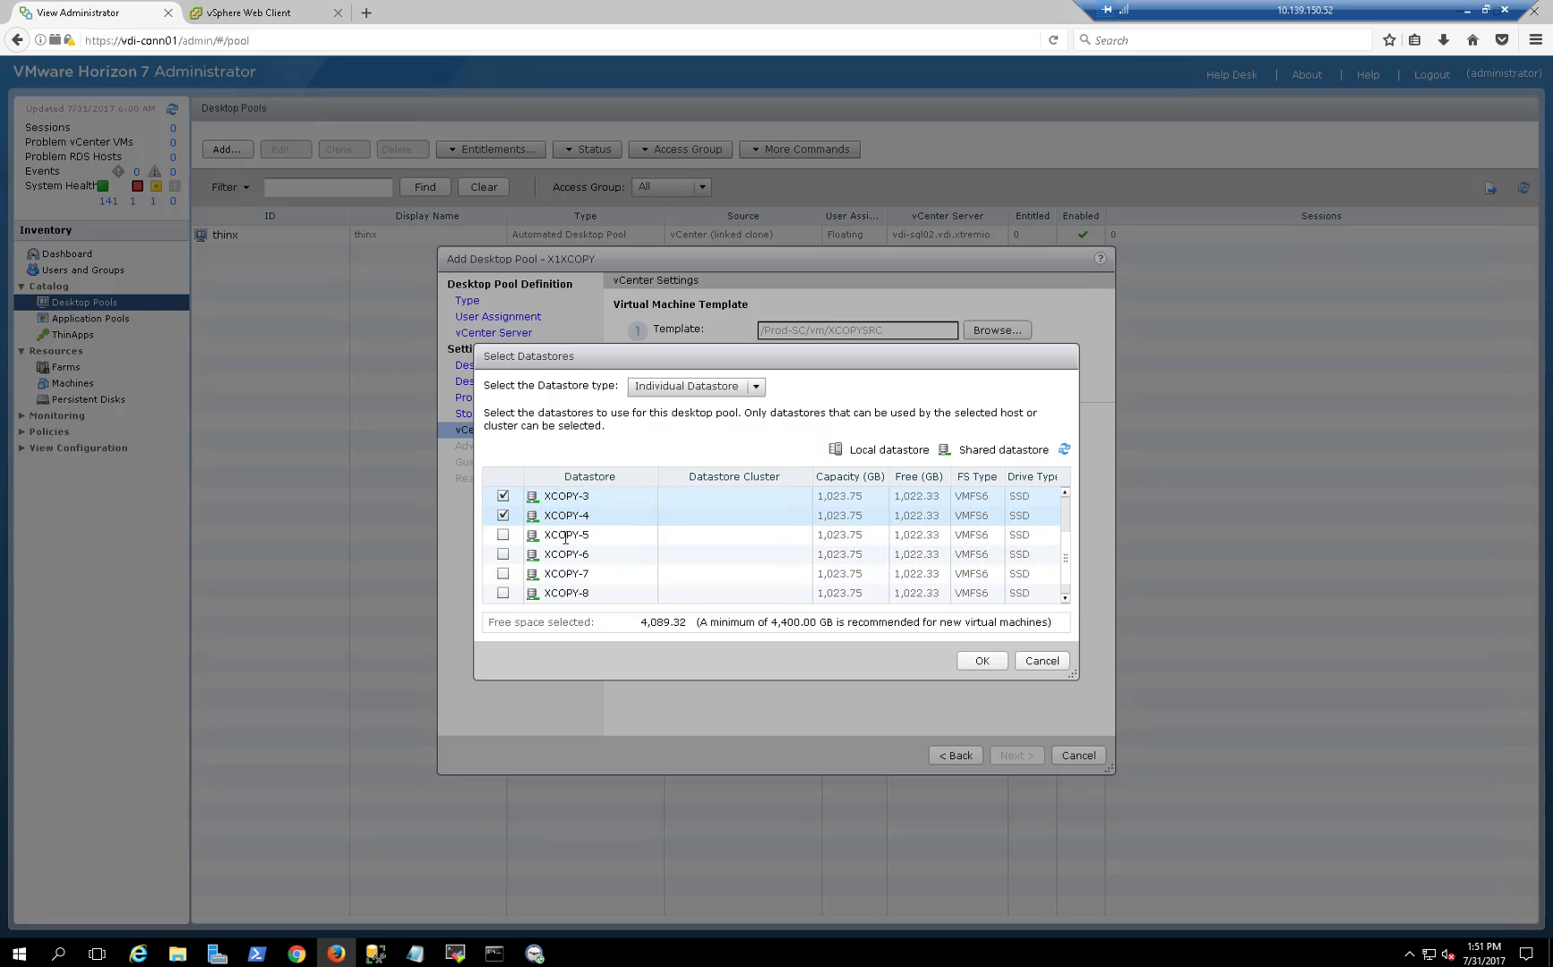
{"action": "left_click", "coordinate": [503, 554]}
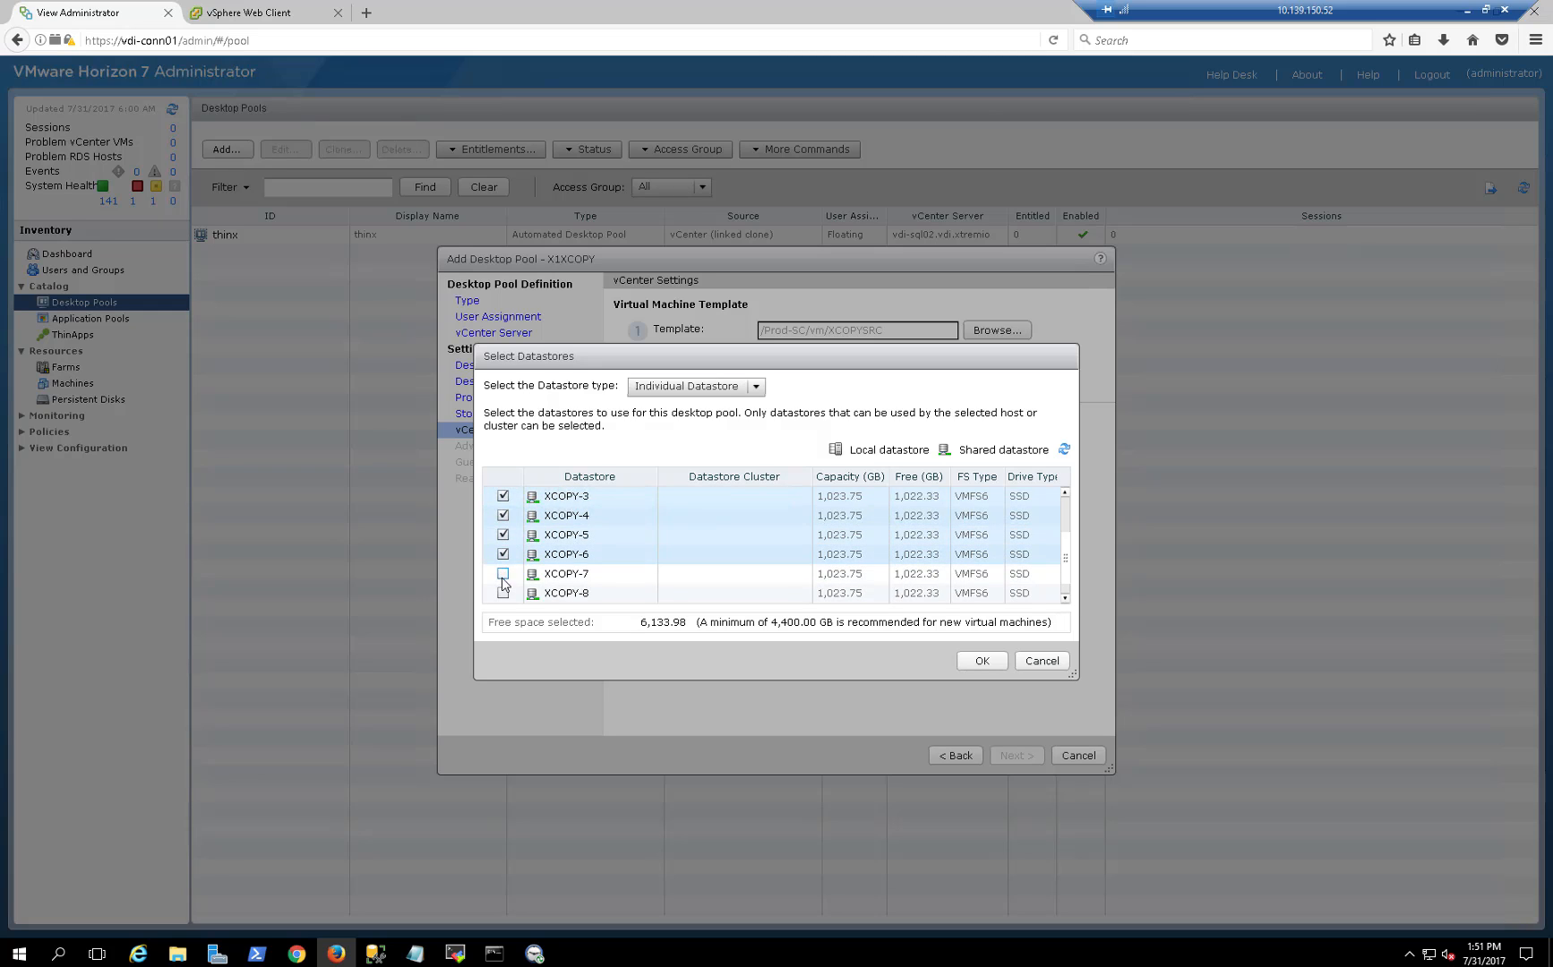
{"action": "left_click", "coordinate": [979, 661]}
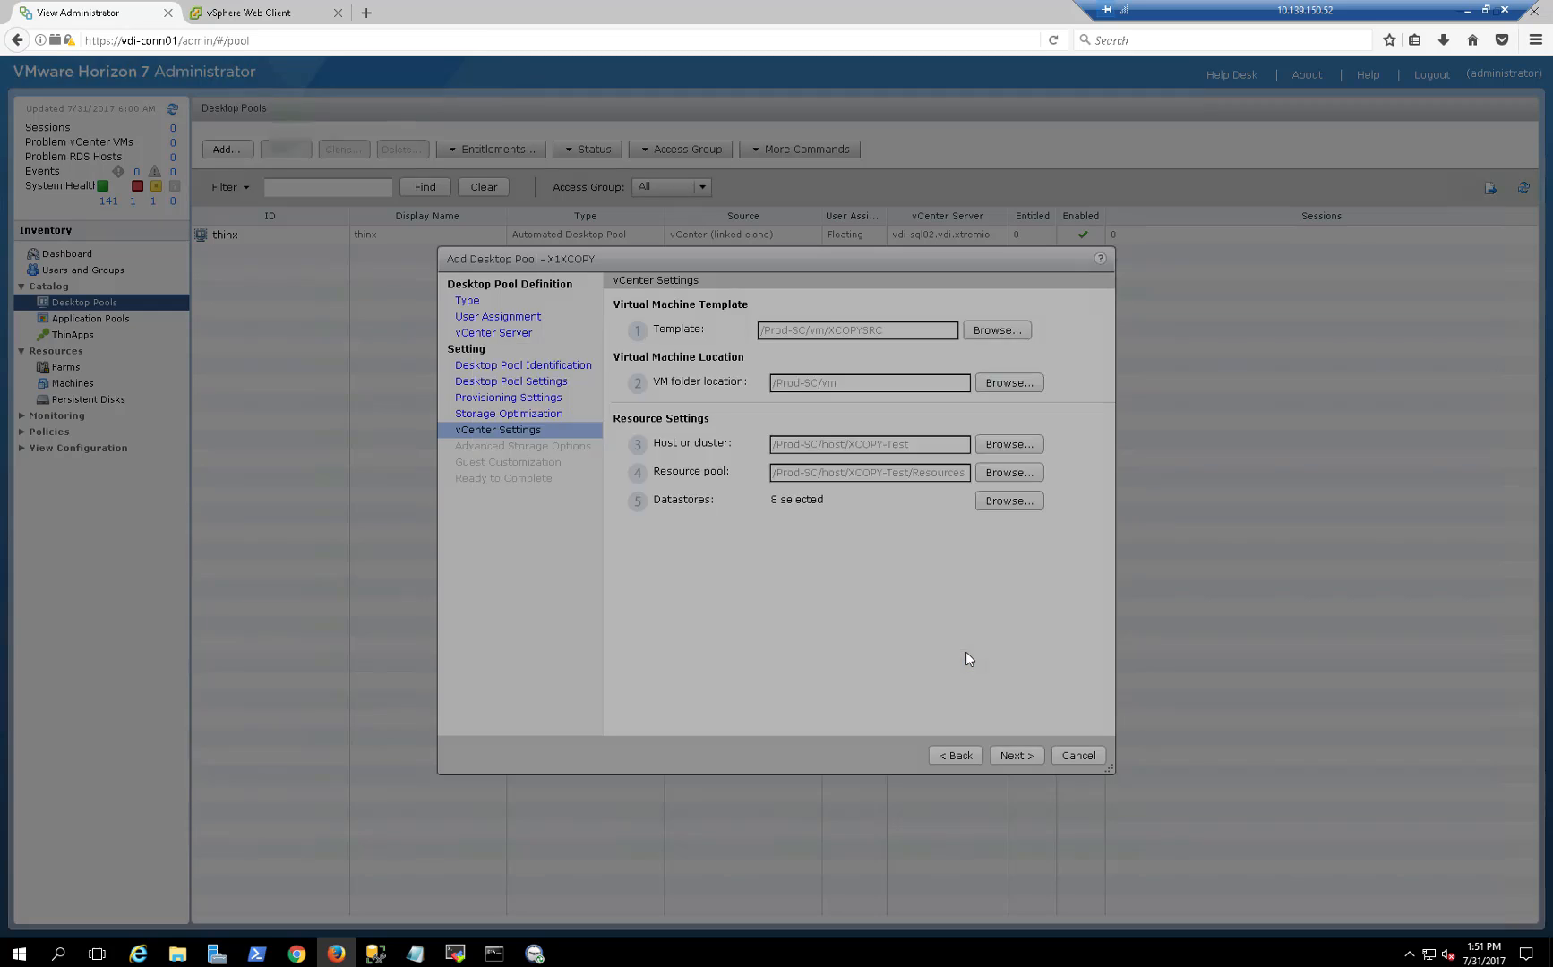
Set page sharing to Global, choose no guest customization with machines left powered off, reach Ready to Complete.
{"action": "left_click", "coordinate": [1013, 754]}
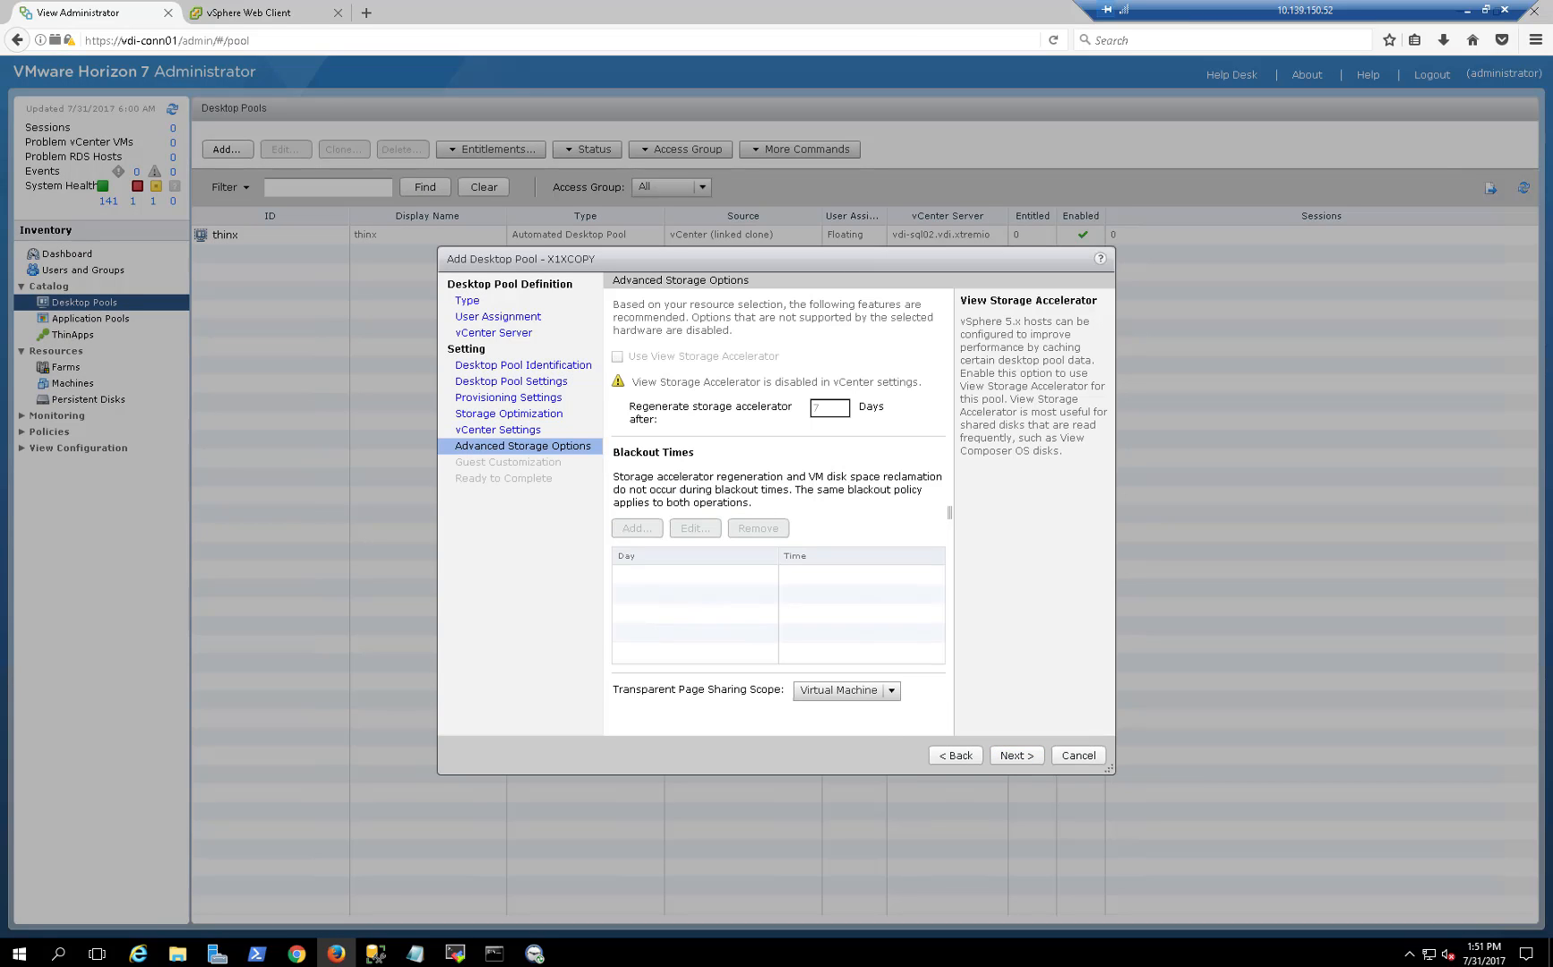
{"action": "left_click", "coordinate": [889, 689]}
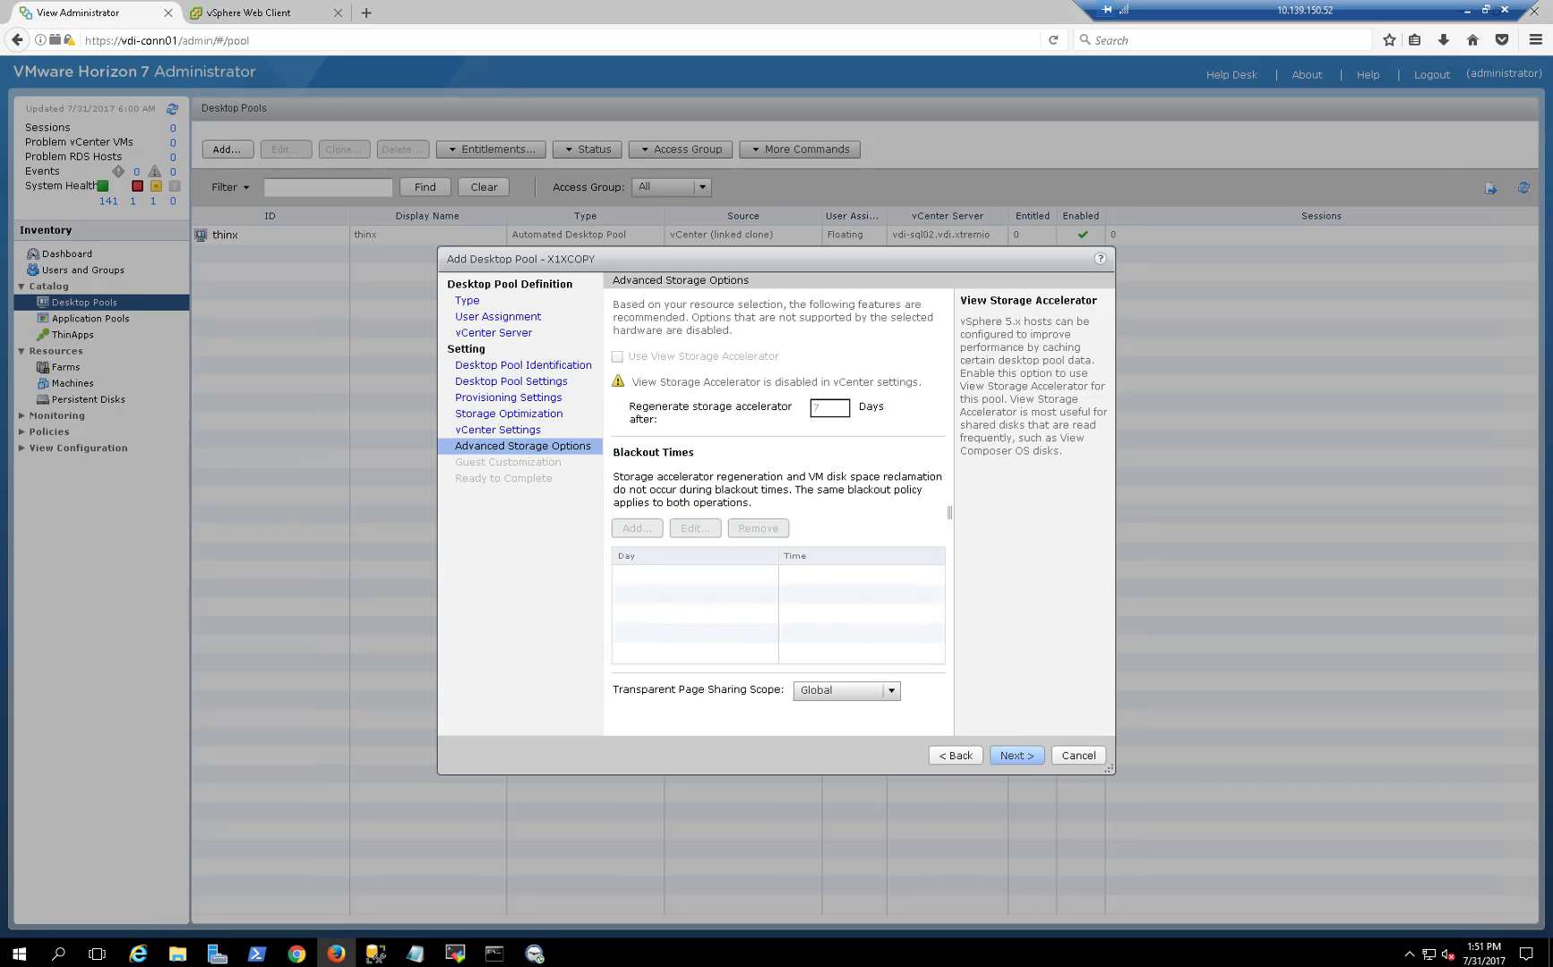
{"action": "left_click", "coordinate": [1014, 754]}
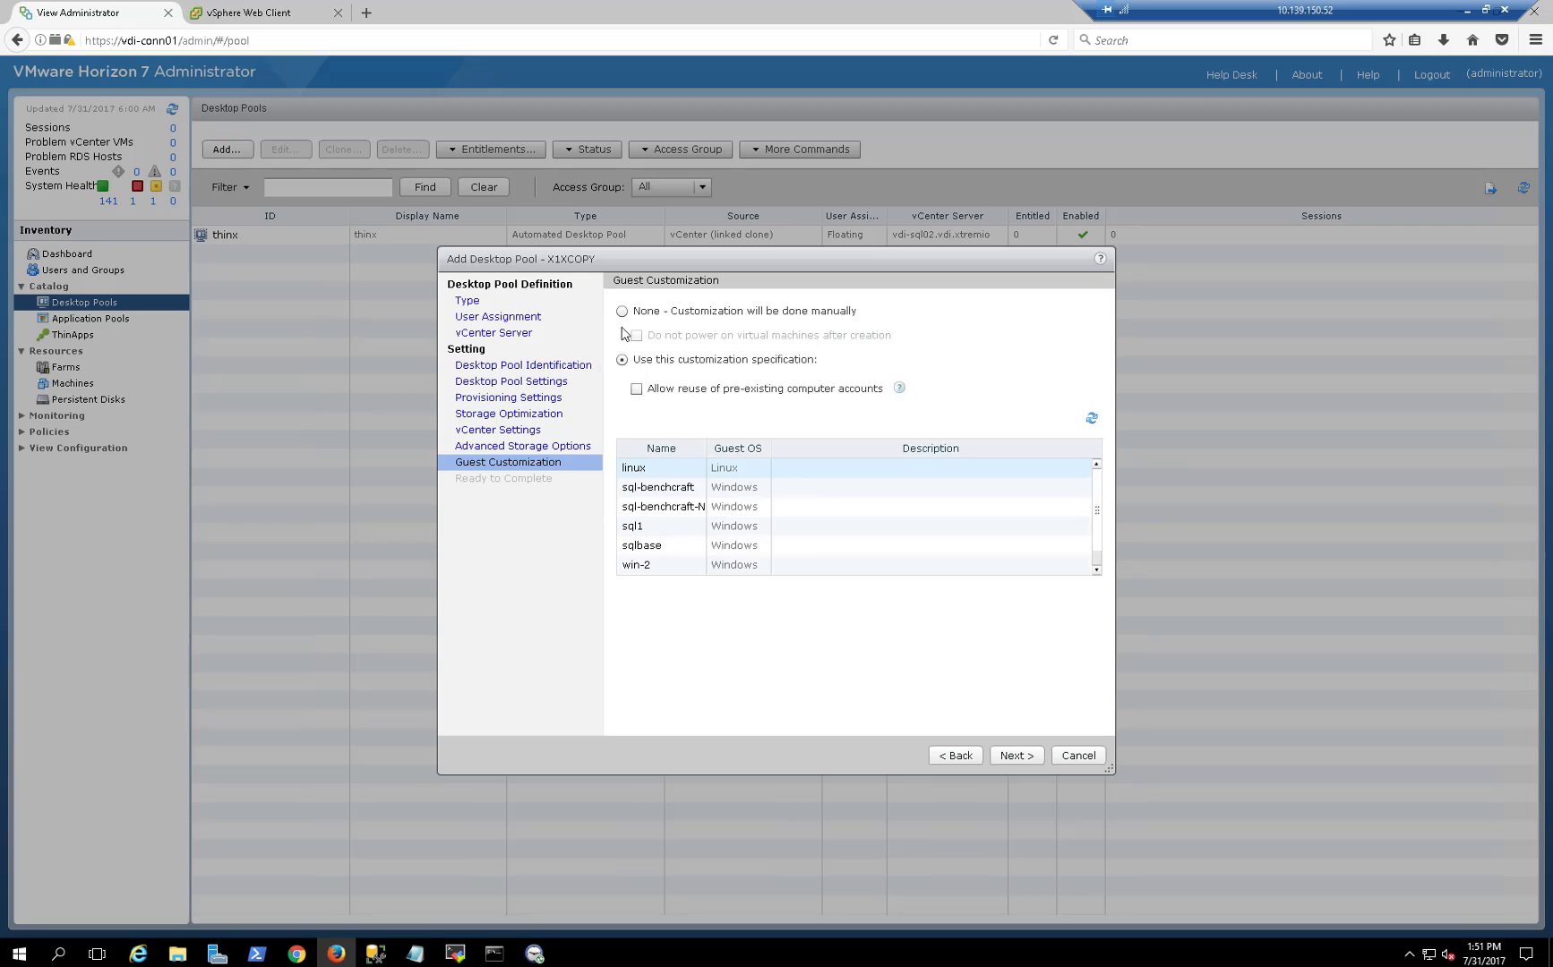
{"action": "left_click", "coordinate": [622, 310]}
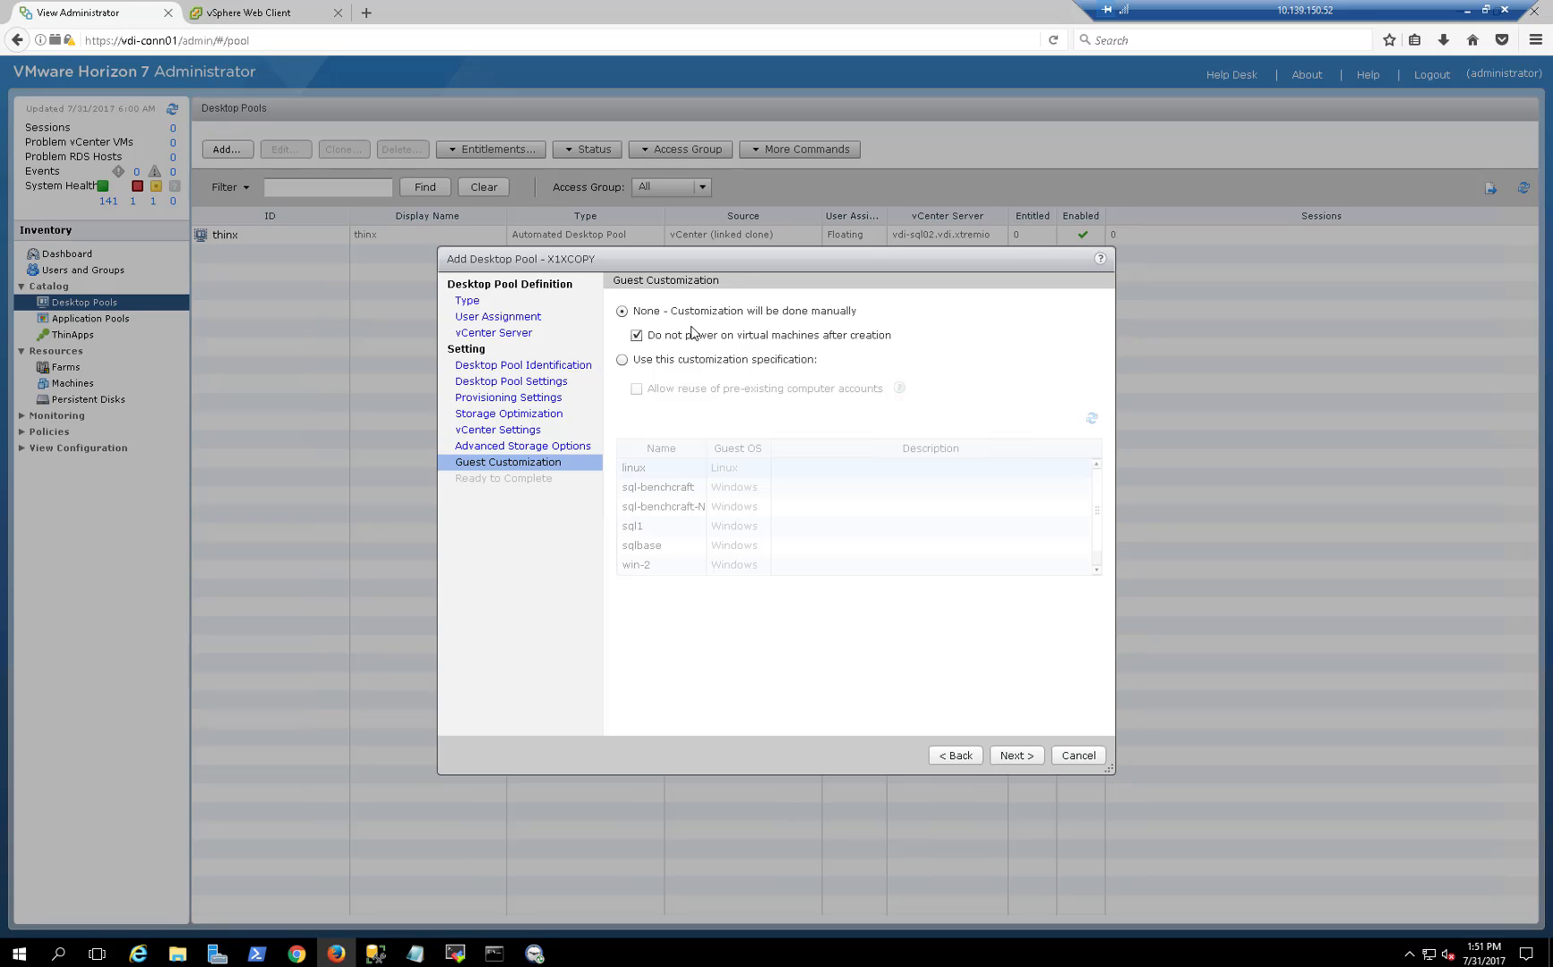
{"action": "mouse_move", "coordinate": [729, 482]}
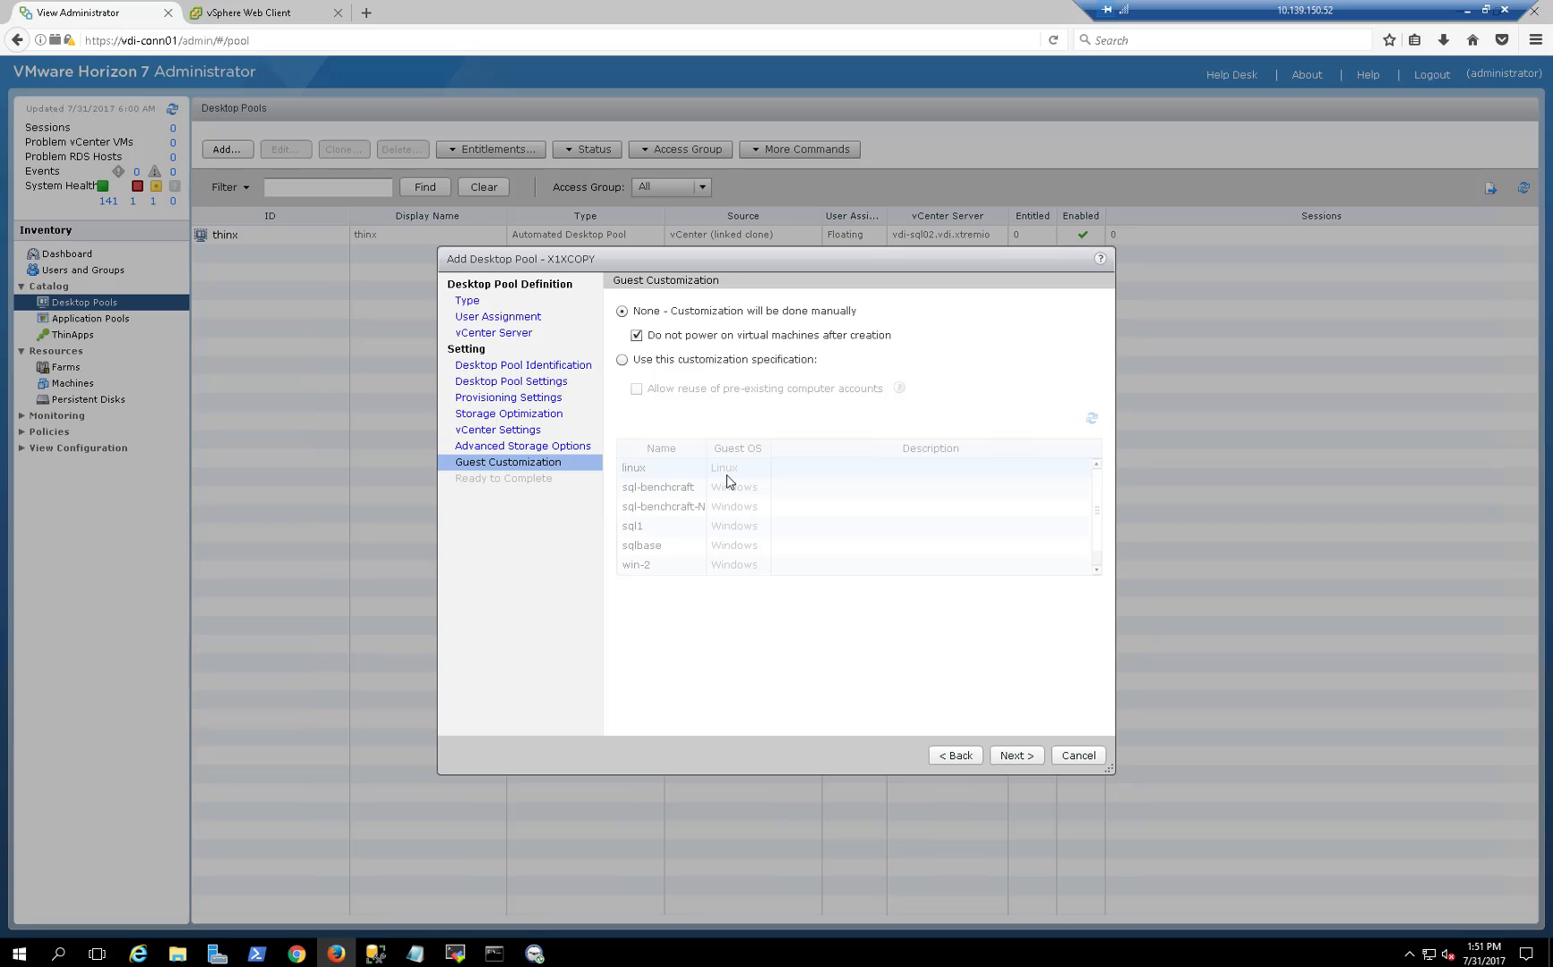
{"action": "mouse_move", "coordinate": [741, 309]}
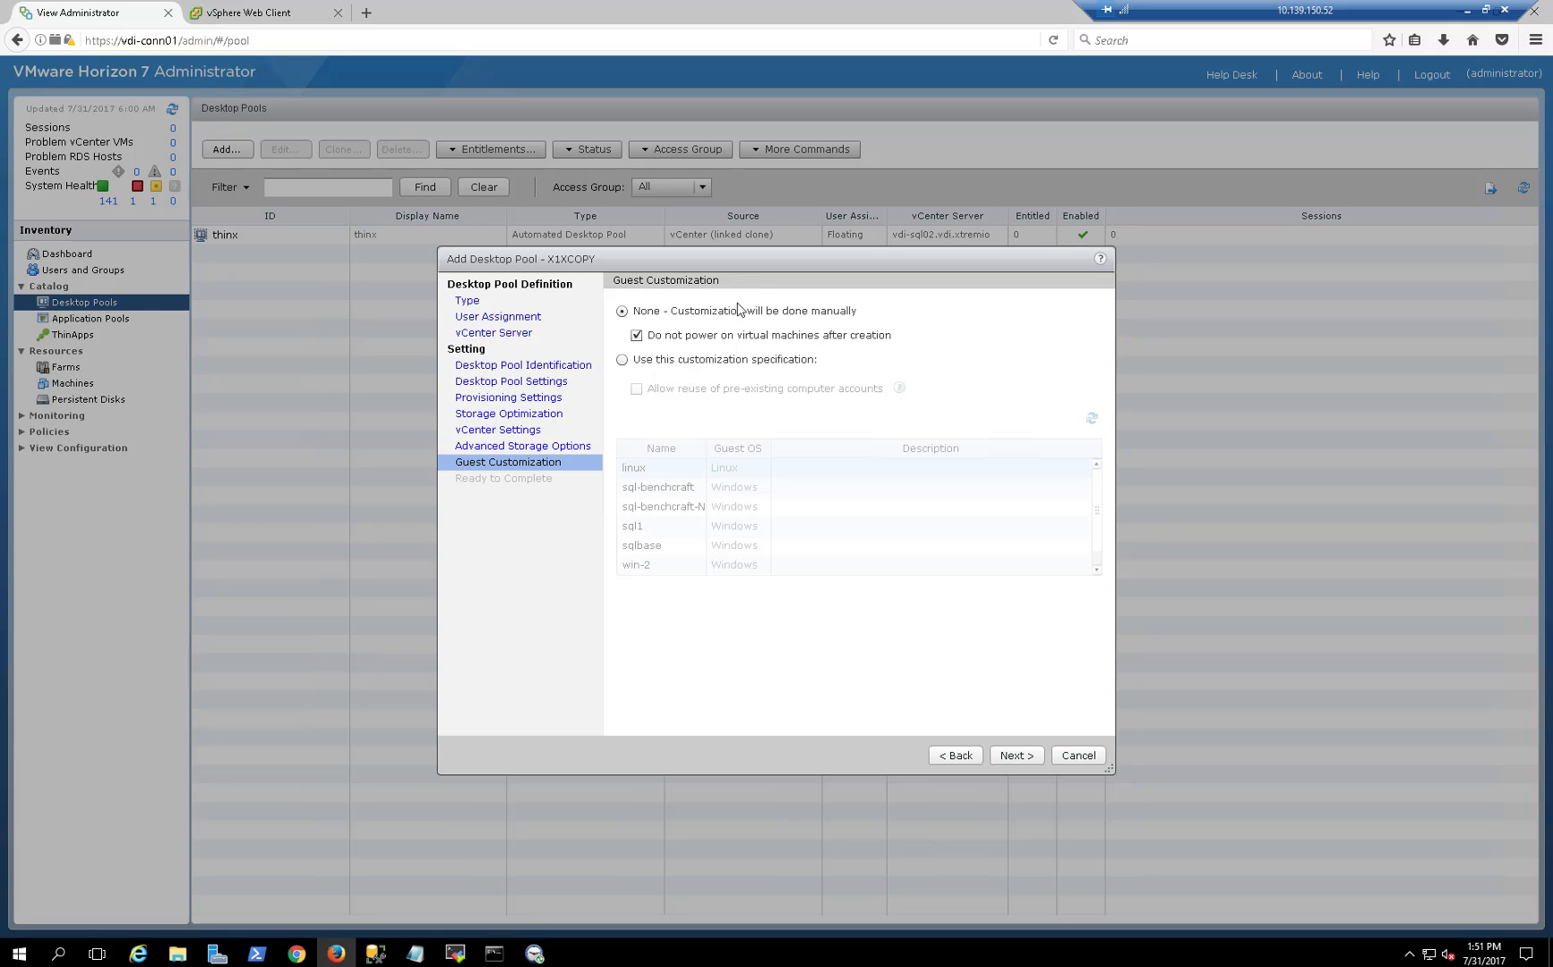
{"action": "mouse_move", "coordinate": [1042, 840]}
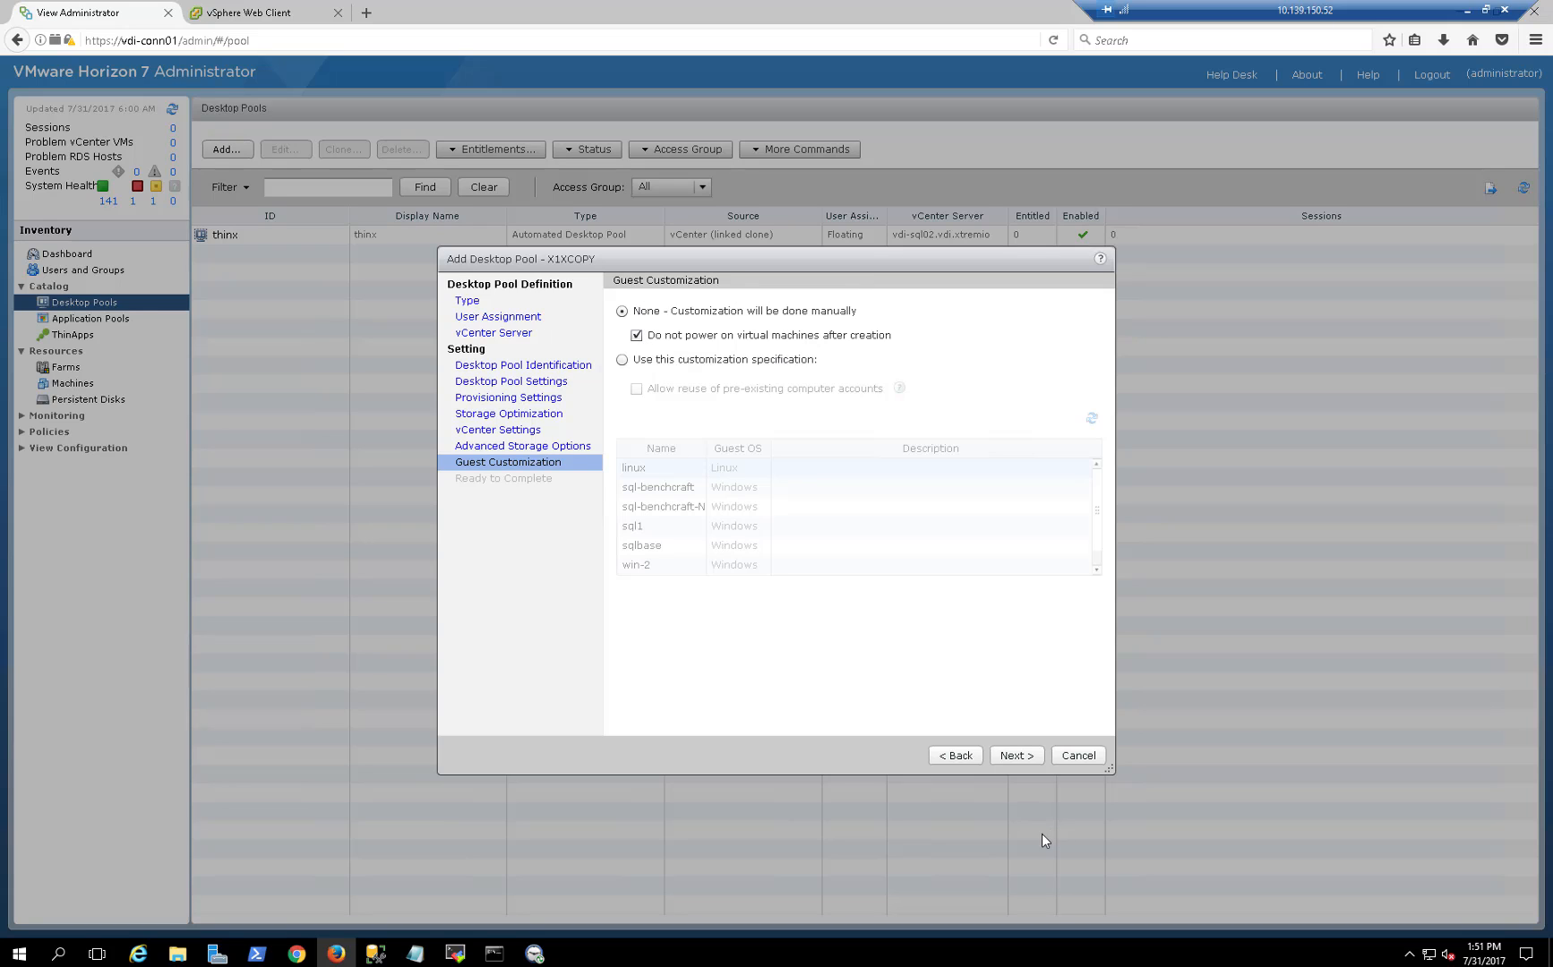
{"action": "left_click", "coordinate": [1016, 756]}
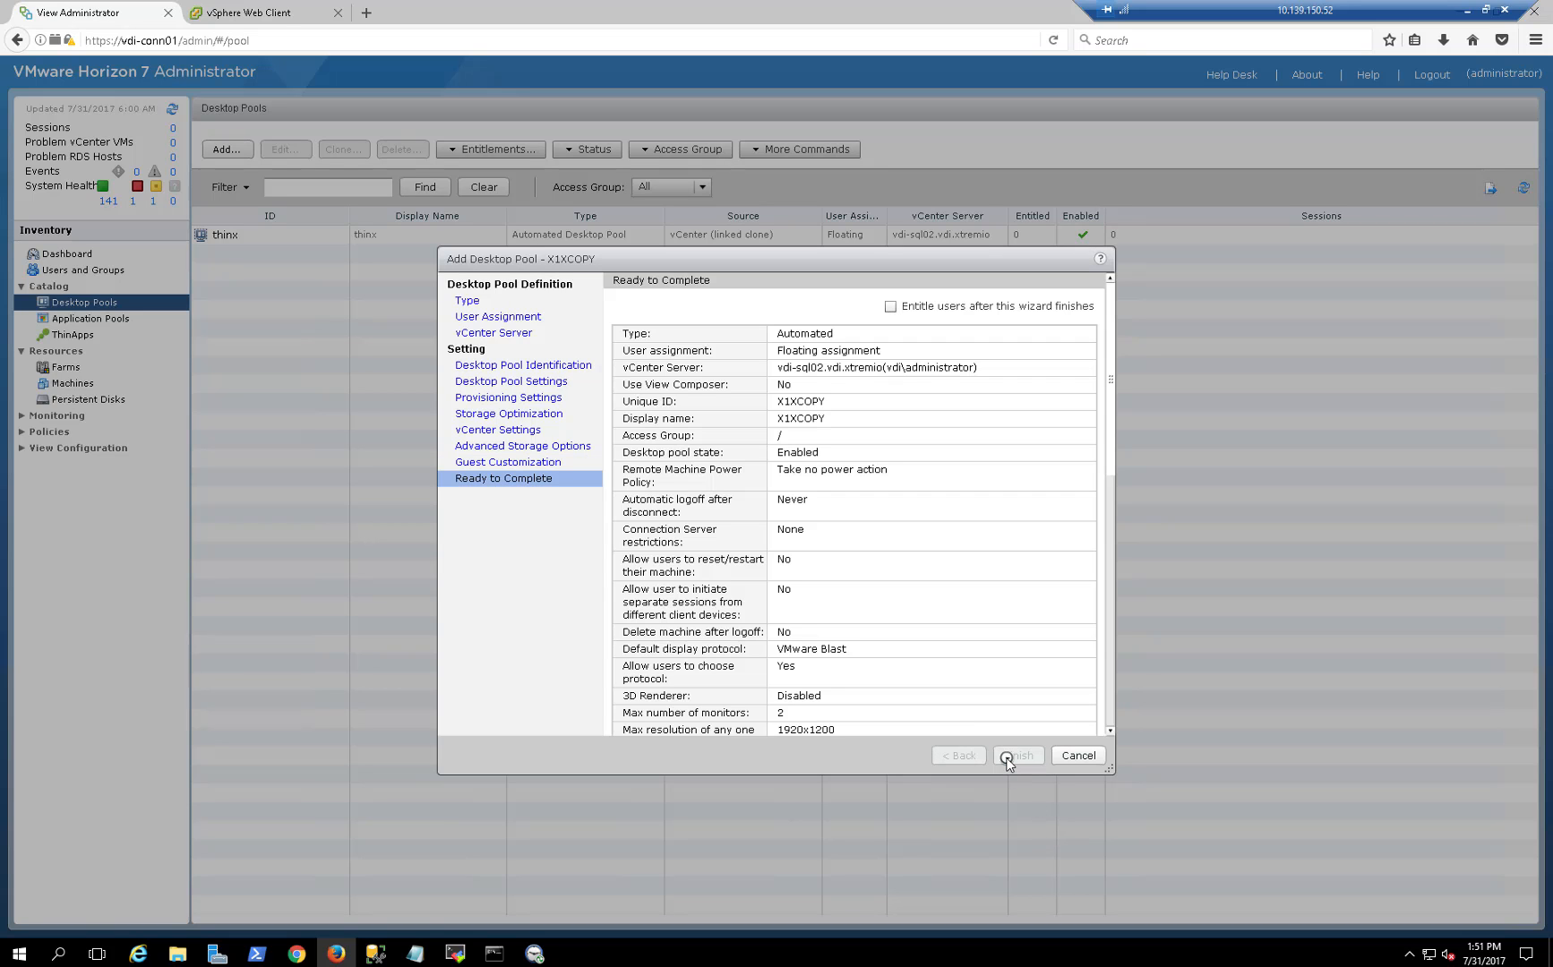
Finish the wizard and select the new X1XCOPY pool in the Desktop Pools list.
{"action": "left_click", "coordinate": [1016, 756]}
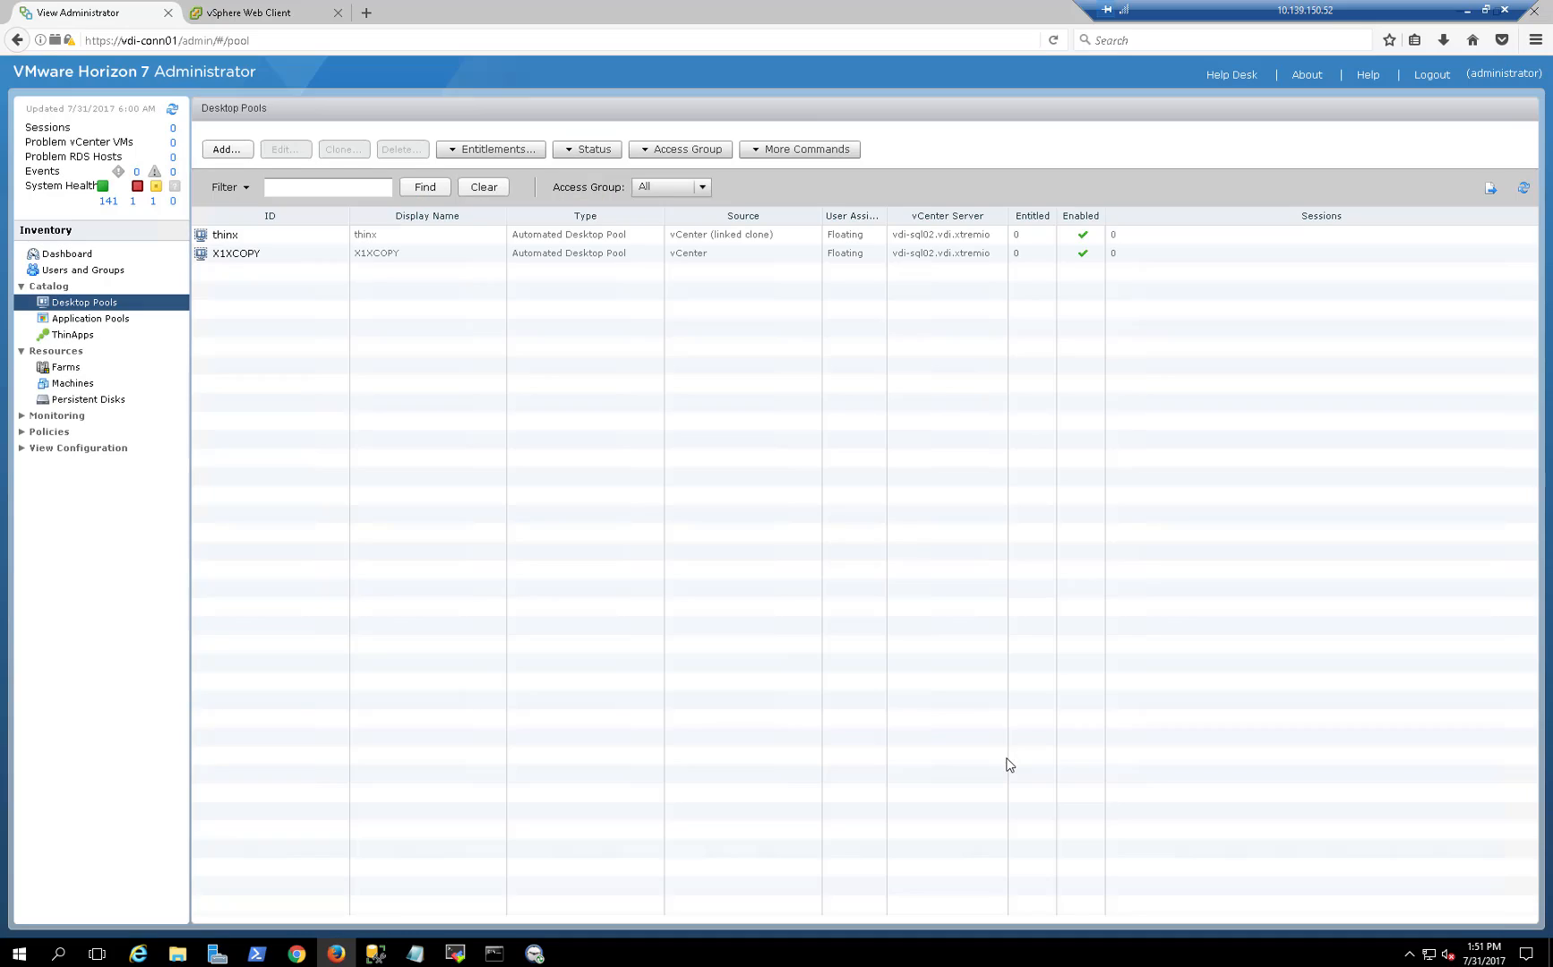
{"action": "left_click", "coordinate": [237, 252]}
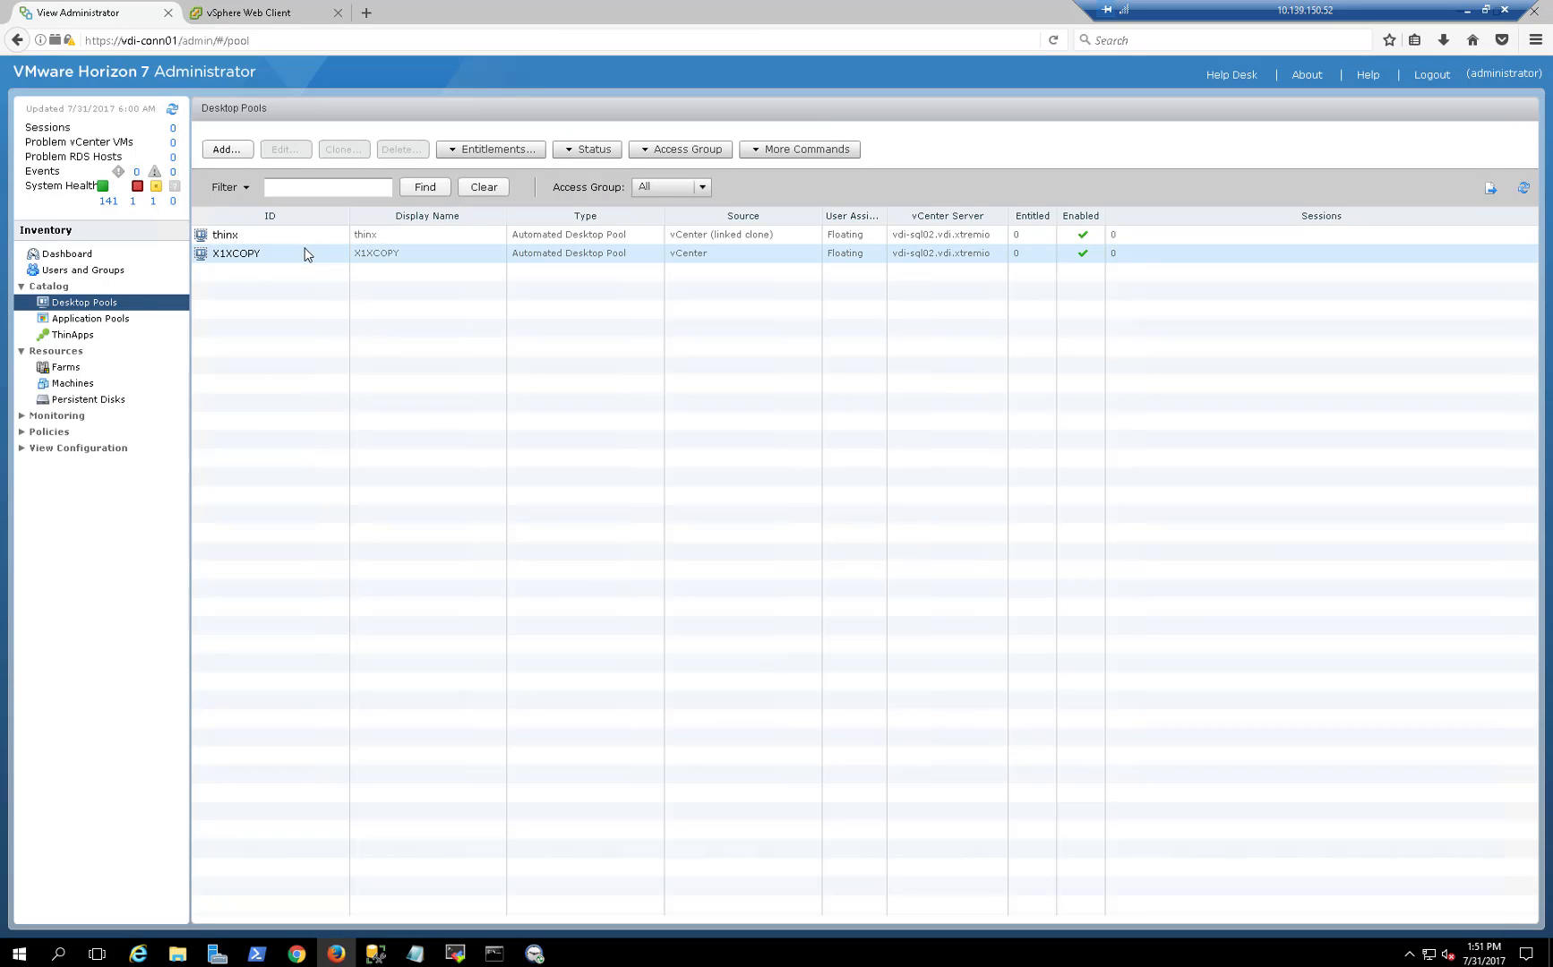
{"action": "mouse_move", "coordinate": [305, 258]}
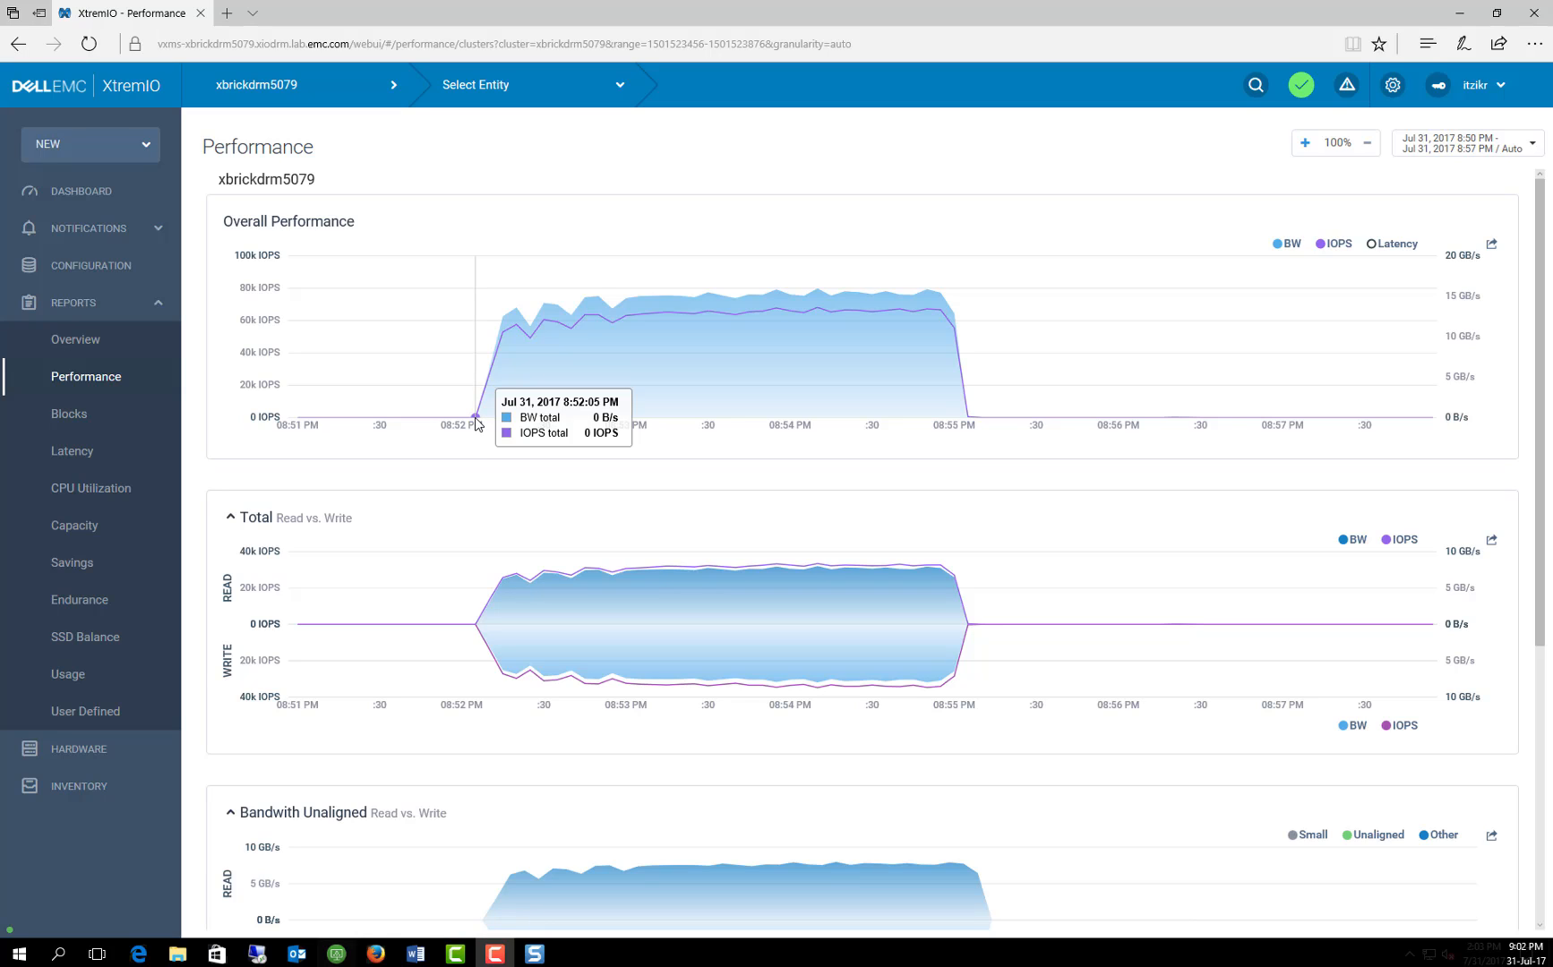
{"action": "mouse_move", "coordinate": [509, 415]}
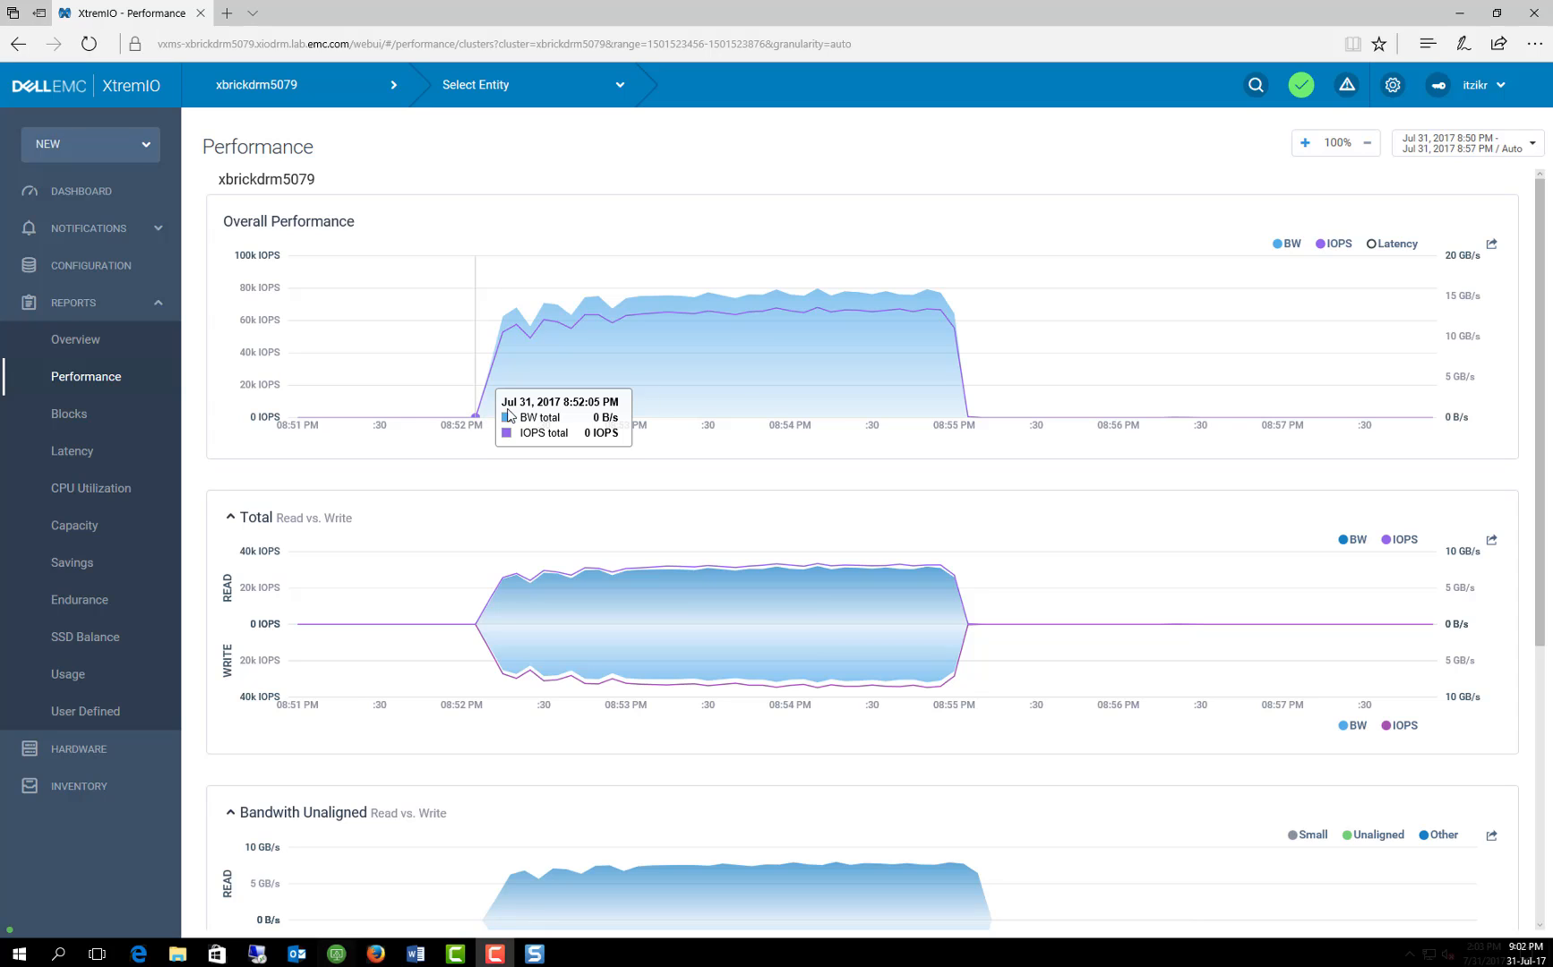
{"action": "mouse_move", "coordinate": [967, 415]}
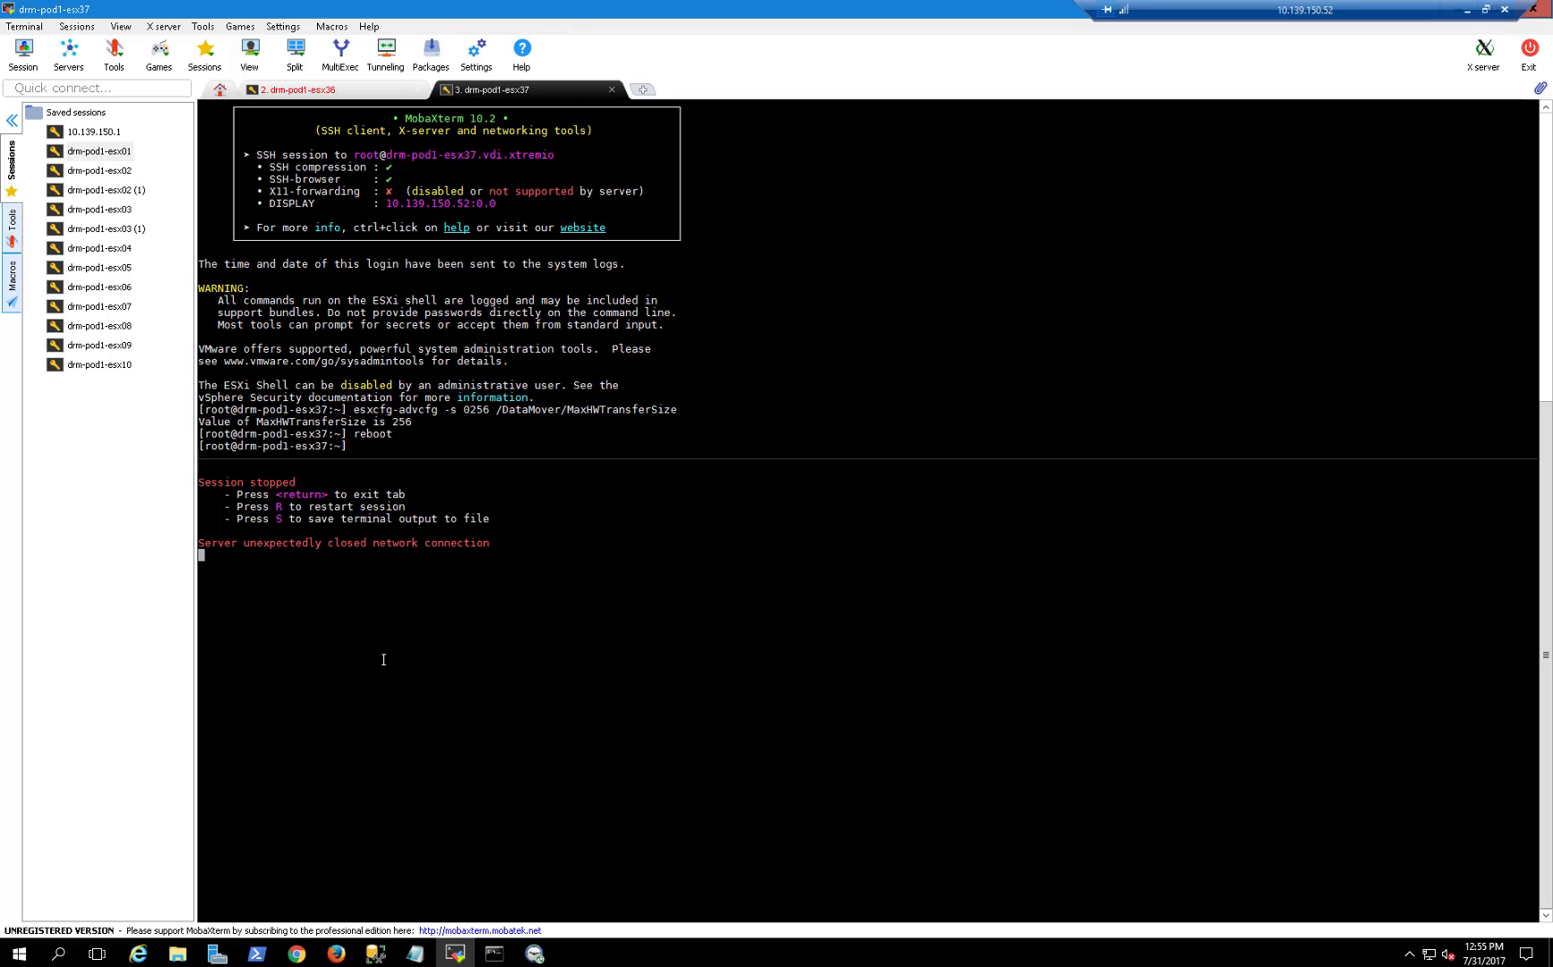
{"action": "mouse_move", "coordinate": [439, 445]}
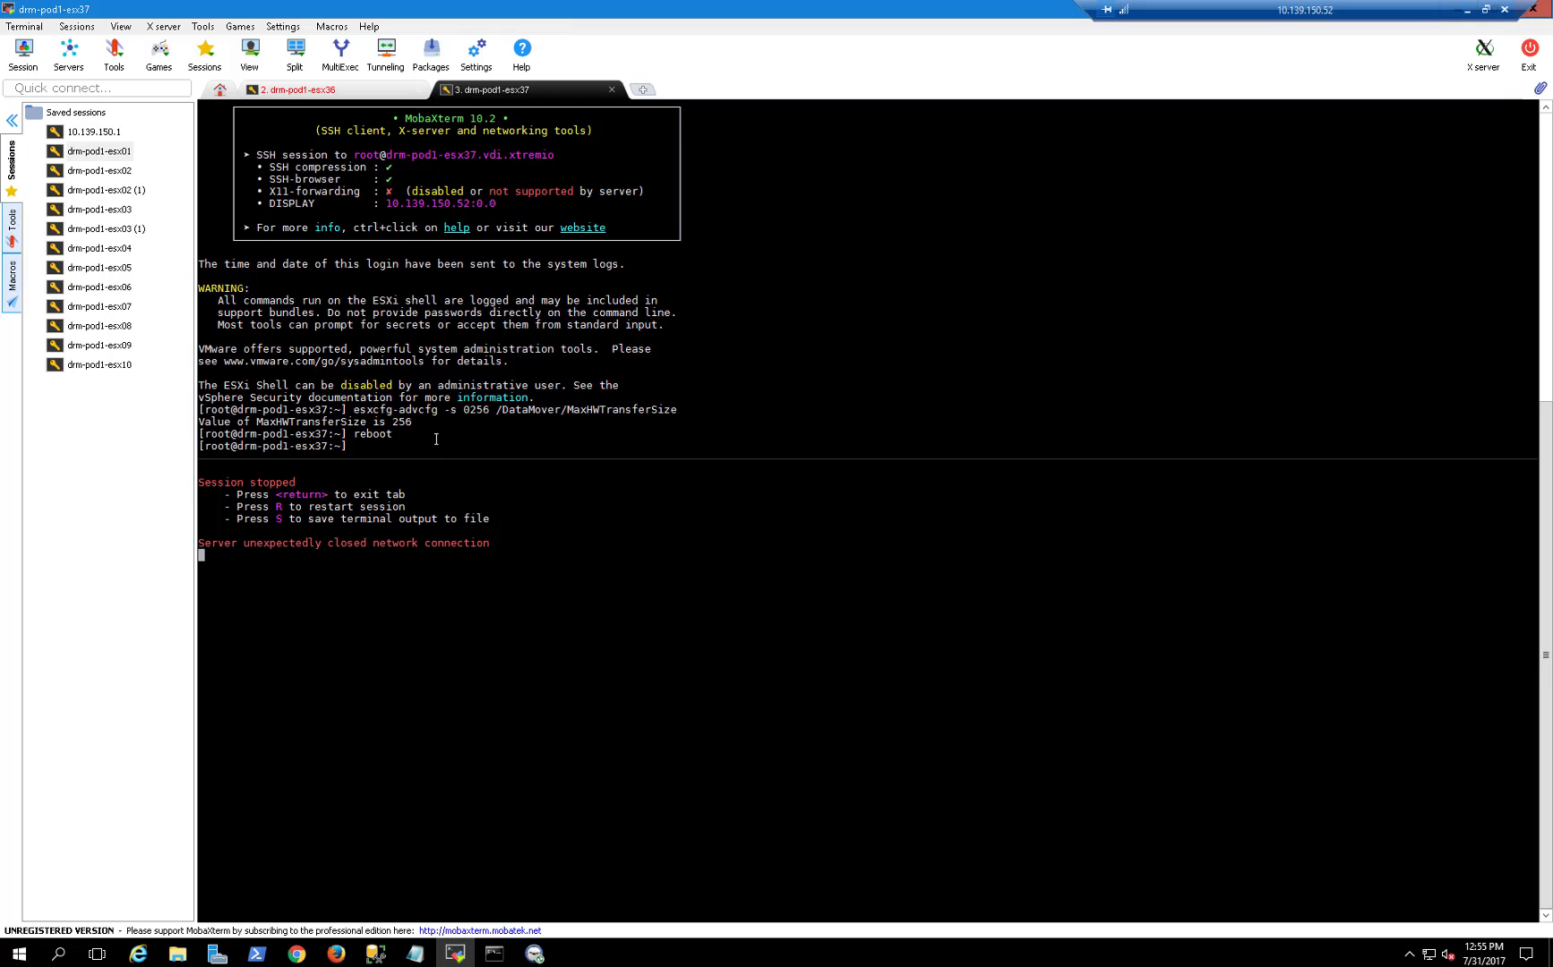
{"action": "double_click", "coordinate": [473, 408]}
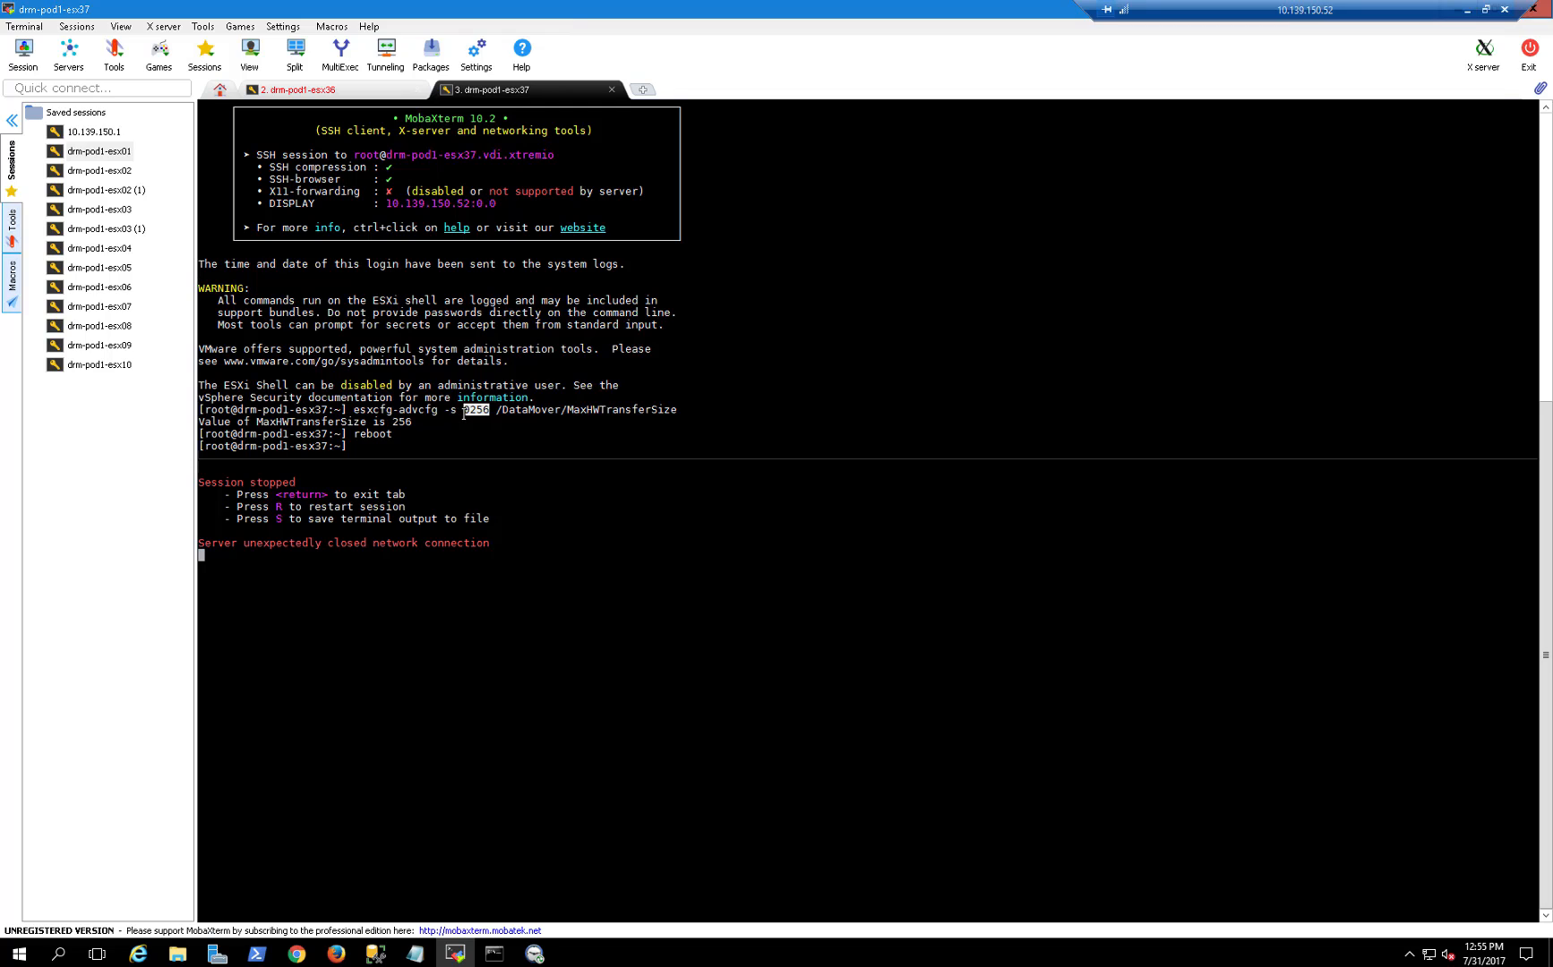
{"action": "mouse_move", "coordinate": [260, 715]}
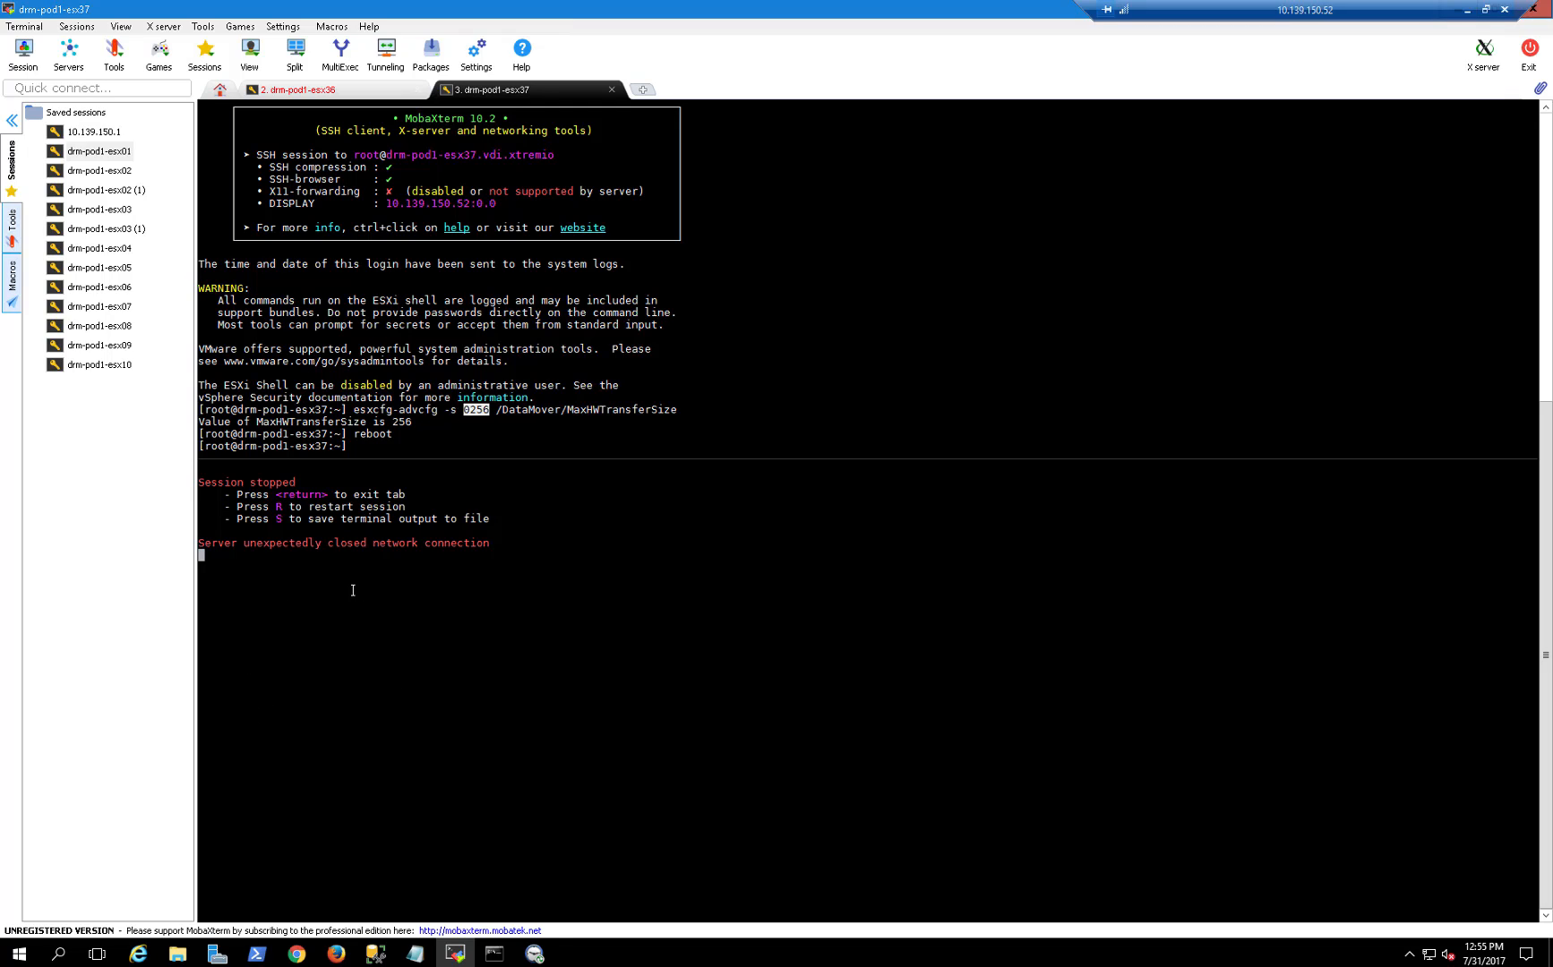
{"action": "mouse_move", "coordinate": [295, 829]}
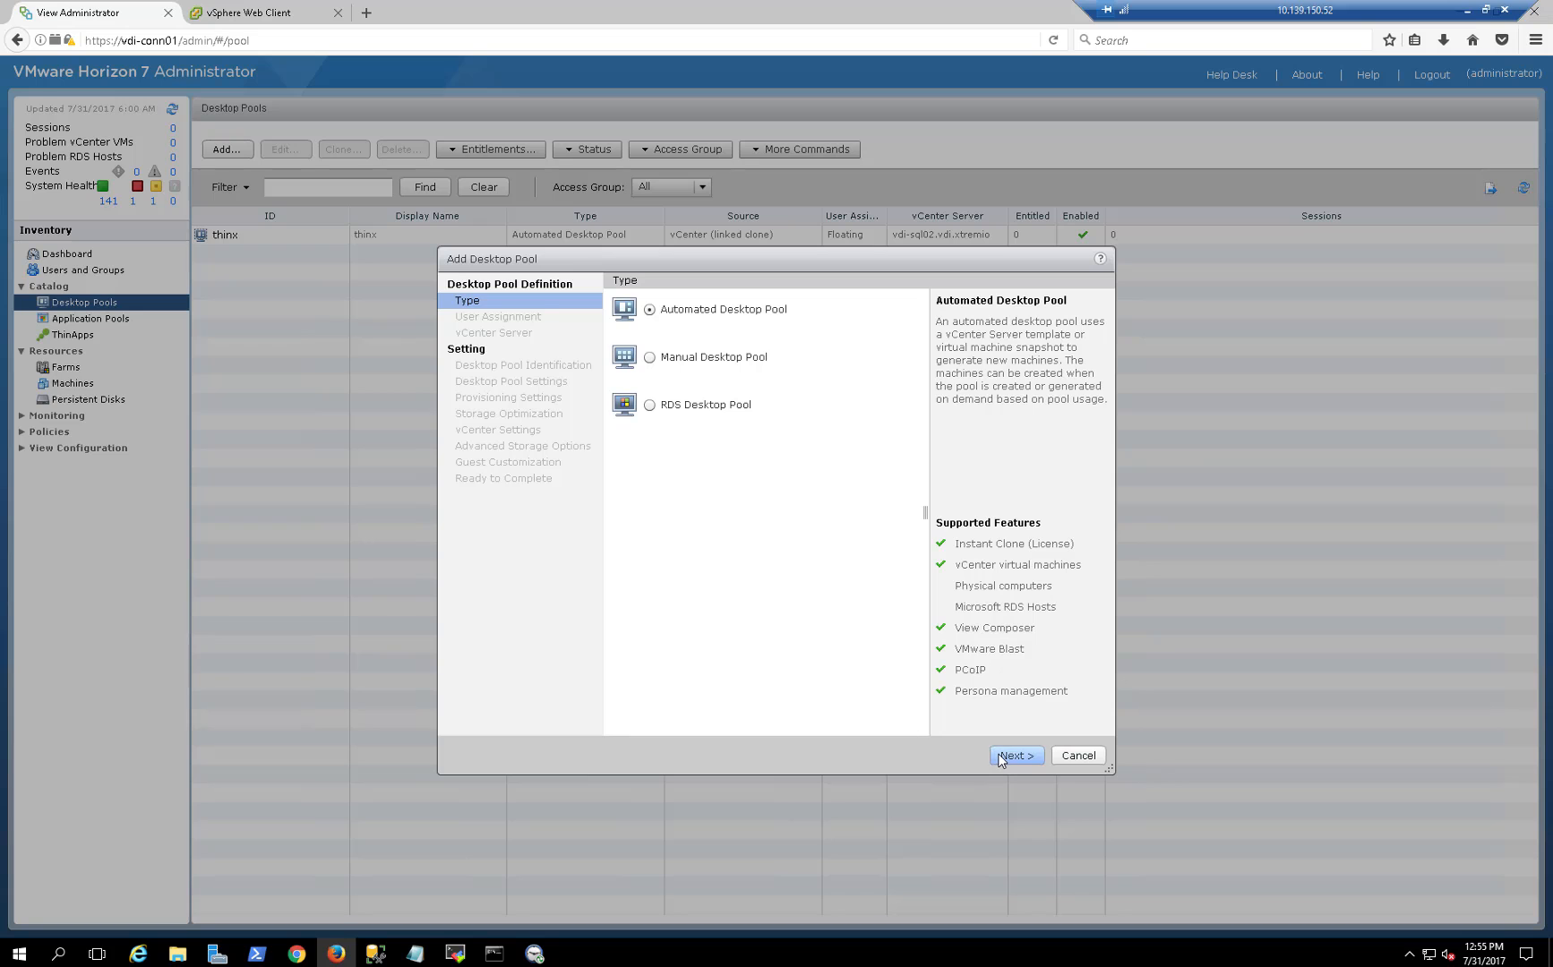
Define pool x2256kb as Automated, Floating, full clones with 100 machines through storage optimization.
{"action": "left_click", "coordinate": [1014, 756]}
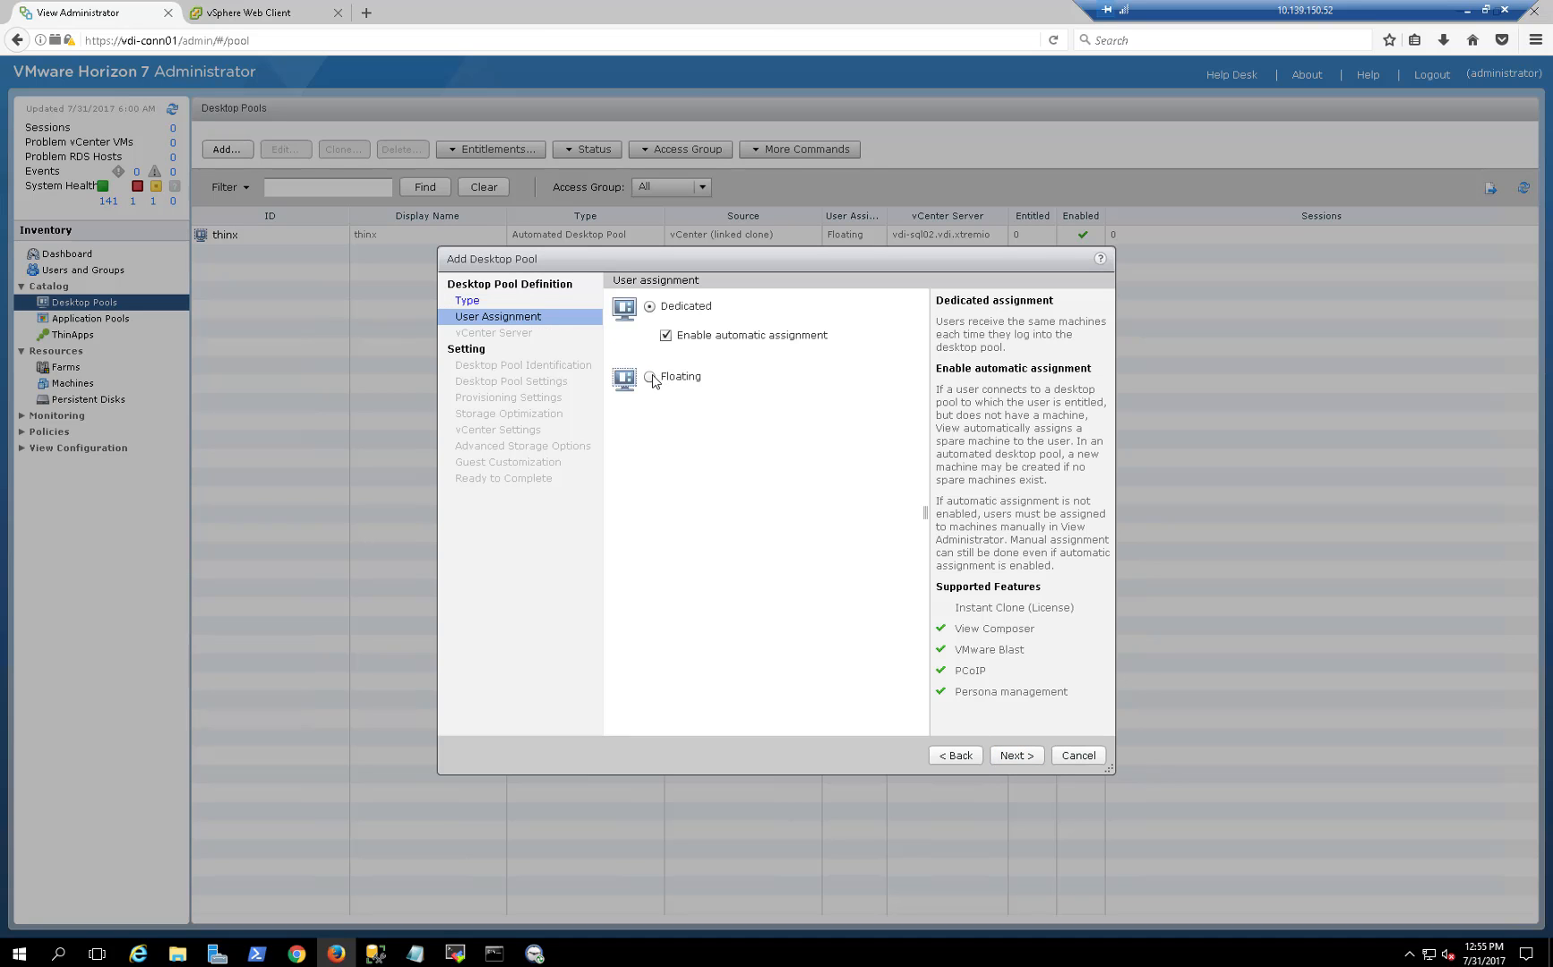
{"action": "left_click", "coordinate": [1014, 754]}
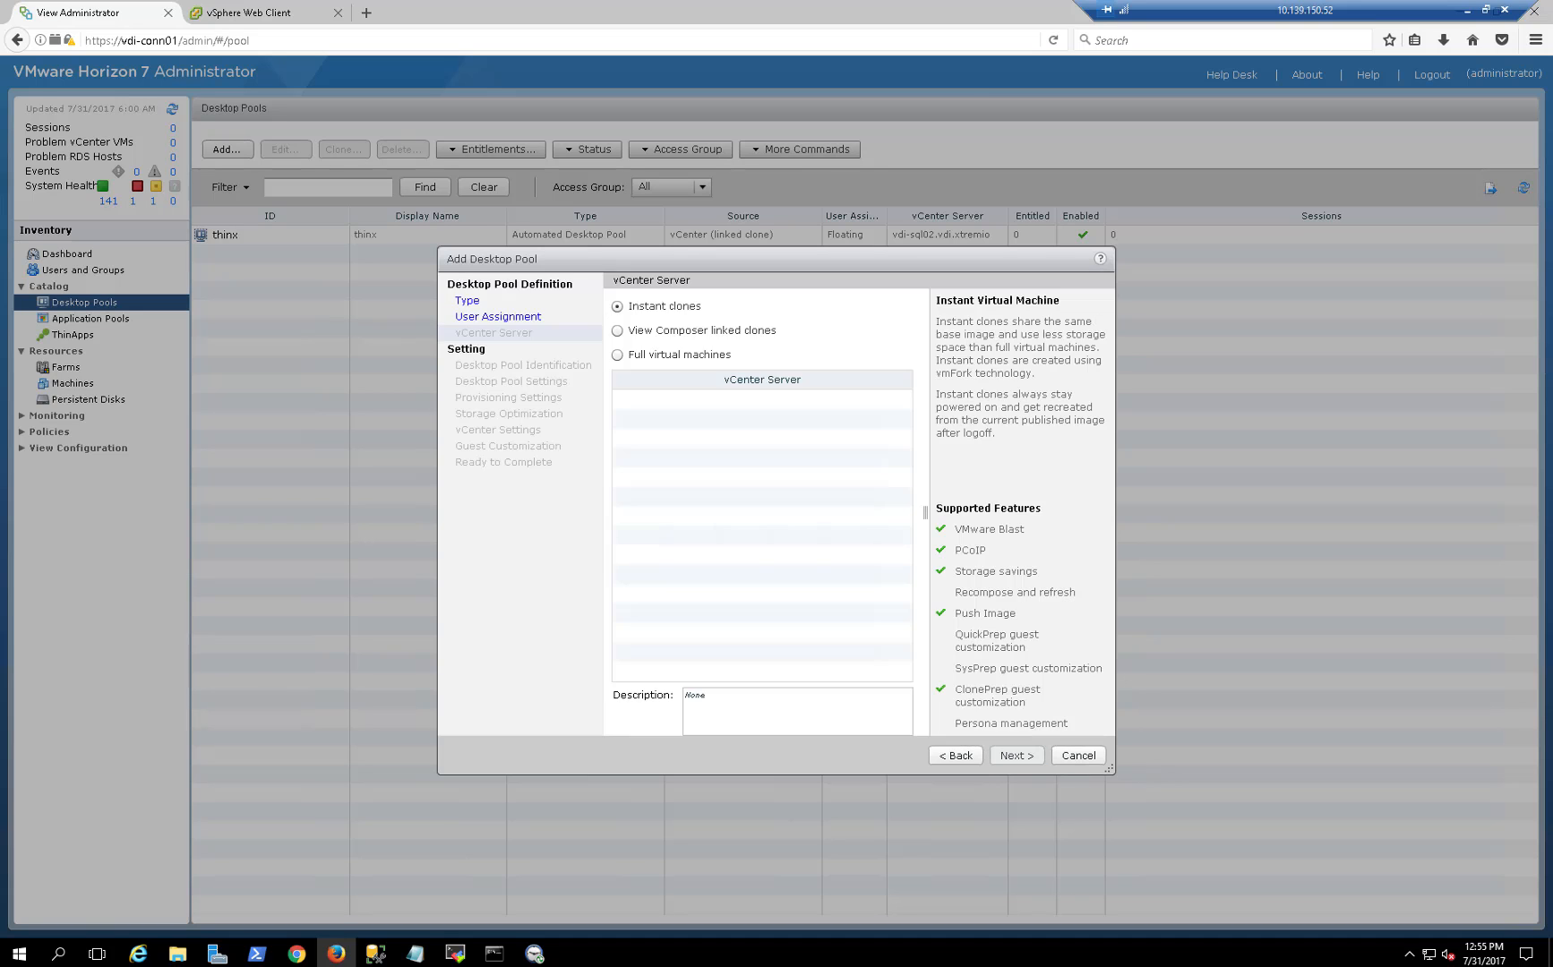
{"action": "left_click", "coordinate": [1015, 754]}
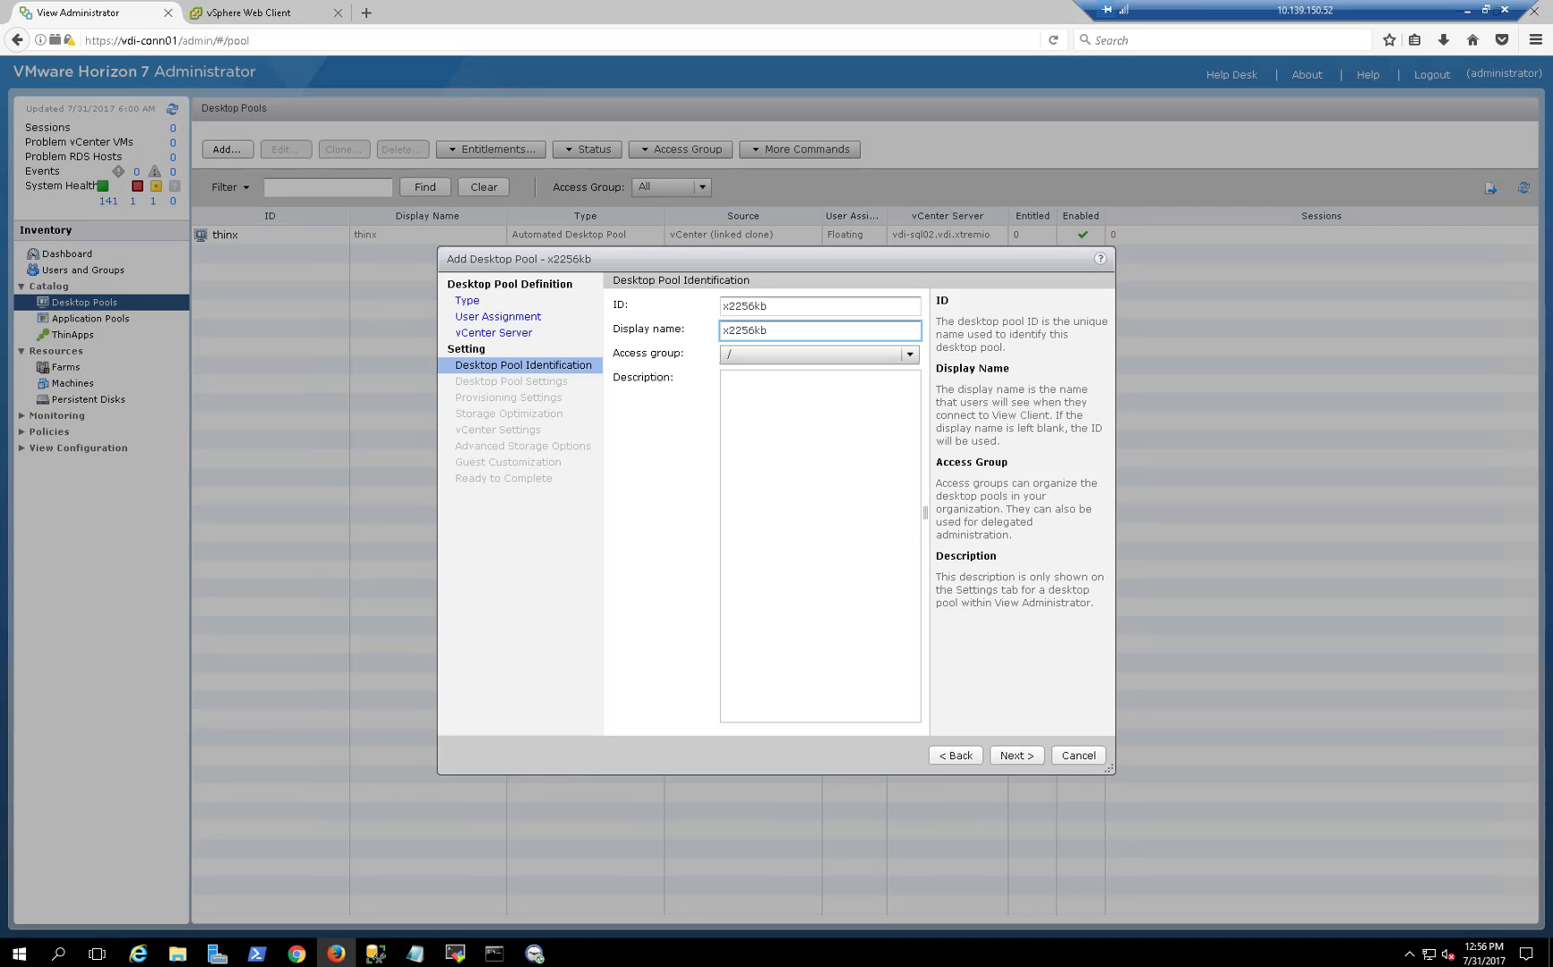
{"action": "left_click", "coordinate": [1014, 754]}
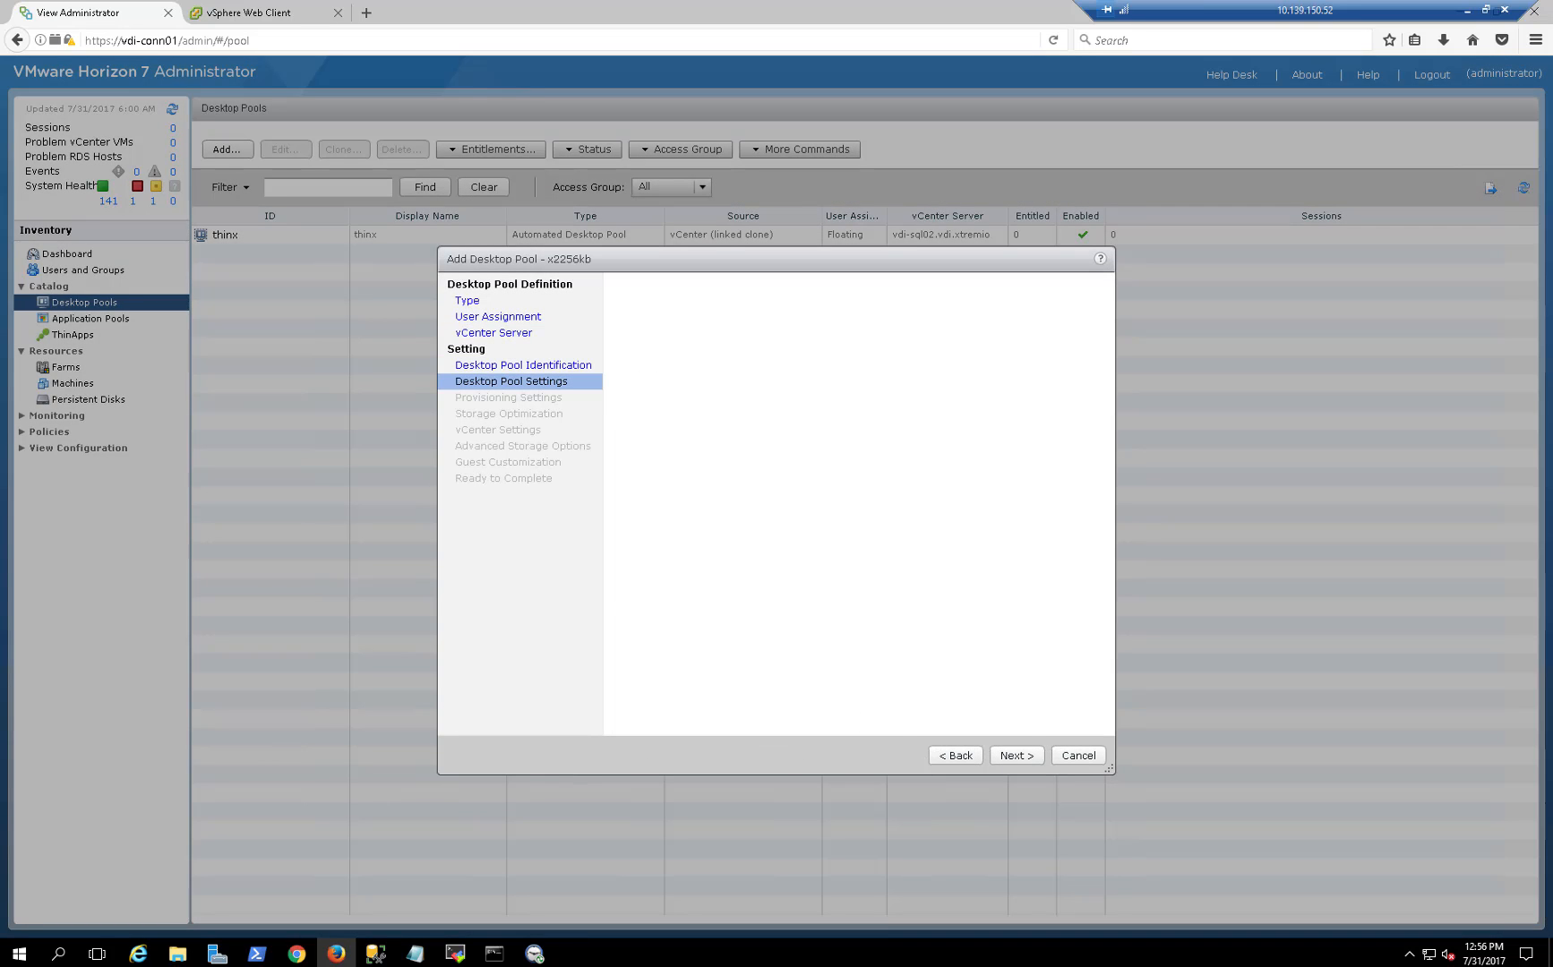
{"action": "left_click", "coordinate": [1013, 756]}
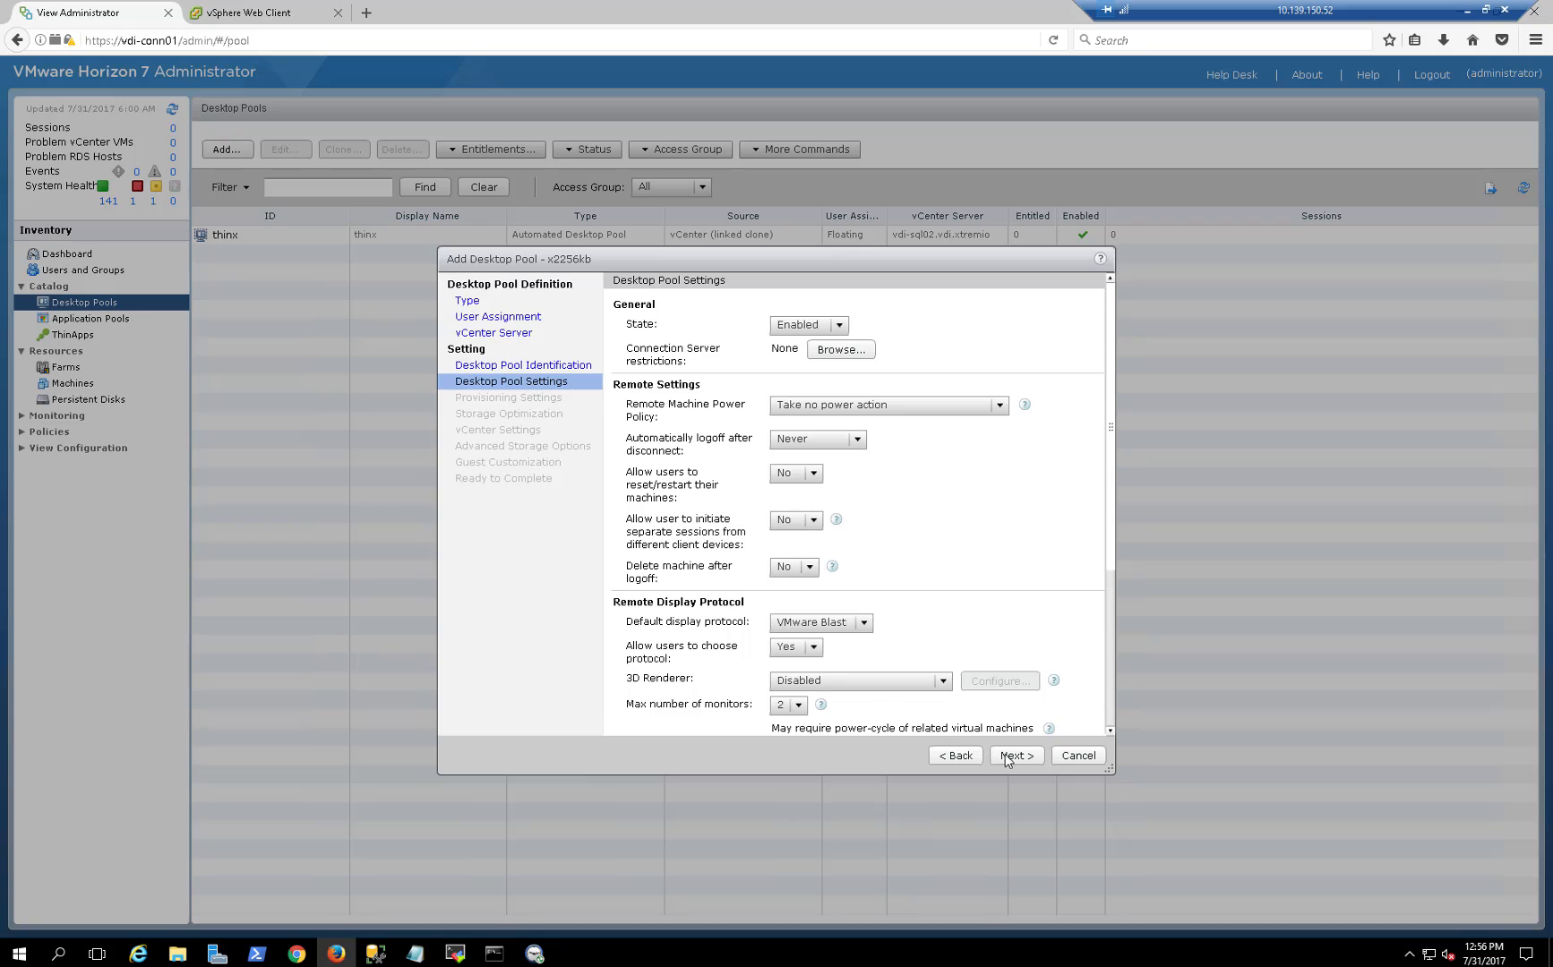
{"action": "left_click", "coordinate": [1014, 756]}
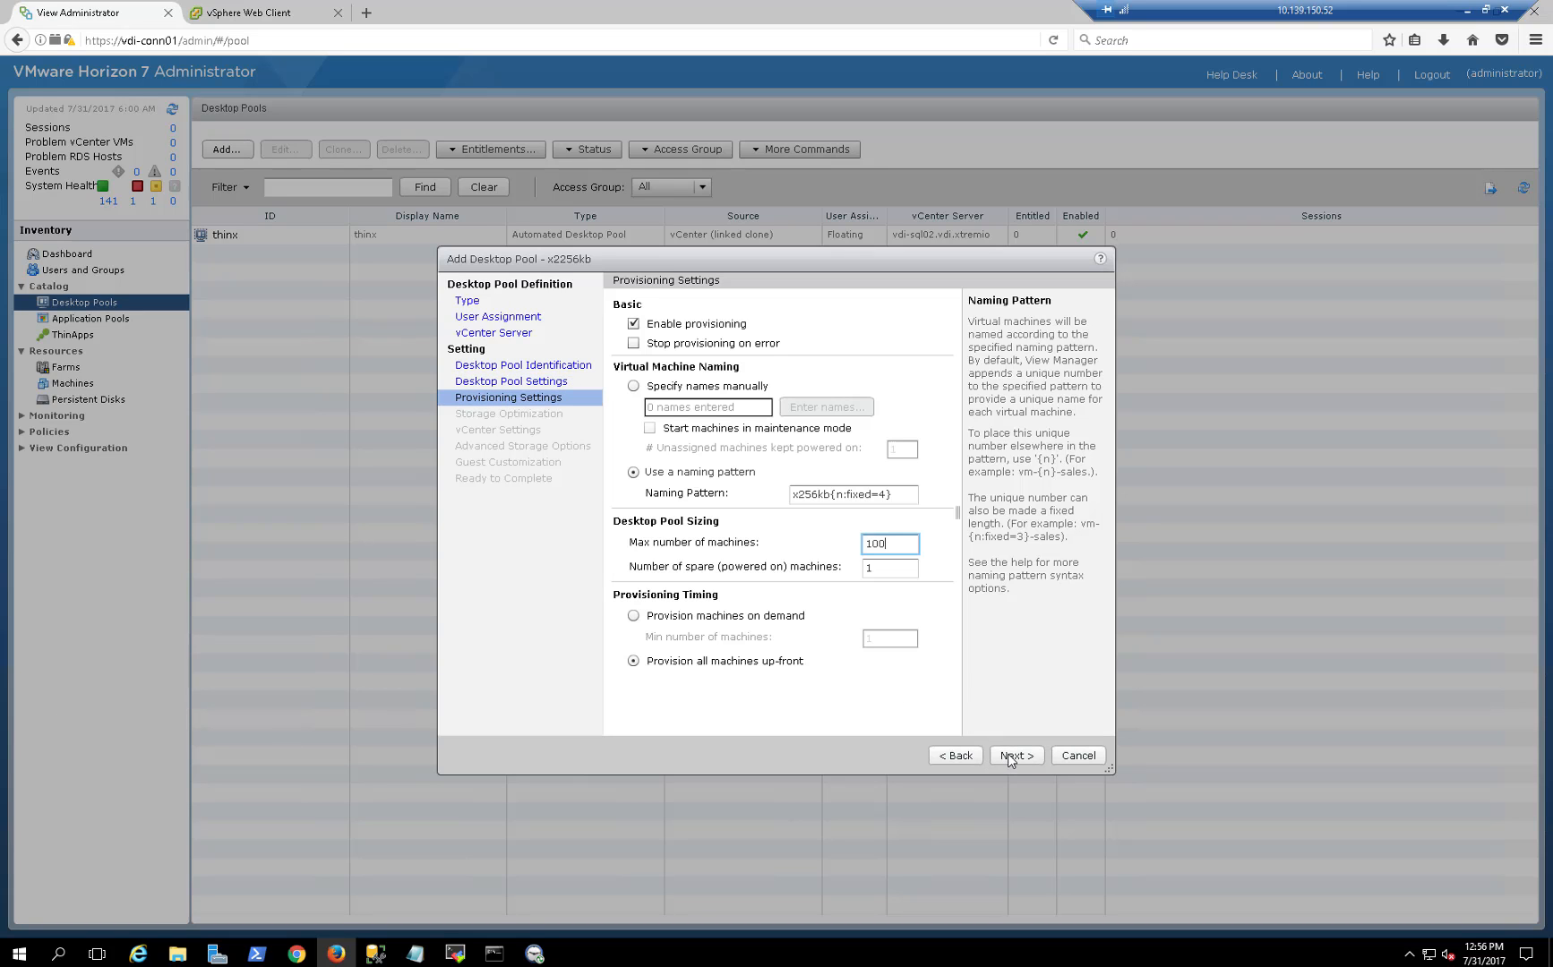
{"action": "left_click", "coordinate": [1016, 754]}
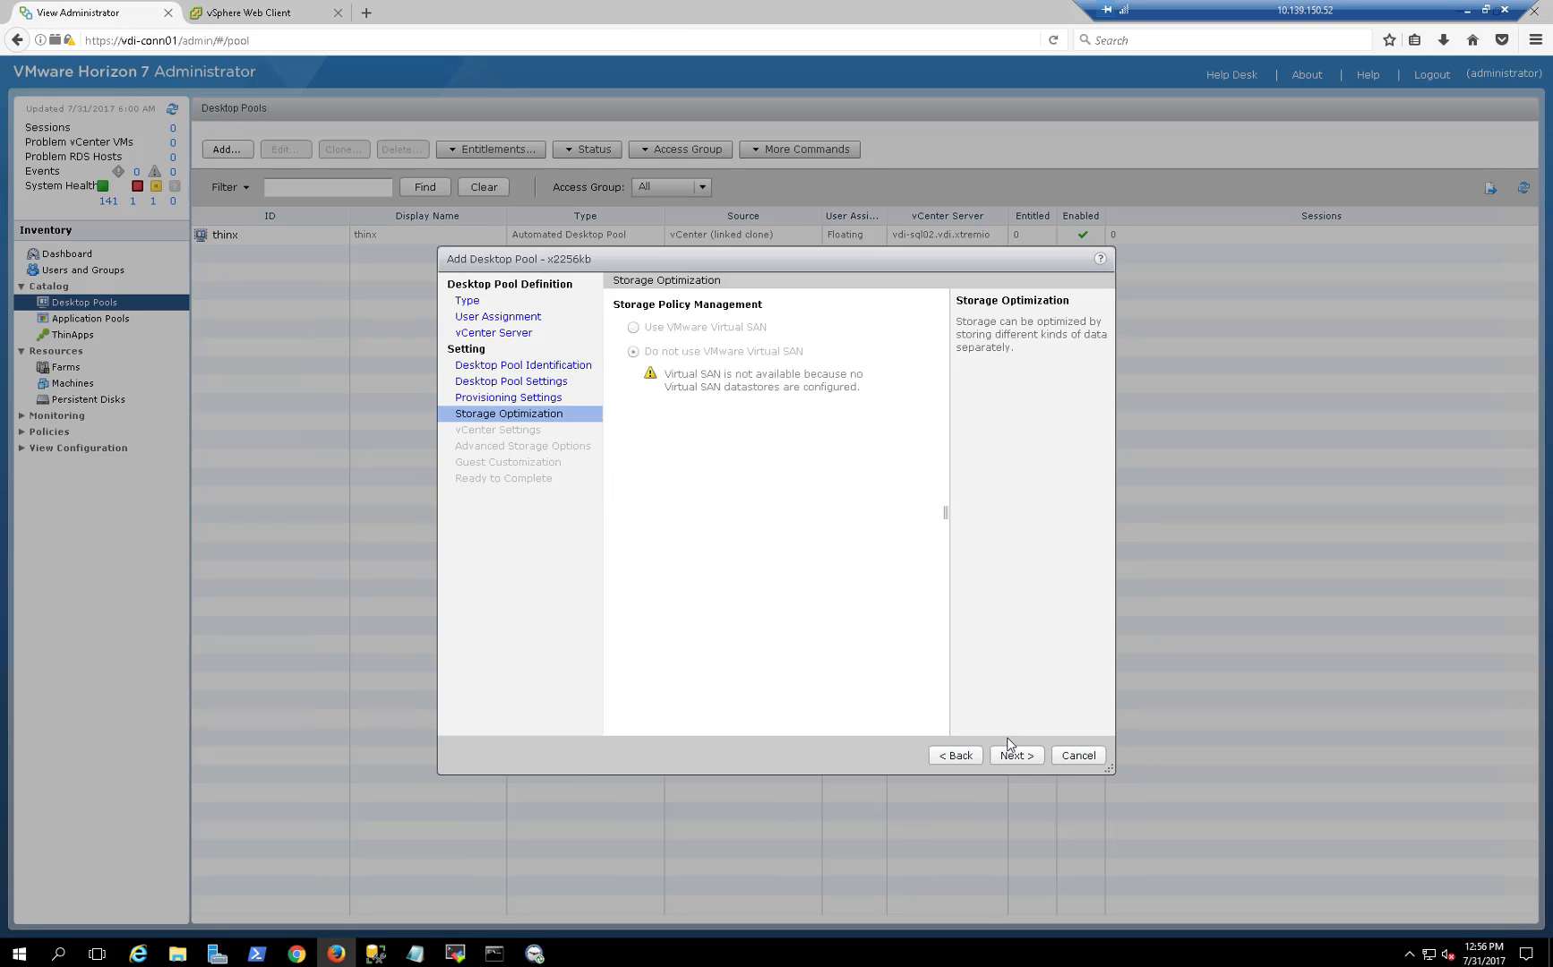
{"action": "left_click", "coordinate": [1014, 755]}
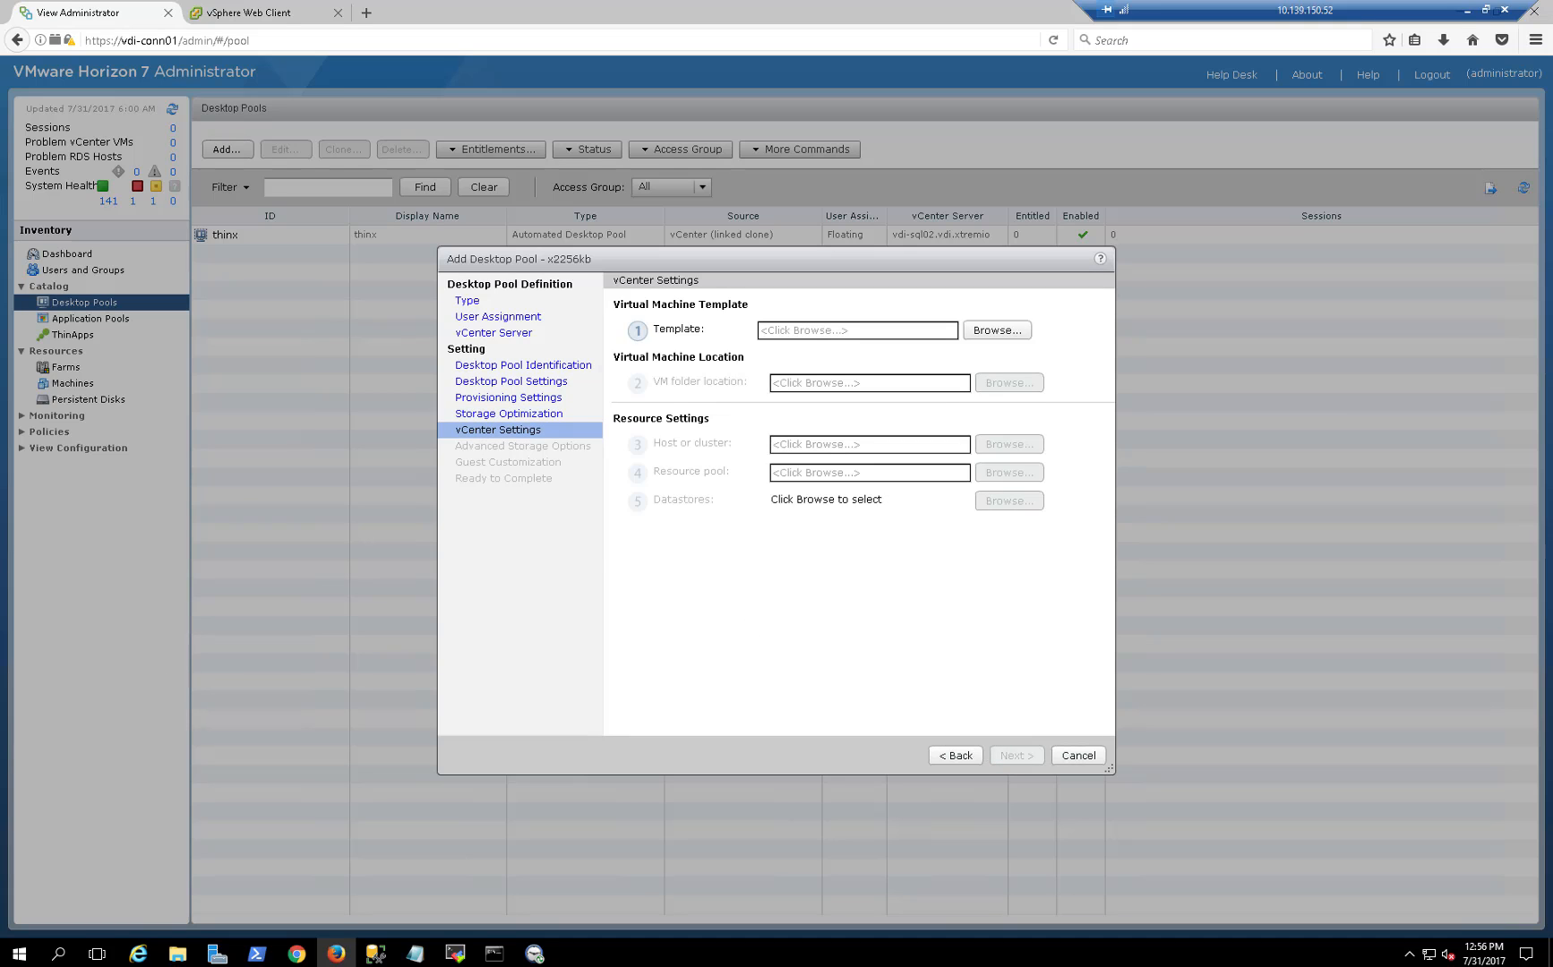
Choose the XCOPYSRC template and the XCOPY-04 to 08 datastores for x2256kb.
{"action": "left_click", "coordinate": [1009, 500]}
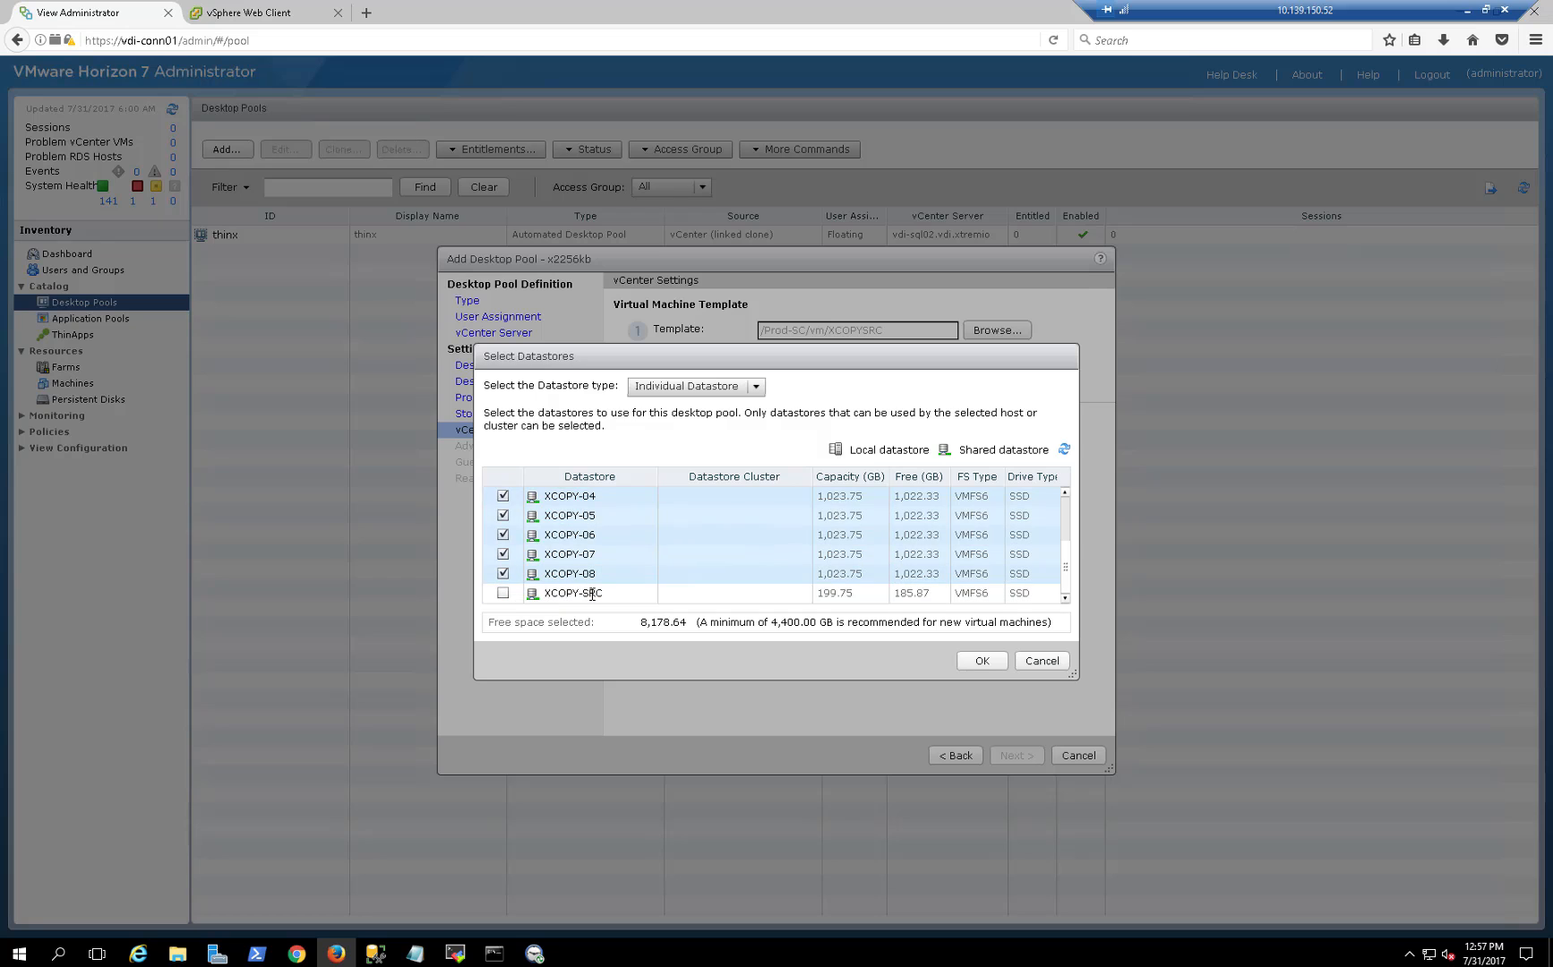
{"action": "mouse_move", "coordinate": [671, 655]}
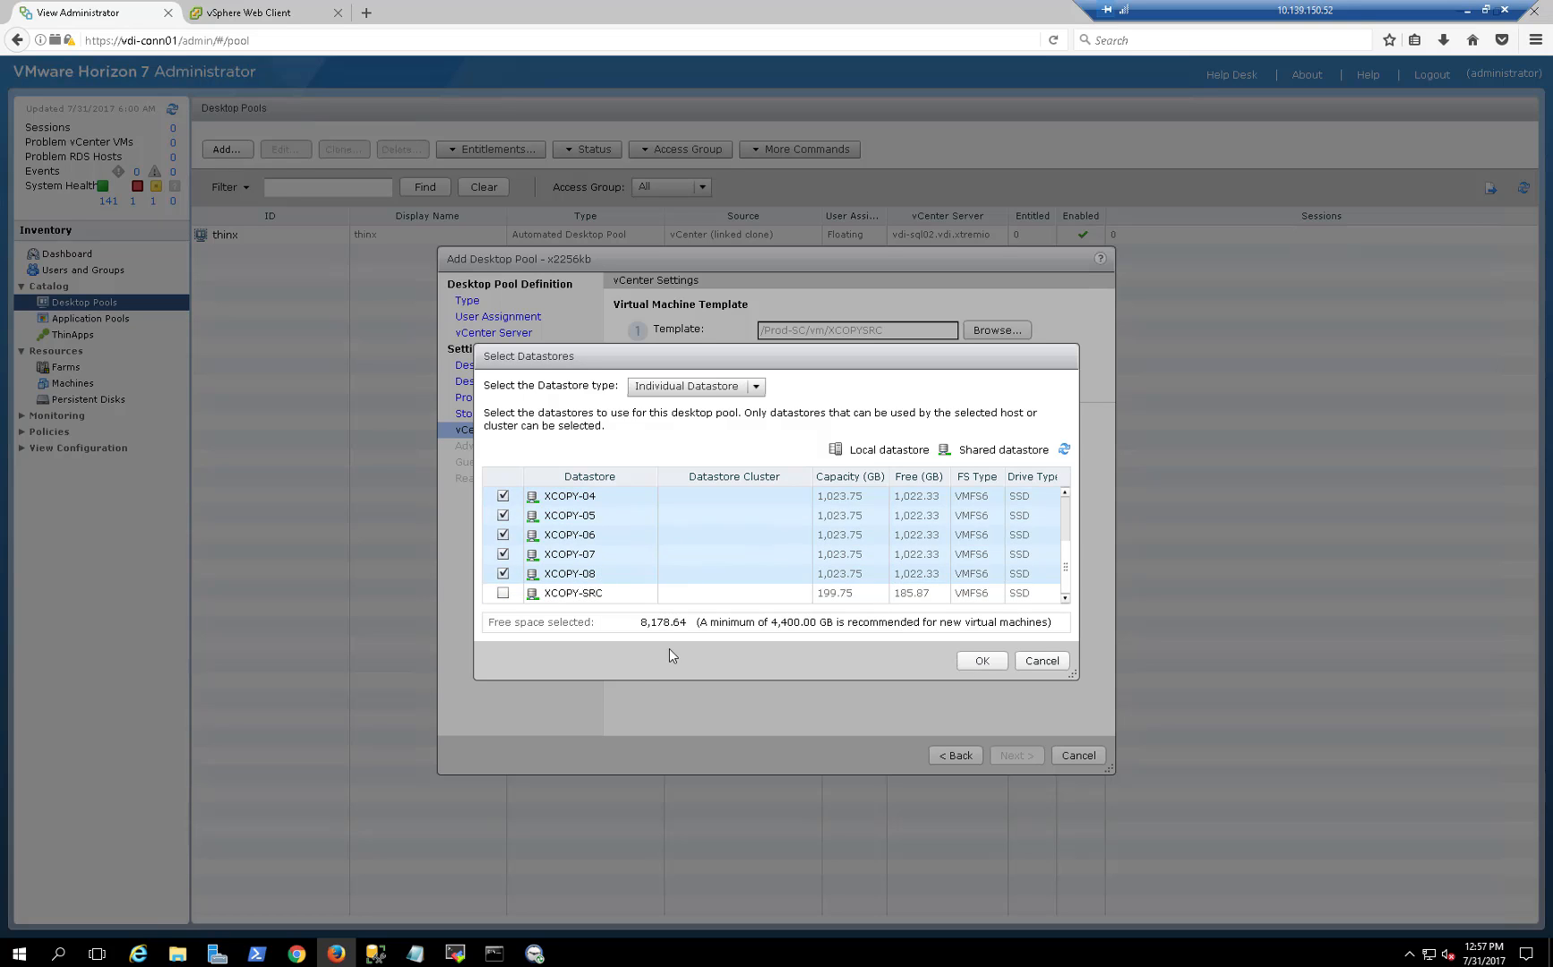
{"action": "left_click", "coordinate": [980, 661]}
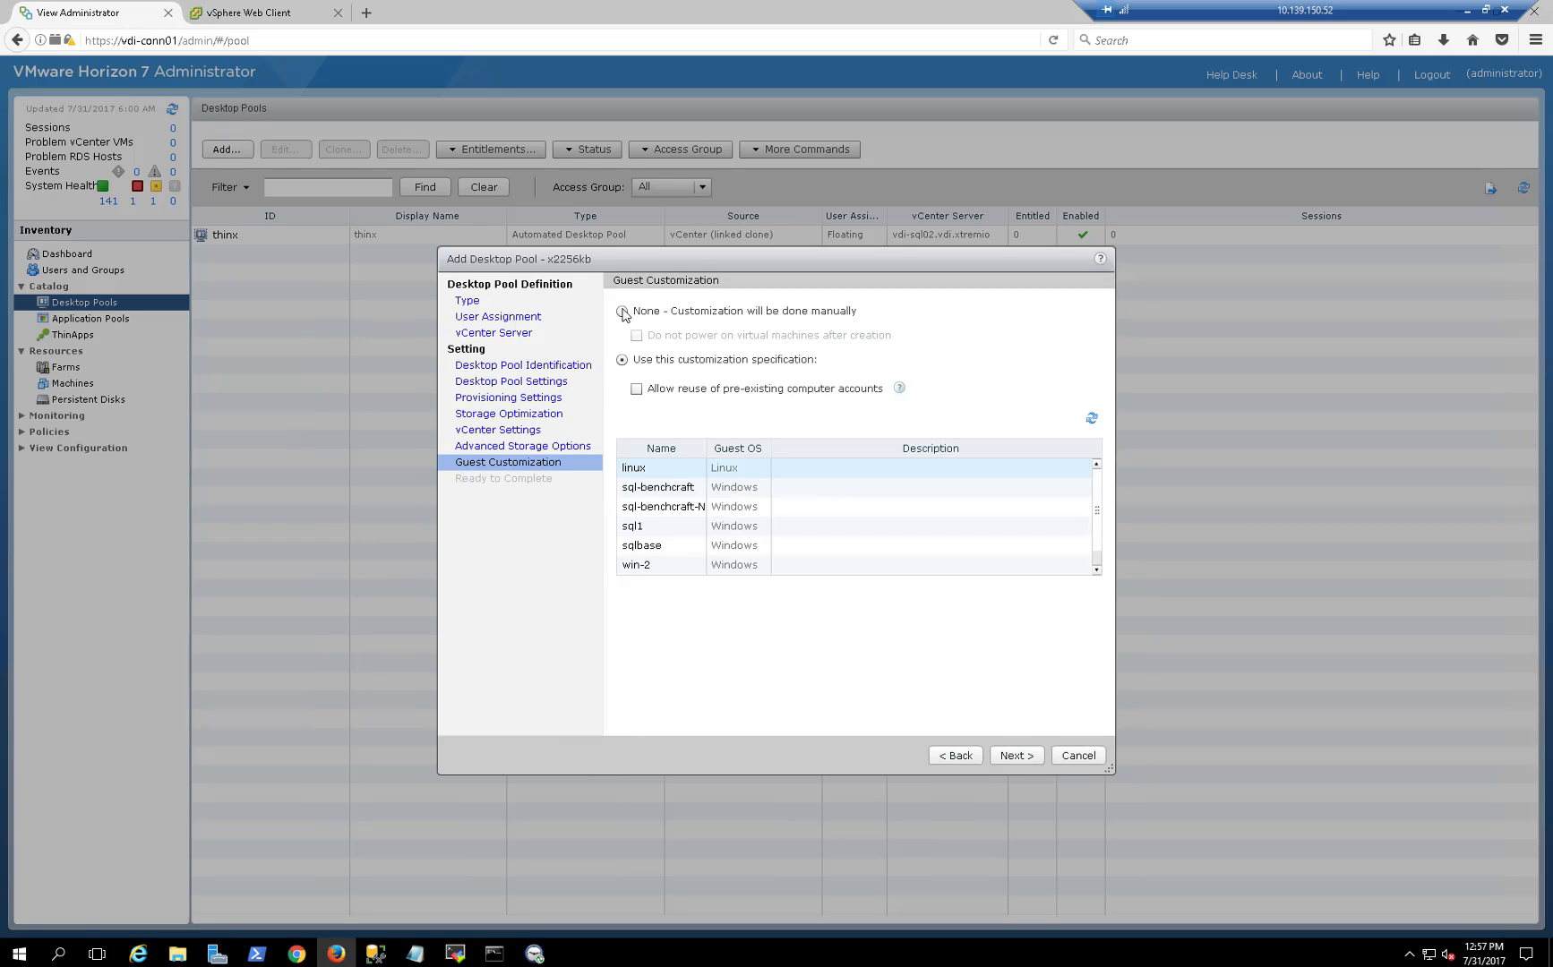
Skip guest customization, keep machines powered off, and finish creating the x2256kb pool.
{"action": "left_click", "coordinate": [621, 311]}
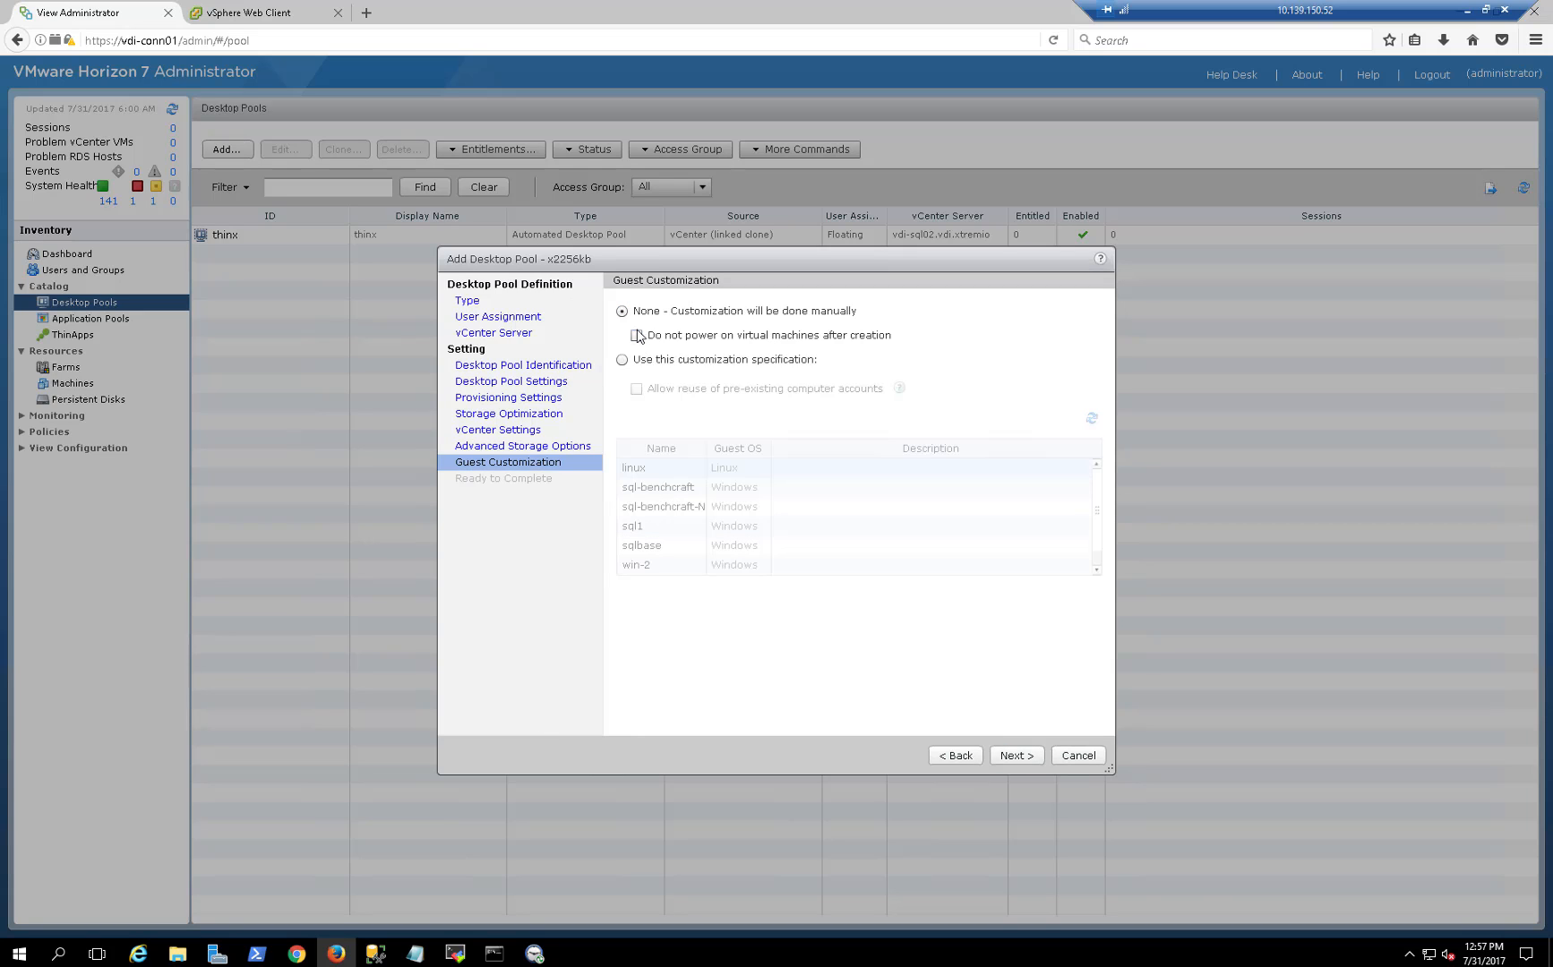
{"action": "left_click", "coordinate": [637, 335]}
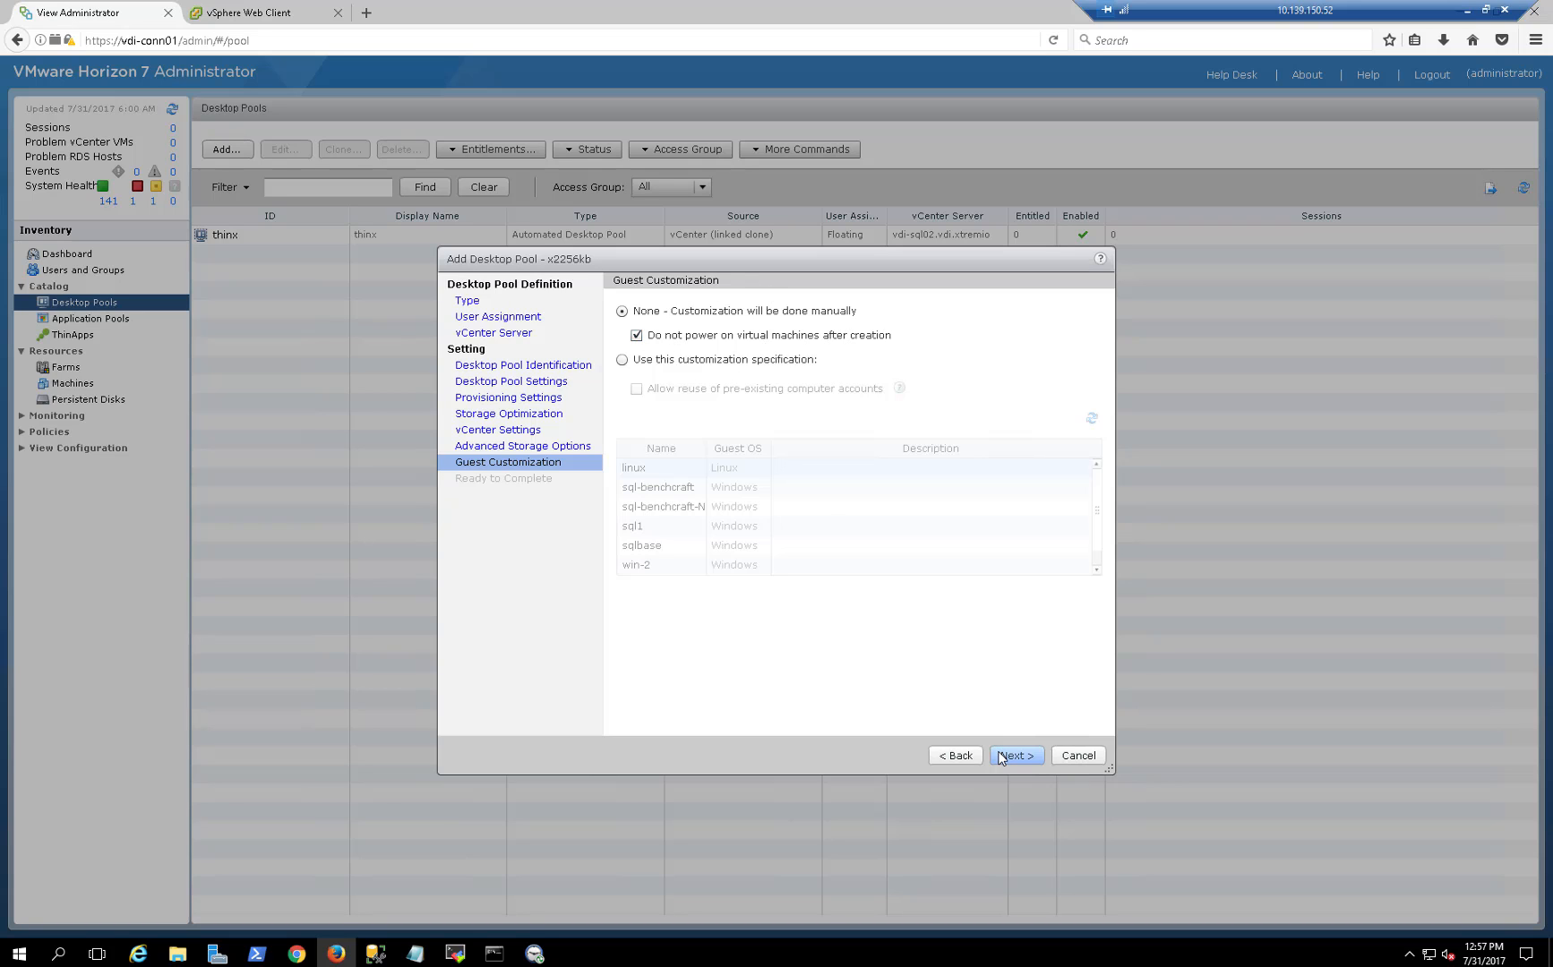
{"action": "left_click", "coordinate": [1013, 756]}
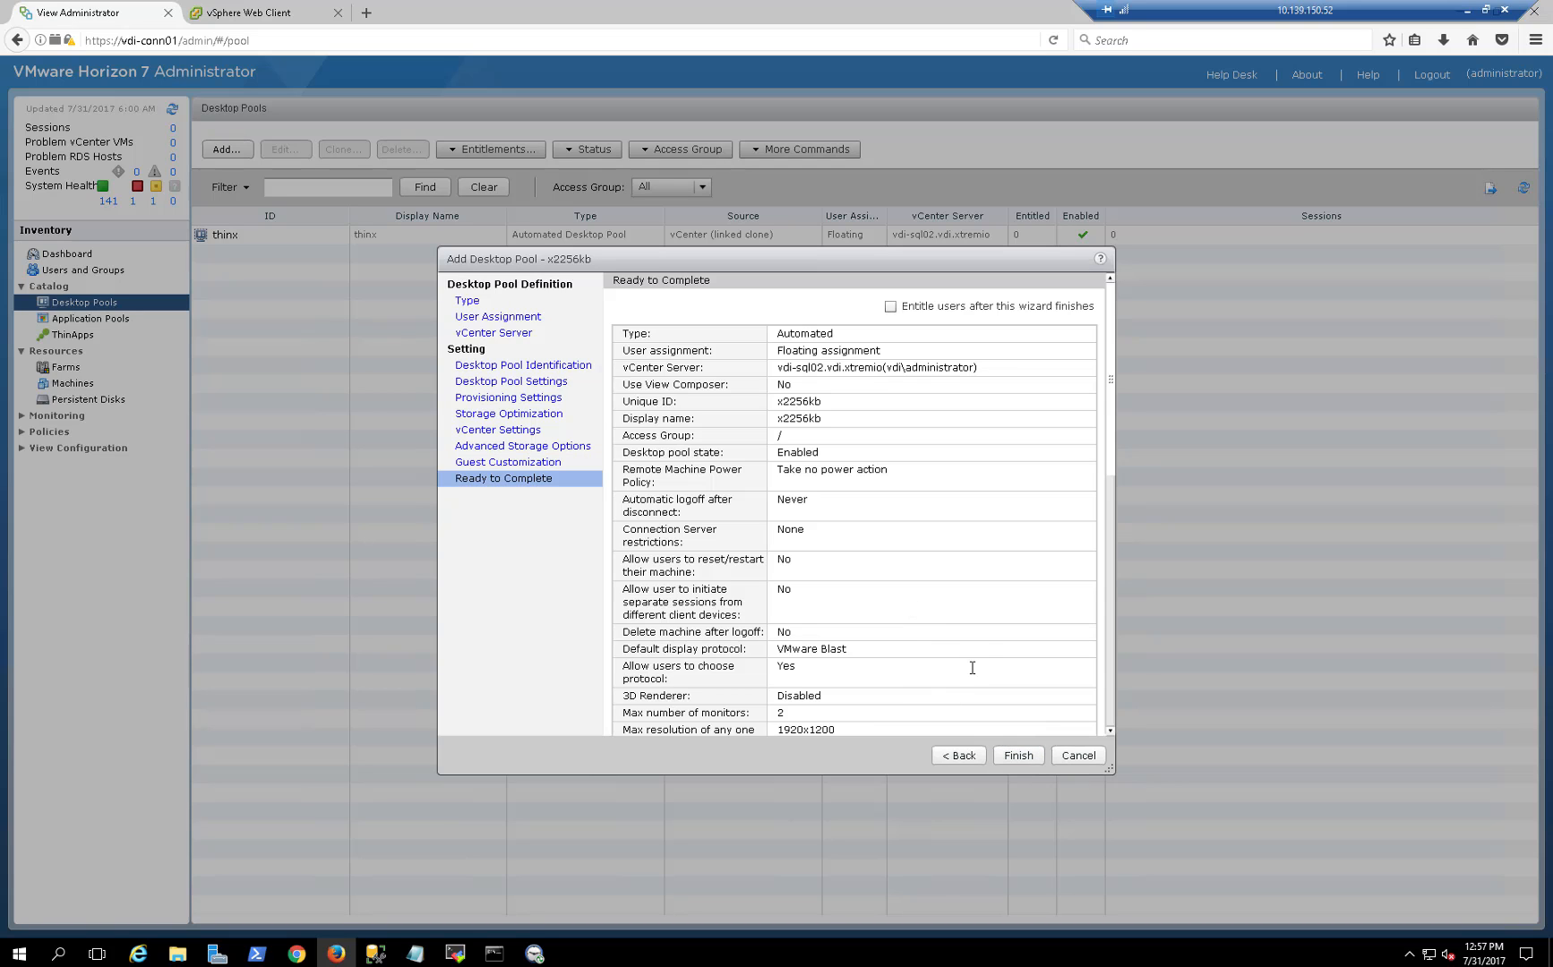
{"action": "mouse_move", "coordinate": [774, 505]}
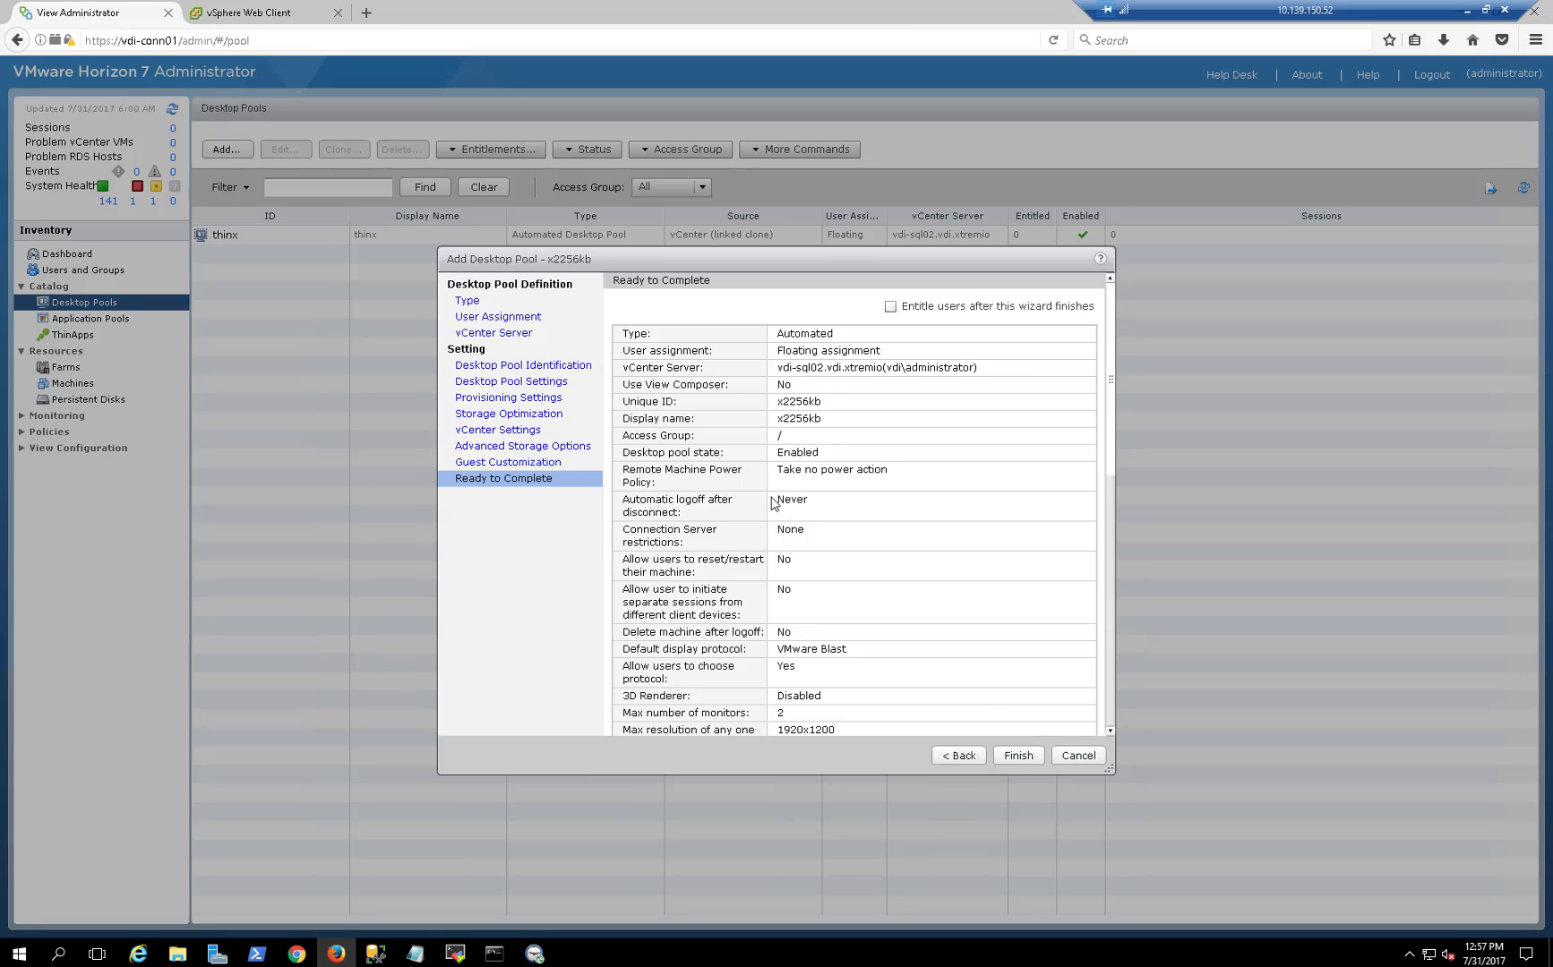
{"action": "left_click", "coordinate": [1015, 756]}
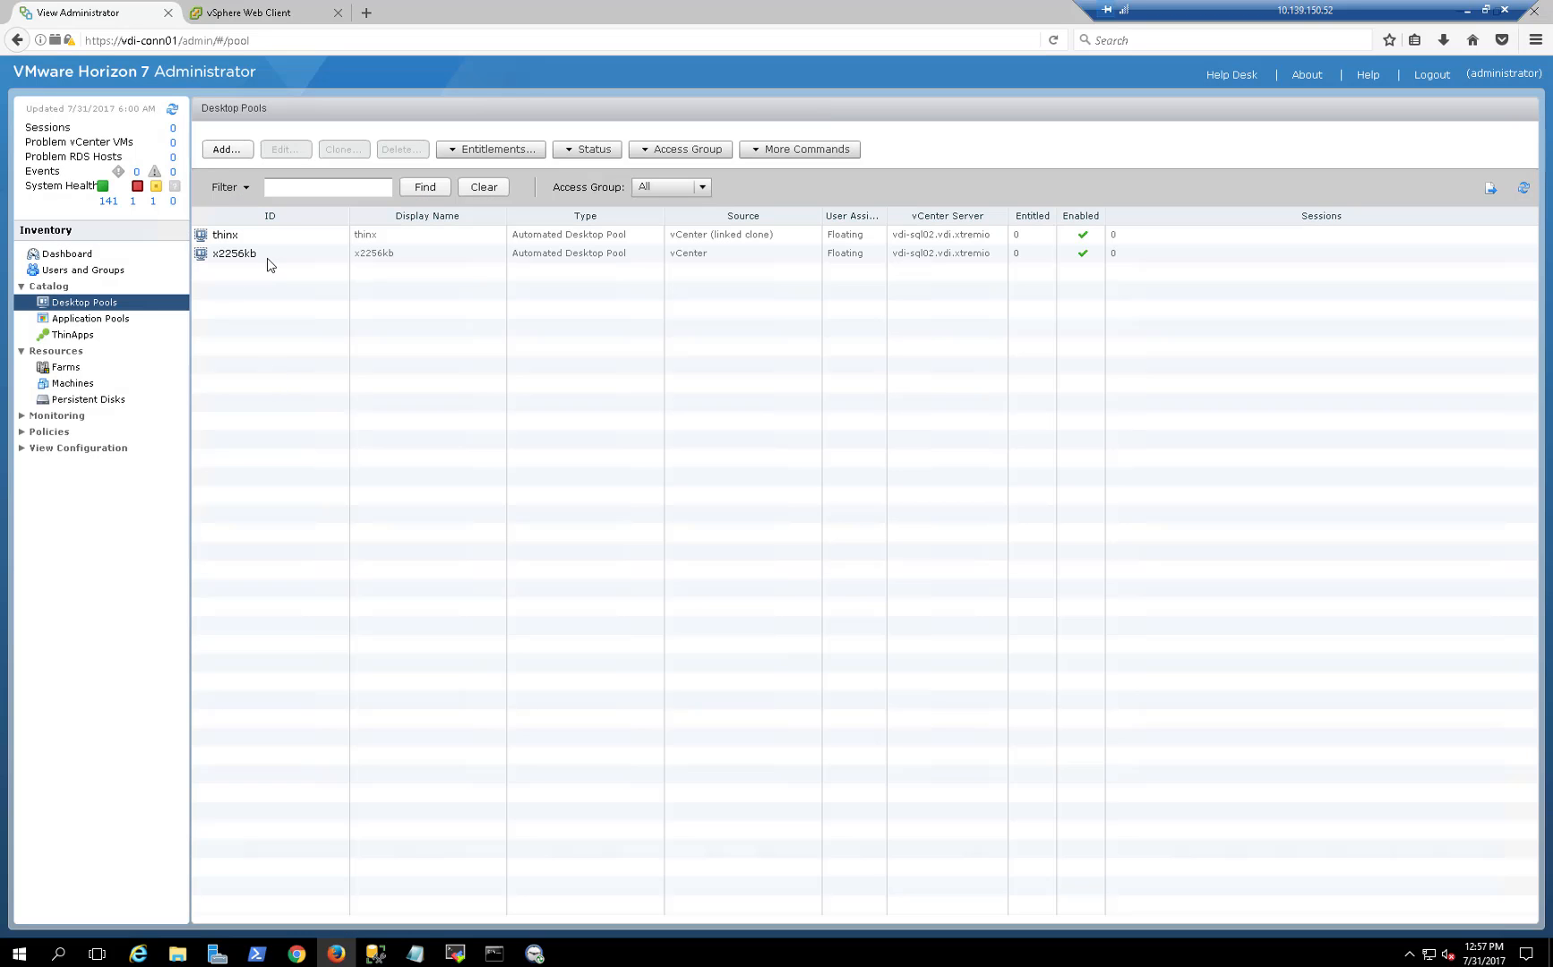
{"action": "mouse_move", "coordinate": [284, 50]}
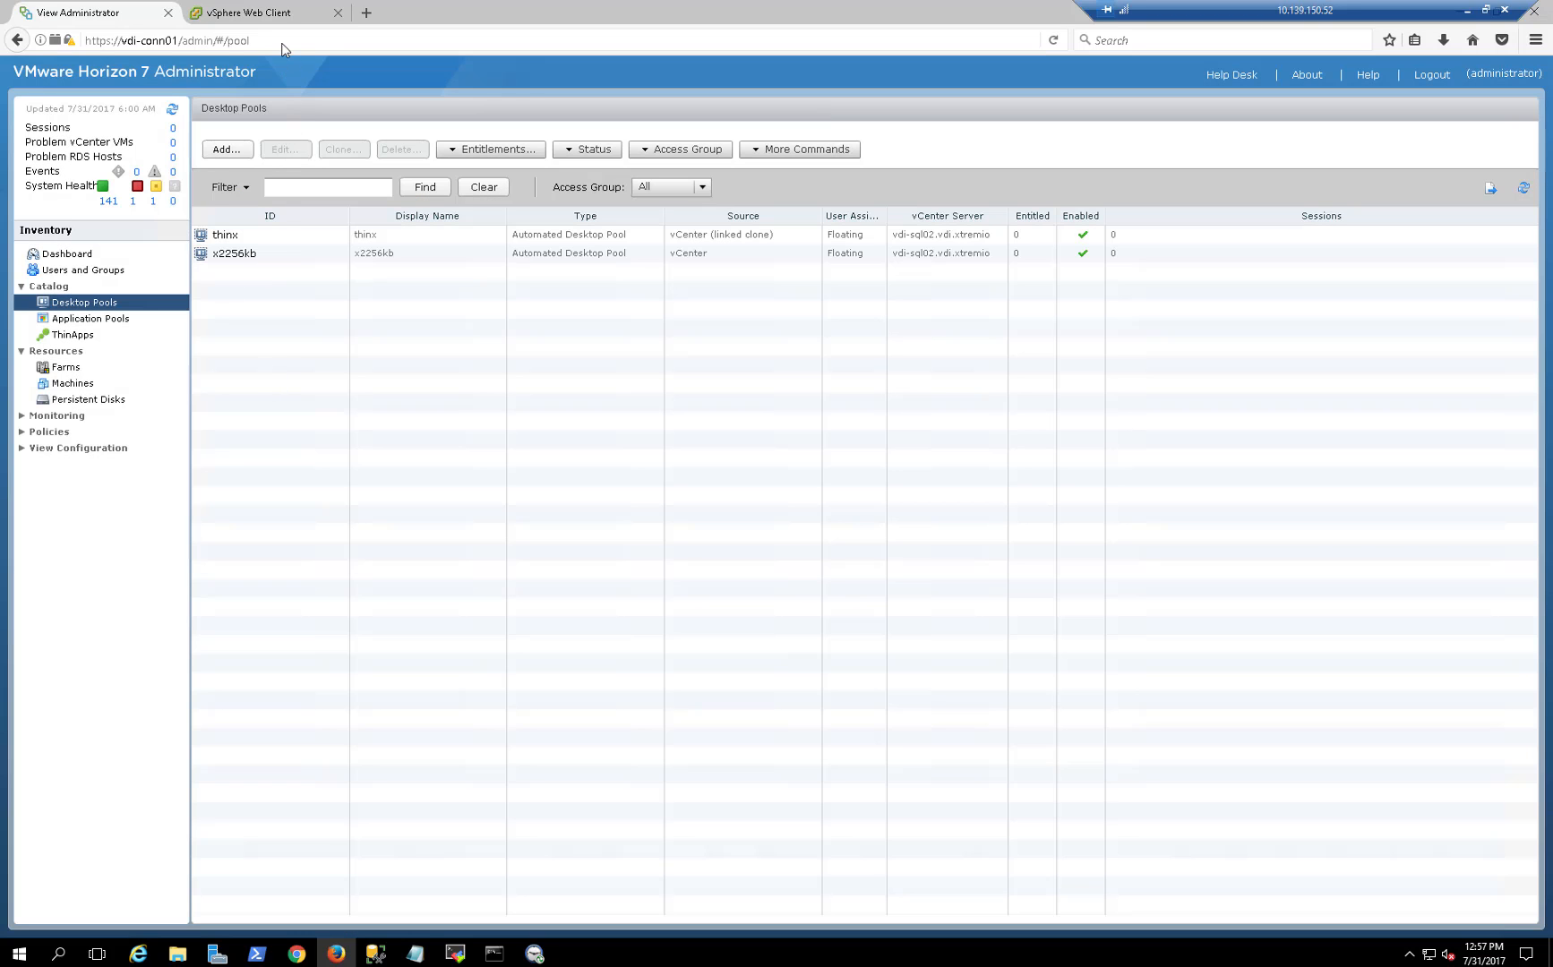
{"action": "mouse_move", "coordinate": [349, 420]}
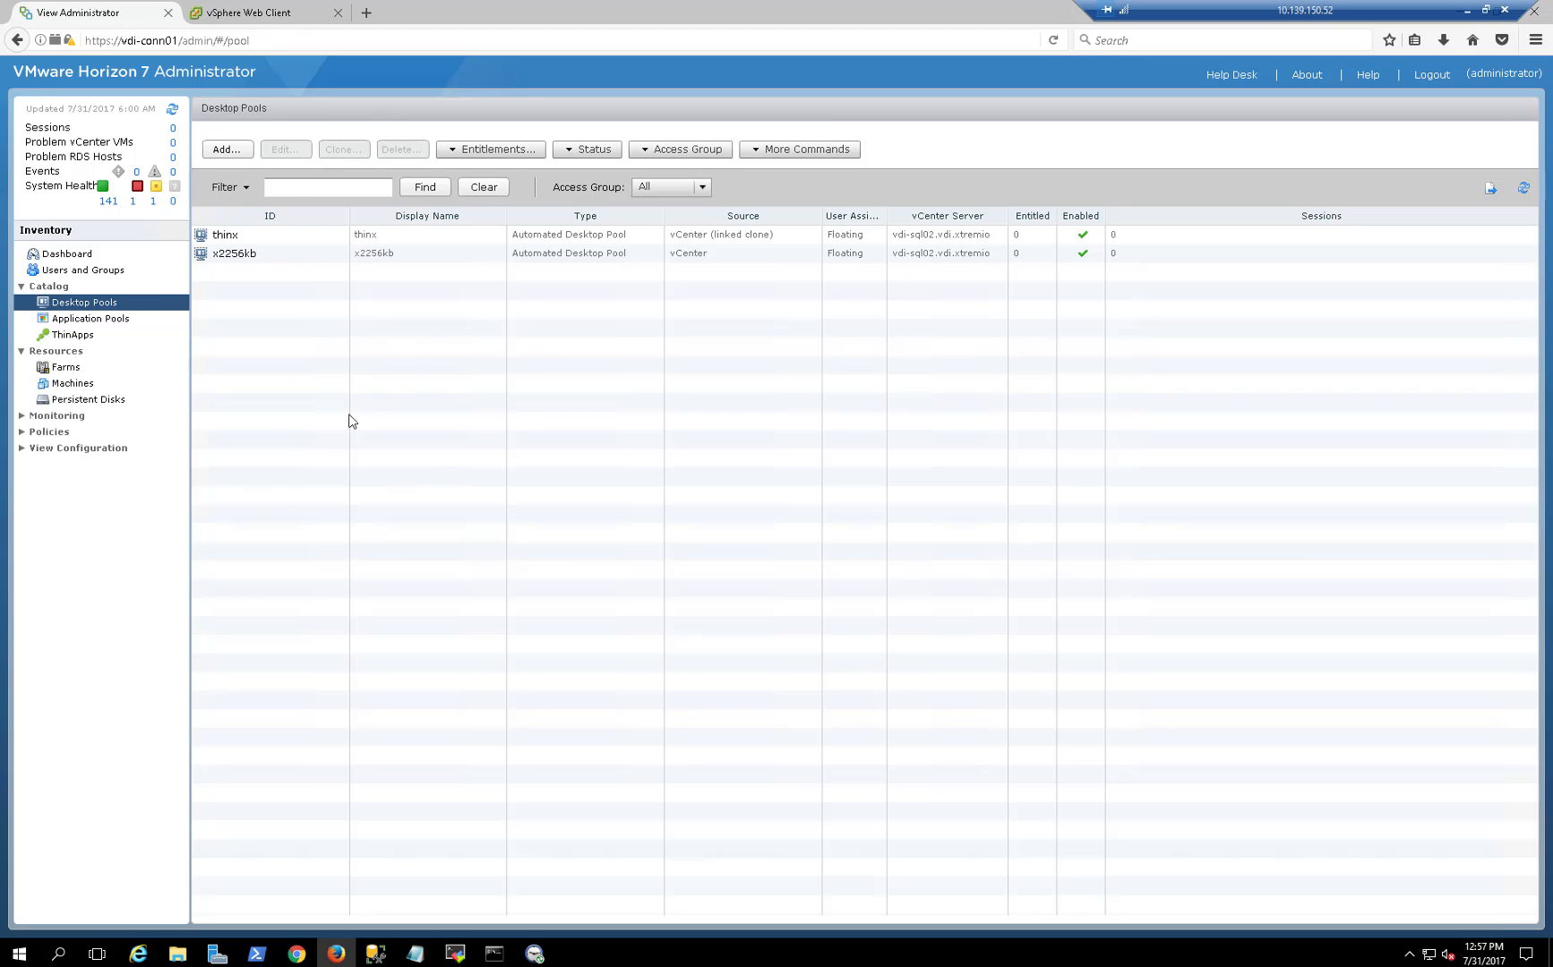
{"action": "mouse_move", "coordinate": [371, 456]}
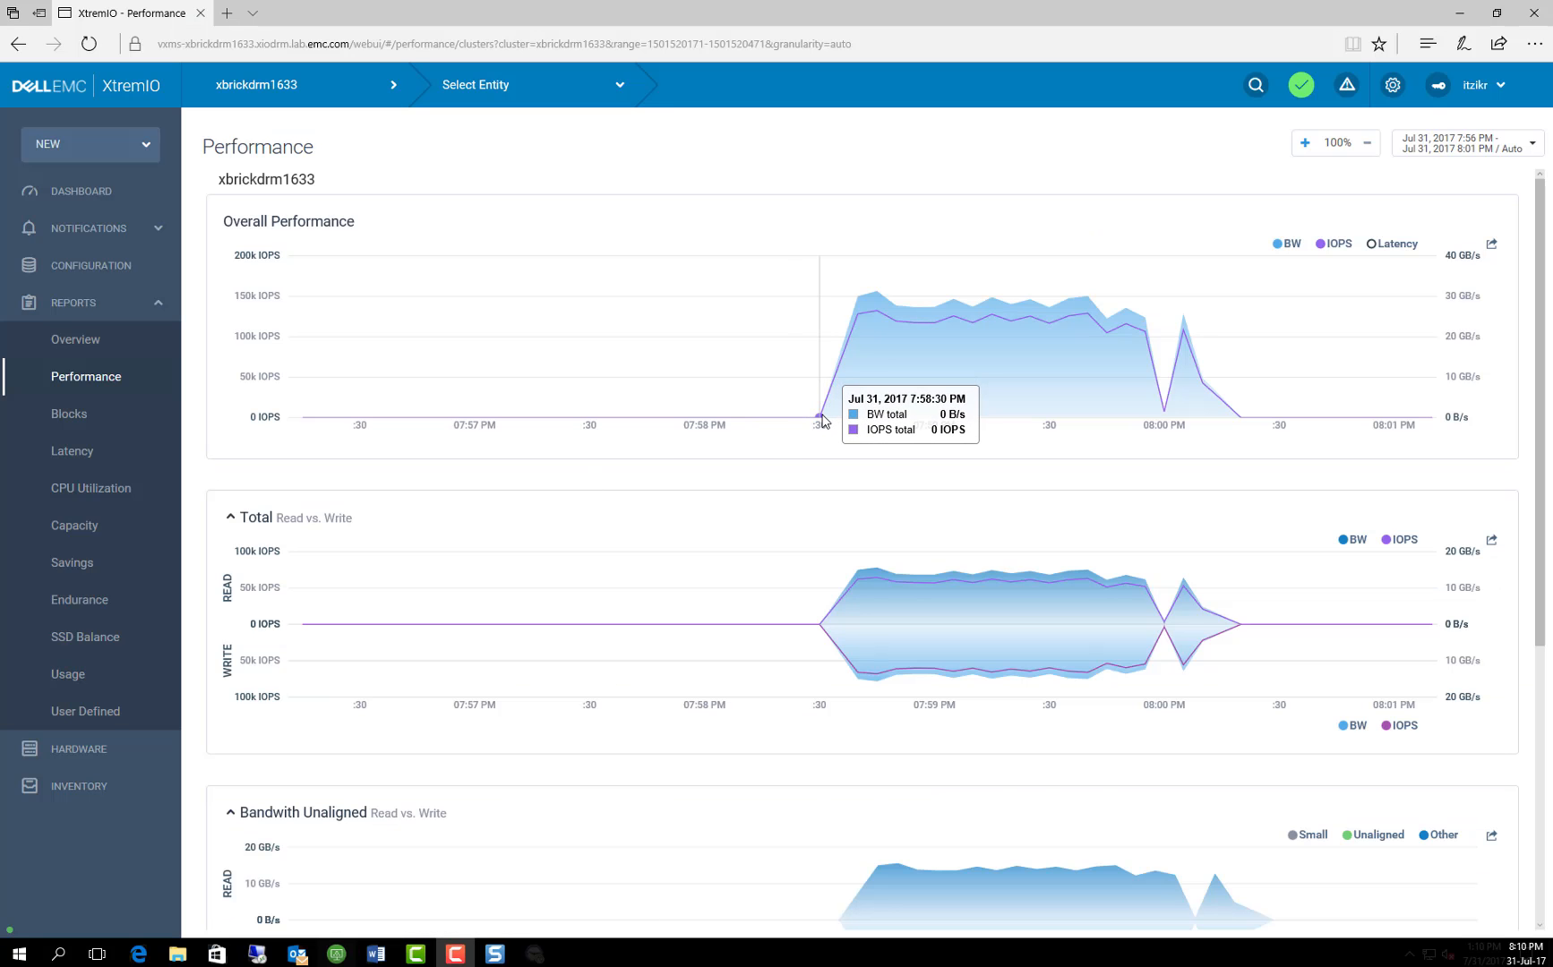
{"action": "mouse_move", "coordinate": [1223, 410]}
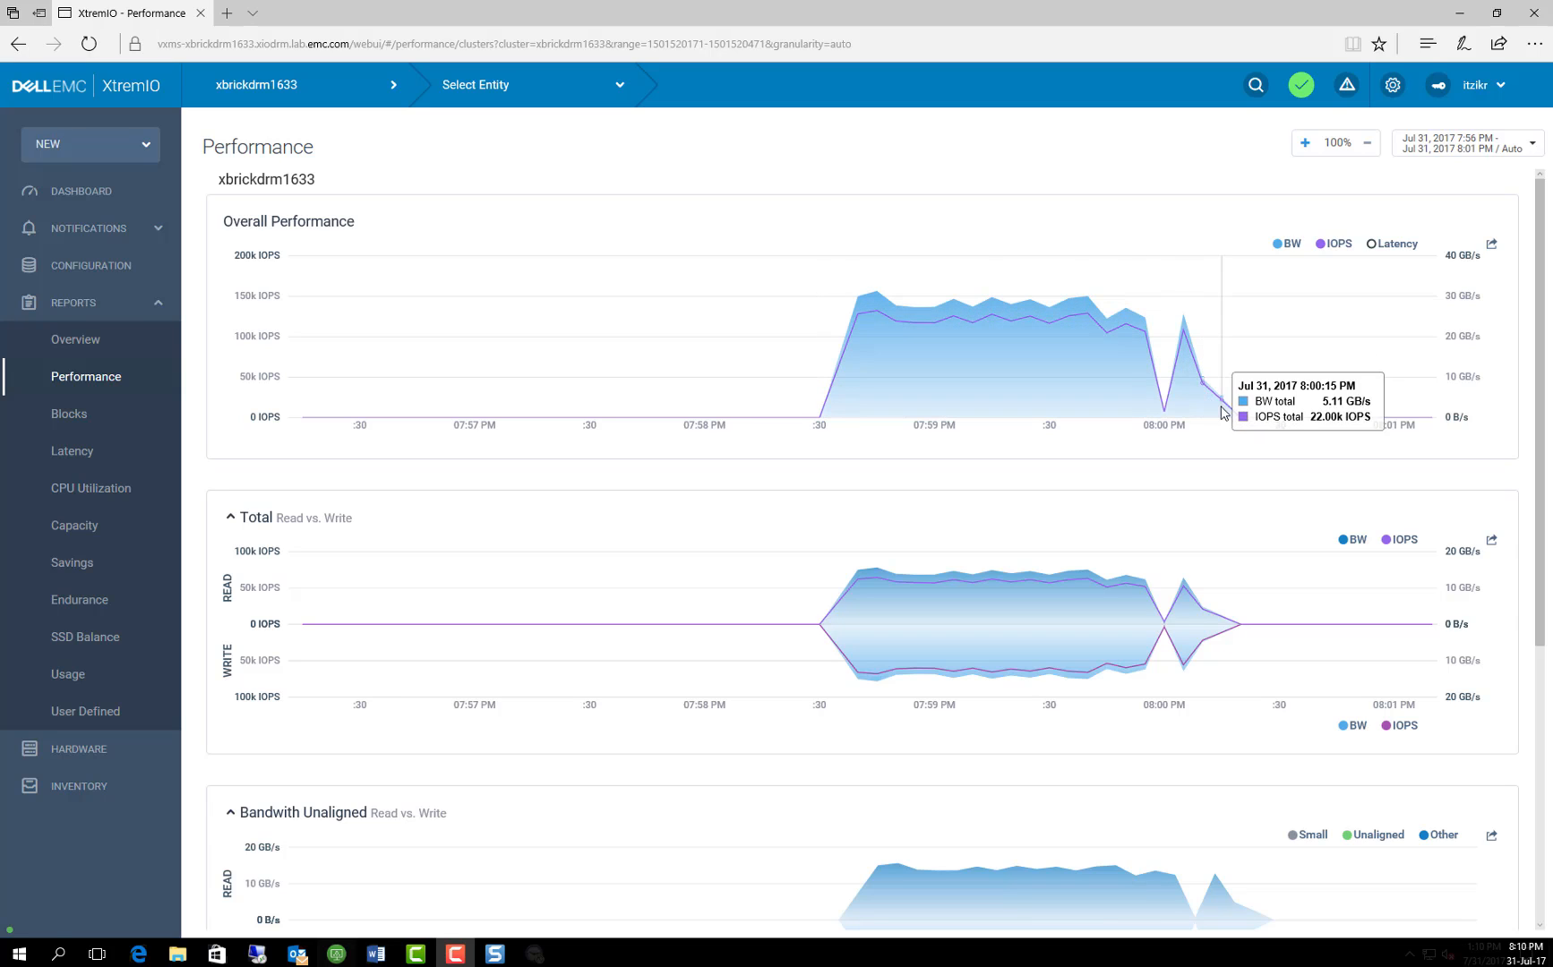
{"action": "mouse_move", "coordinate": [1238, 417]}
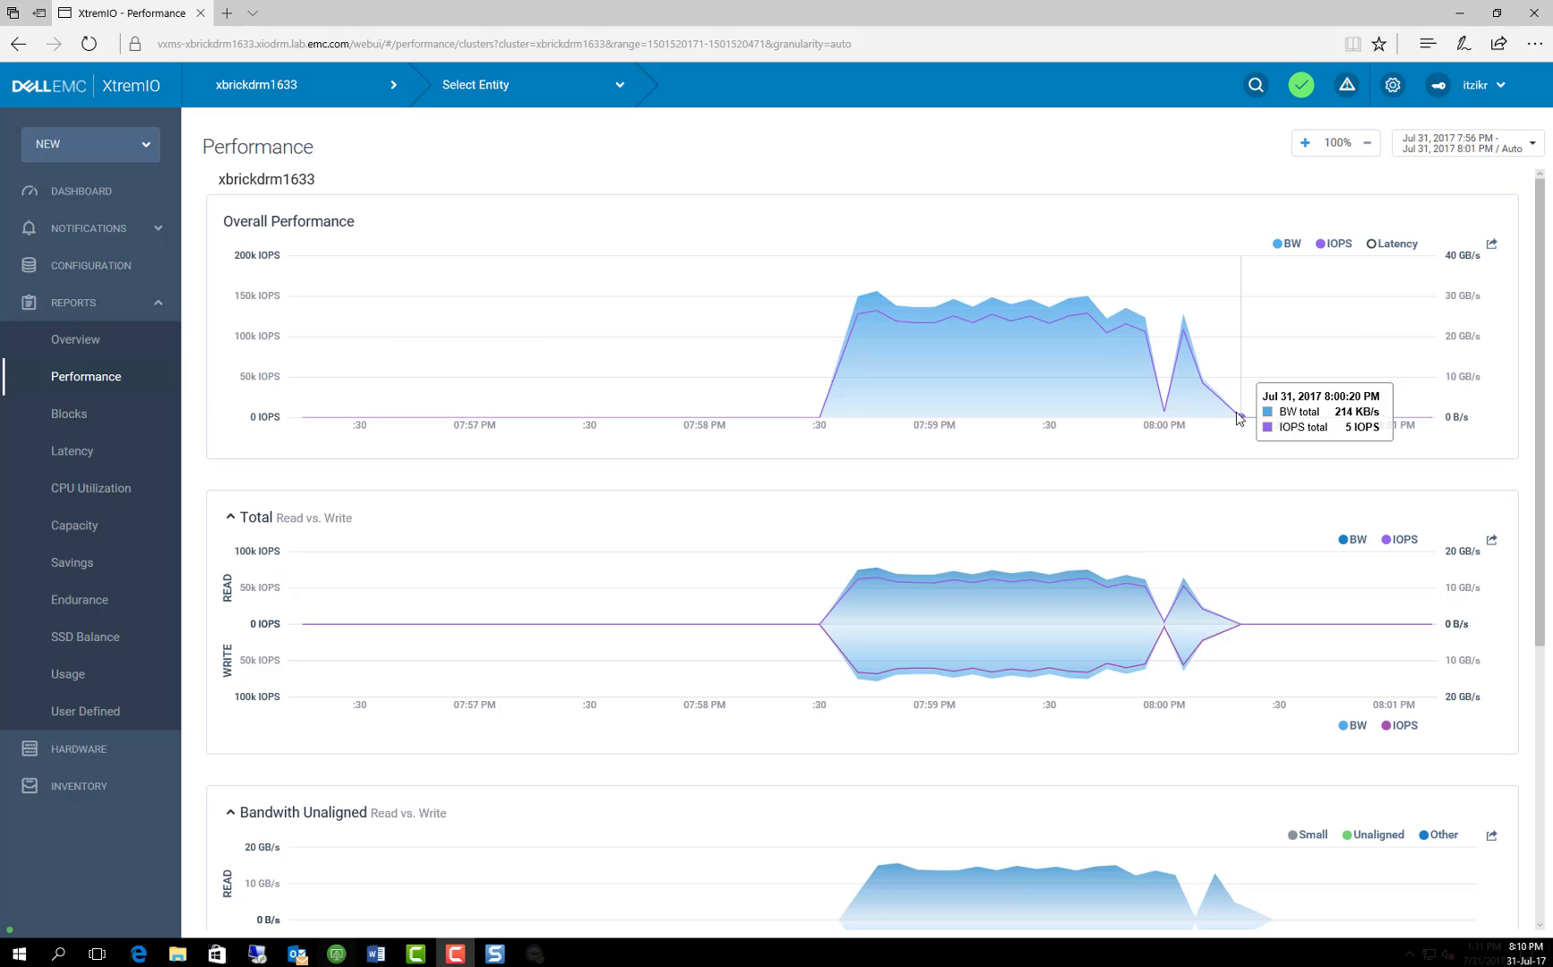
{"action": "mouse_move", "coordinate": [136, 284]}
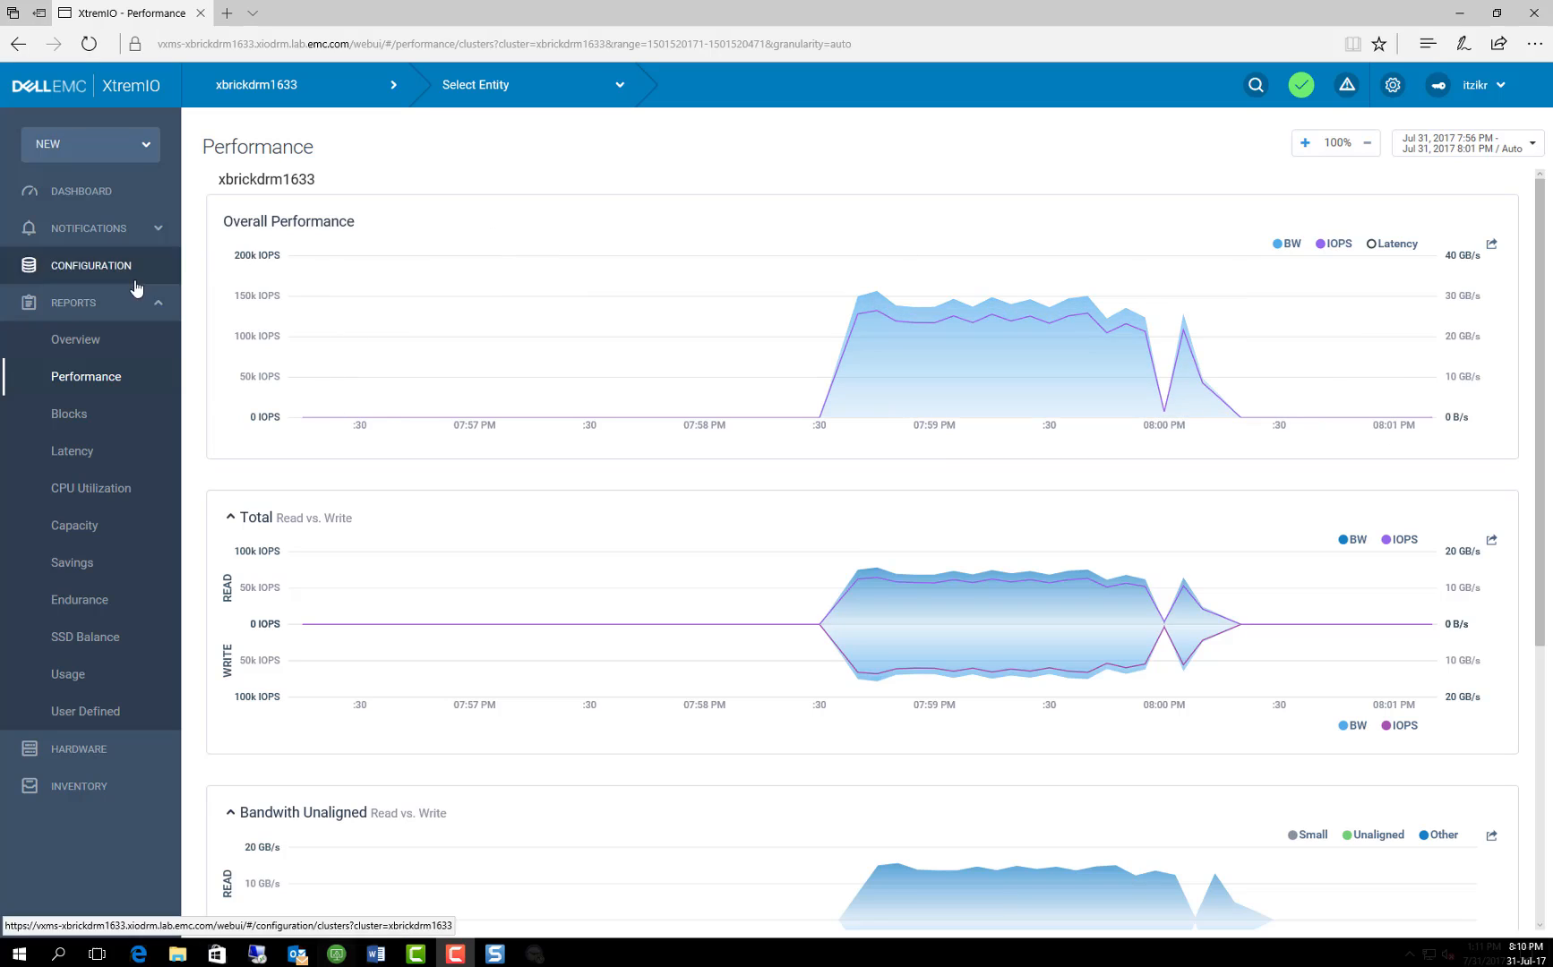
Bring up the Blocks report showing the burst dominated by 256kB blocks.
{"action": "left_click", "coordinate": [68, 413]}
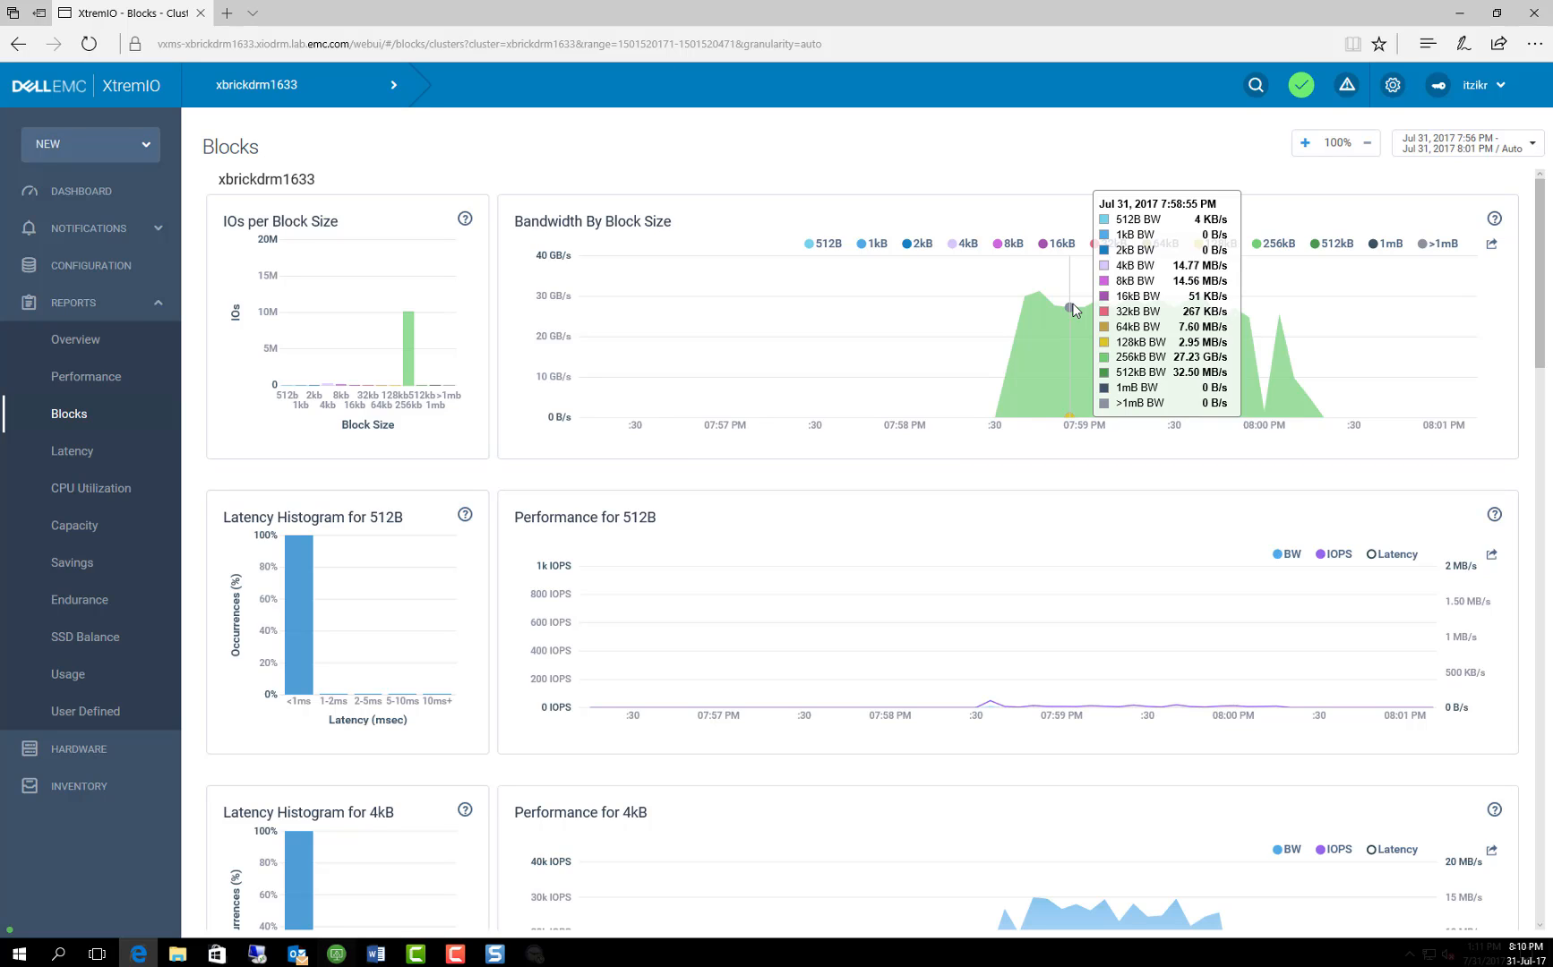
{"action": "mouse_move", "coordinate": [846, 305]}
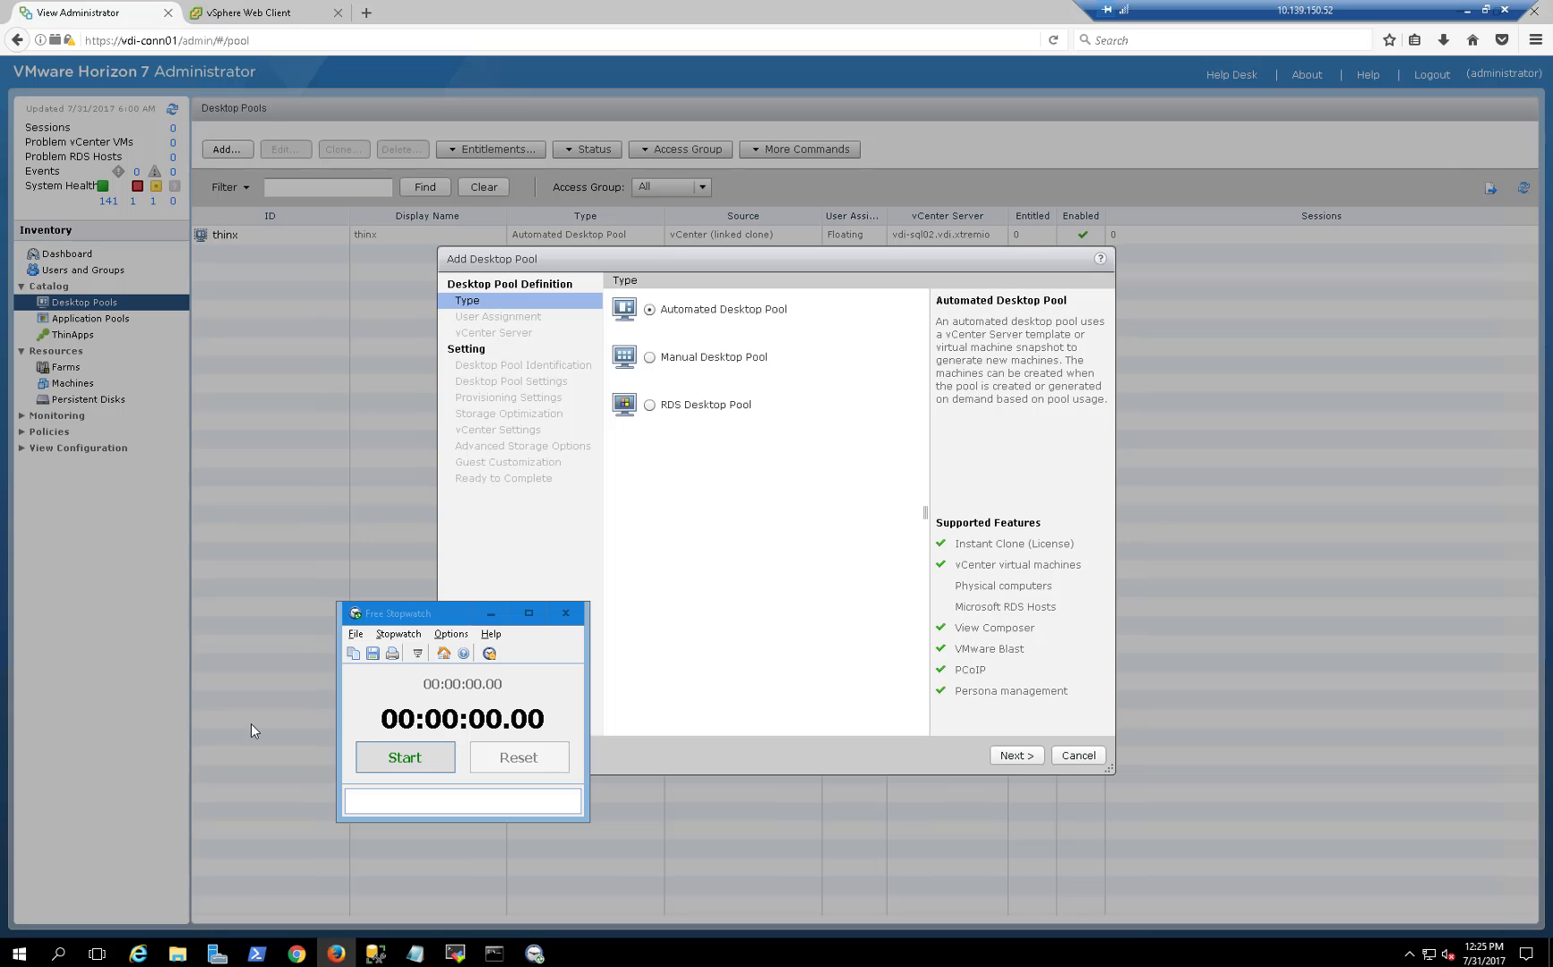
{"action": "mouse_move", "coordinate": [820, 519]}
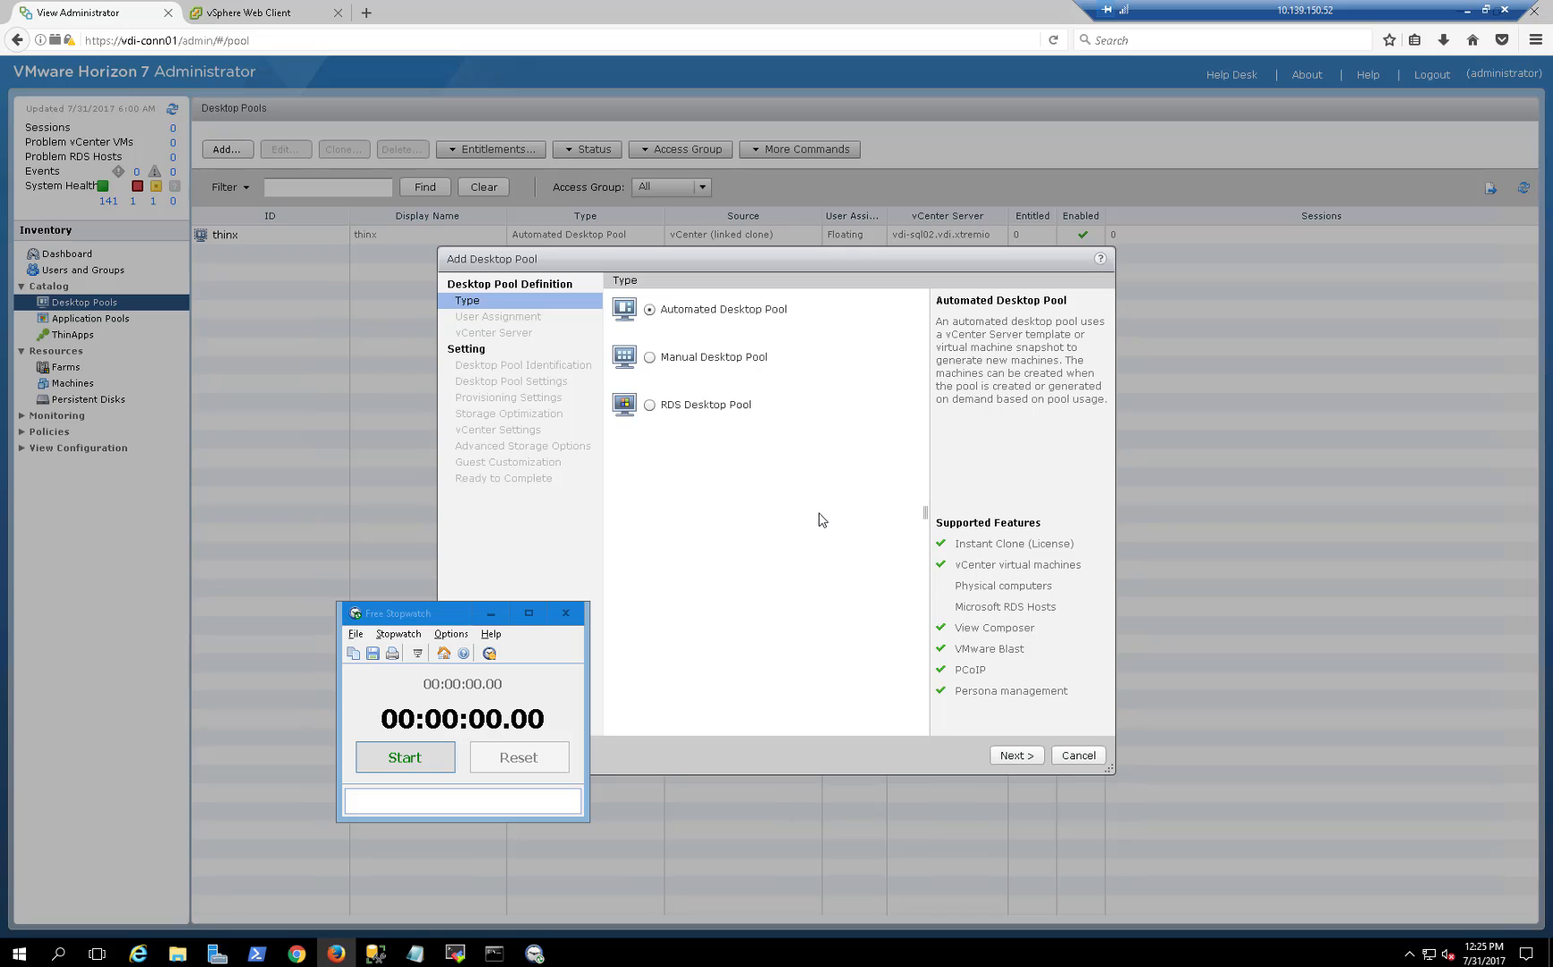
{"action": "mouse_move", "coordinate": [818, 521]}
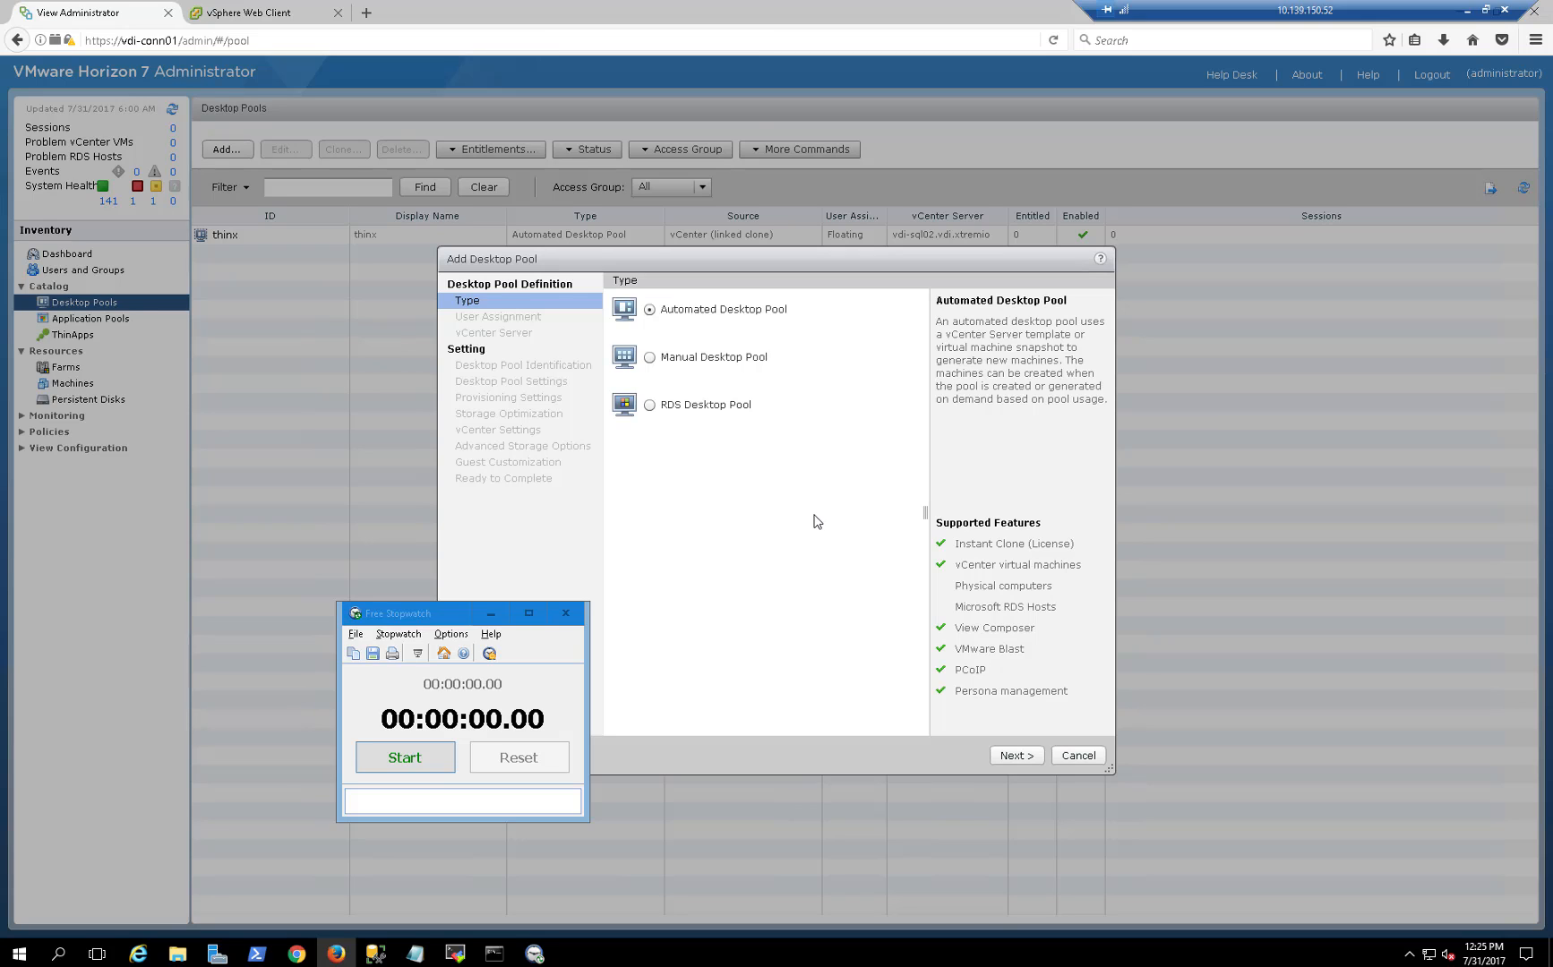
{"action": "mouse_move", "coordinate": [733, 477]}
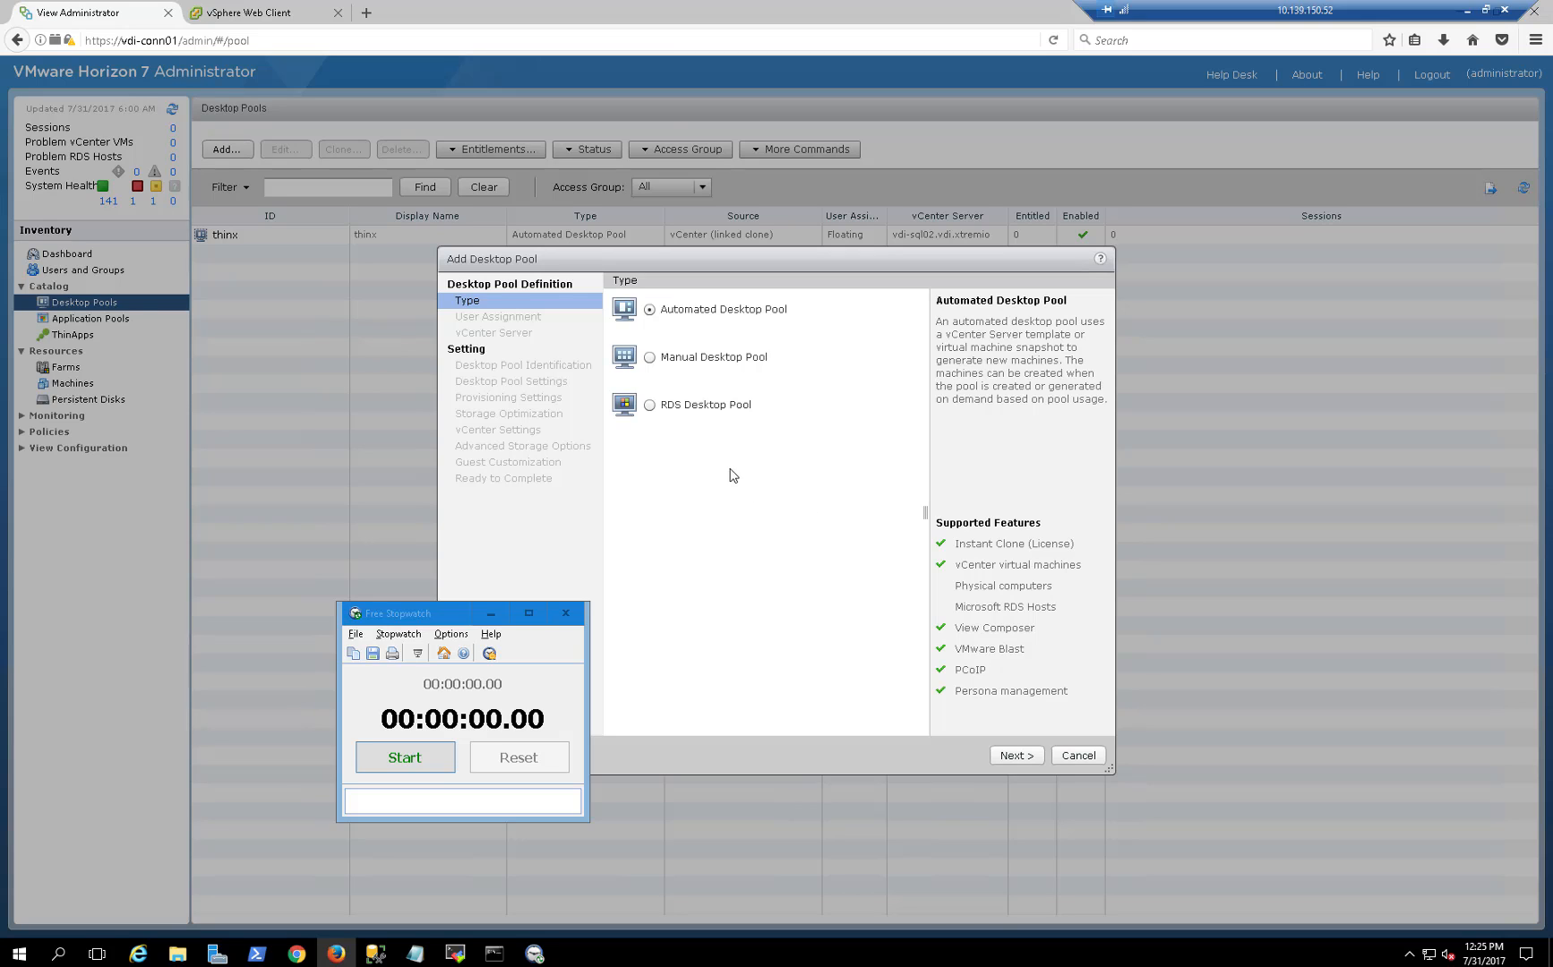
{"action": "mouse_move", "coordinate": [600, 607]}
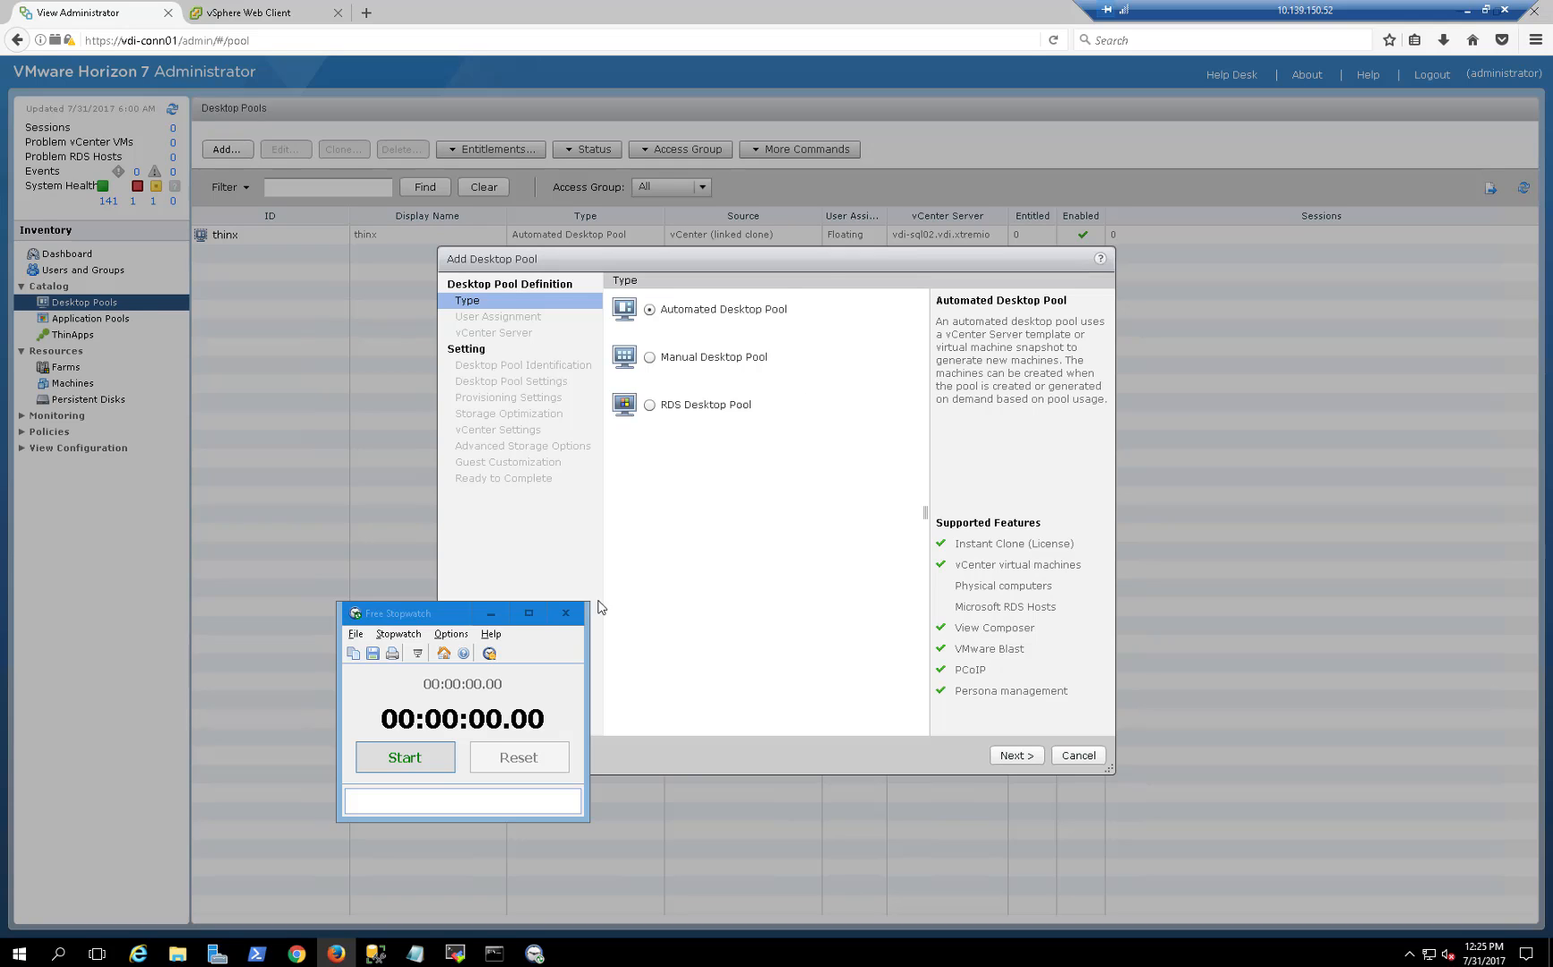
{"action": "mouse_move", "coordinate": [446, 630]}
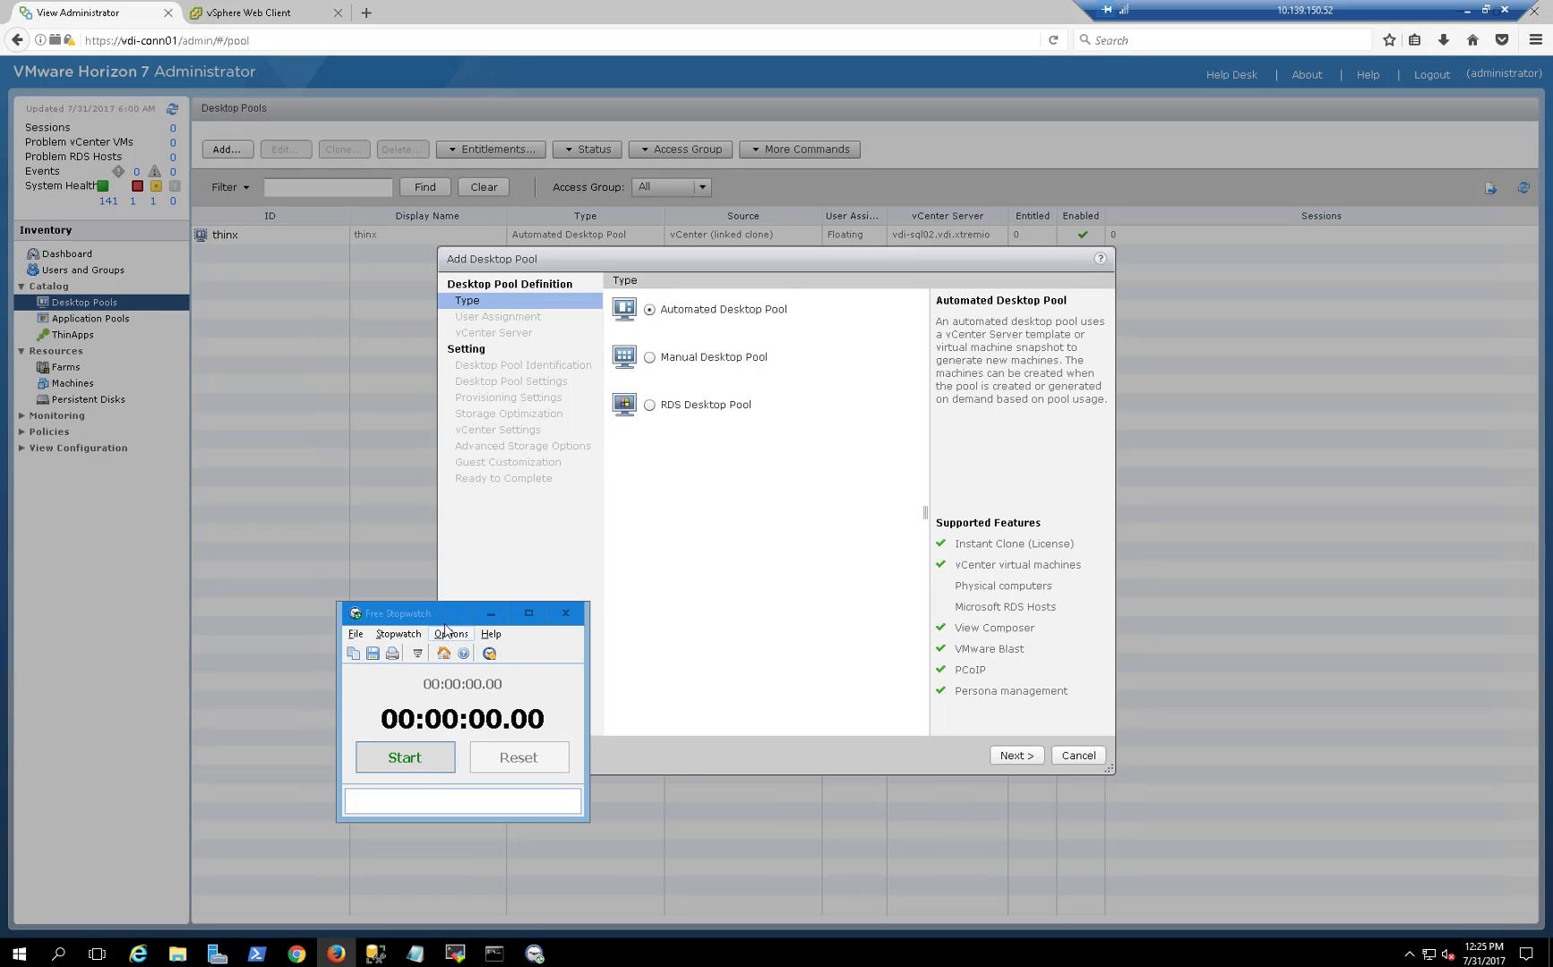
Define pool XCPY4MB as Automated, Floating, Full virtual machines with 100 machines.
{"action": "left_click", "coordinate": [1014, 756]}
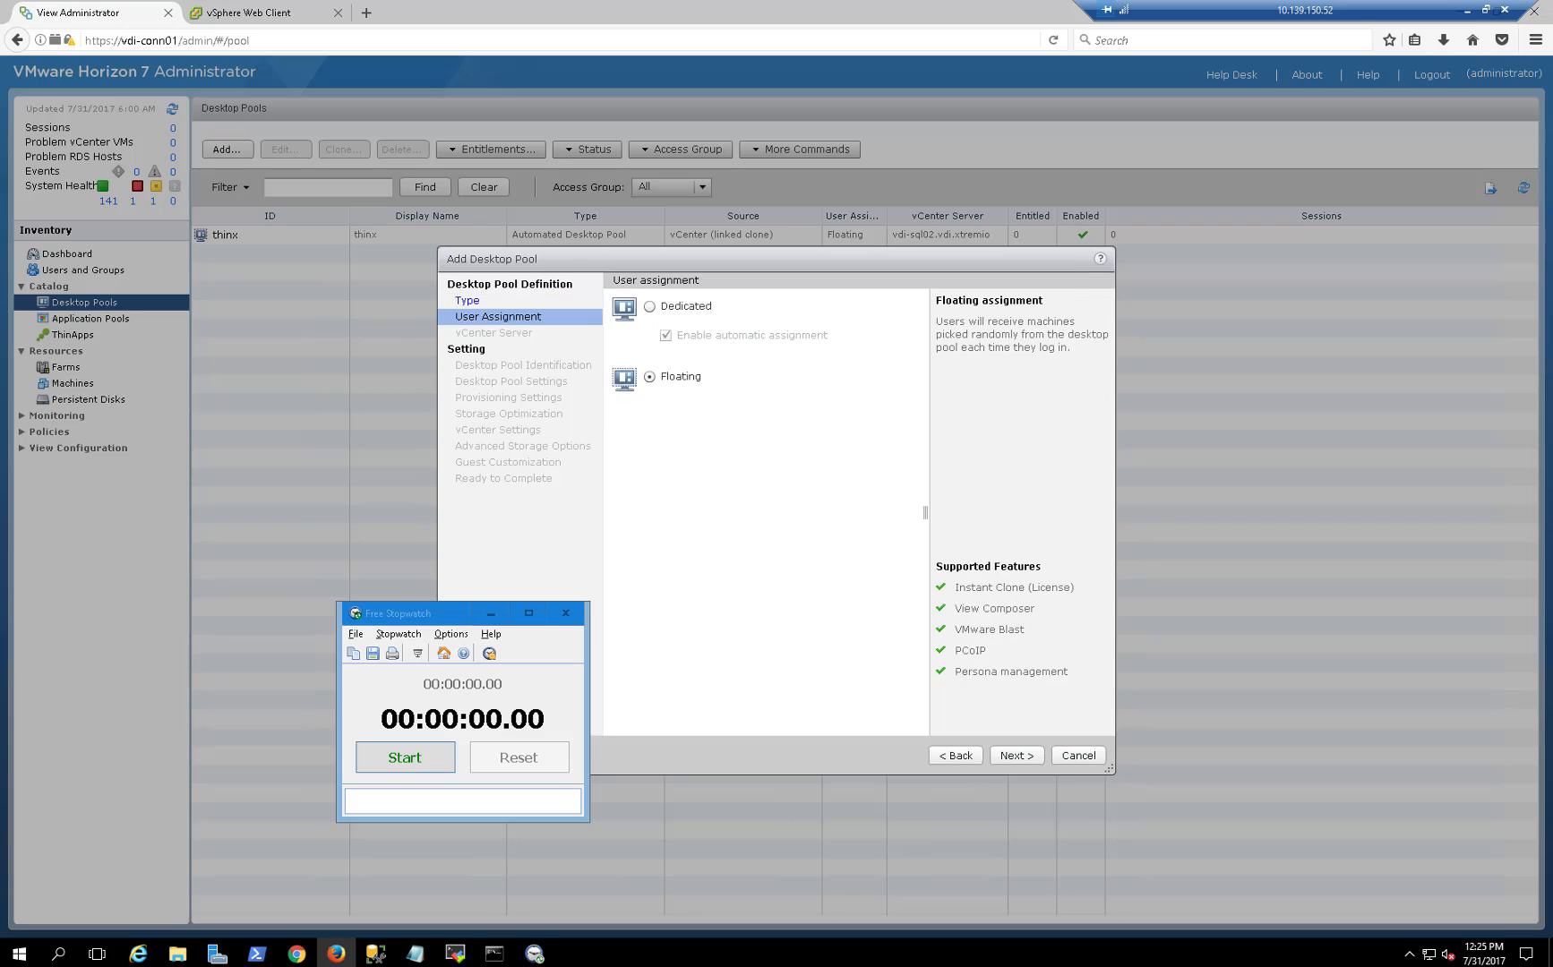
{"action": "left_click", "coordinate": [1014, 754]}
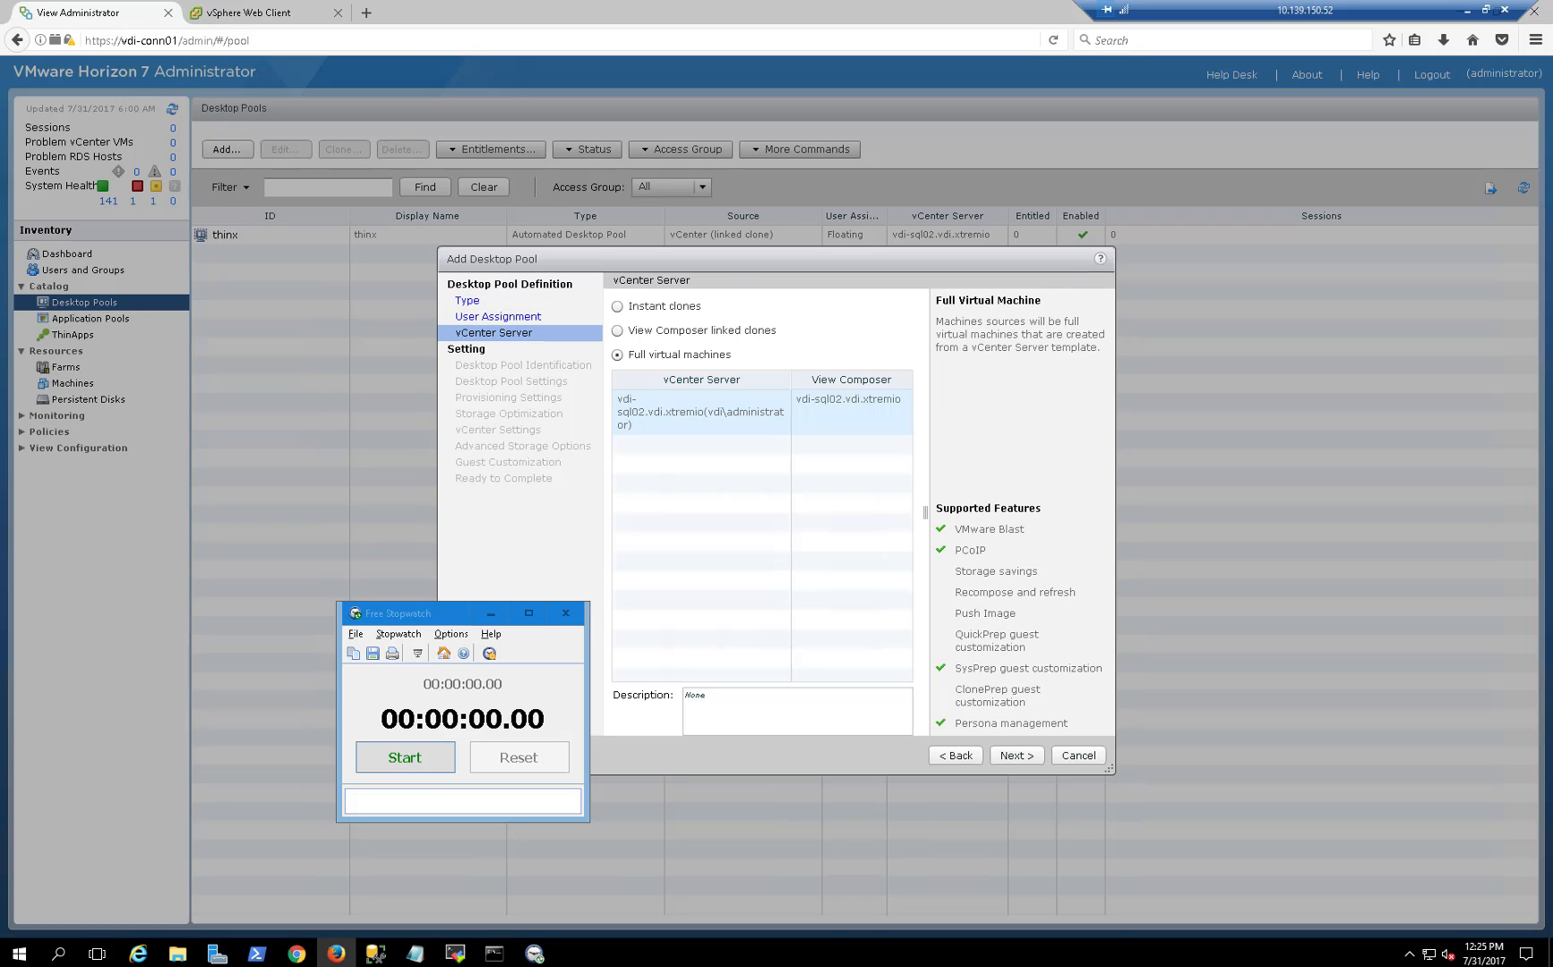
{"action": "left_click", "coordinate": [1014, 754]}
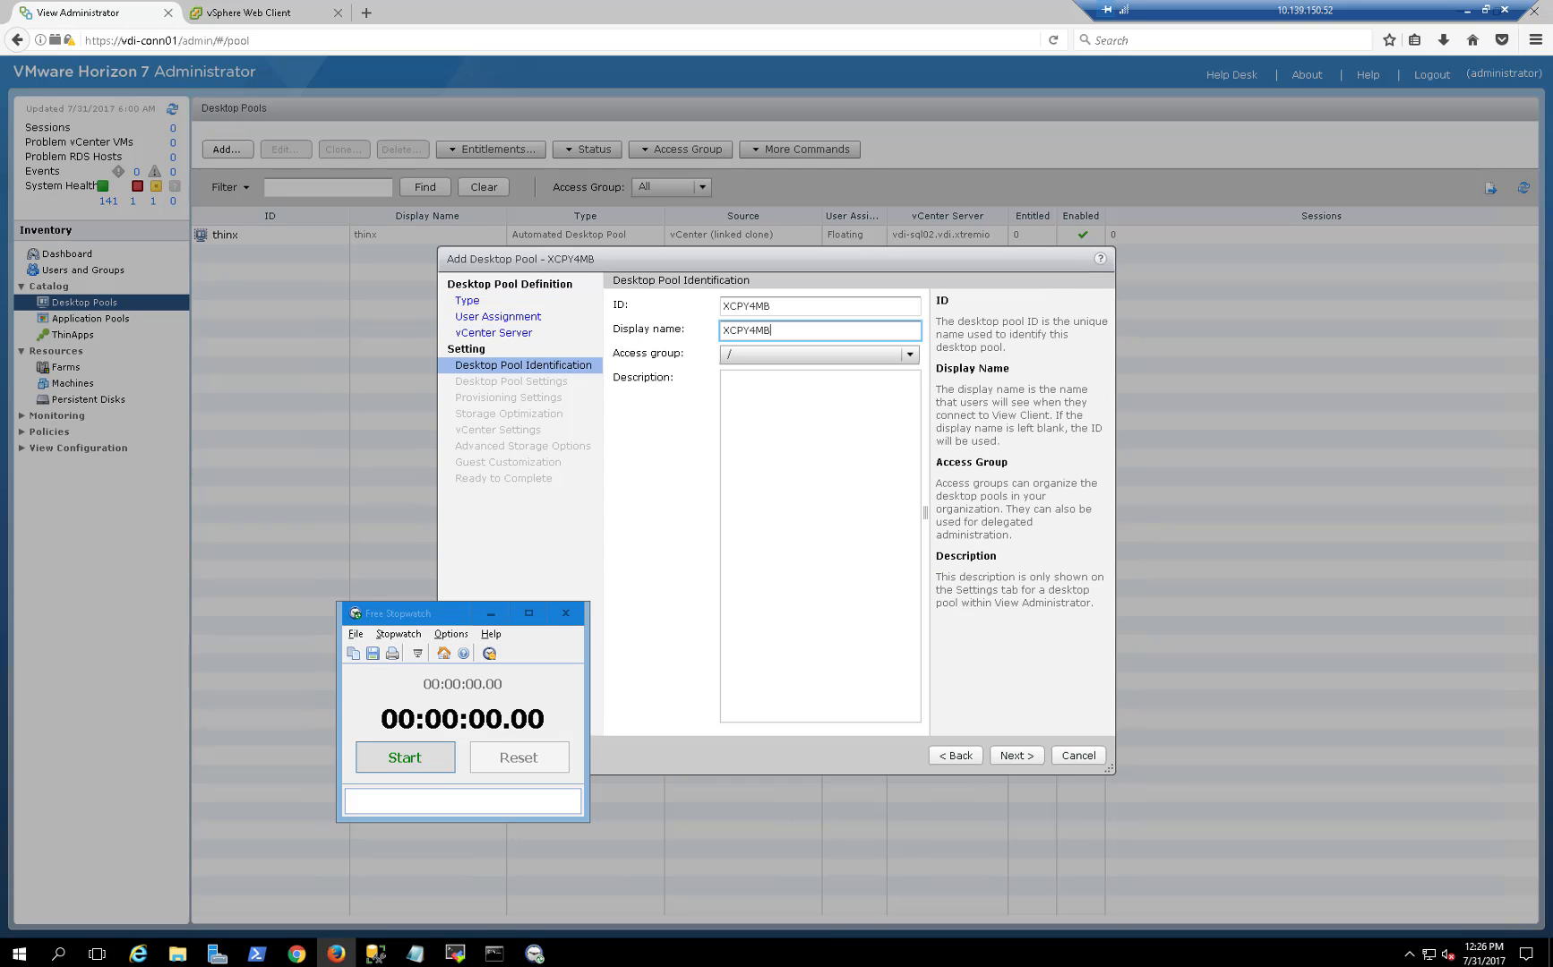
{"action": "left_click", "coordinate": [1014, 754]}
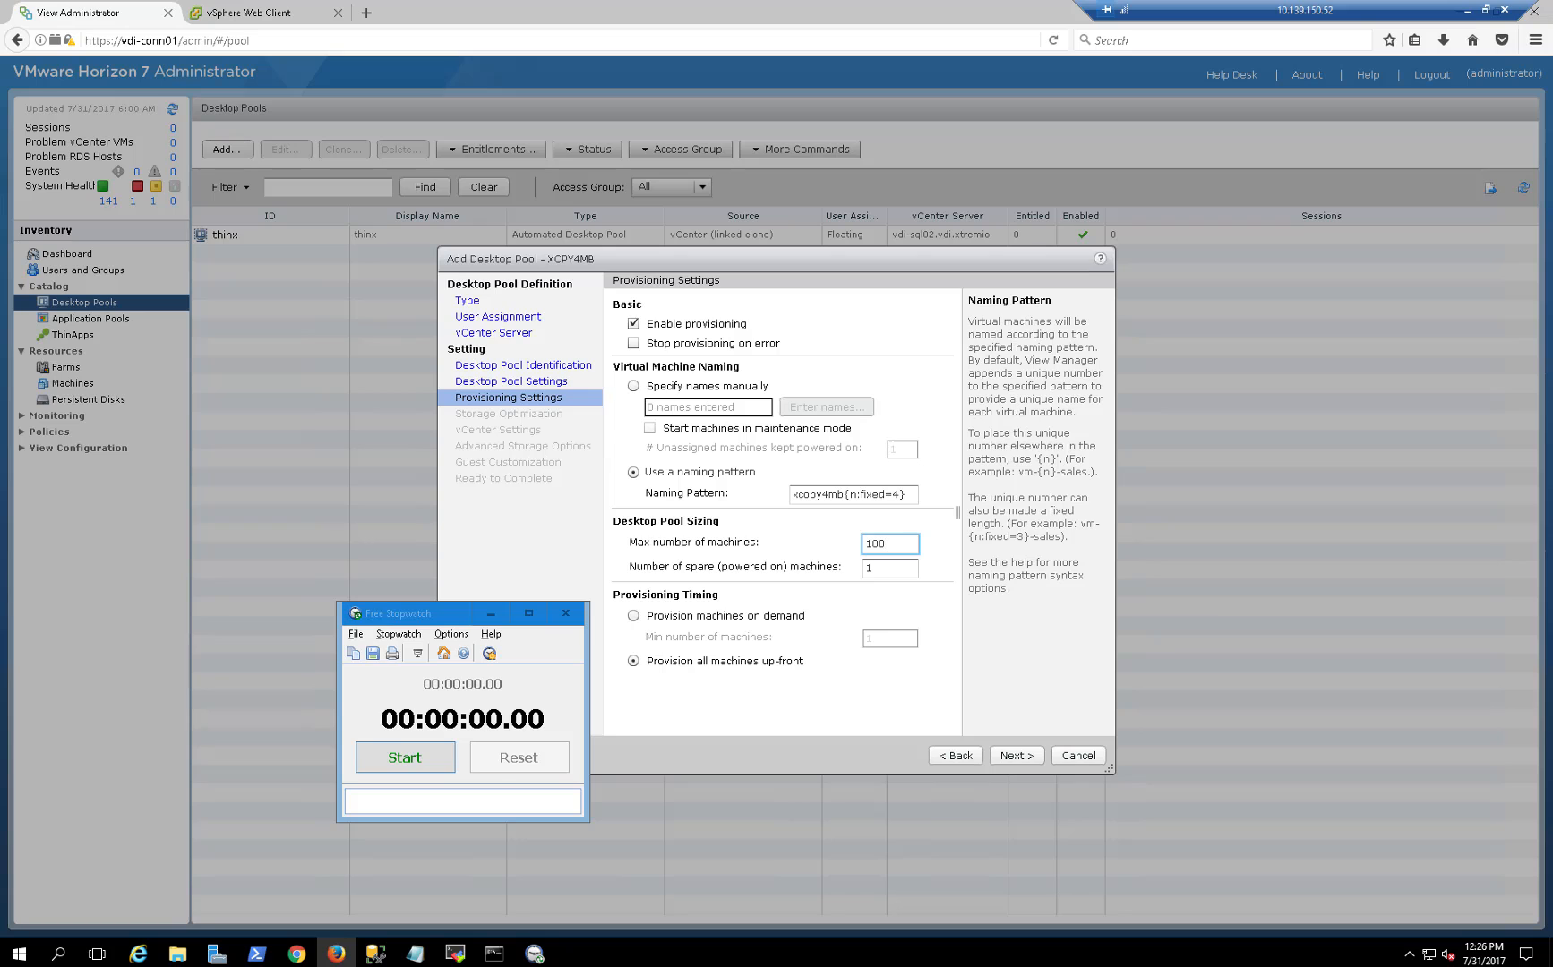
Select the eight XCOPY datastores, including XCOPY-01 and XCOPY-06, for XCPY4MB.
{"action": "left_click", "coordinate": [1014, 754]}
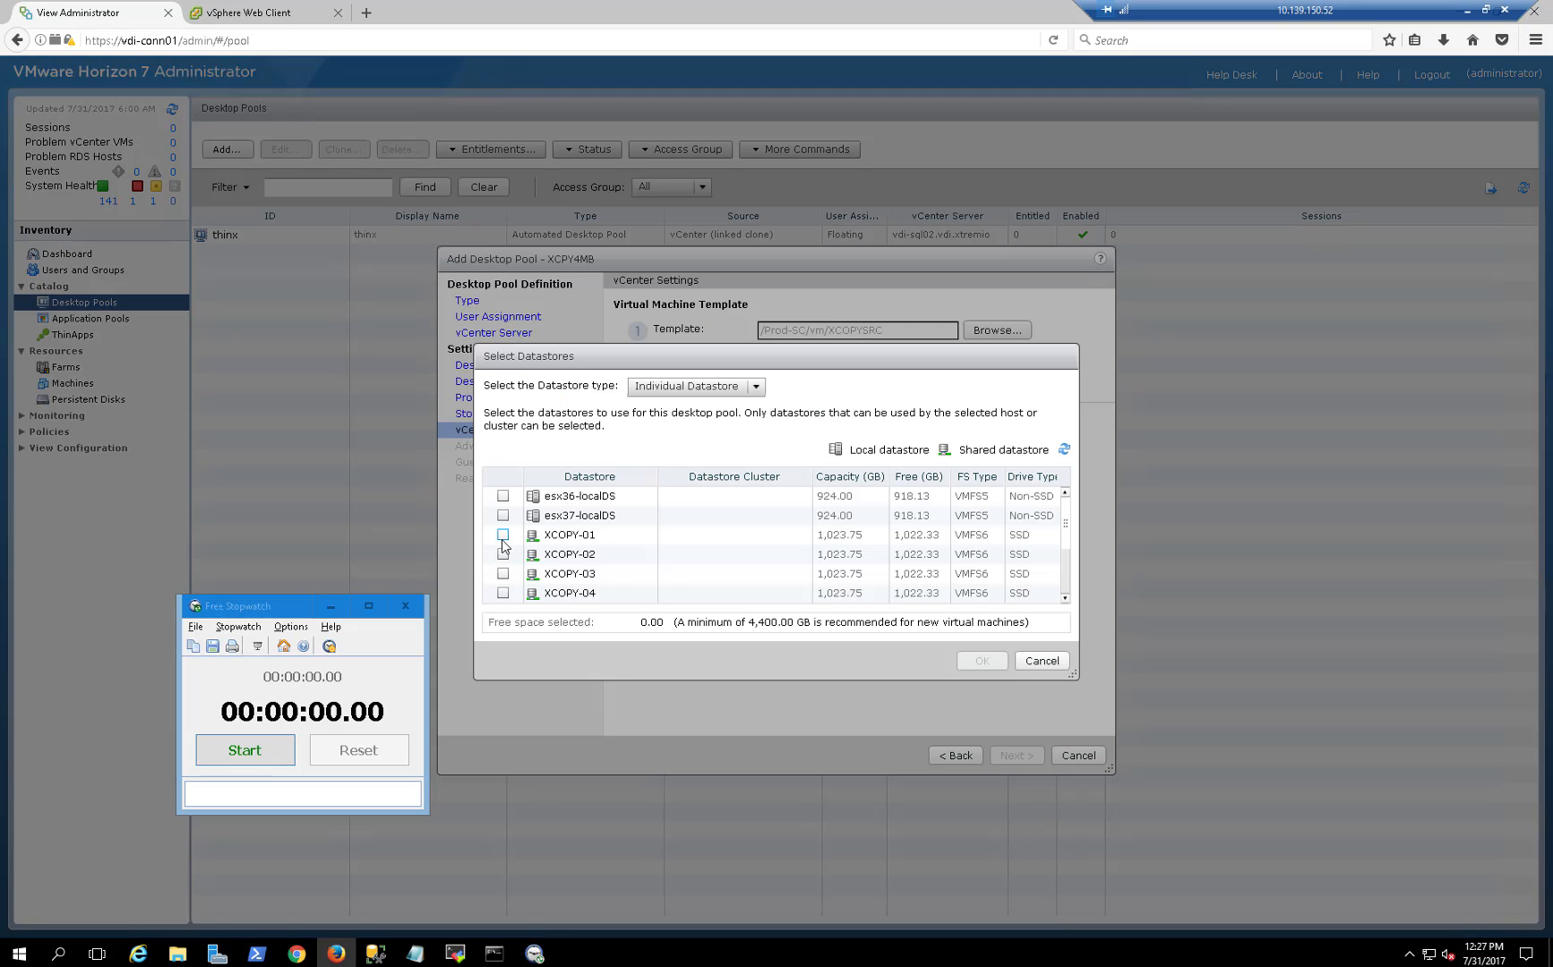
{"action": "left_click", "coordinate": [504, 553]}
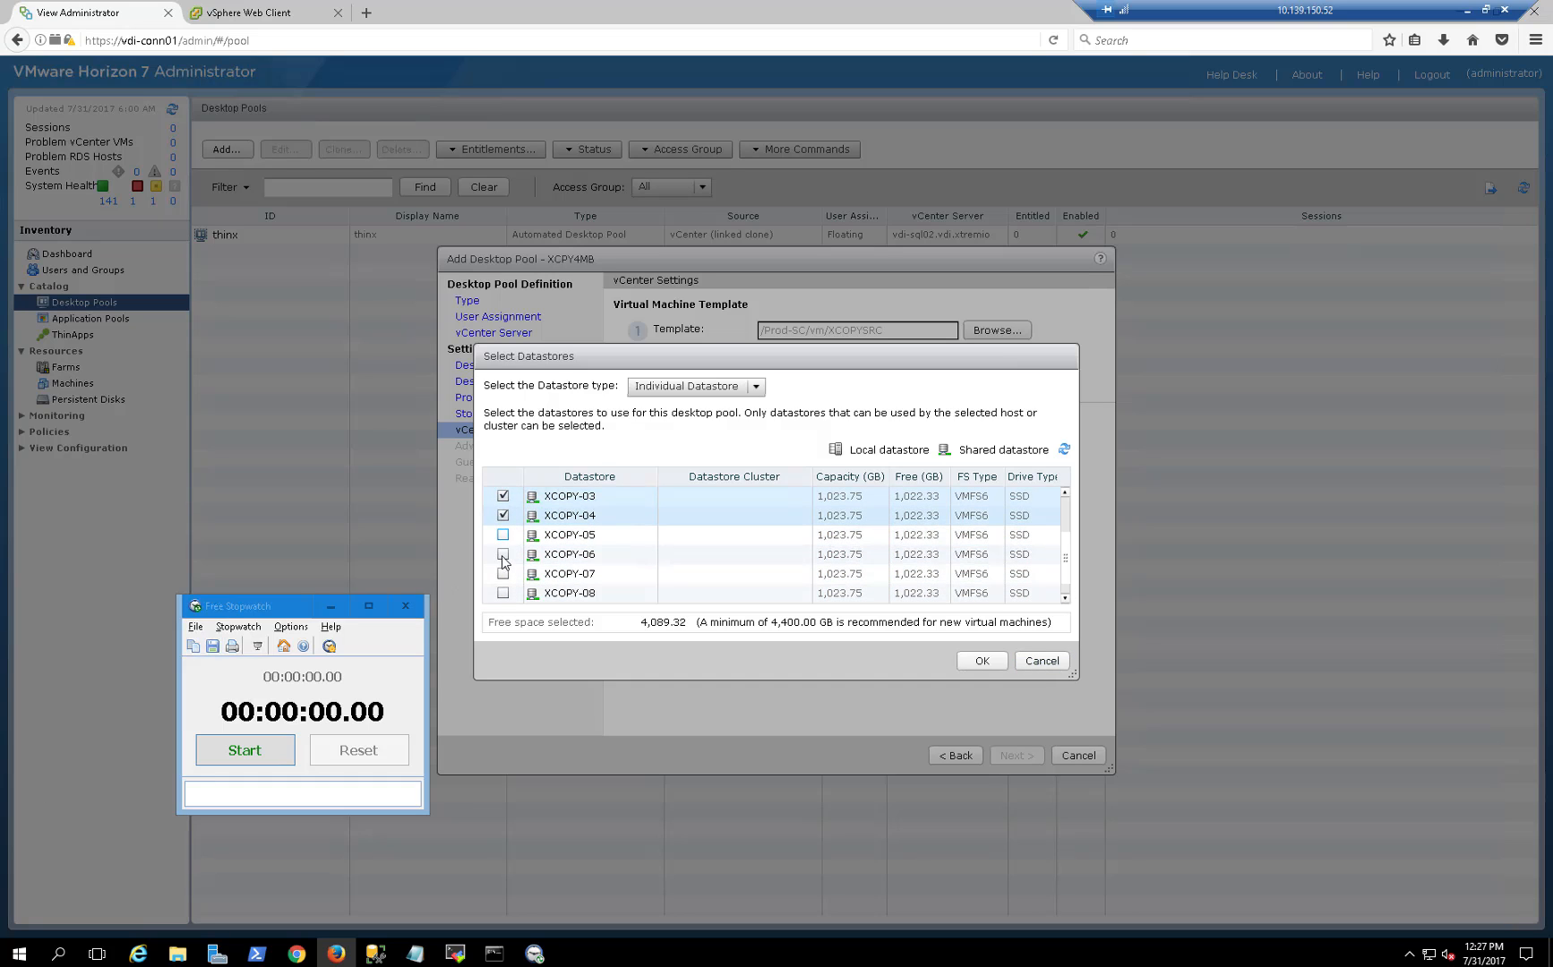
{"action": "left_click", "coordinate": [504, 554]}
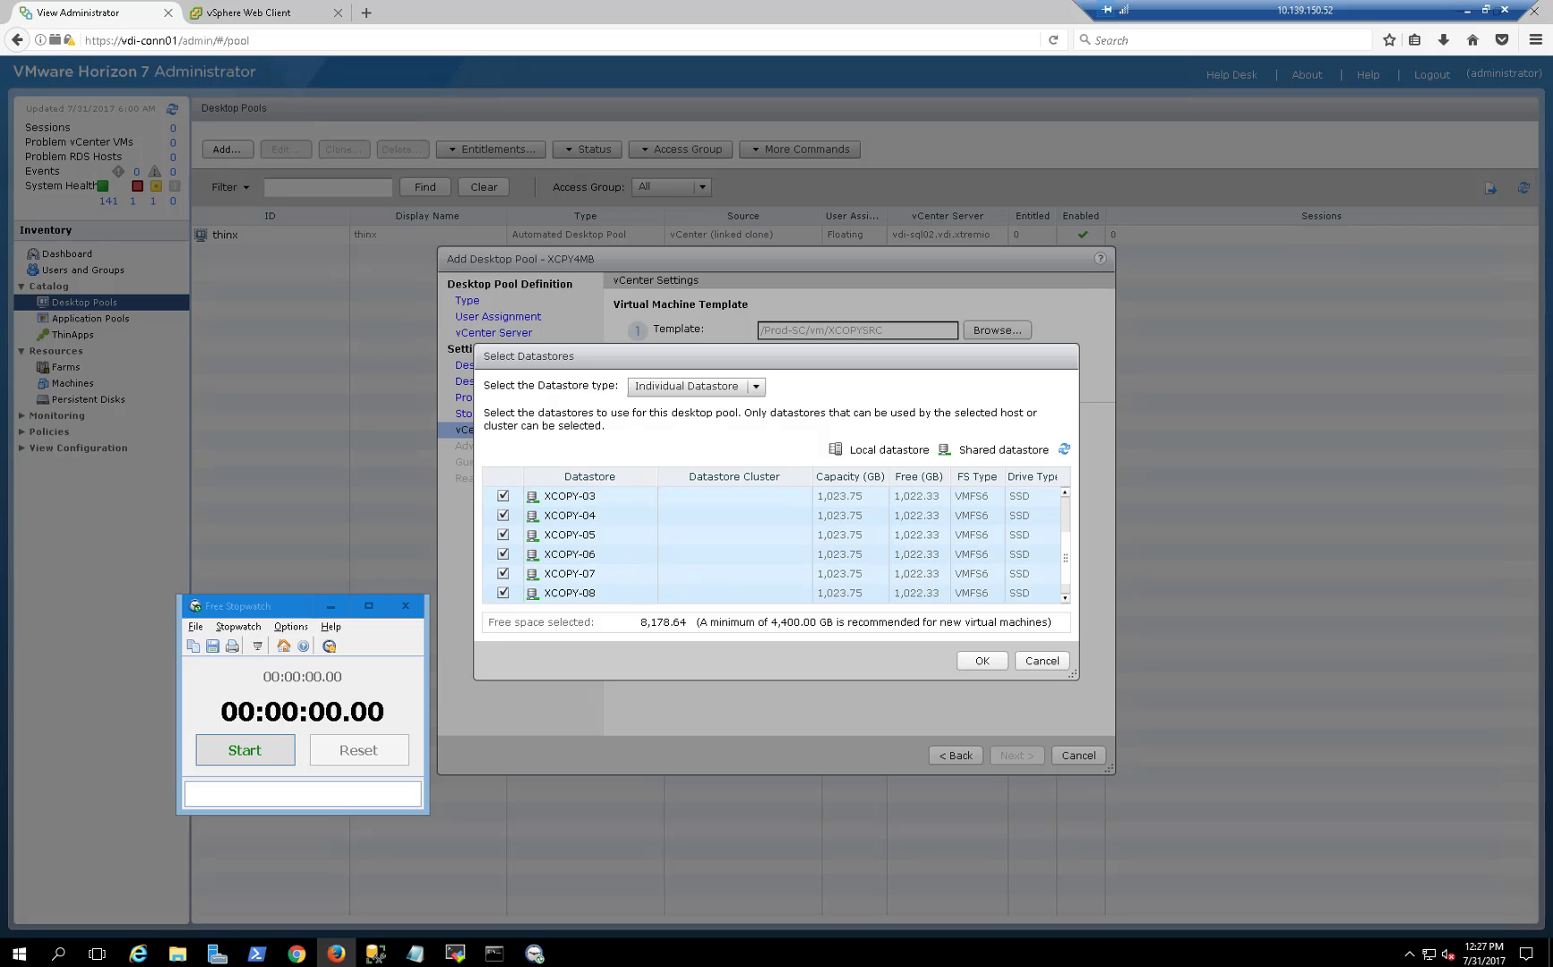
{"action": "left_click", "coordinate": [980, 661]}
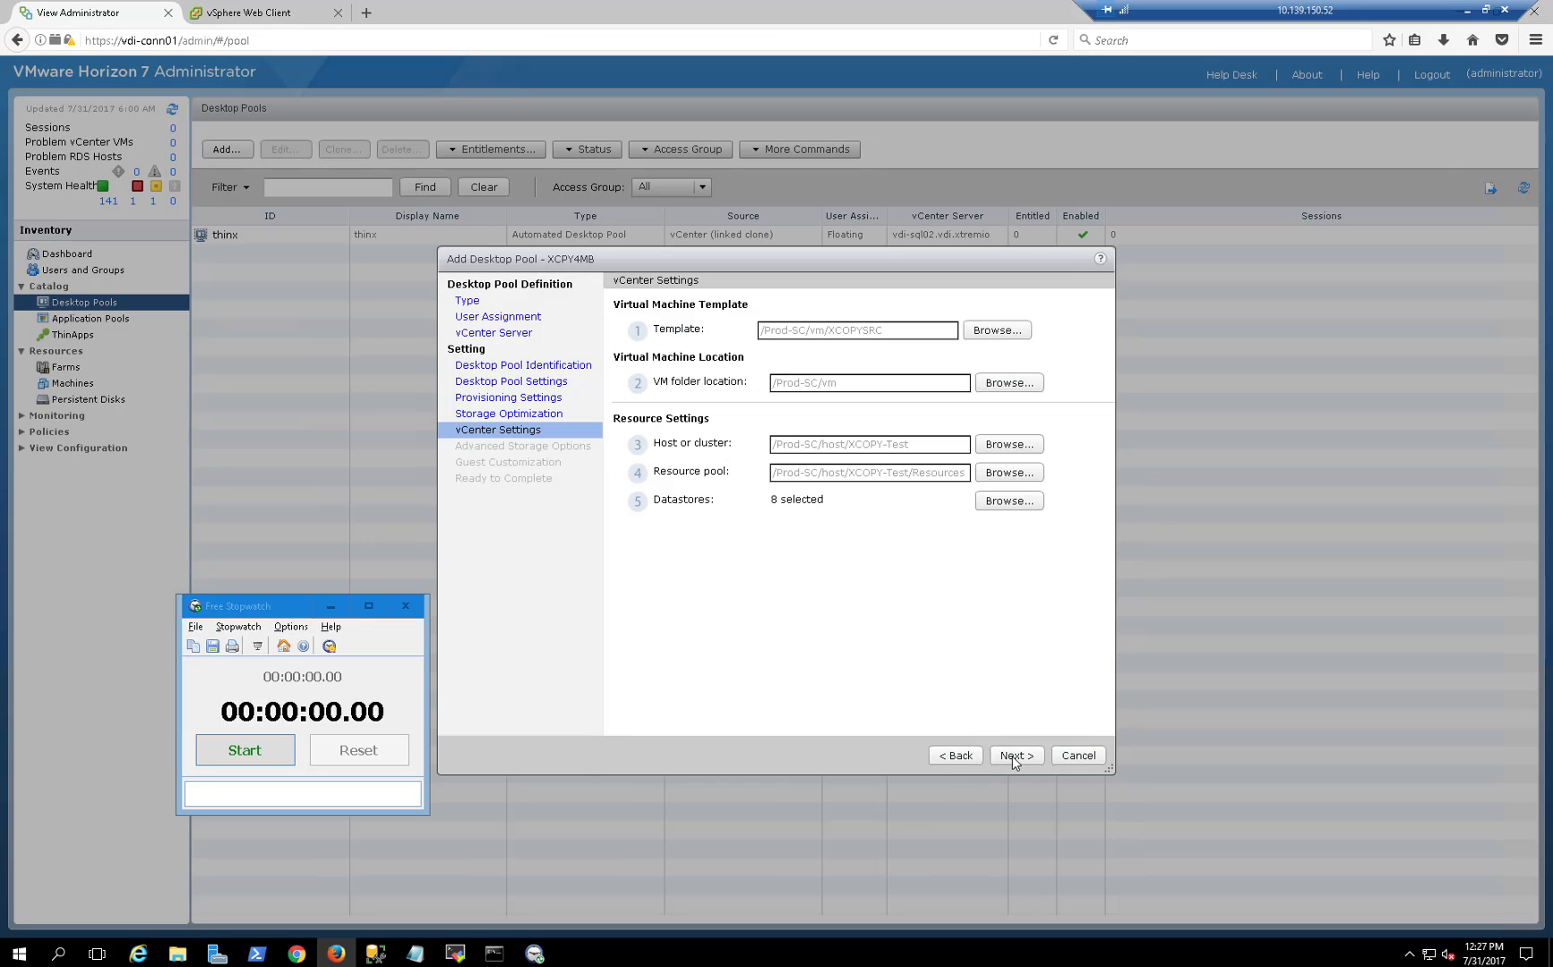
Keep XCPY4MB machines powered off after creation and finish creating the pool.
{"action": "left_click", "coordinate": [1014, 756]}
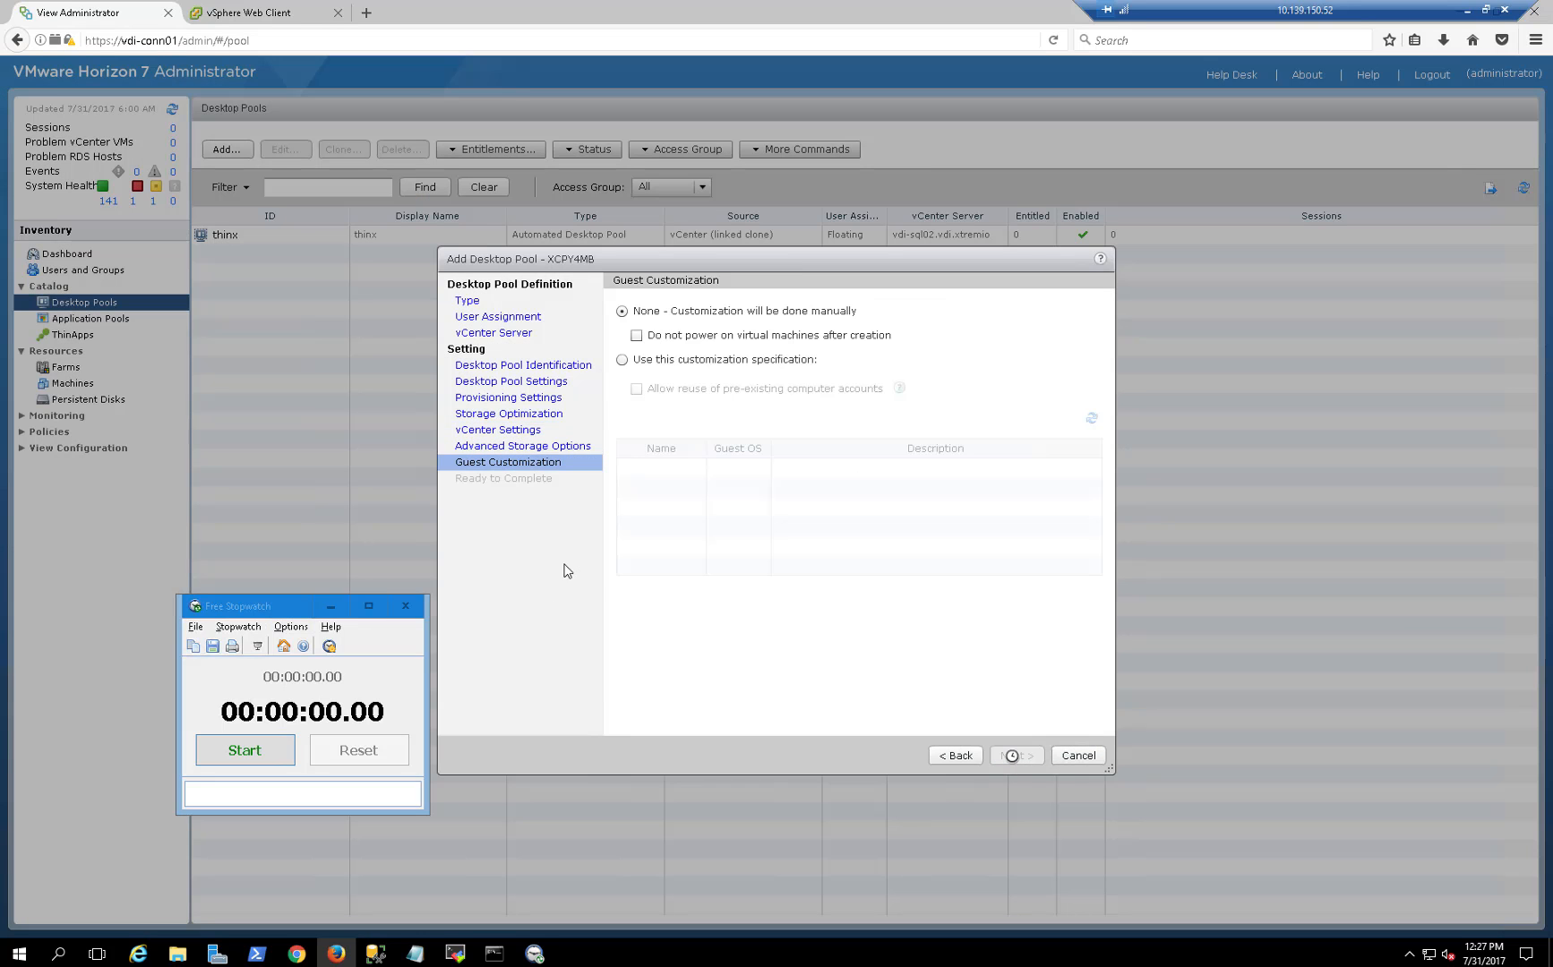
{"action": "left_click", "coordinate": [638, 335]}
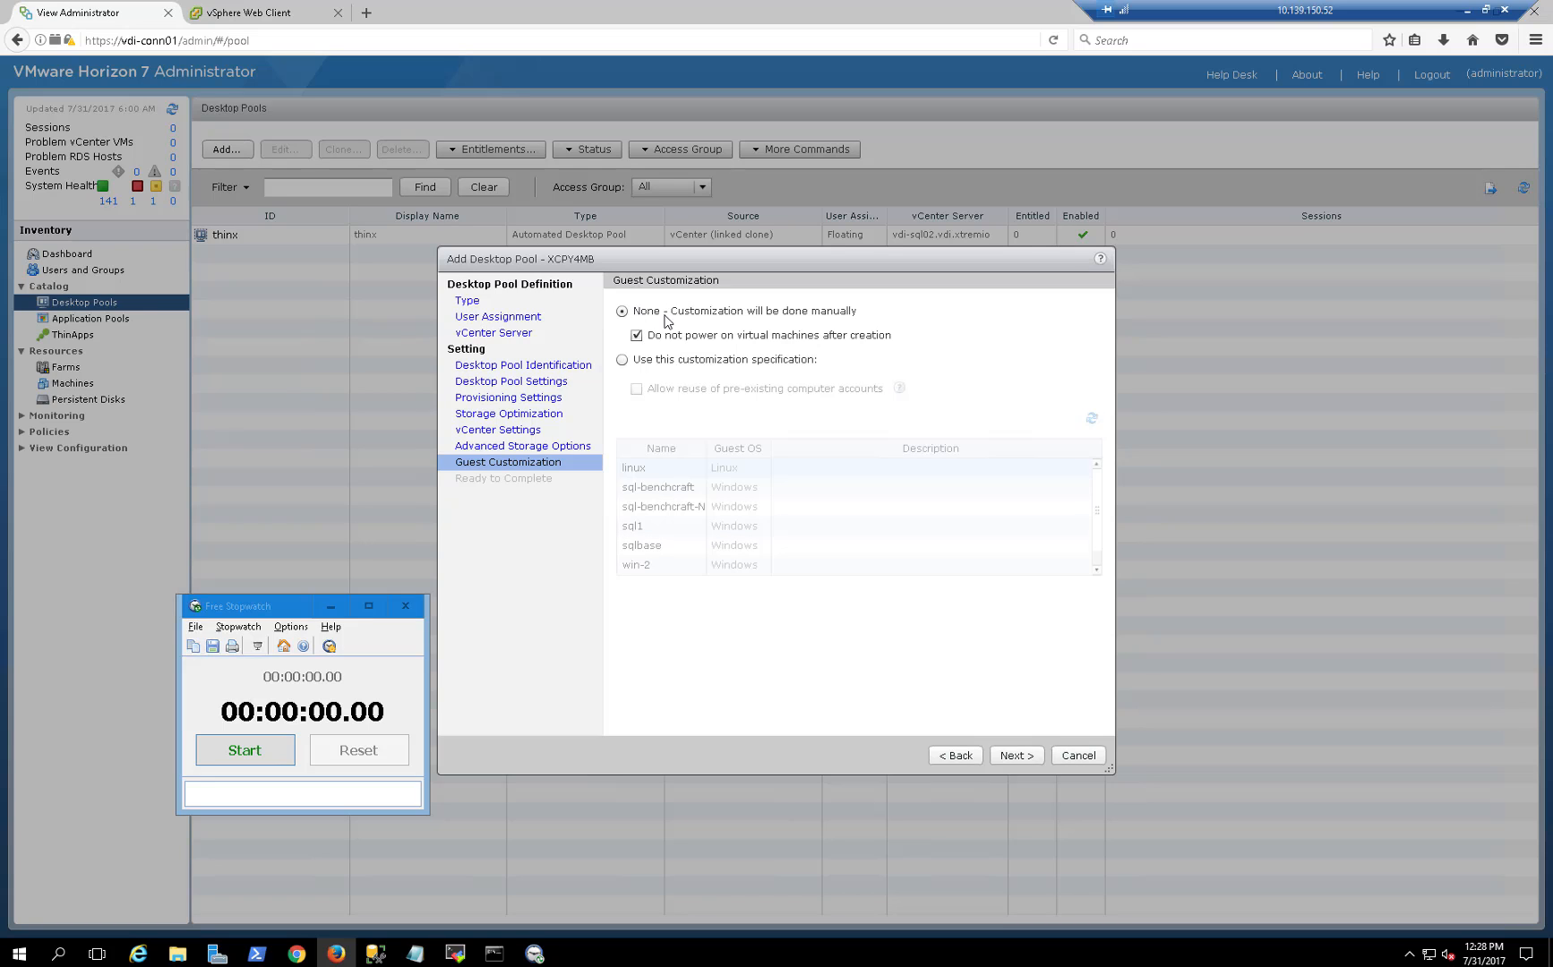
{"action": "mouse_move", "coordinate": [951, 315]}
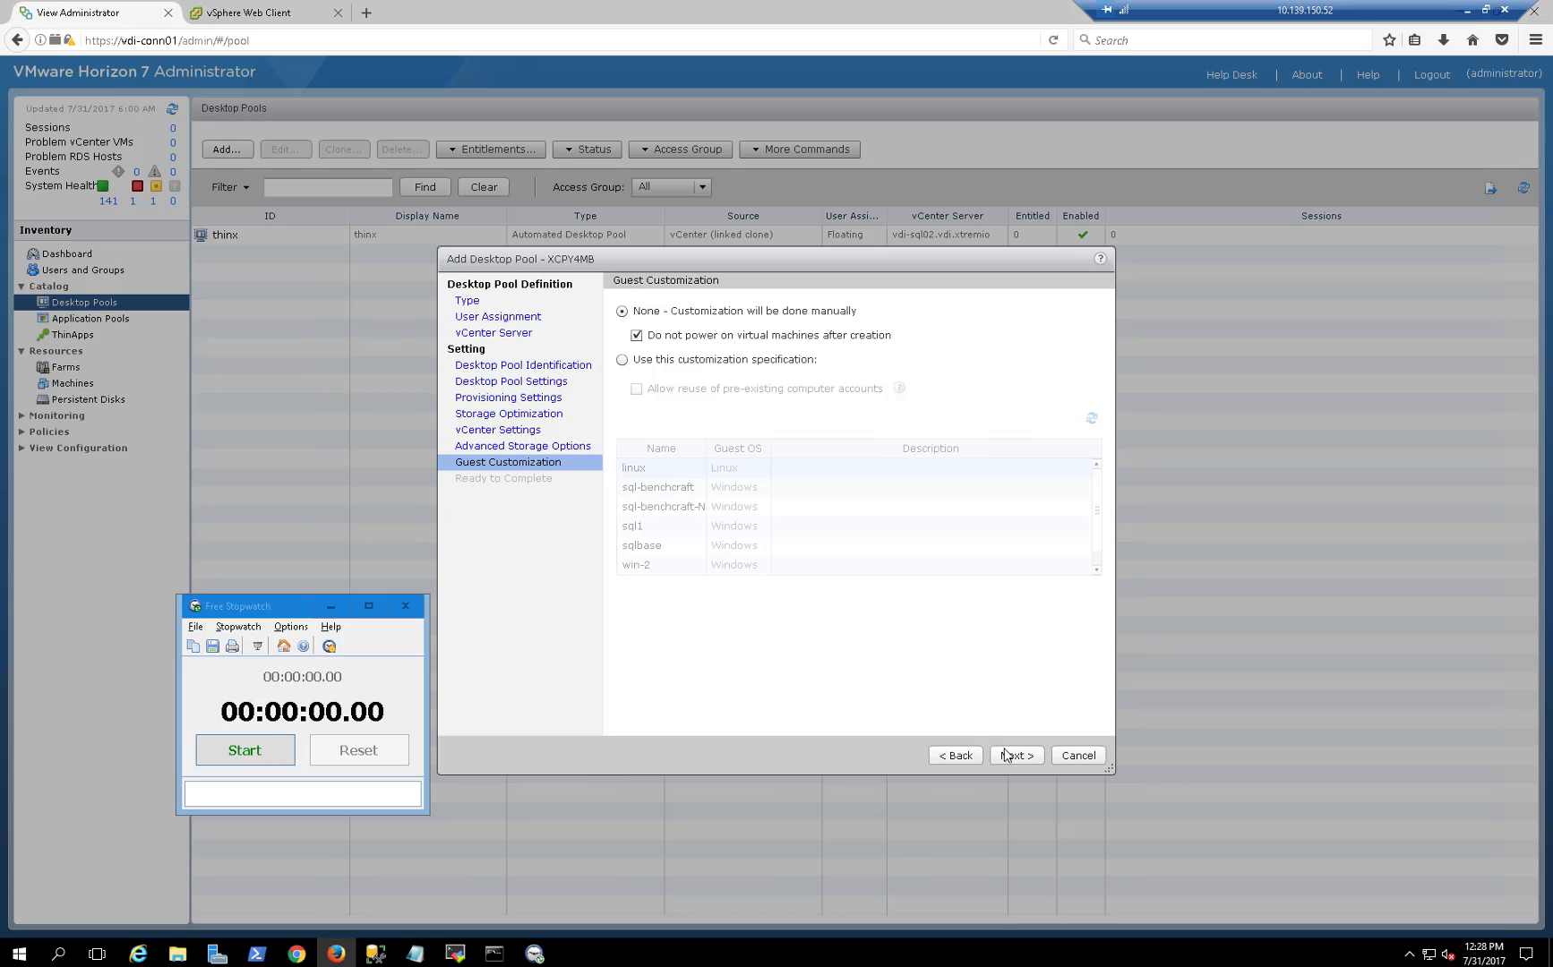
{"action": "left_click", "coordinate": [1014, 755]}
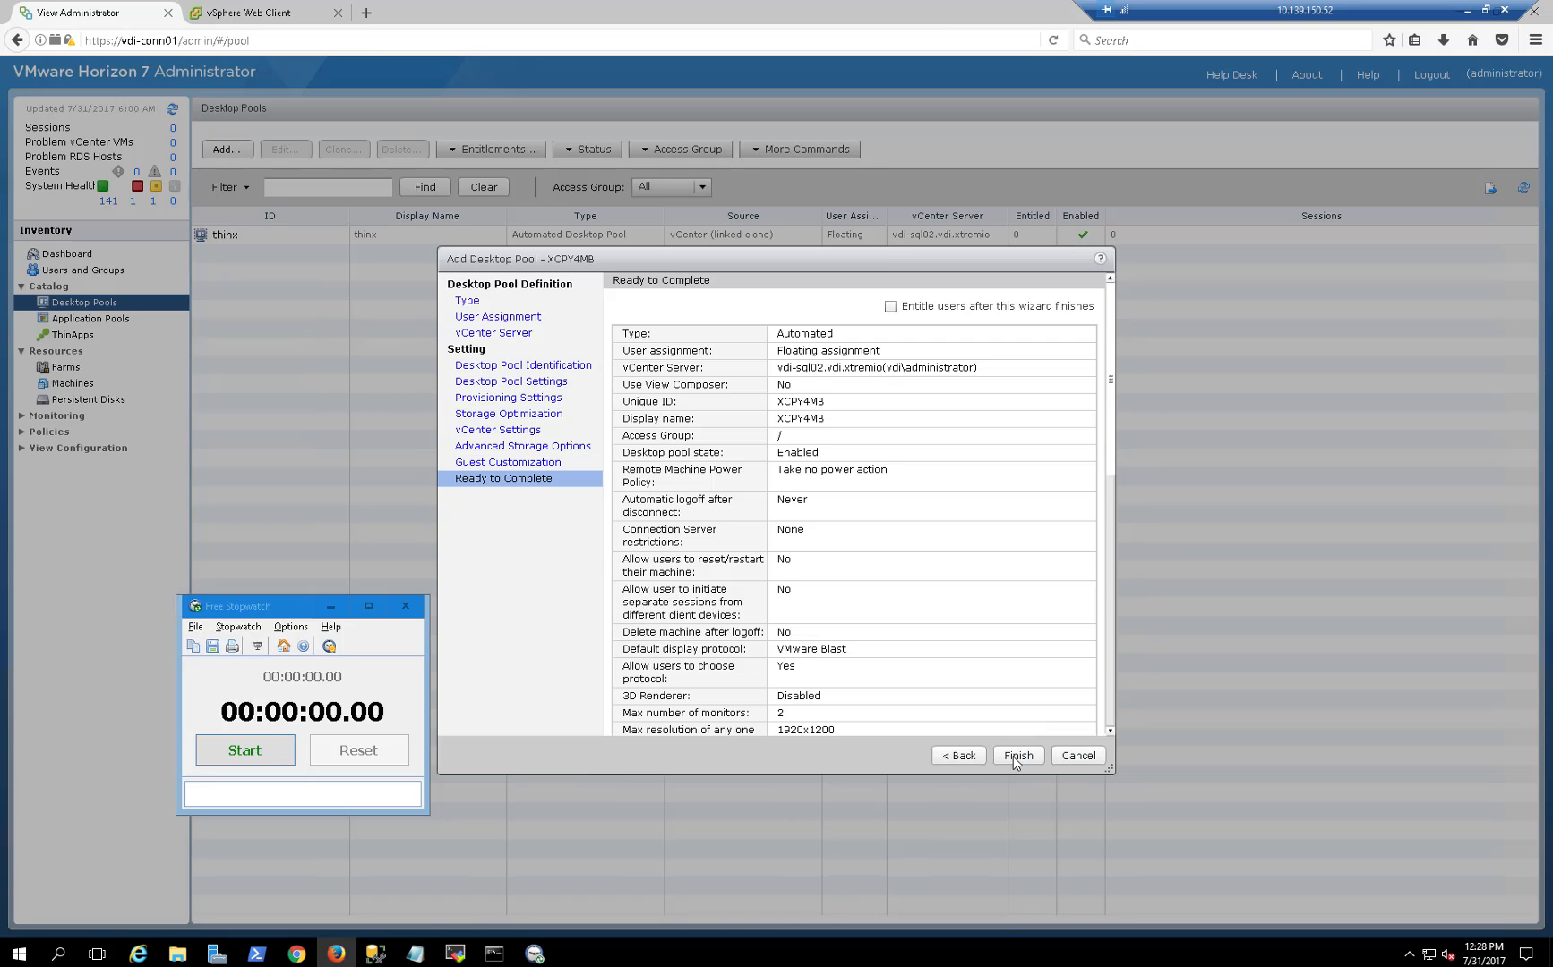
{"action": "left_click", "coordinate": [1017, 754]}
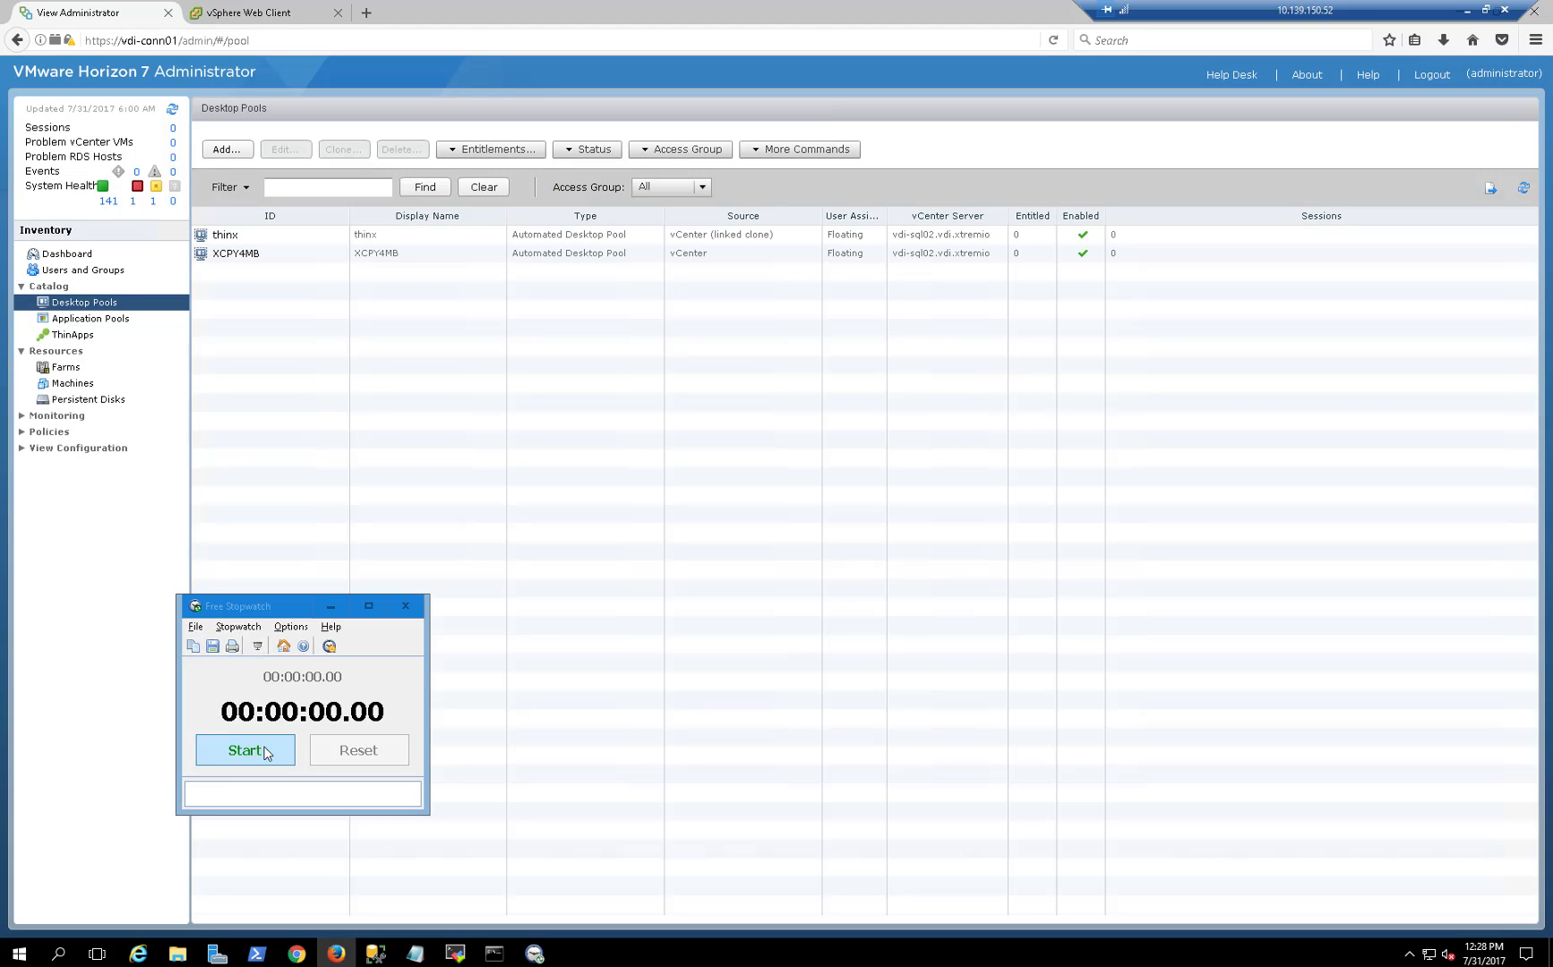
Start the stopwatch and show the XCOPY-Test VMs list as xcopy4mb clones appear.
{"action": "left_click", "coordinate": [267, 253]}
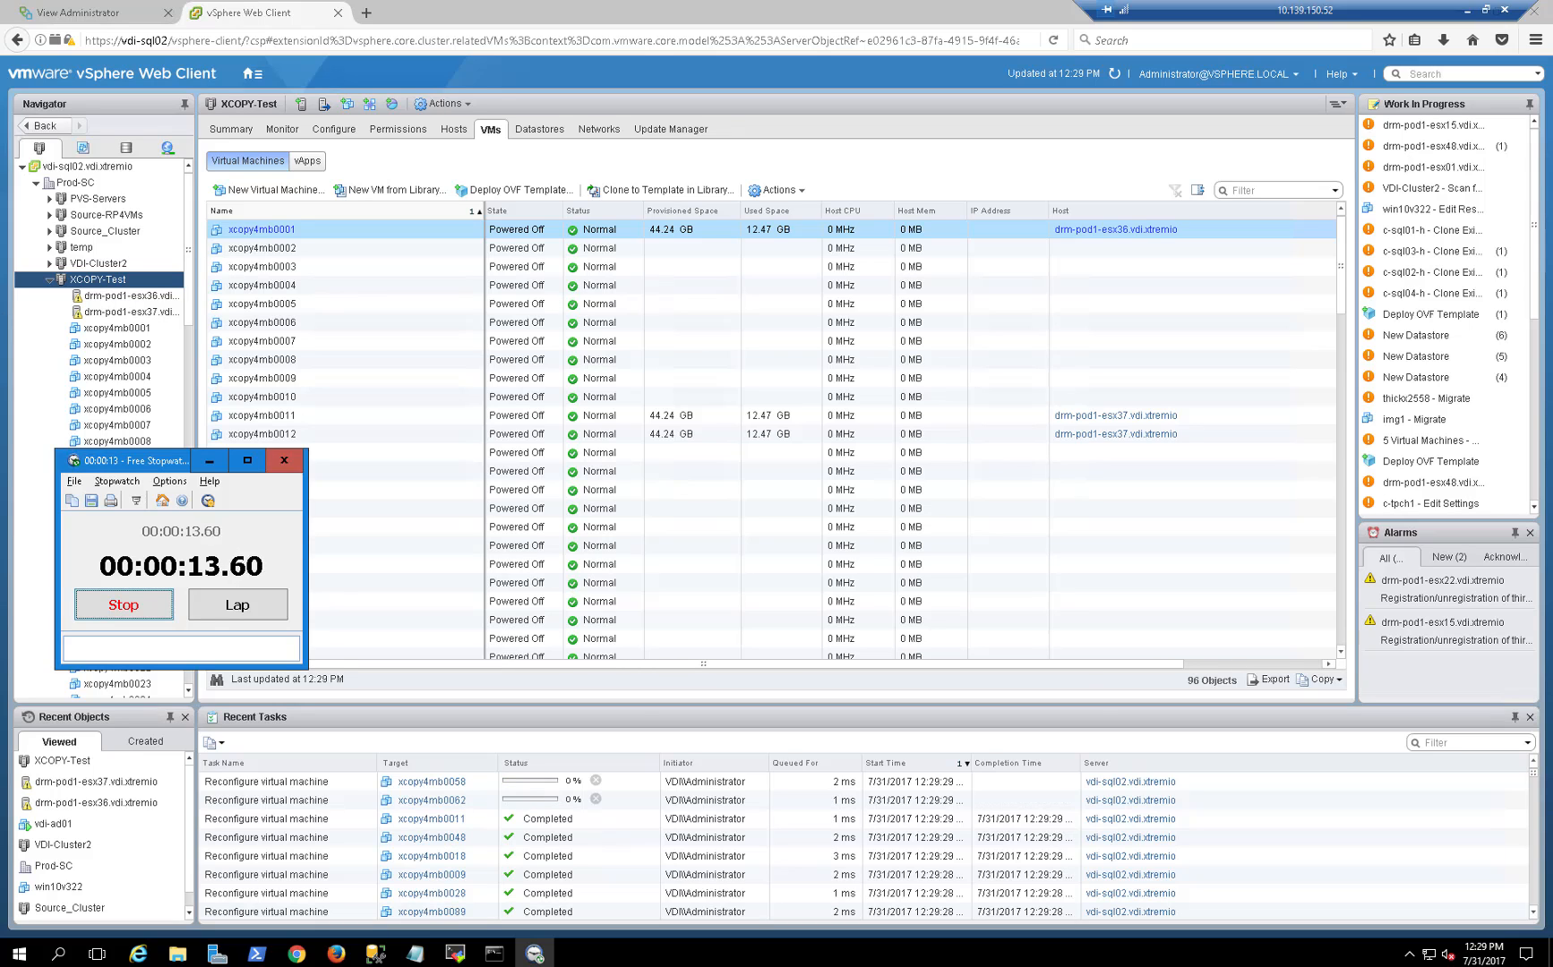
{"action": "left_click", "coordinate": [122, 604]}
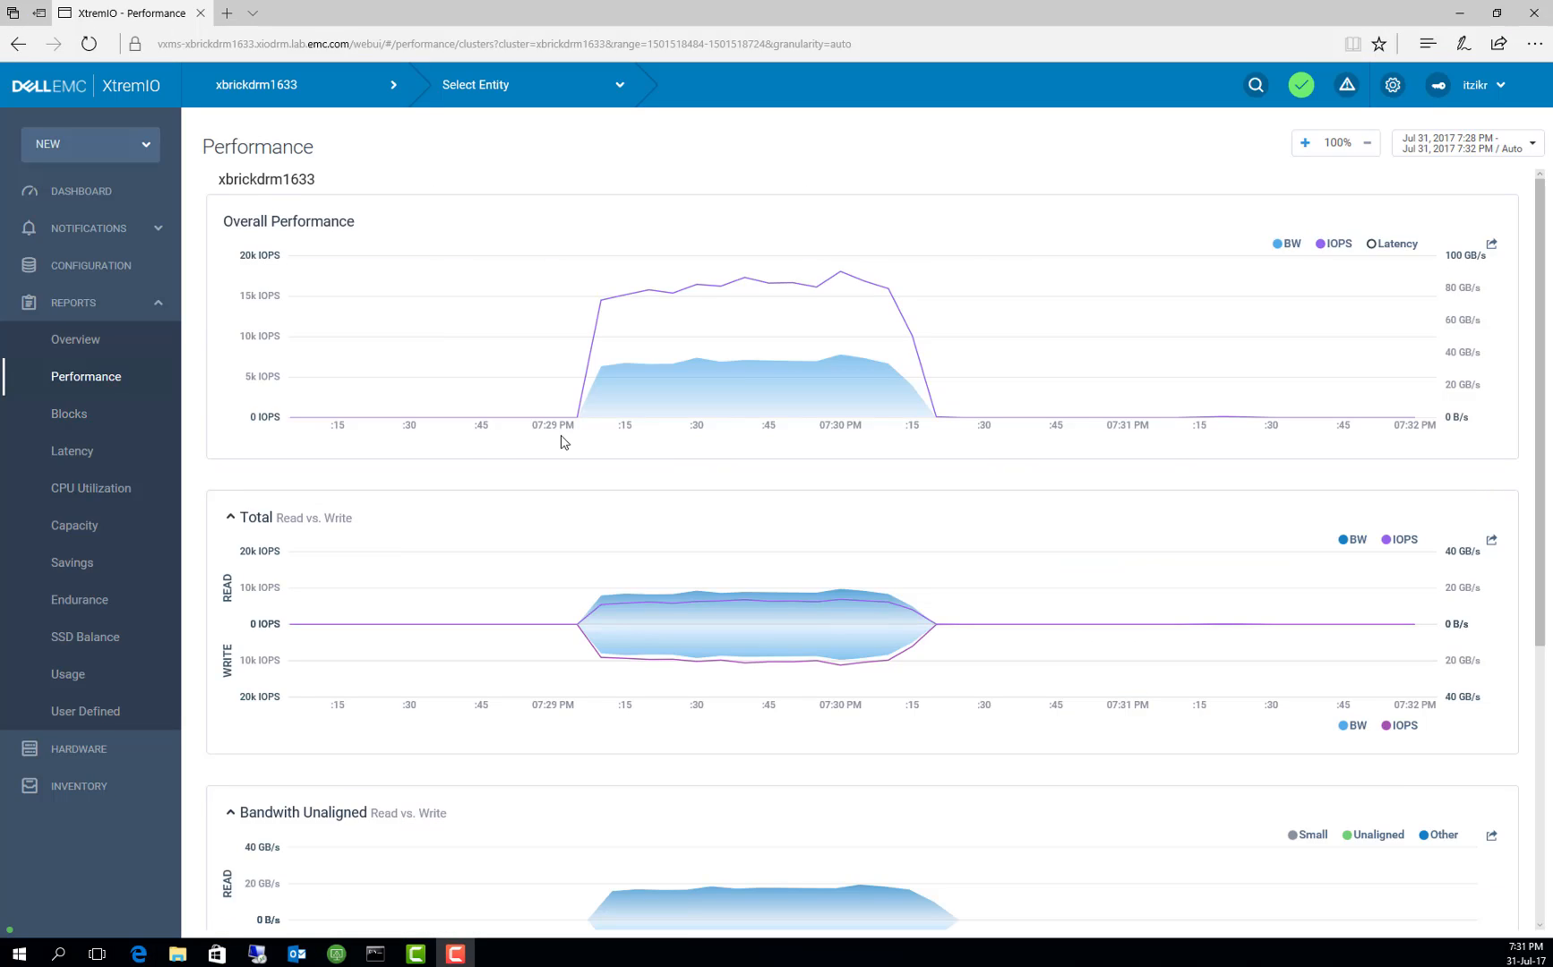
{"action": "mouse_move", "coordinate": [576, 416]}
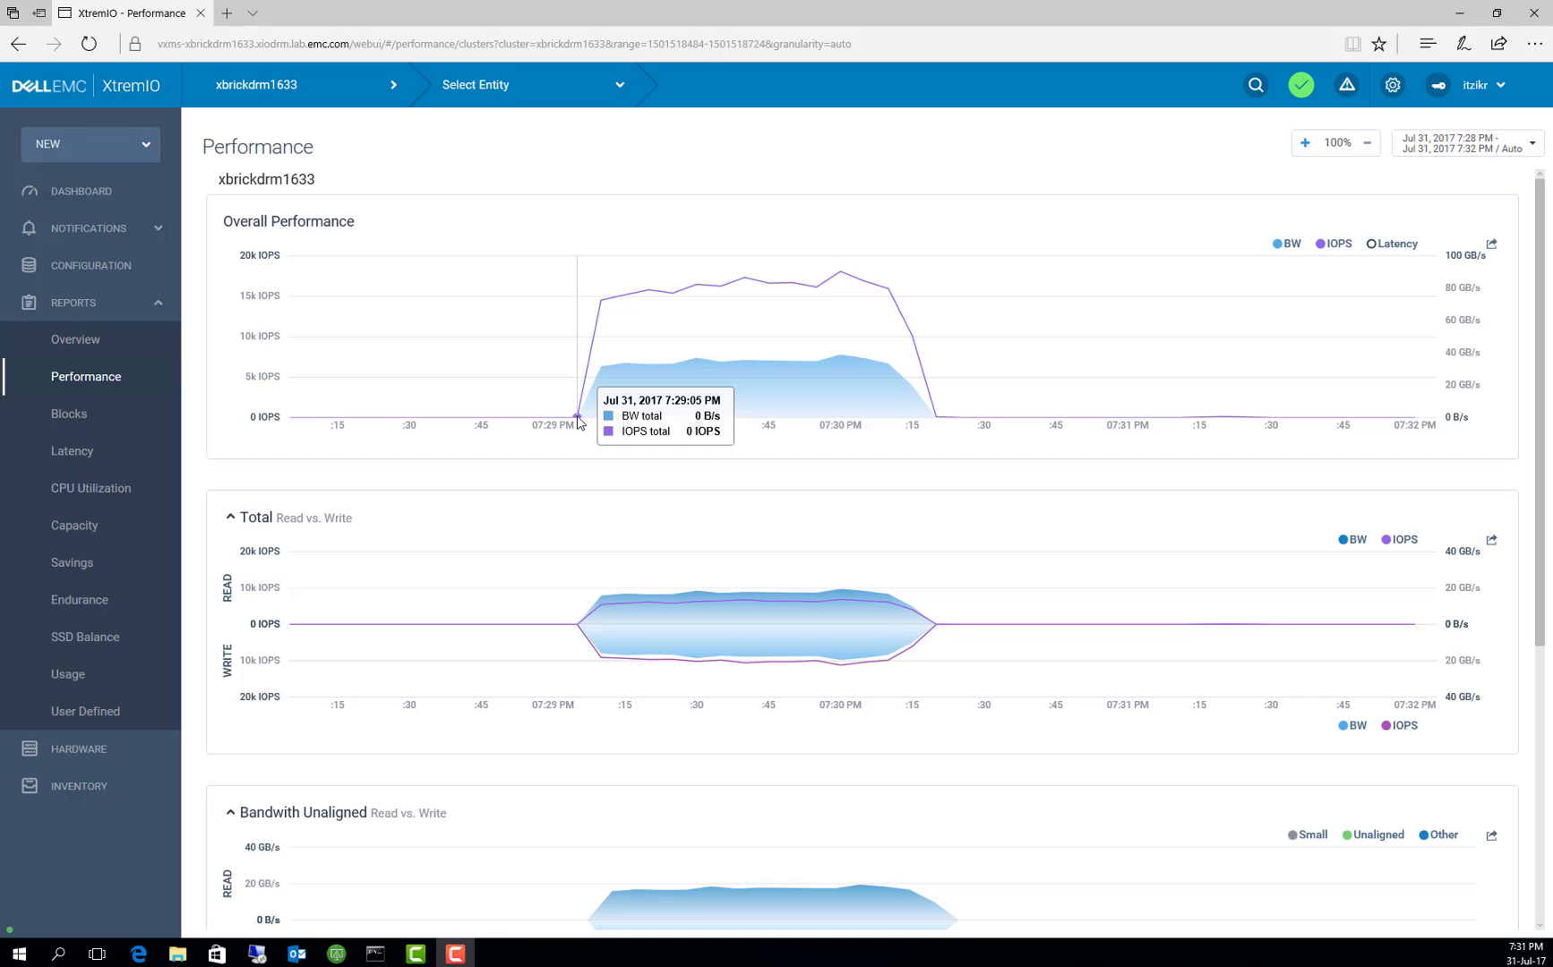
{"action": "mouse_move", "coordinate": [933, 426]}
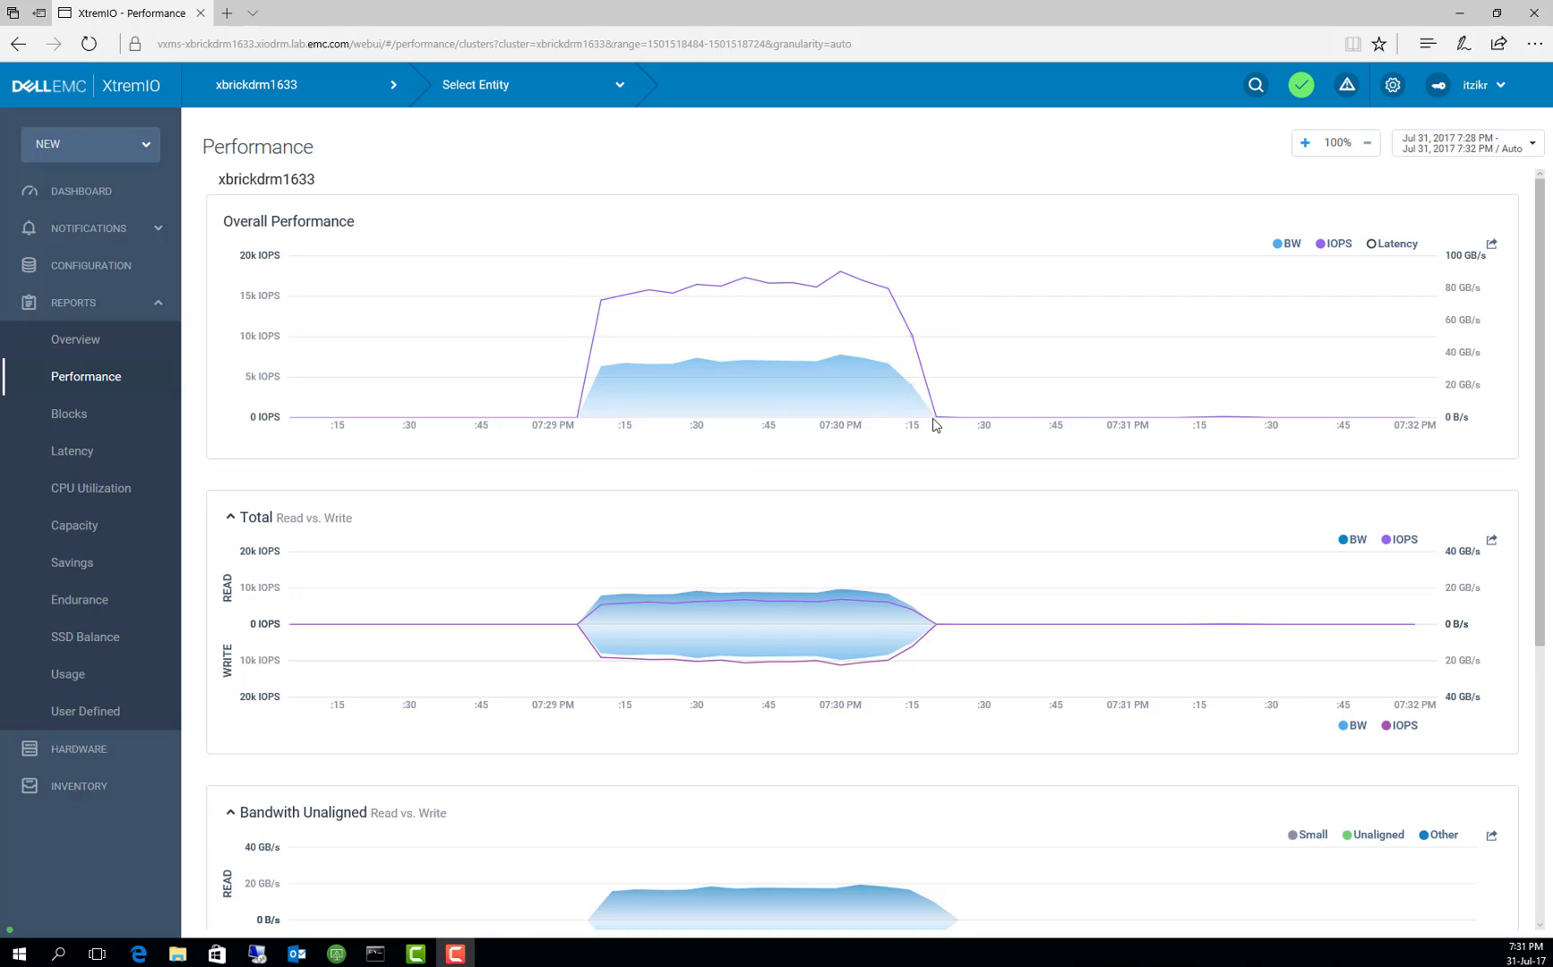
{"action": "mouse_move", "coordinate": [933, 418]}
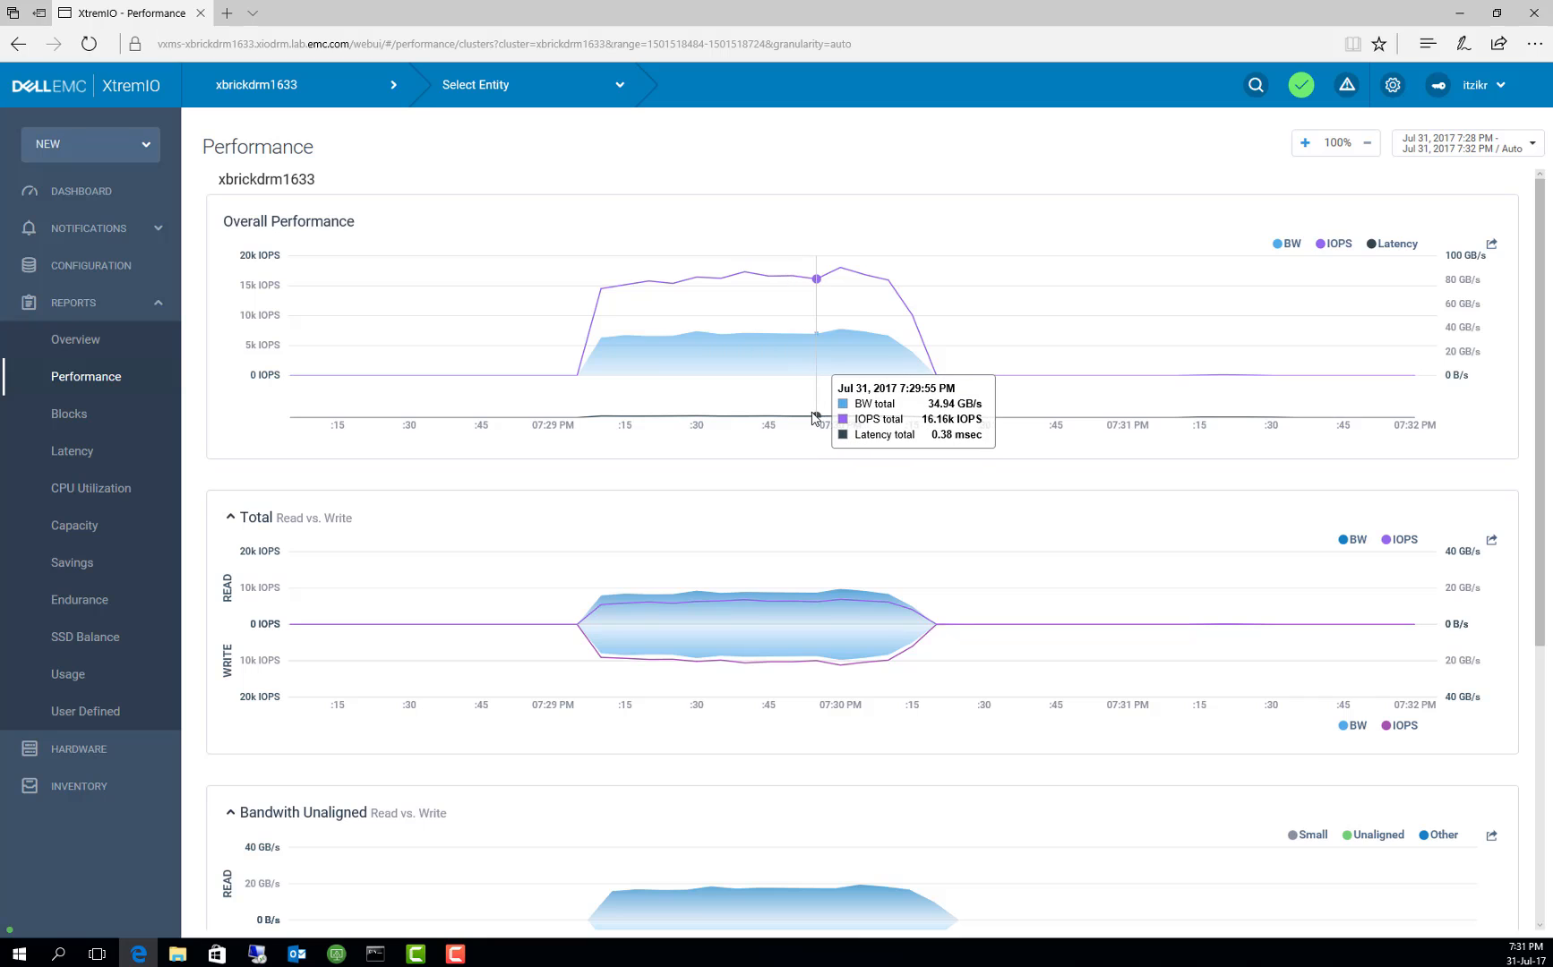
{"action": "mouse_move", "coordinate": [791, 416]}
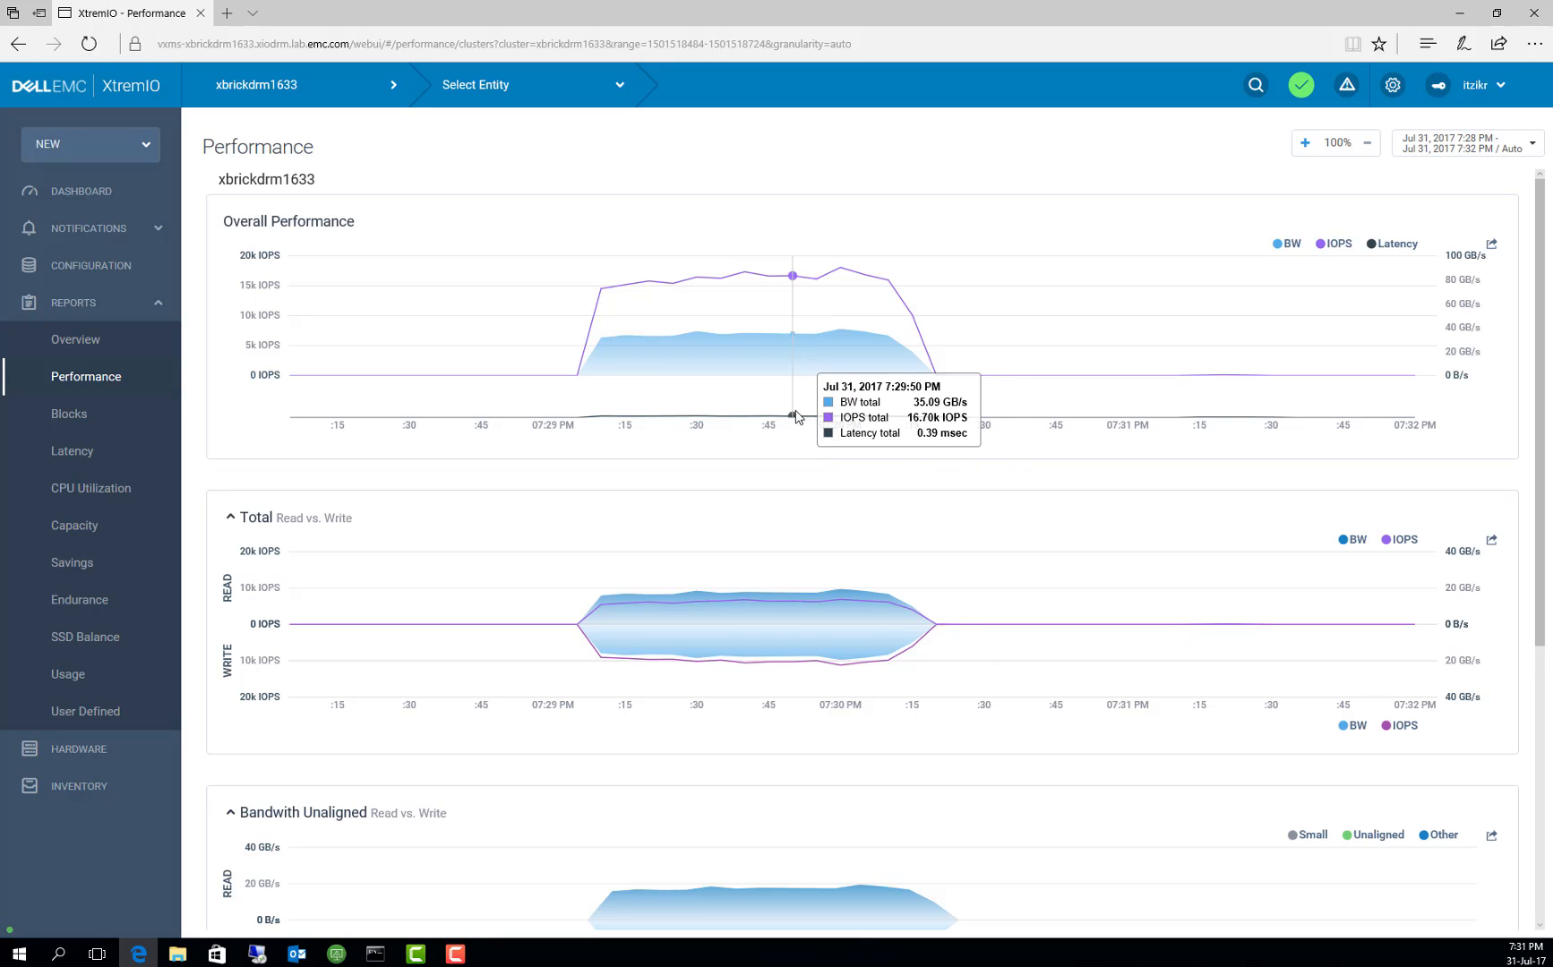
{"action": "mouse_move", "coordinate": [671, 418]}
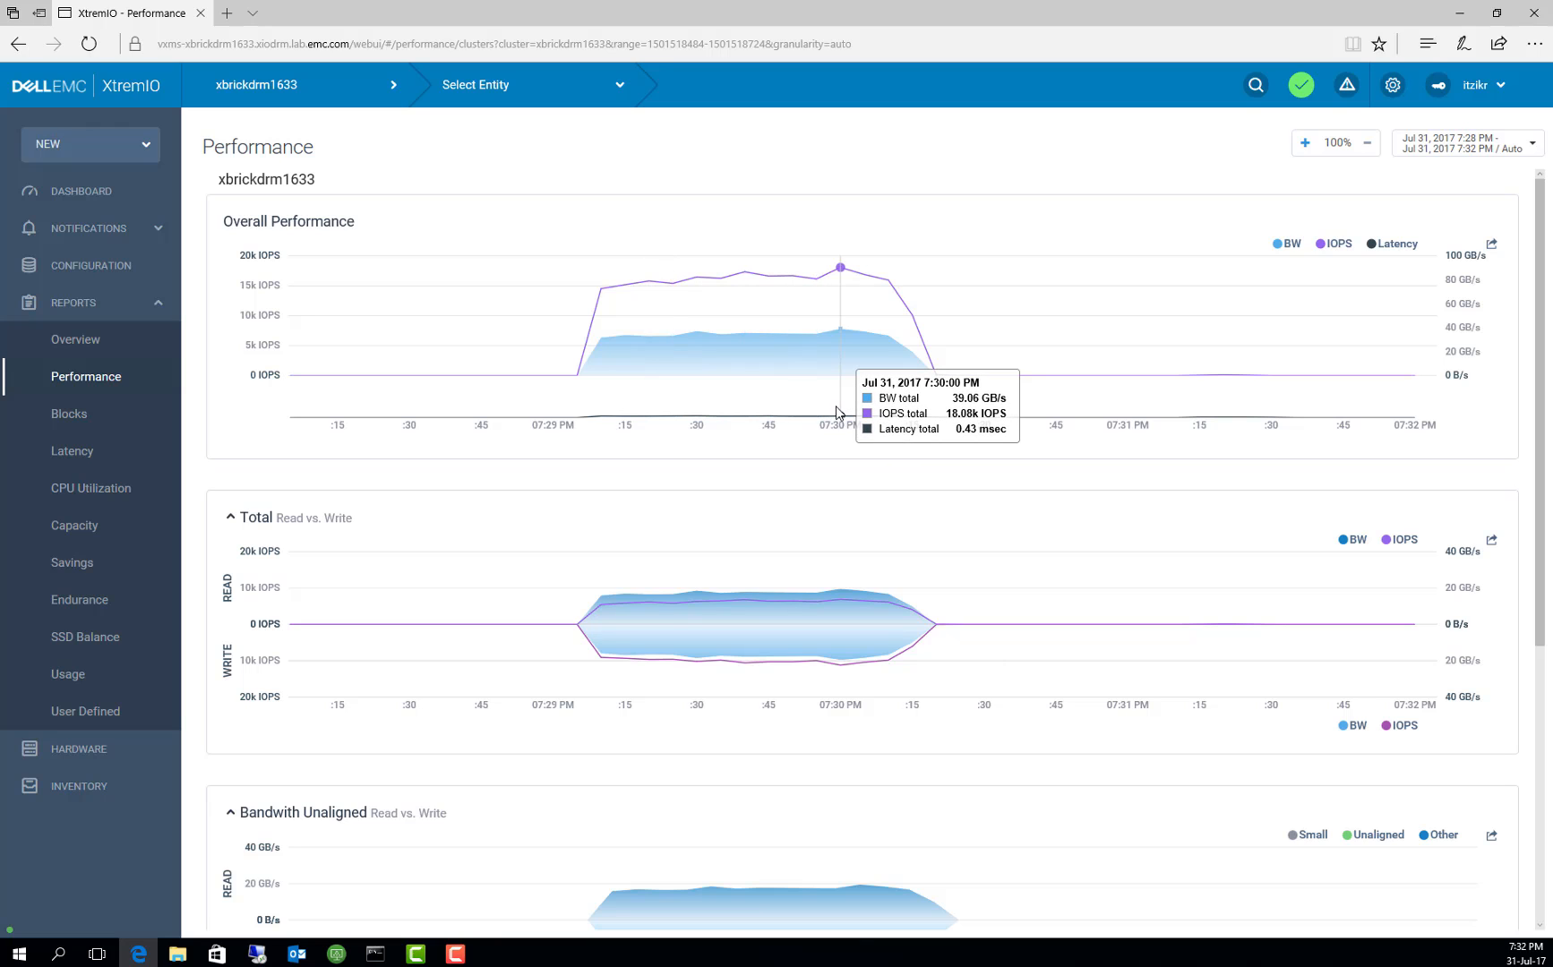
{"action": "mouse_move", "coordinate": [815, 282]}
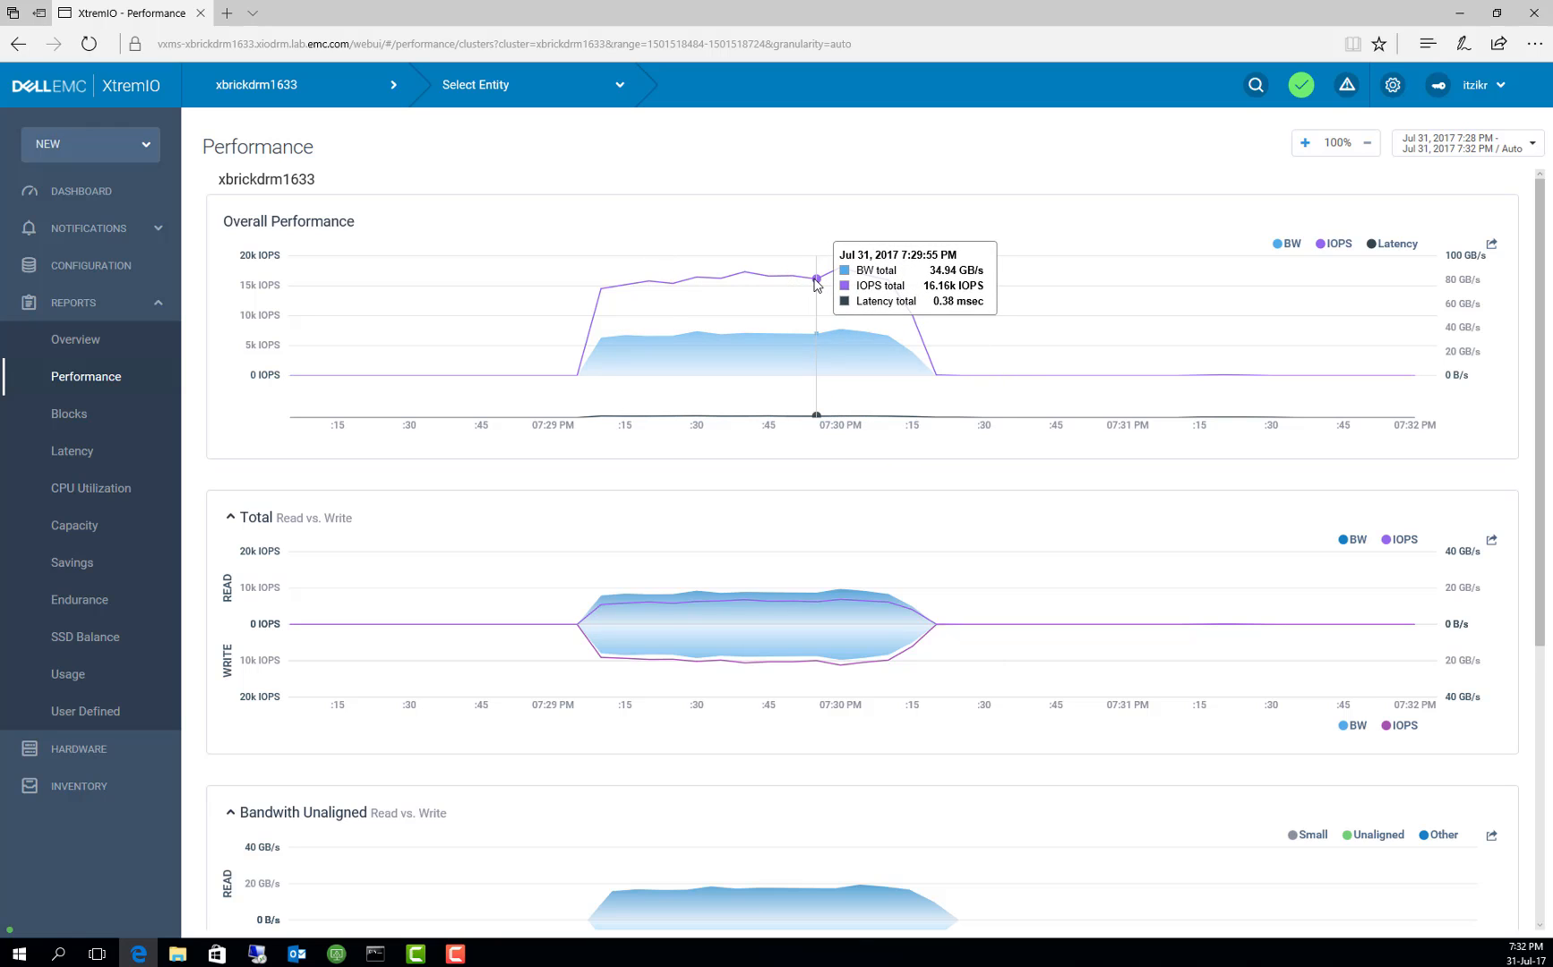
{"action": "mouse_move", "coordinate": [835, 278]}
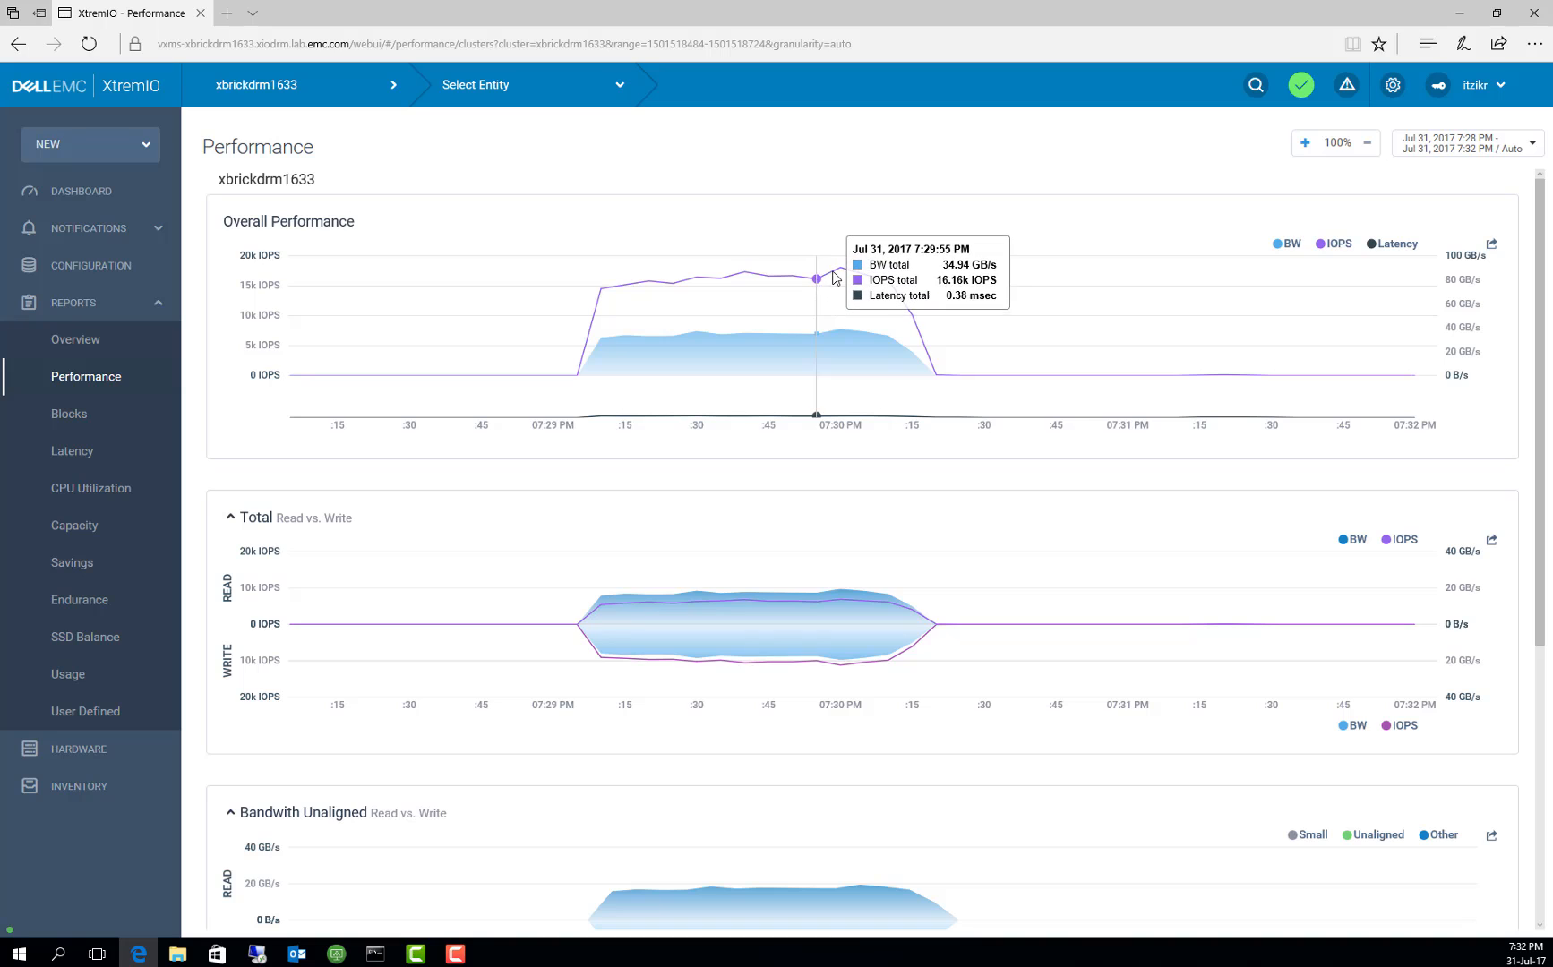
{"action": "mouse_move", "coordinate": [840, 267]}
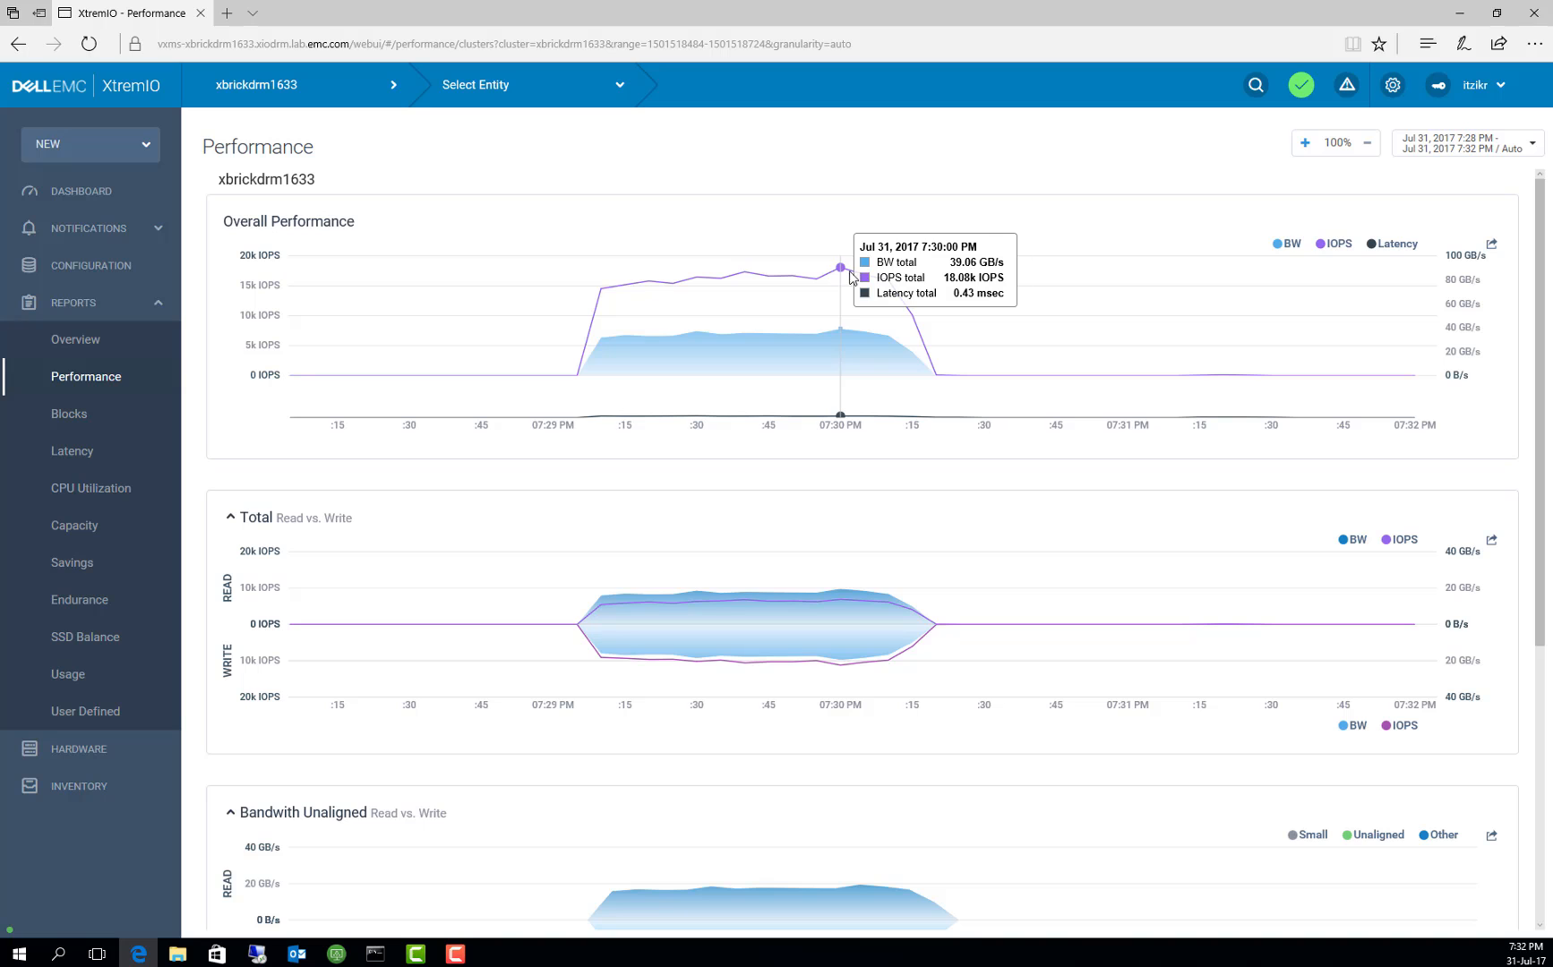
{"action": "mouse_move", "coordinate": [577, 369]}
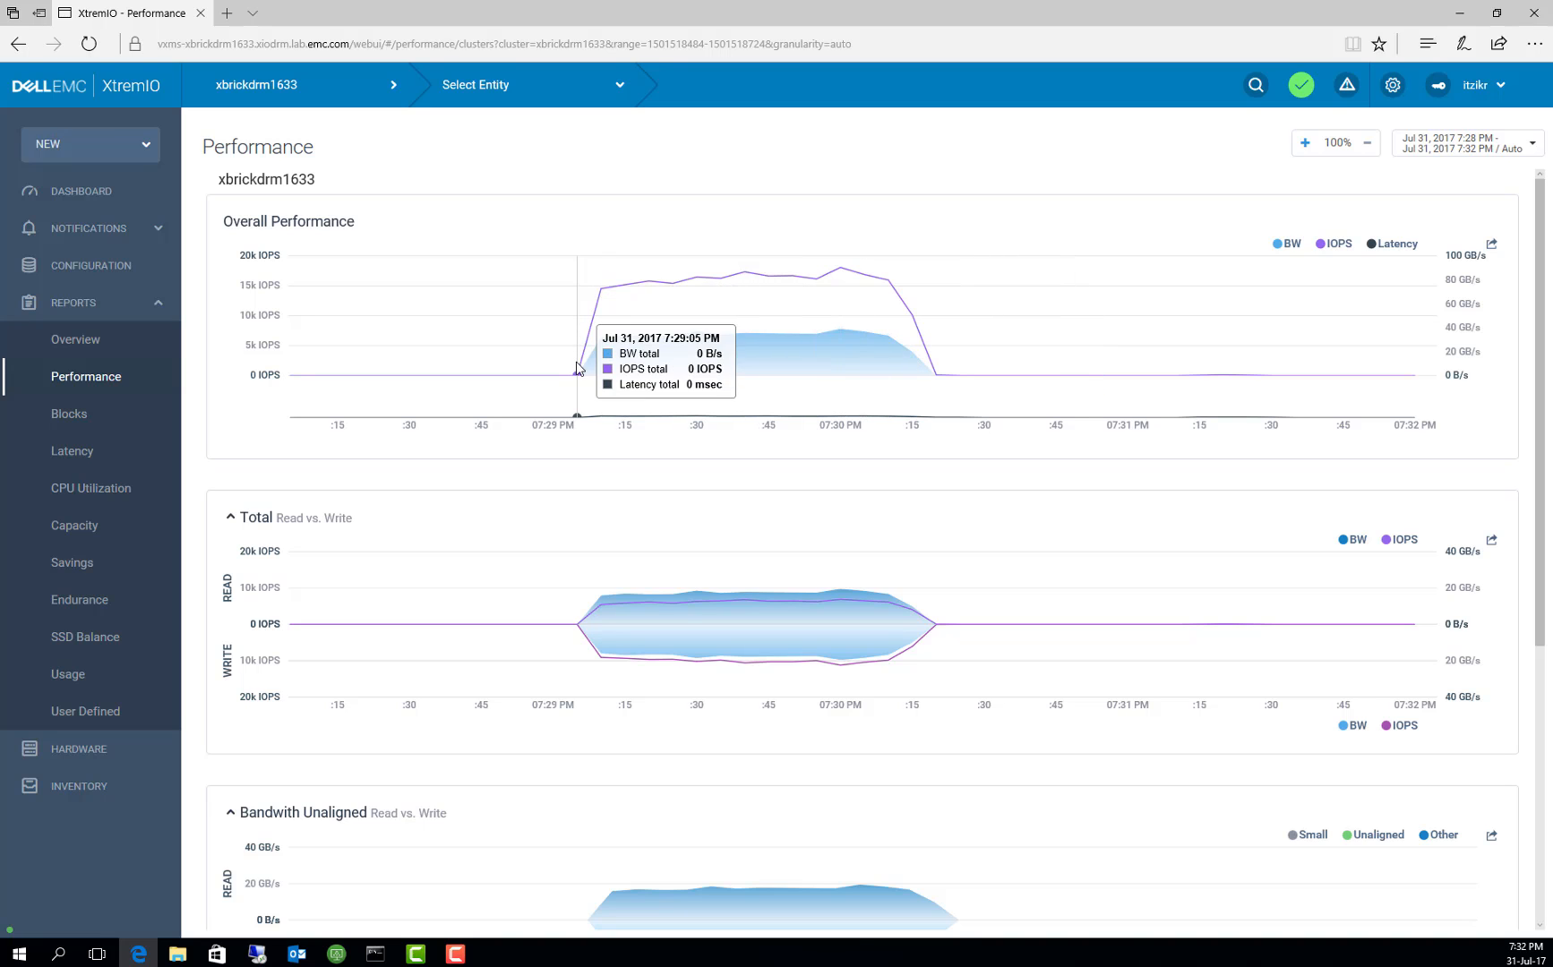
{"action": "mouse_move", "coordinate": [815, 278]}
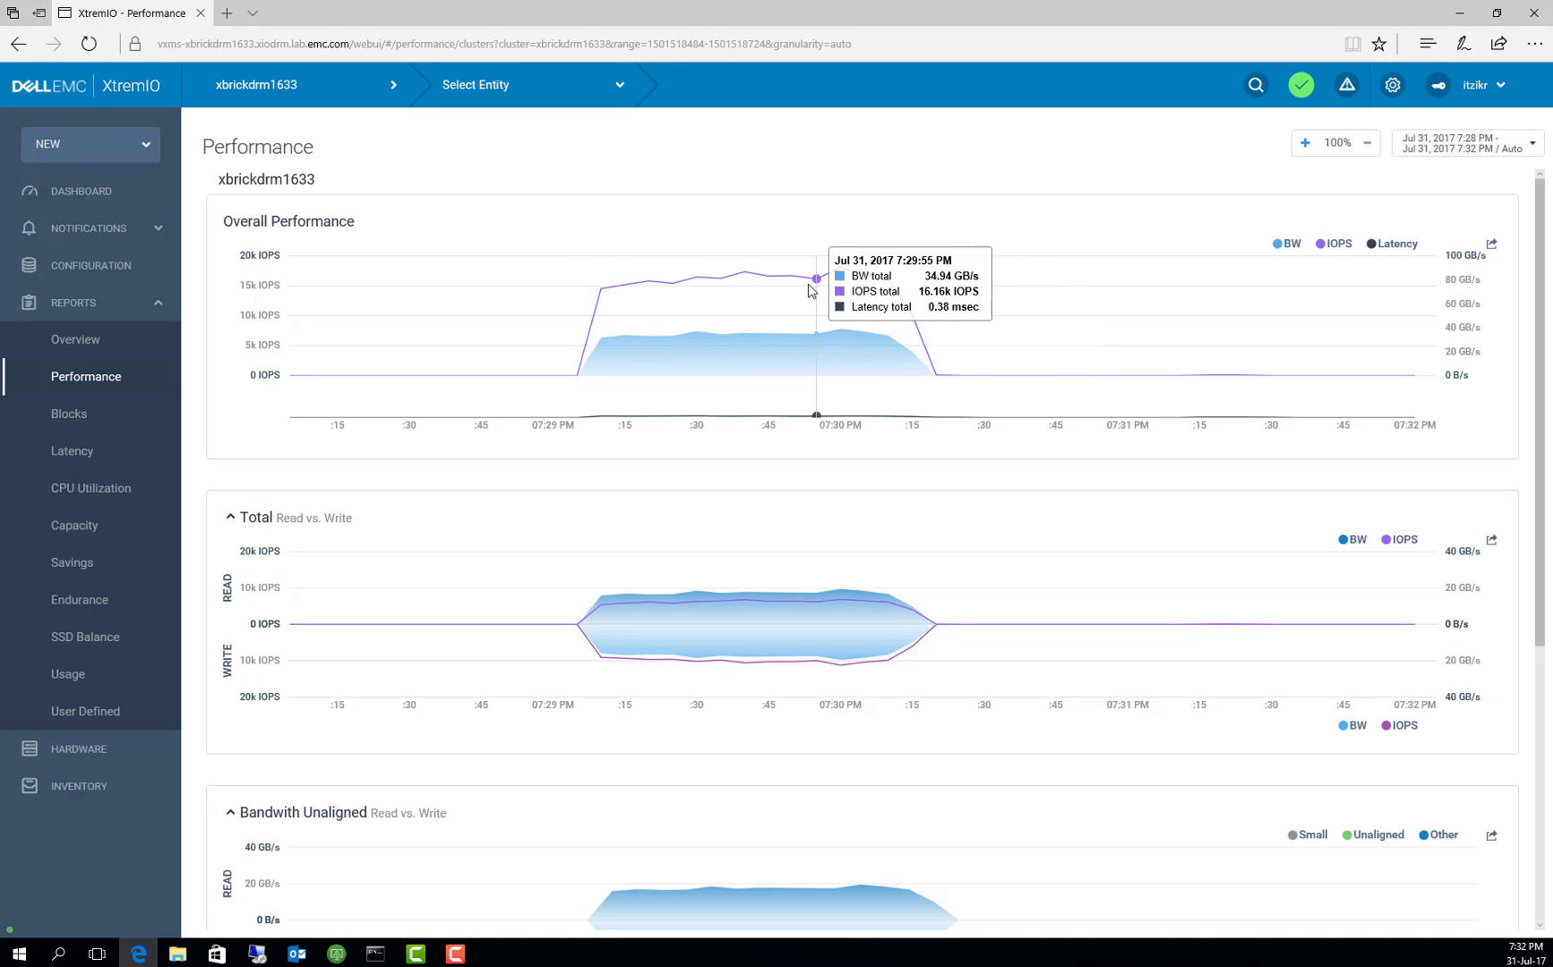
{"action": "mouse_move", "coordinate": [763, 279]}
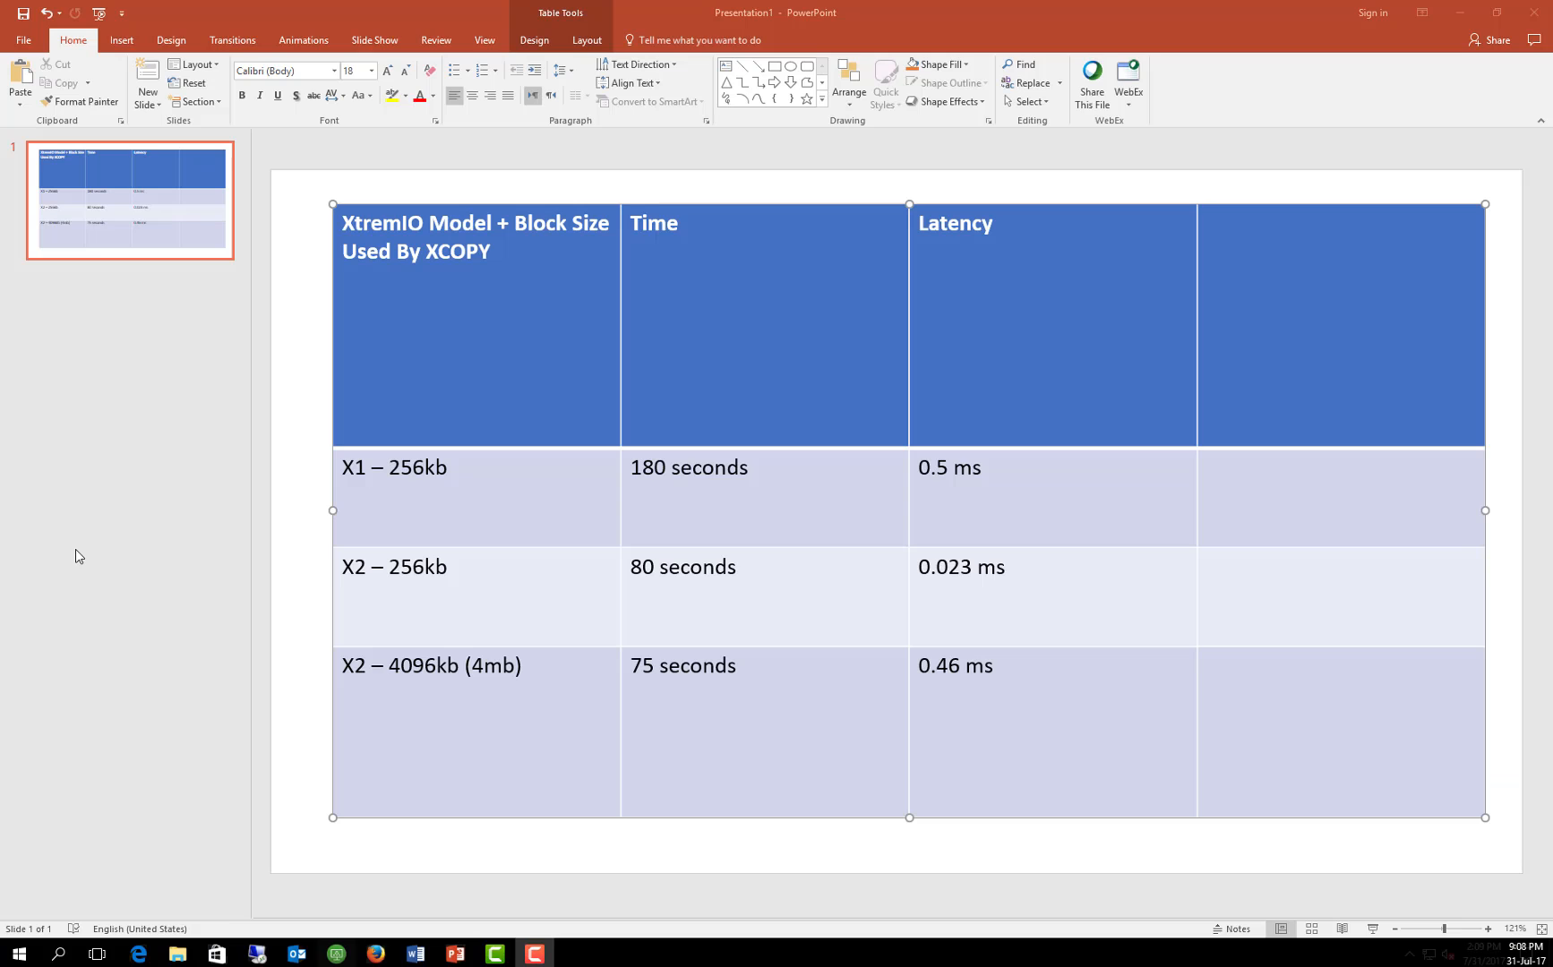
{"action": "mouse_move", "coordinate": [473, 641]}
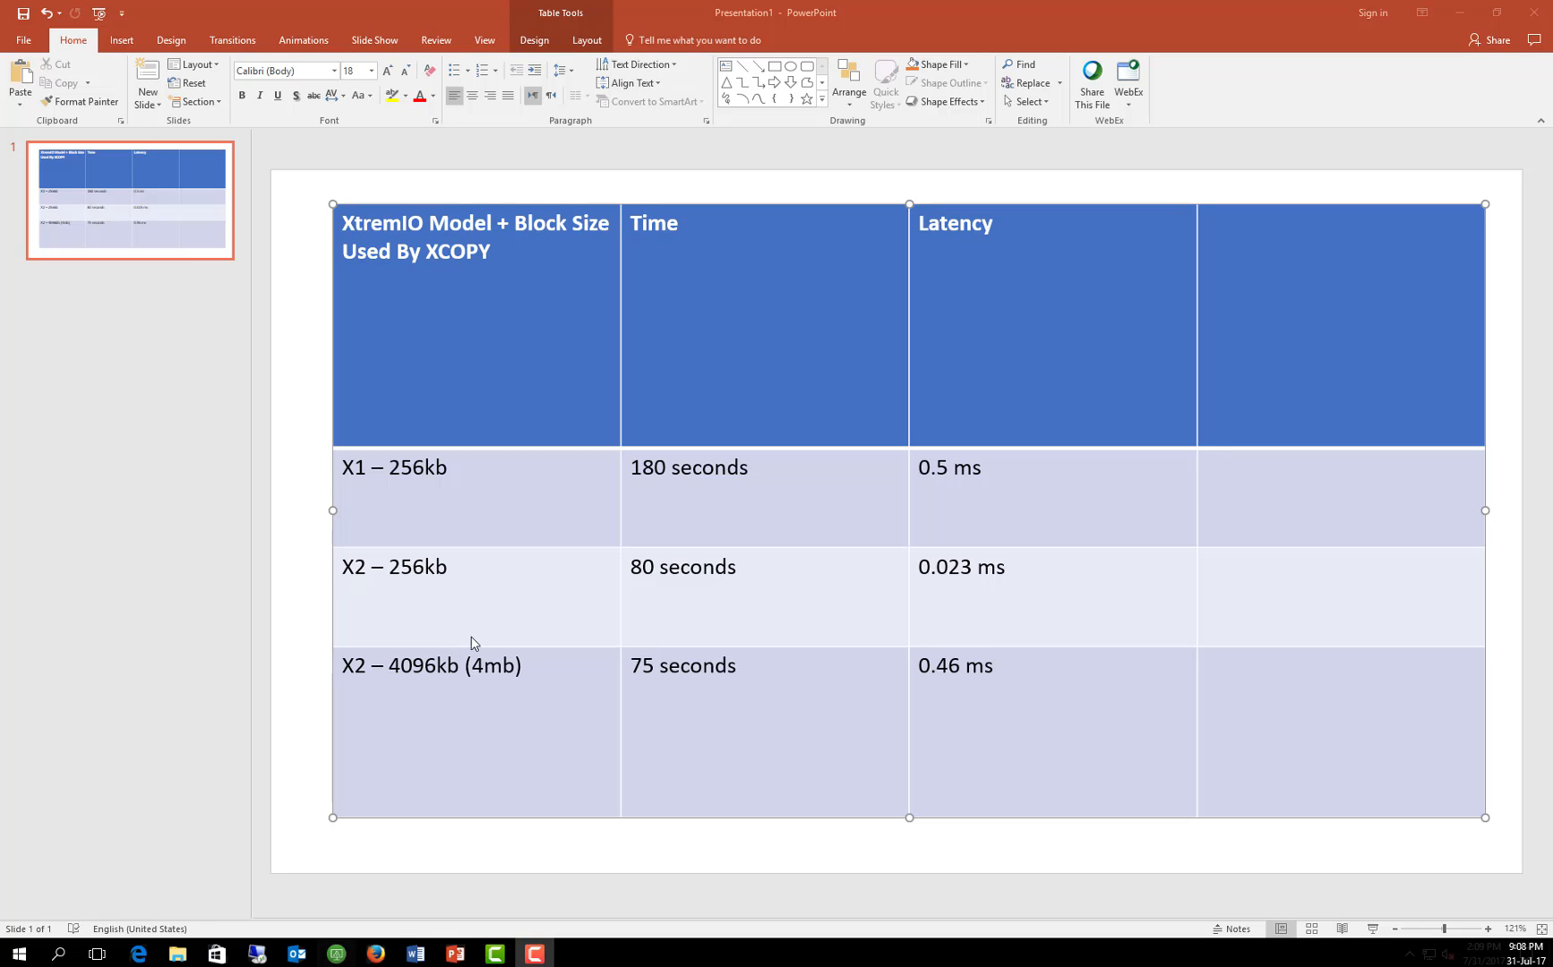
{"action": "mouse_move", "coordinate": [520, 485]}
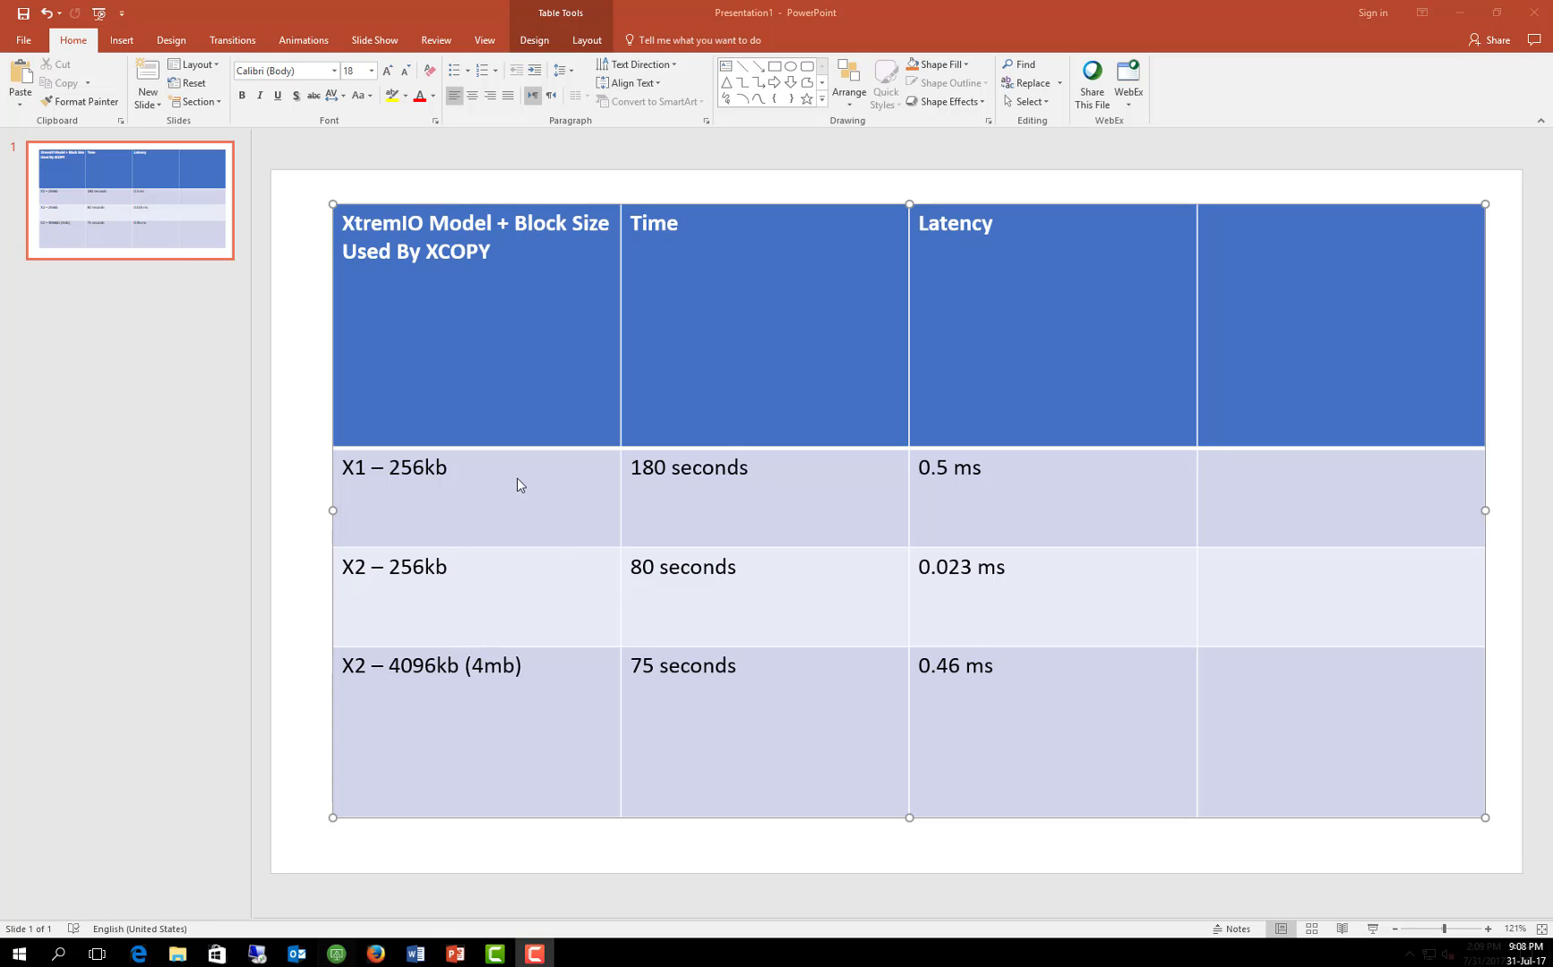
{"action": "mouse_move", "coordinate": [668, 575]}
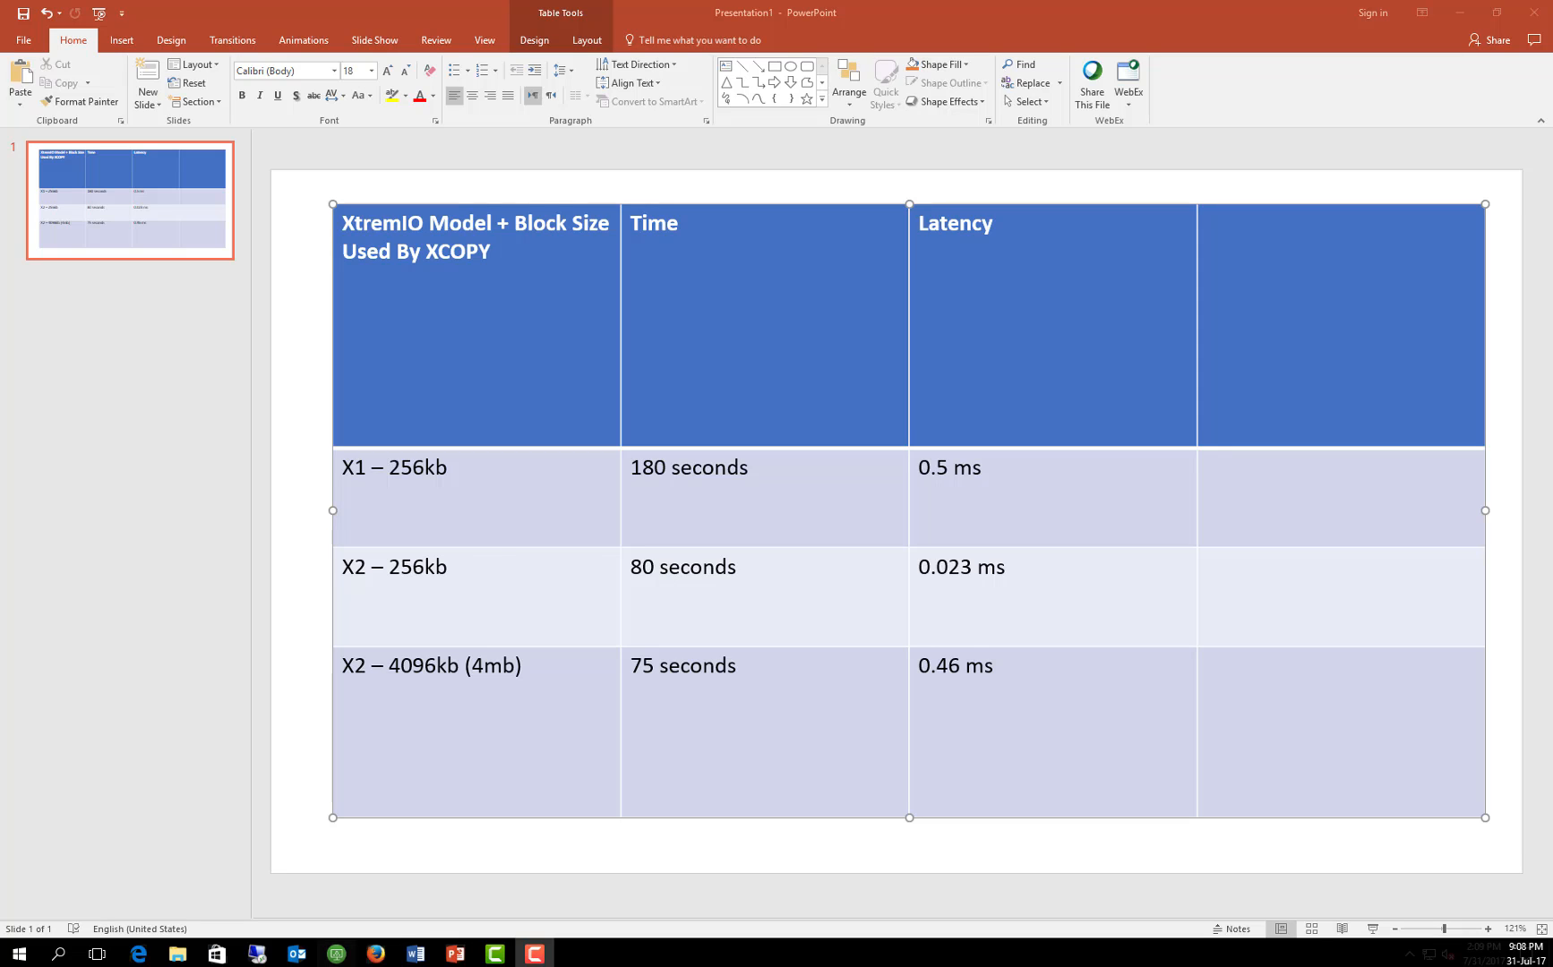
{"action": "mouse_move", "coordinate": [432, 664]}
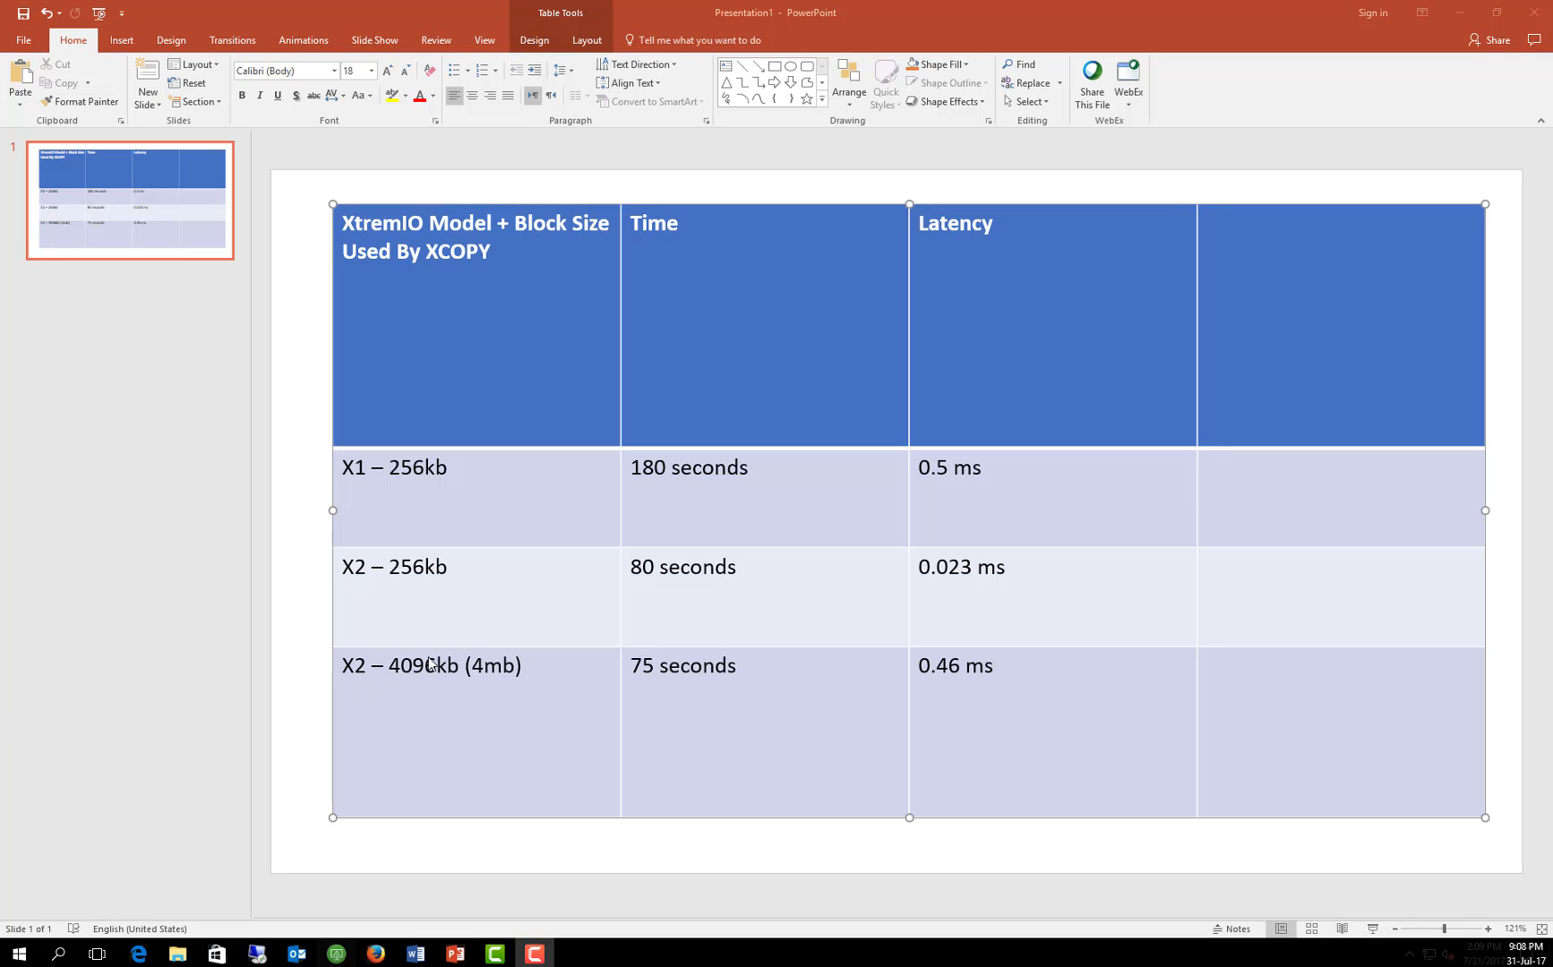
Correct the 4096kb entry in the last row of the XCOPY comparison table.
{"action": "type", "text": "6"}
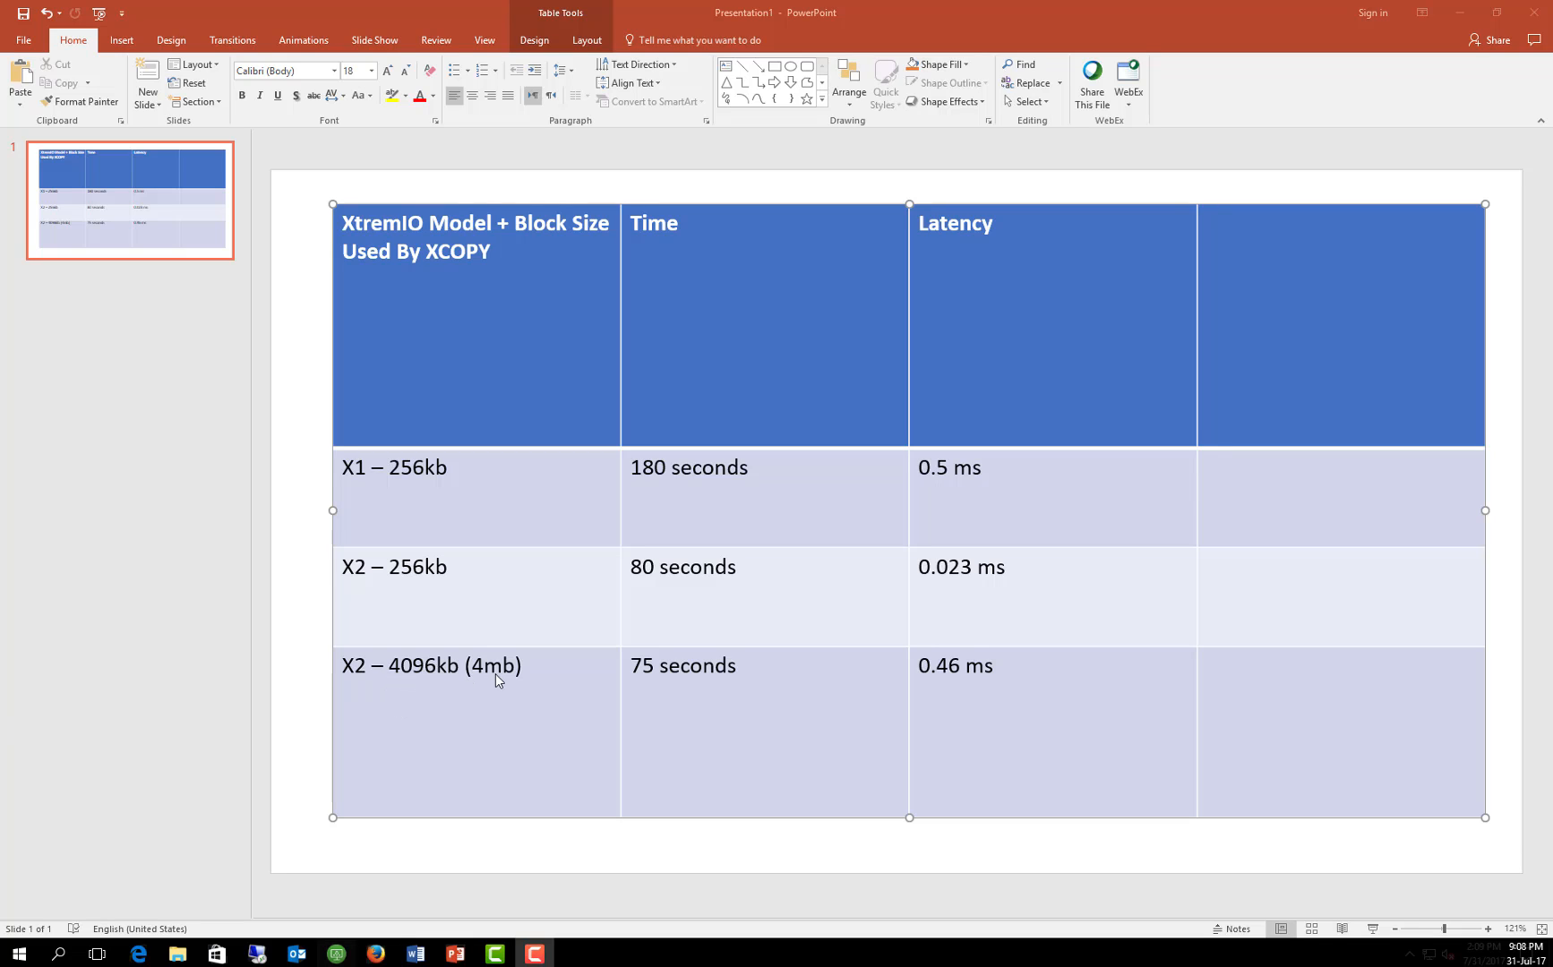
{"action": "mouse_move", "coordinate": [376, 713]}
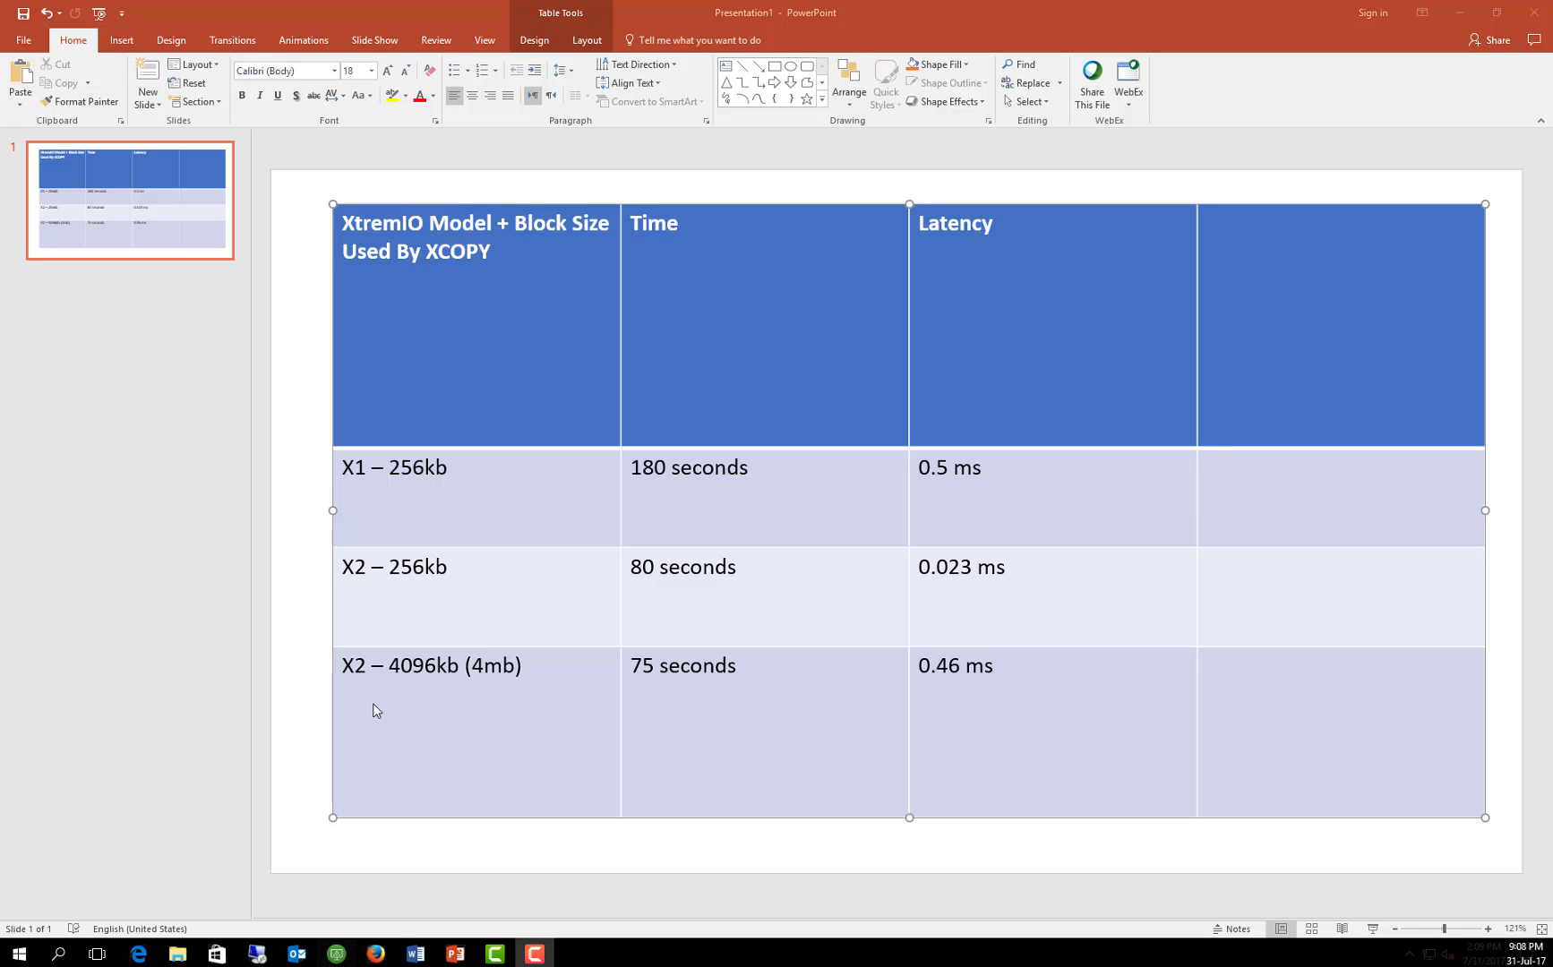
{"action": "mouse_move", "coordinate": [825, 672]}
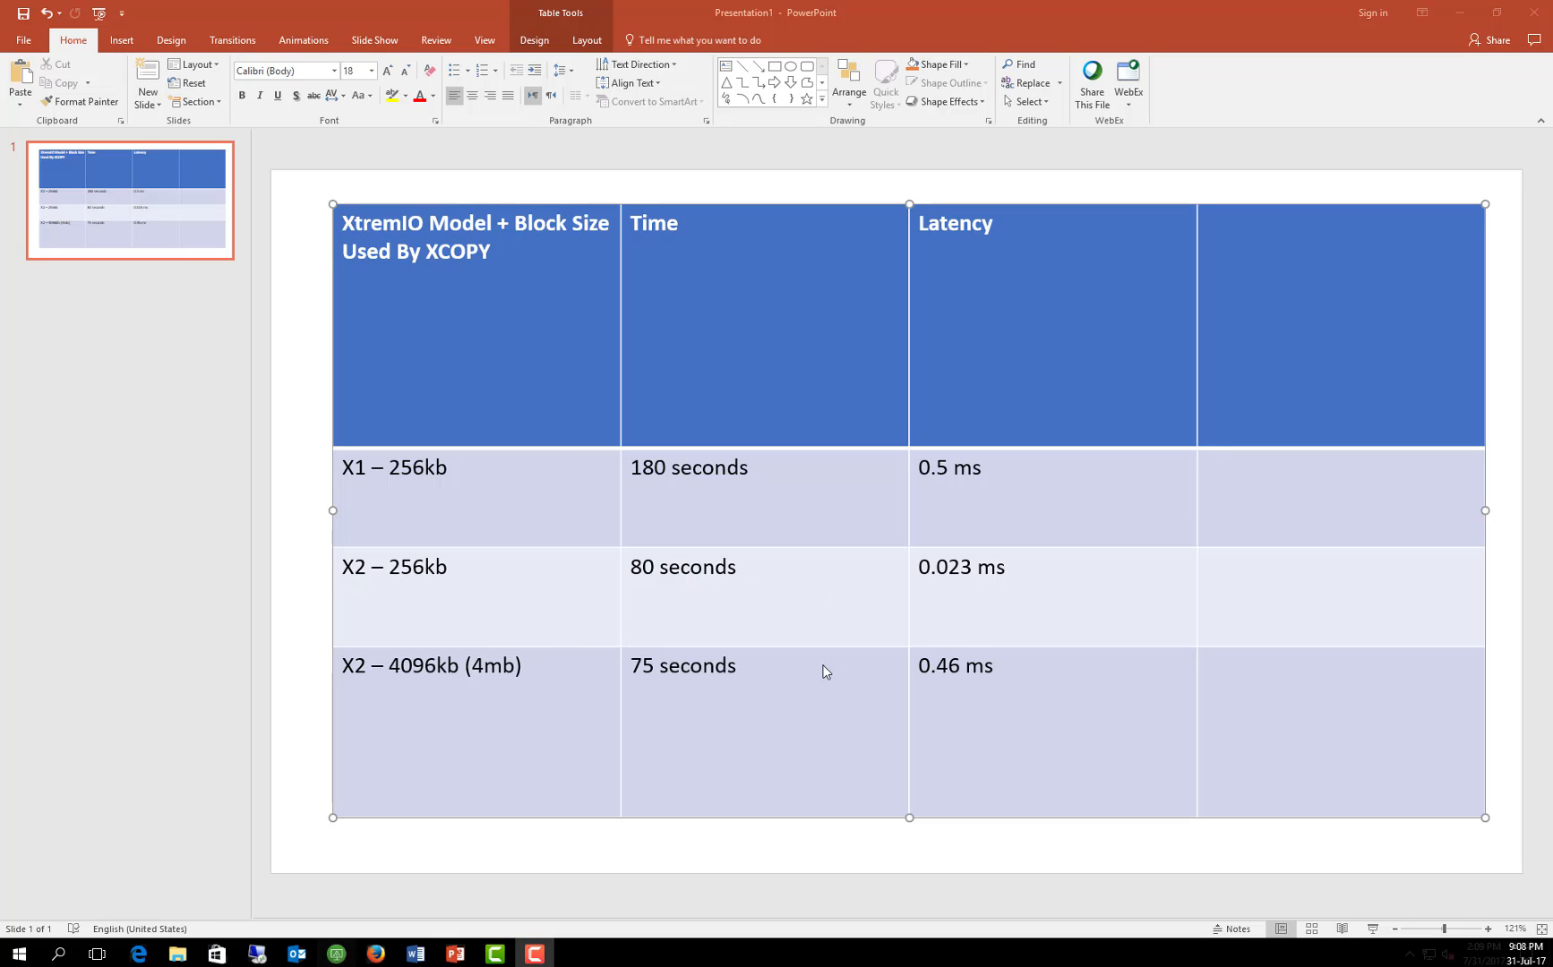
{"action": "mouse_move", "coordinate": [650, 566]}
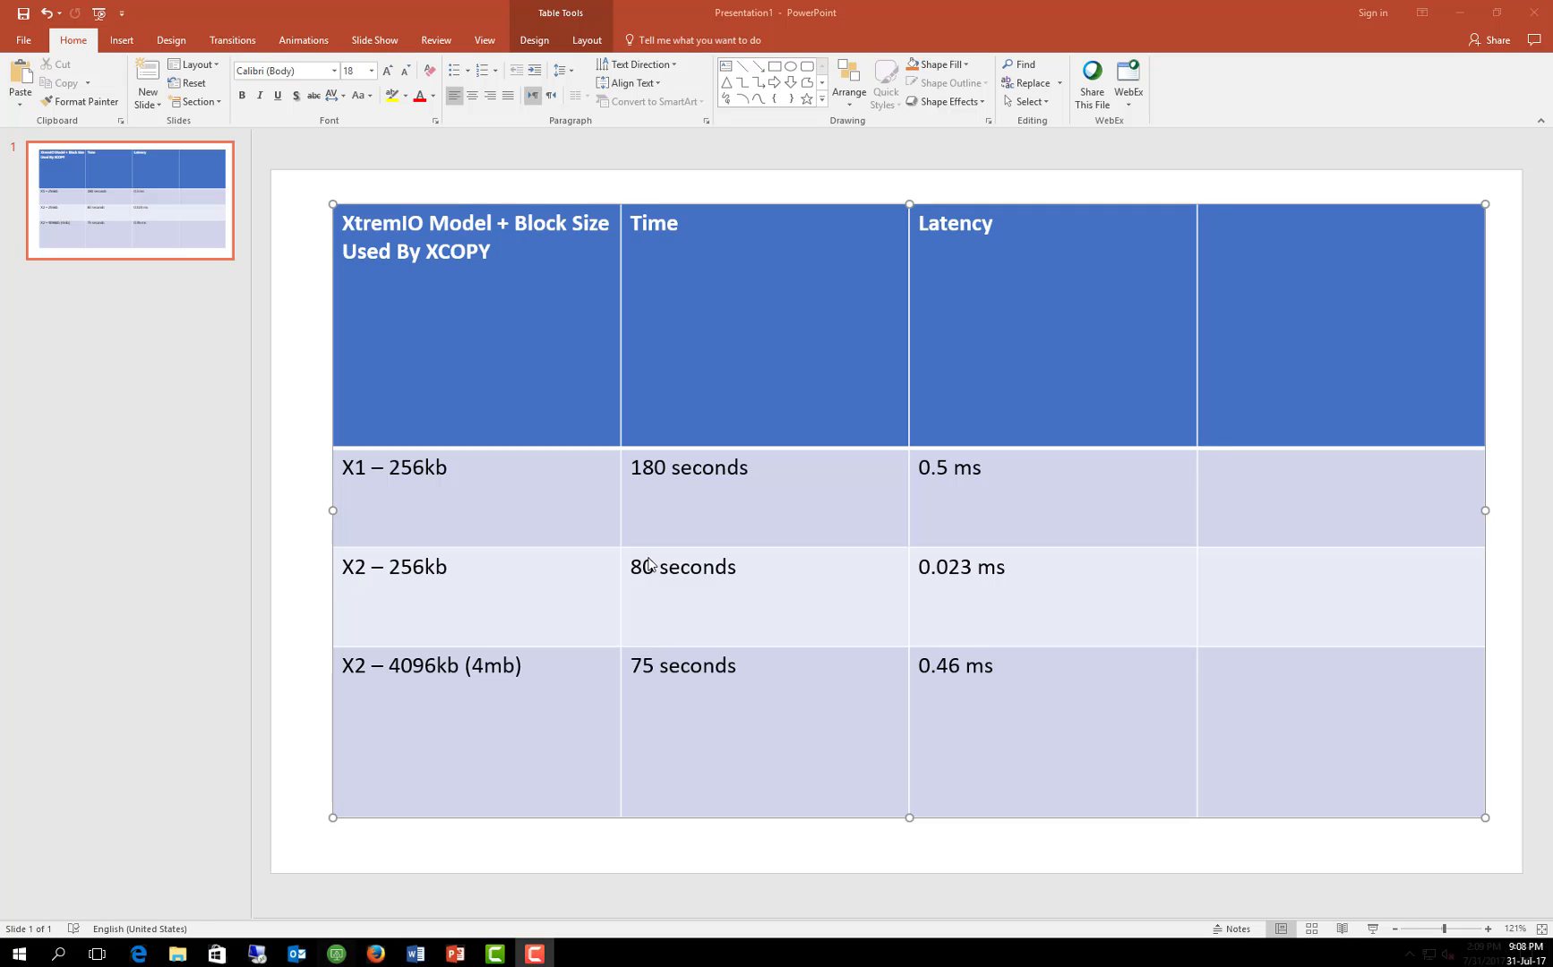
{"action": "mouse_move", "coordinate": [642, 638]}
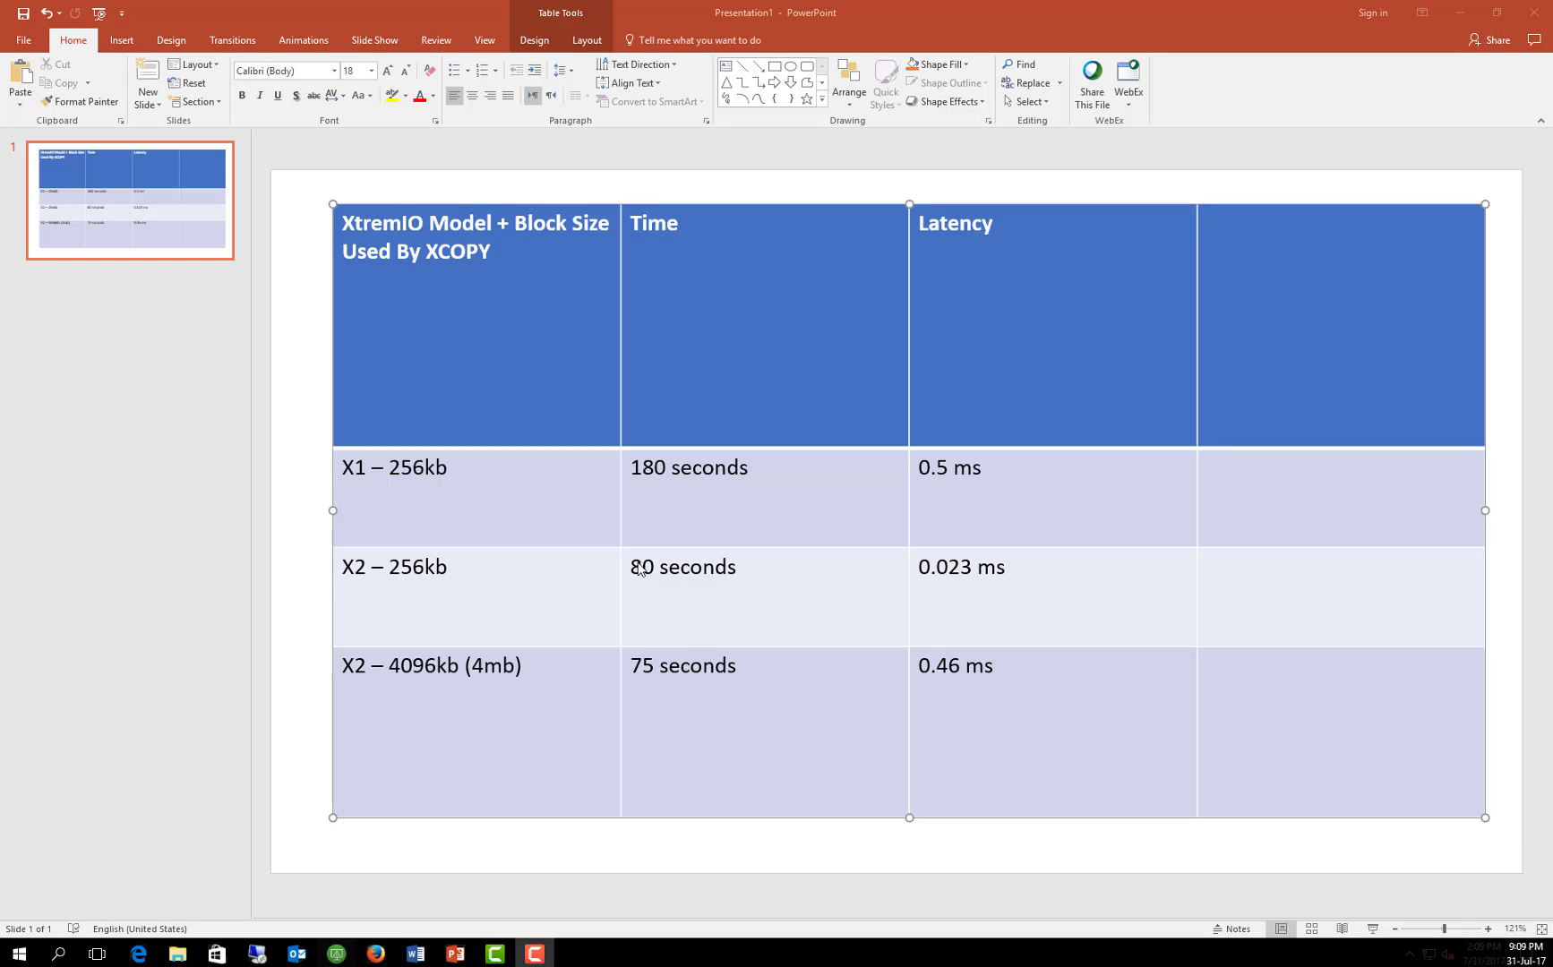
{"action": "mouse_move", "coordinate": [657, 586]}
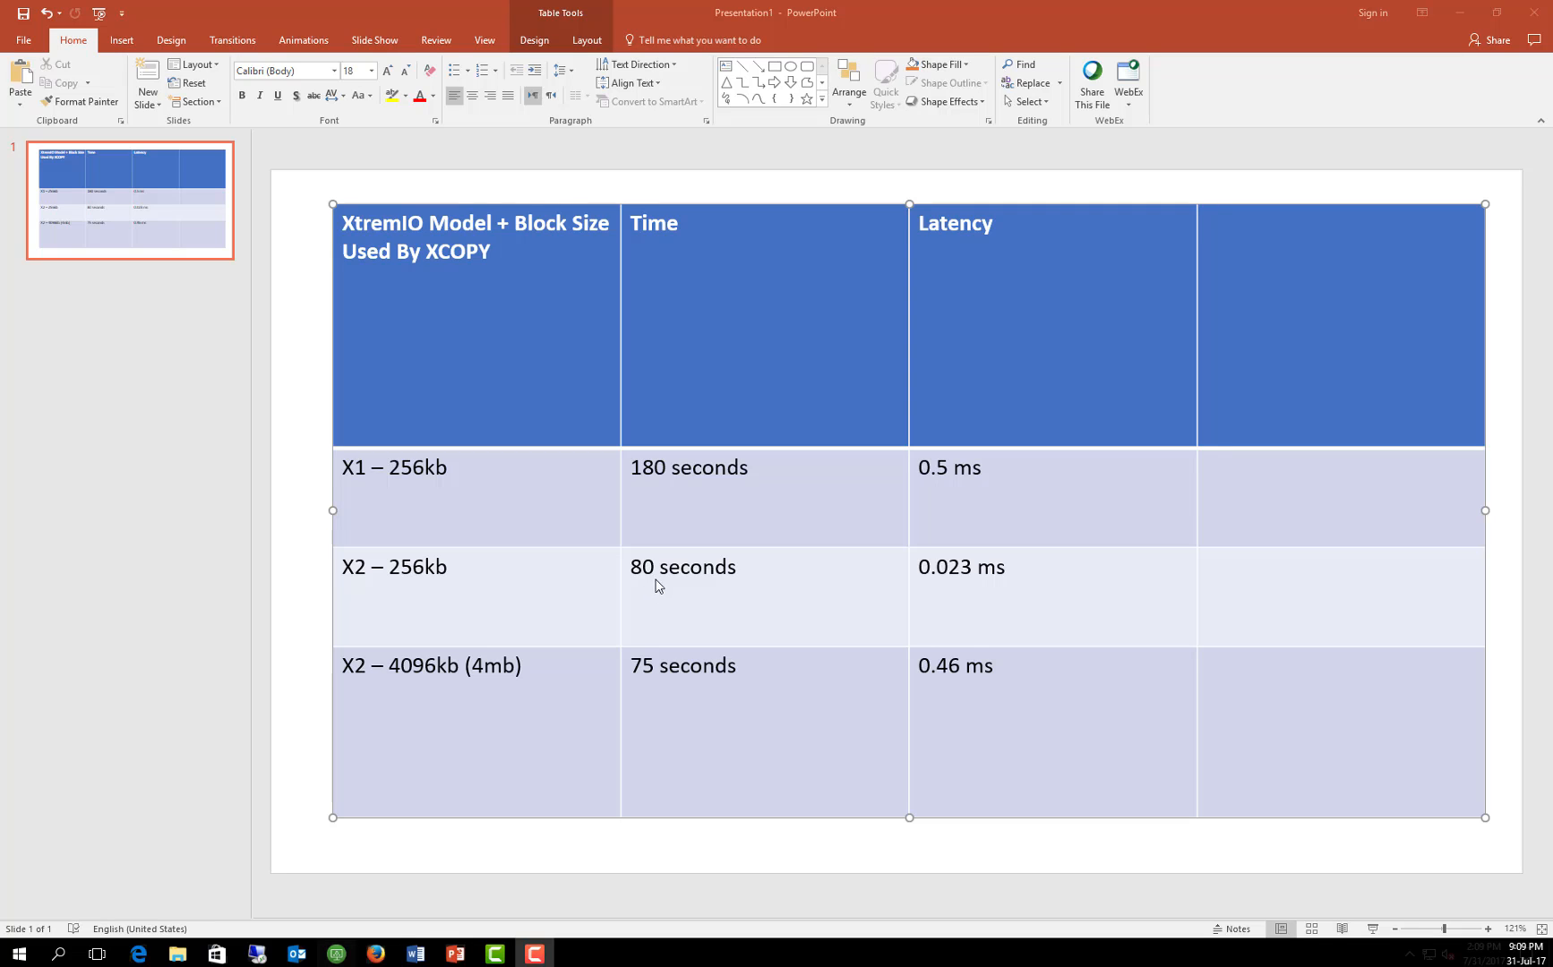
{"action": "mouse_move", "coordinate": [960, 677]}
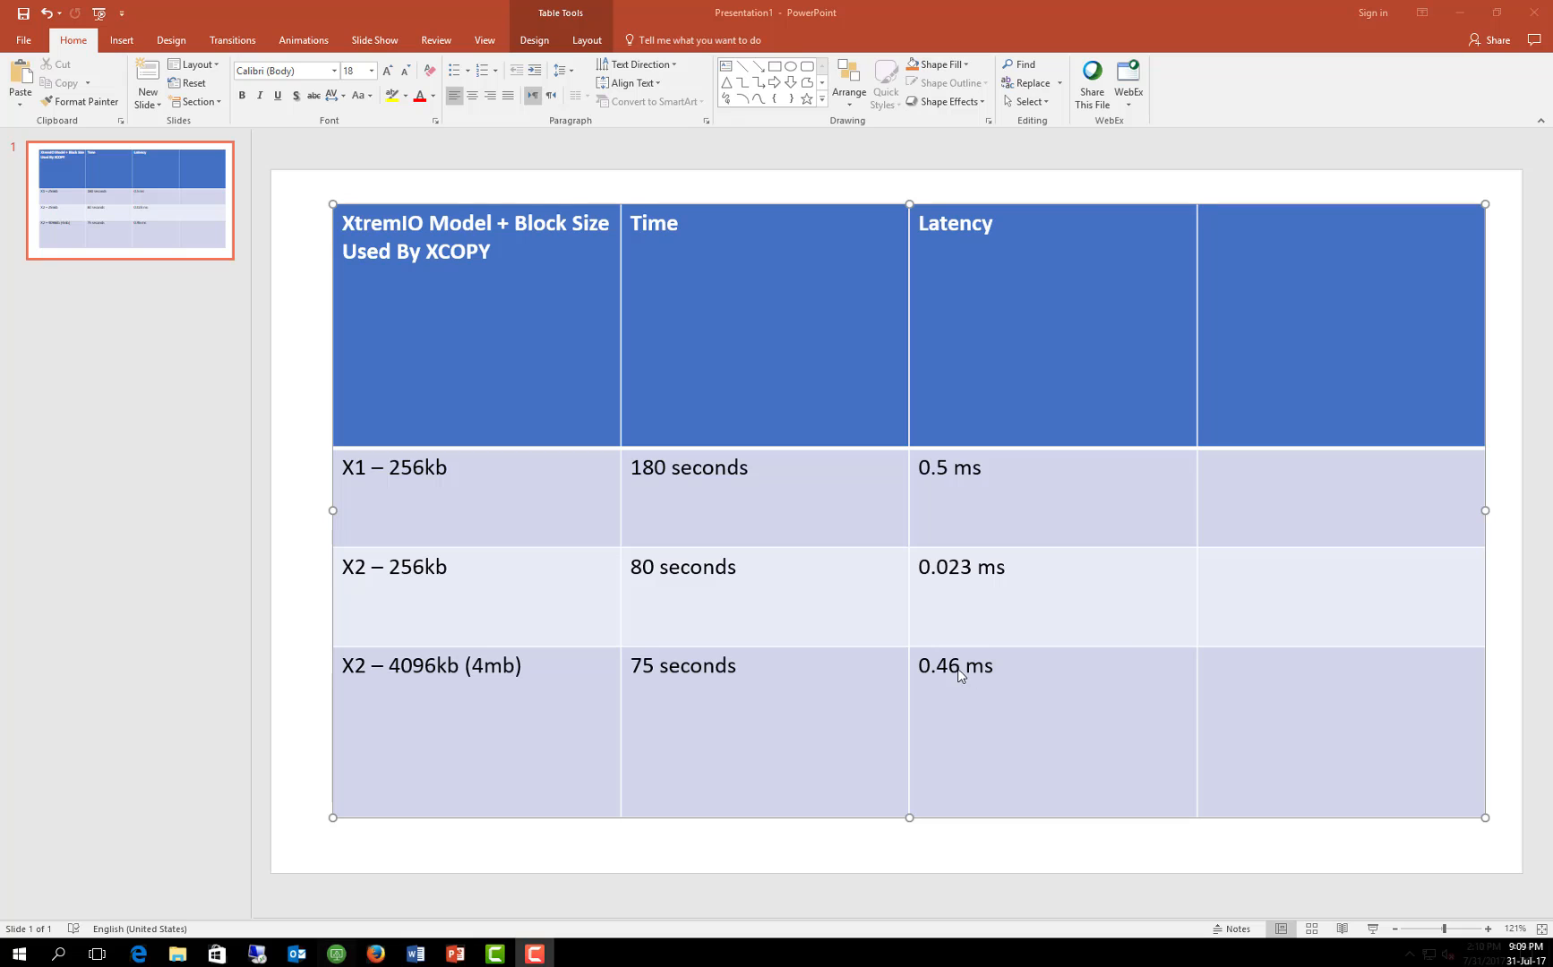
{"action": "mouse_move", "coordinate": [457, 685]}
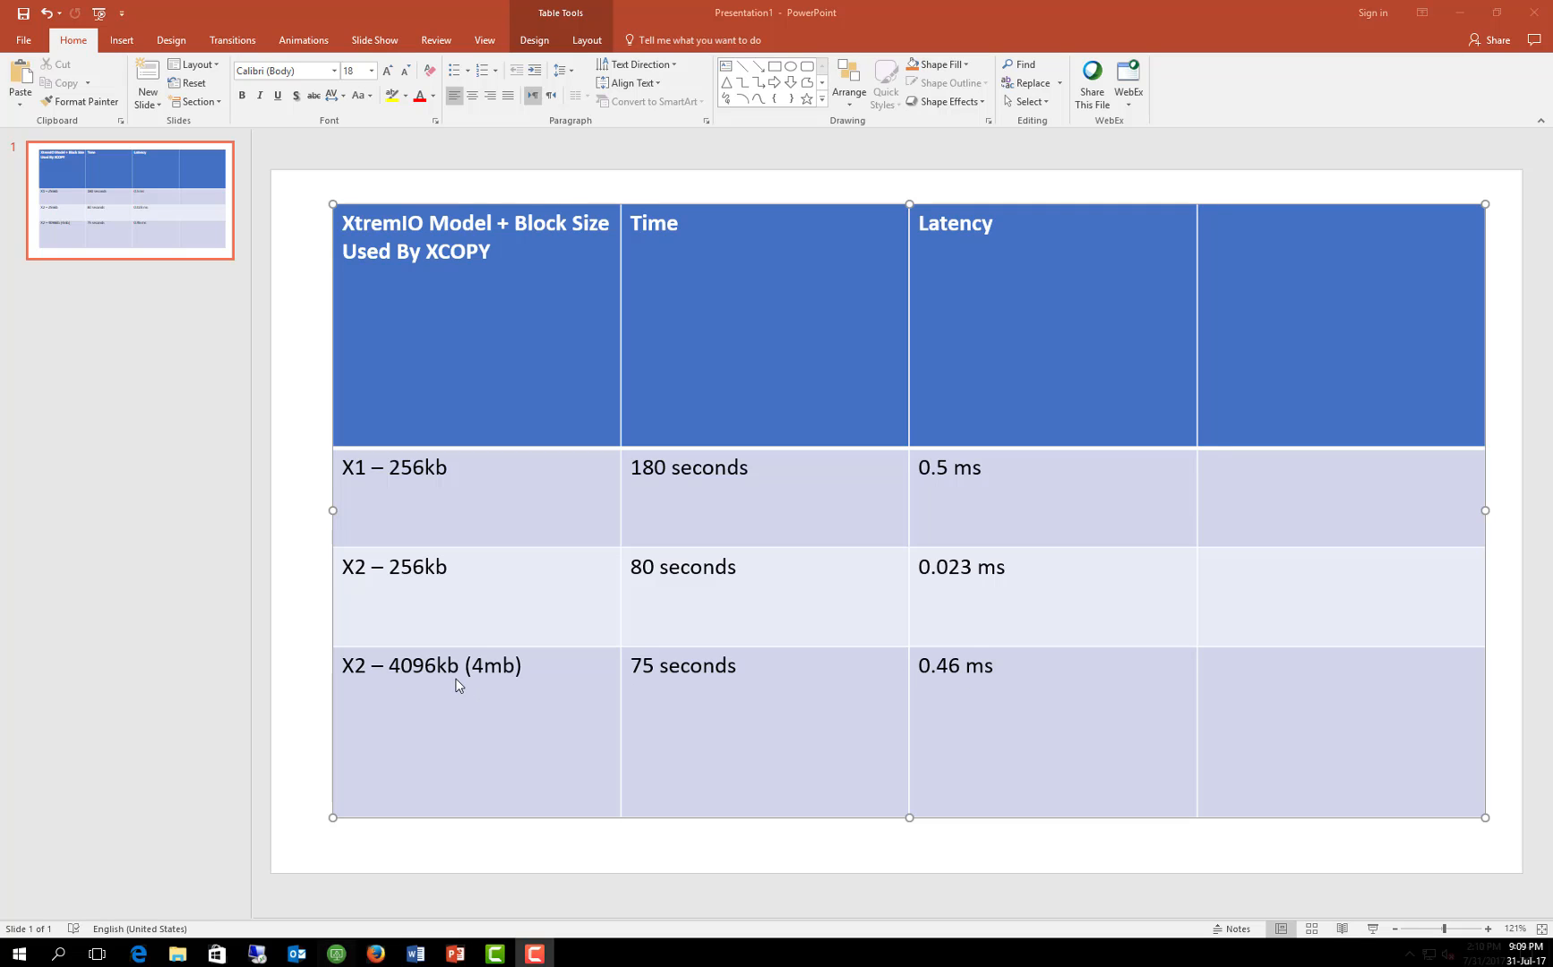
{"action": "mouse_move", "coordinate": [444, 679]}
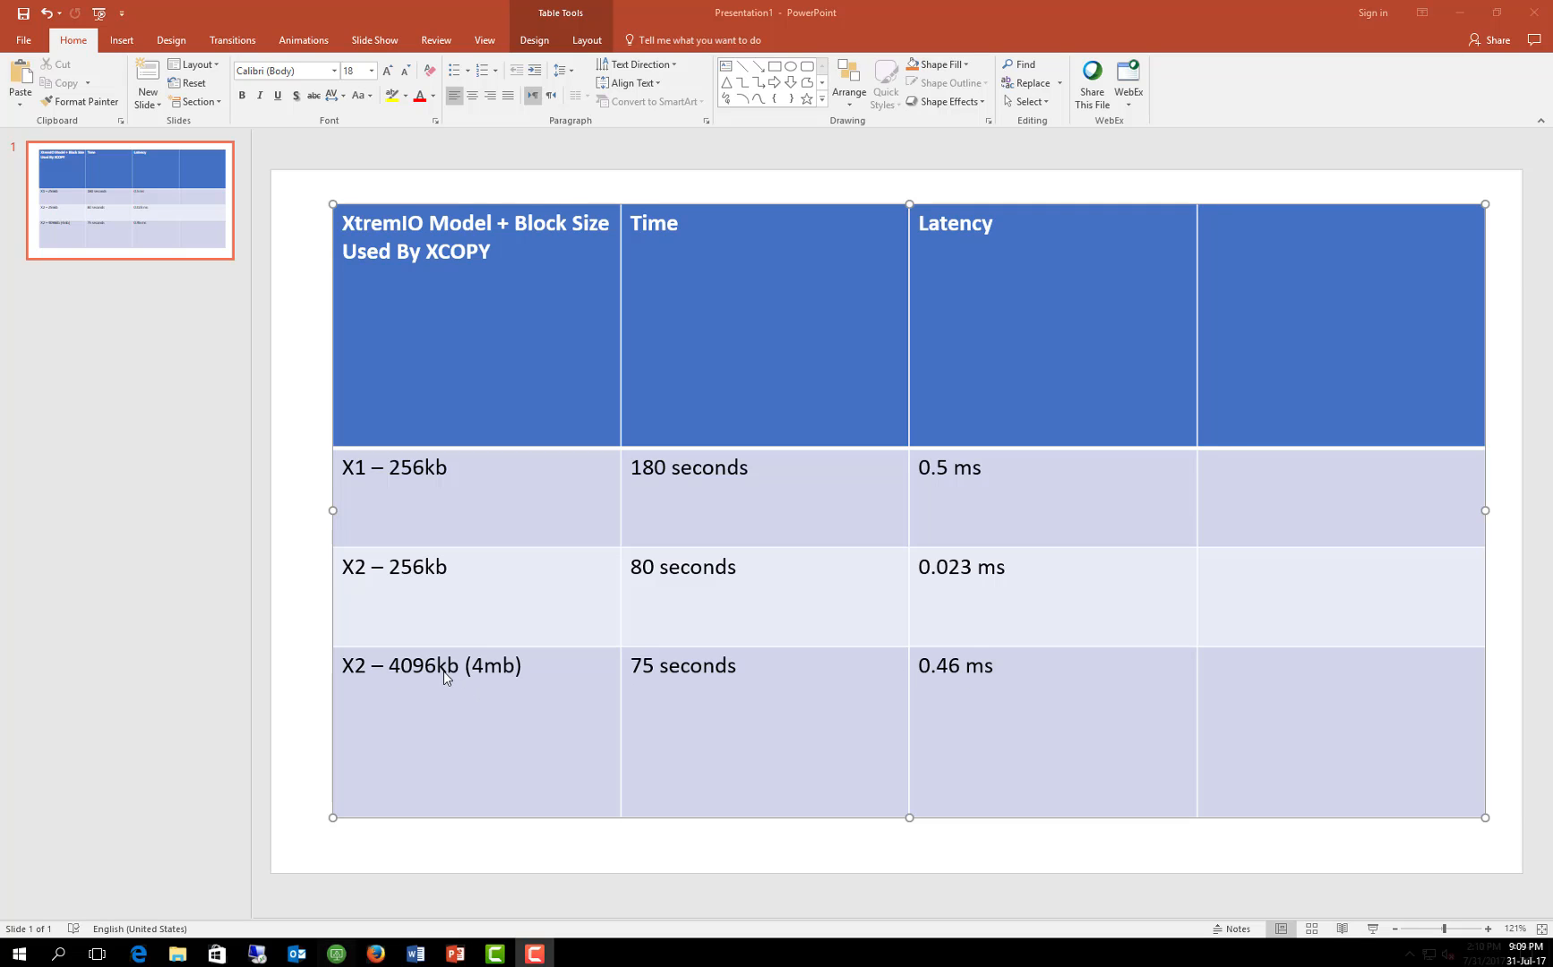
{"action": "mouse_move", "coordinate": [629, 580]}
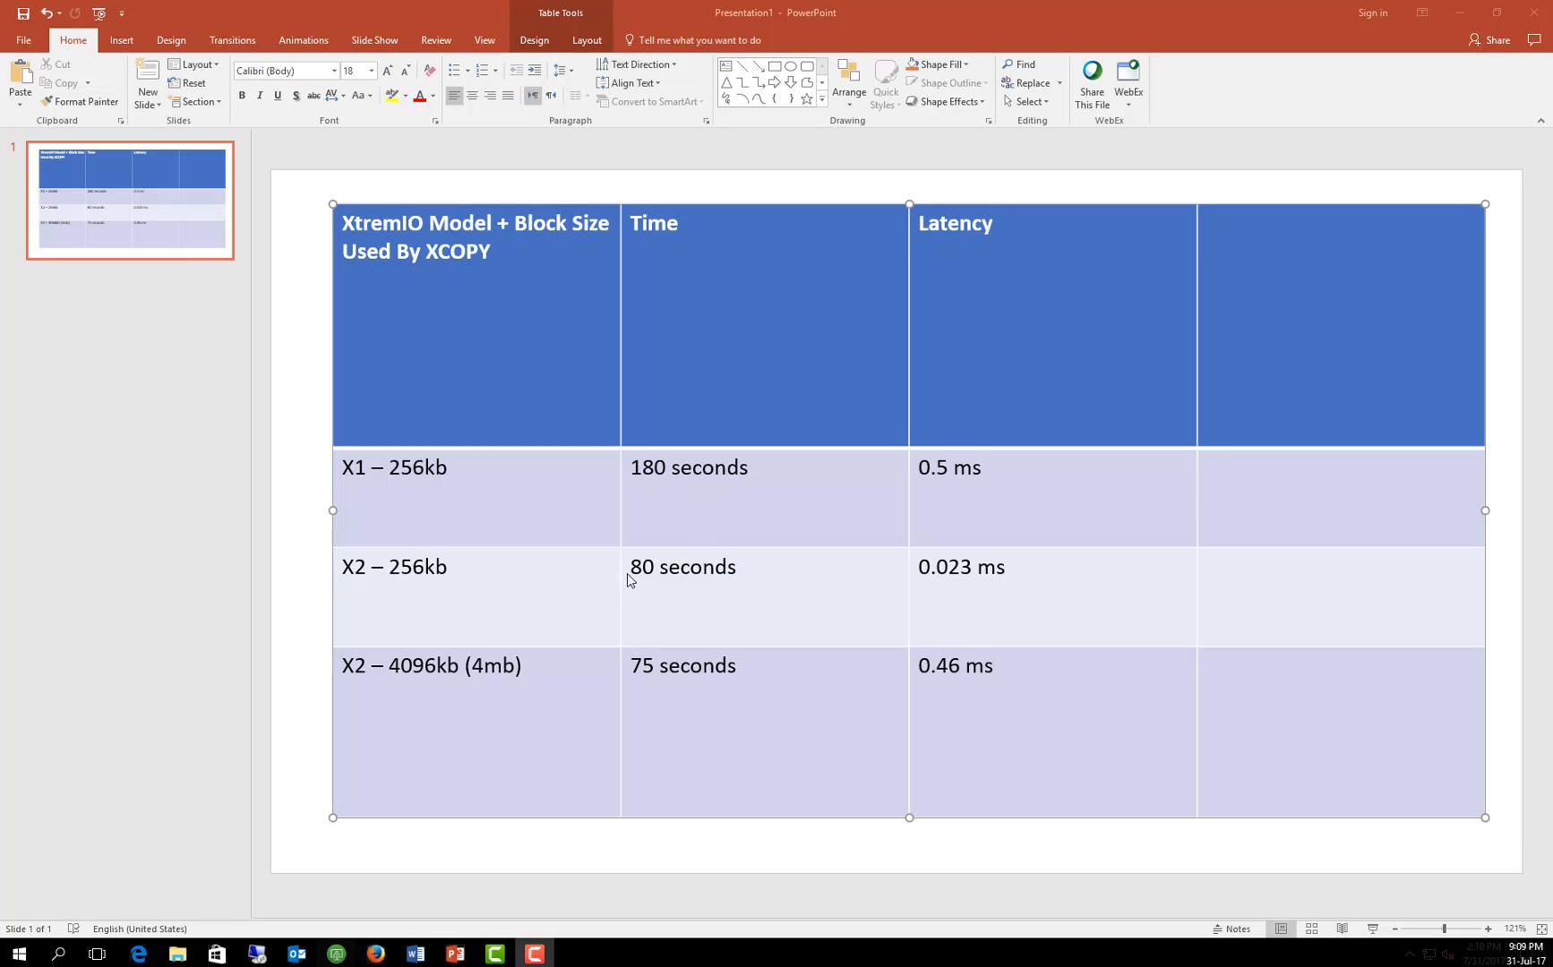